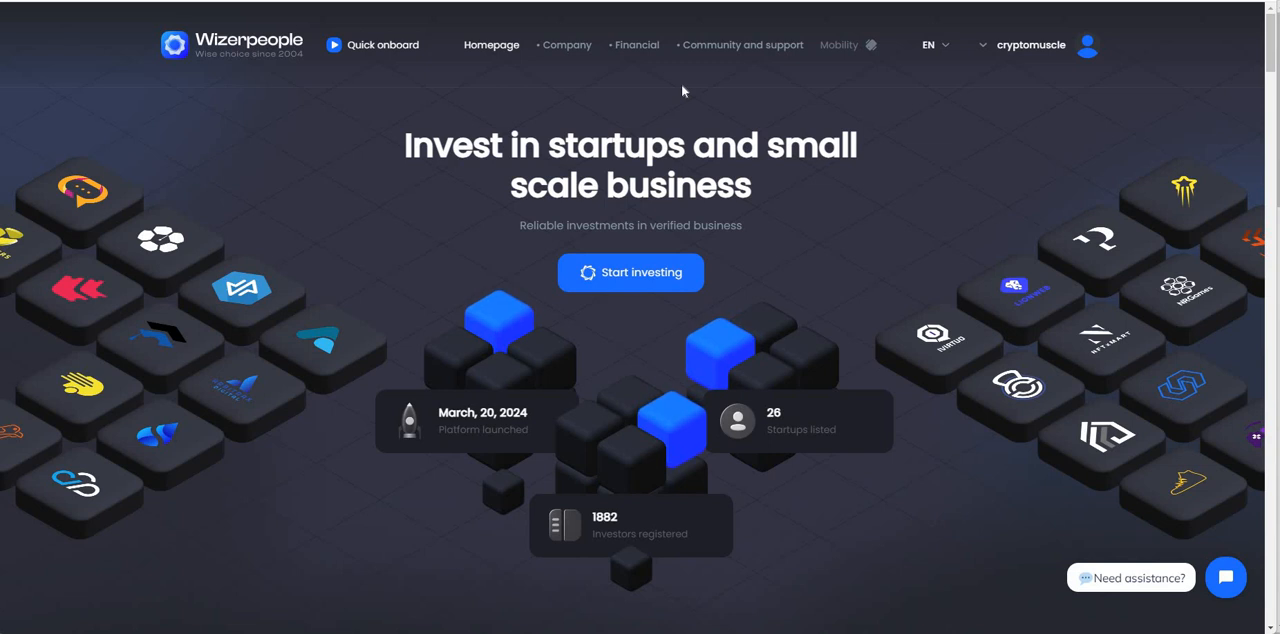
pyautogui.moveTo(676, 76)
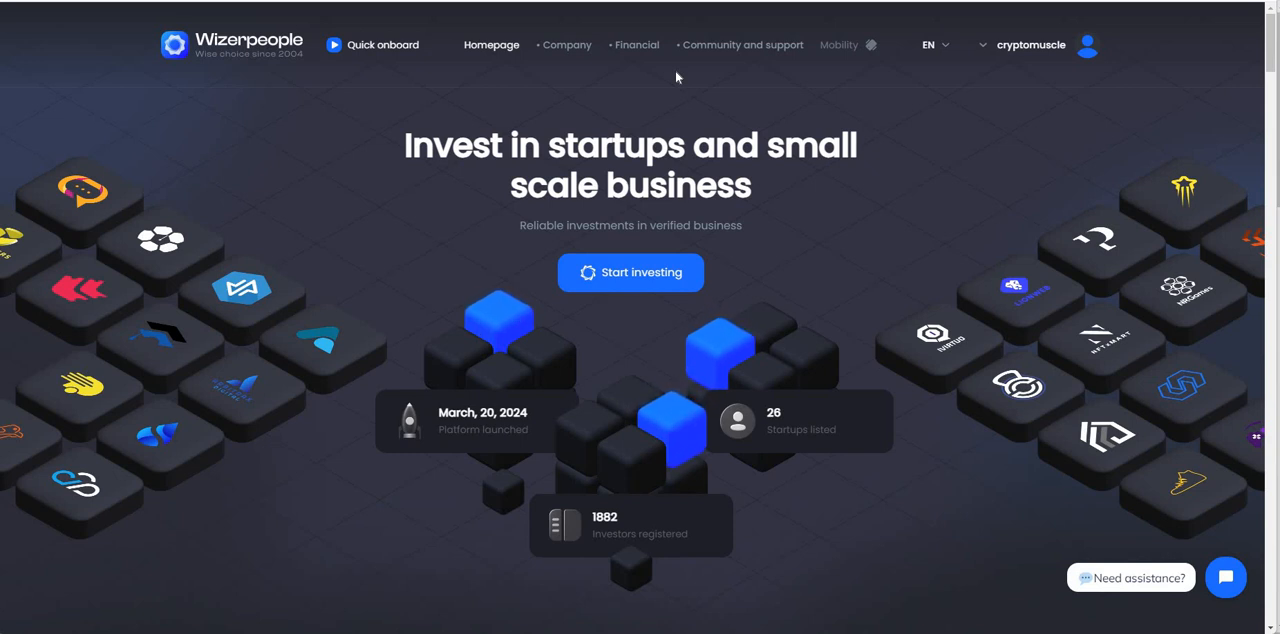
pyautogui.moveTo(806, 70)
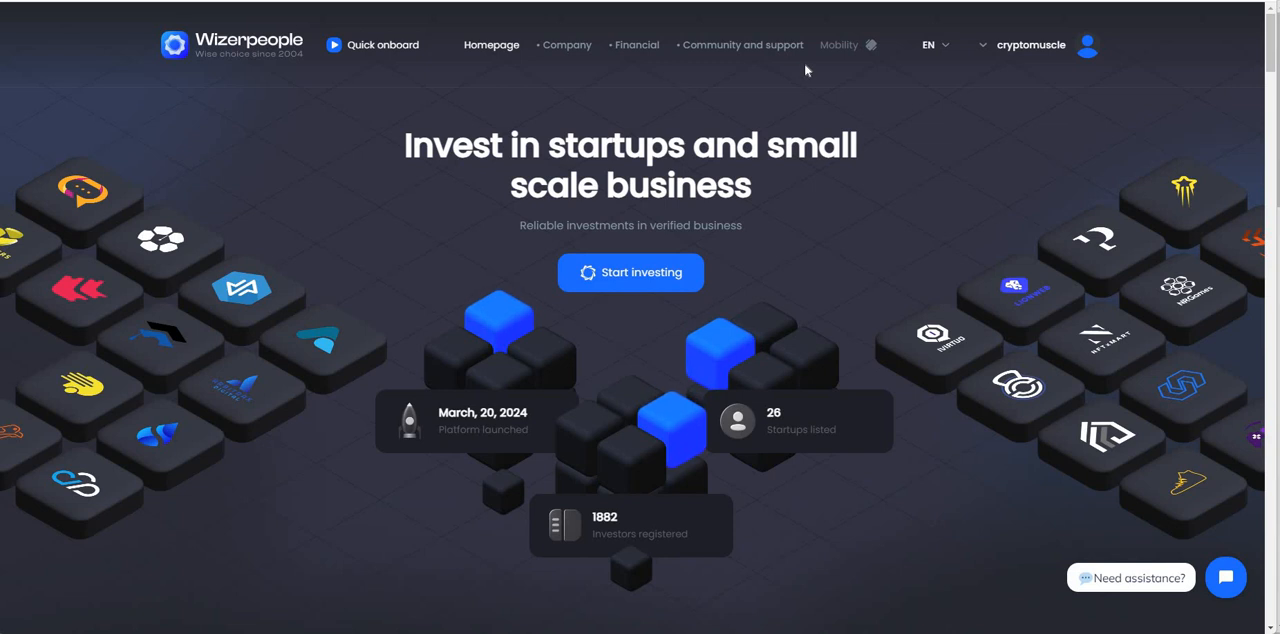
pyautogui.moveTo(645, 560)
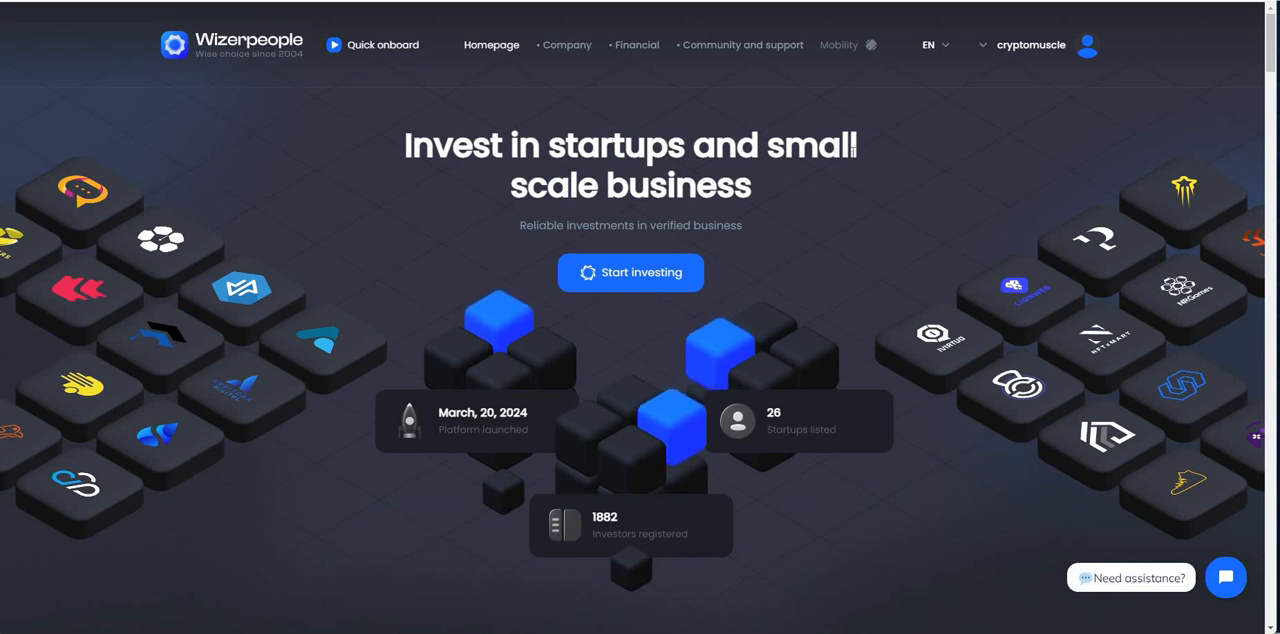
pyautogui.moveTo(807, 233)
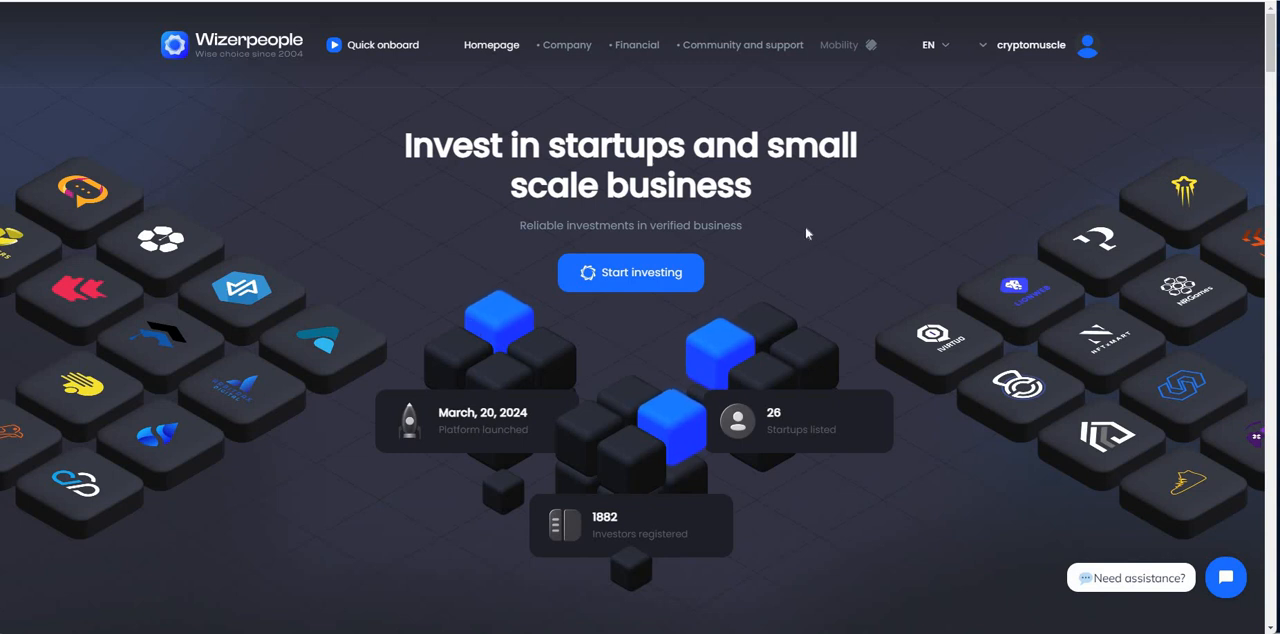
# Step: Scroll past How it works to the UK and New Zealand official representatives cards
pyautogui.scroll(-3)
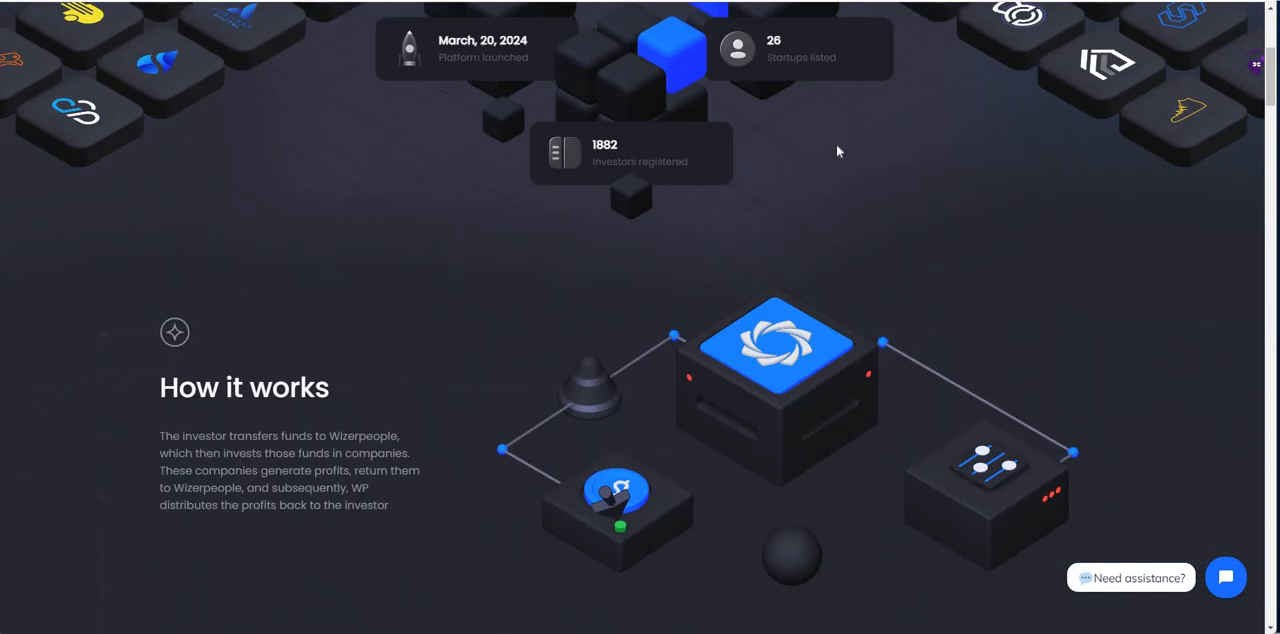
pyautogui.scroll(-3)
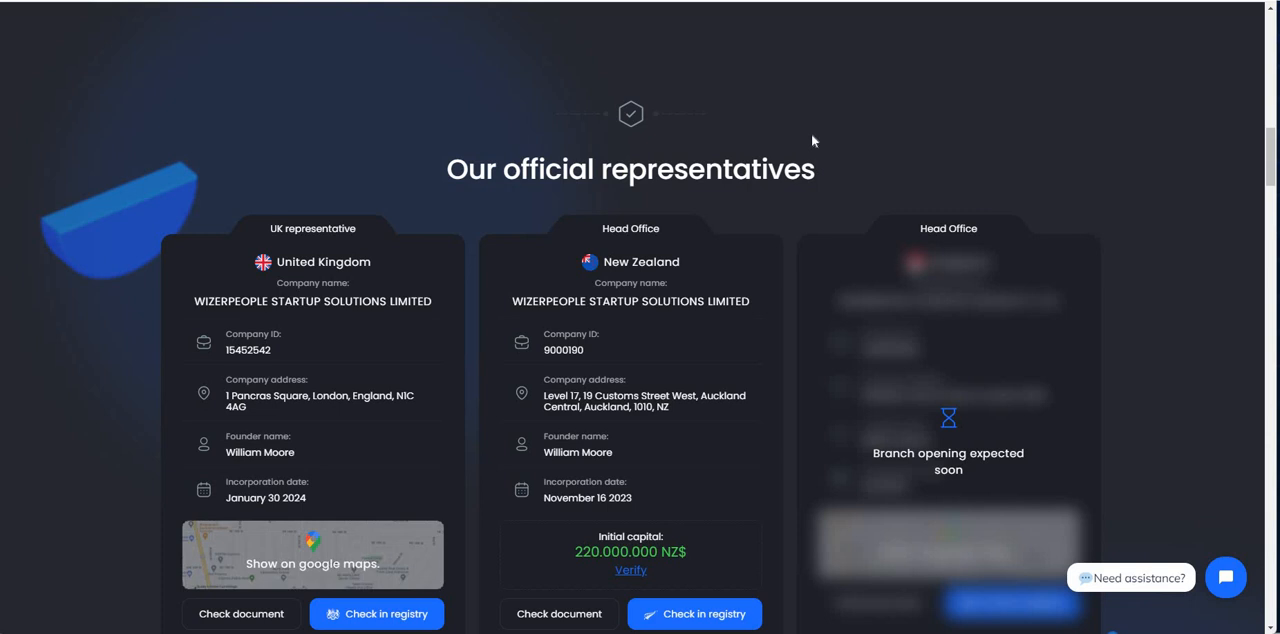
pyautogui.moveTo(805, 173)
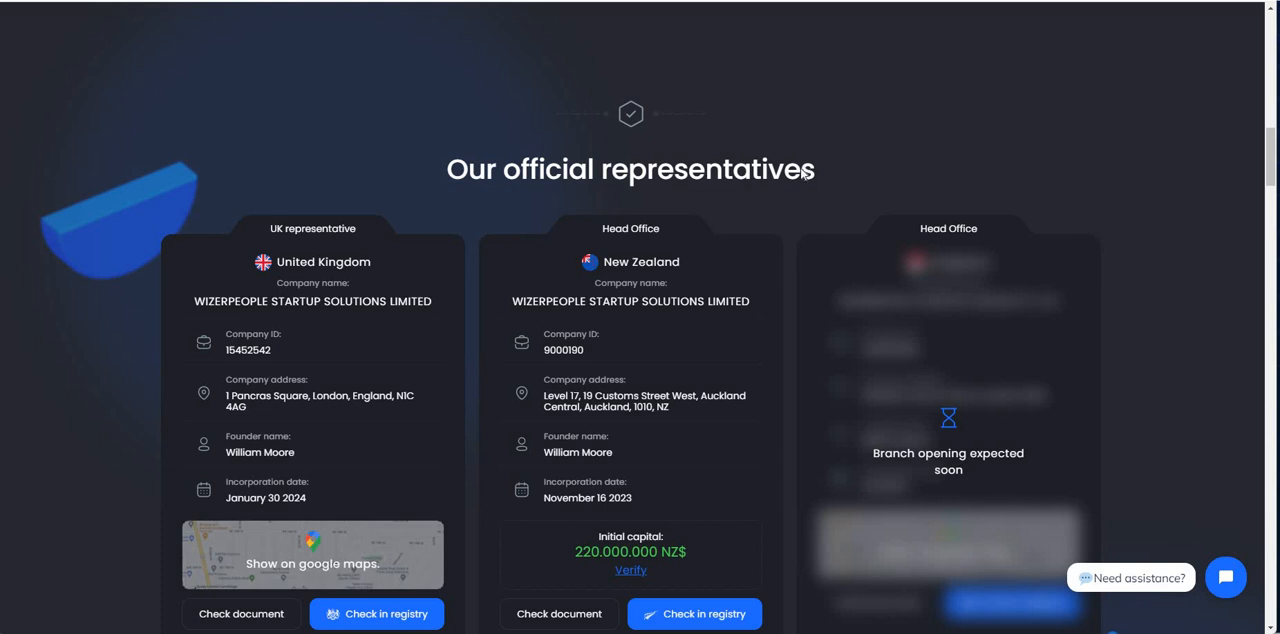
pyautogui.scroll(-3)
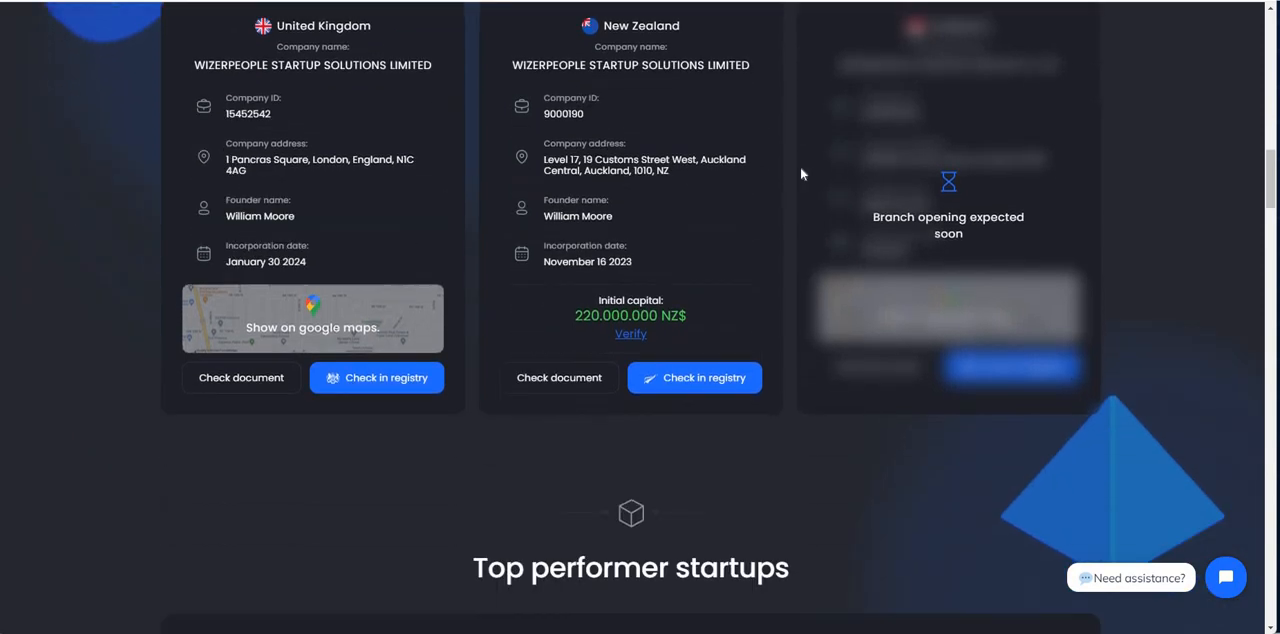
pyautogui.scroll(3)
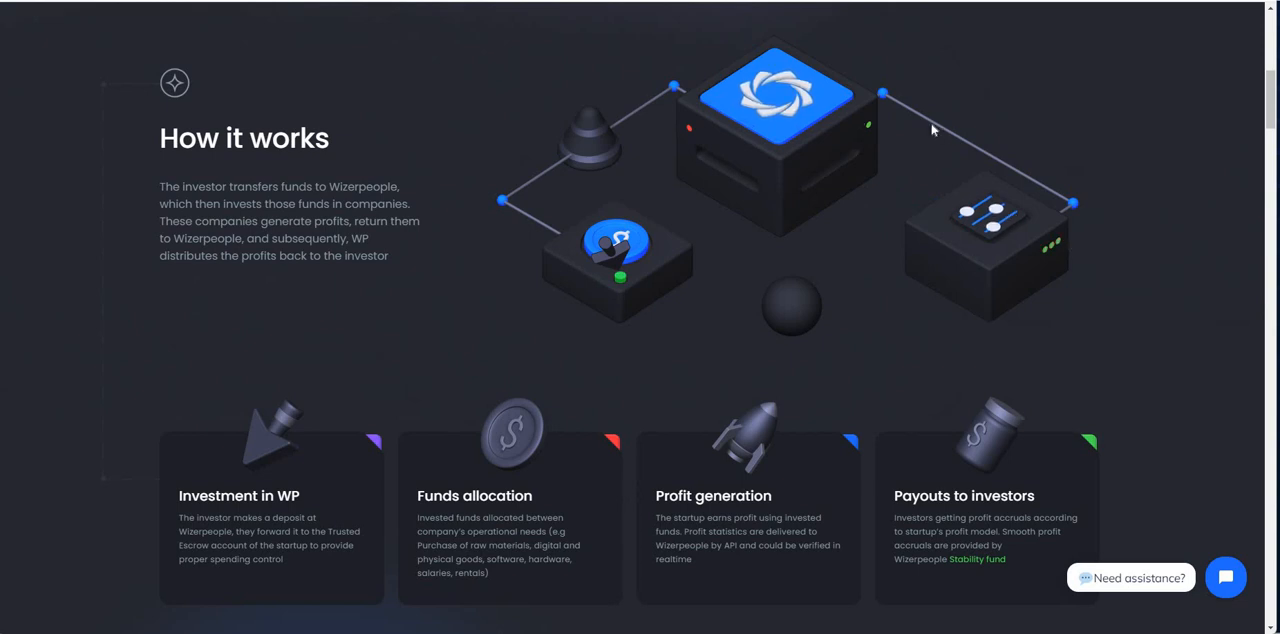
pyautogui.moveTo(642, 371)
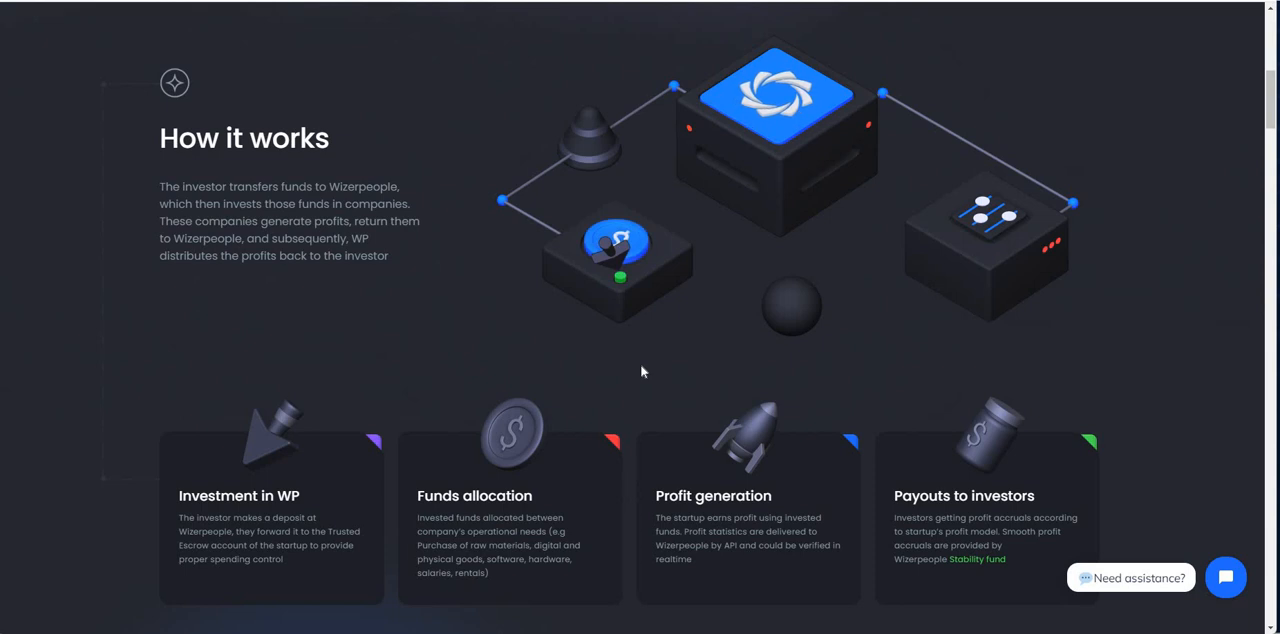
pyautogui.moveTo(658, 331)
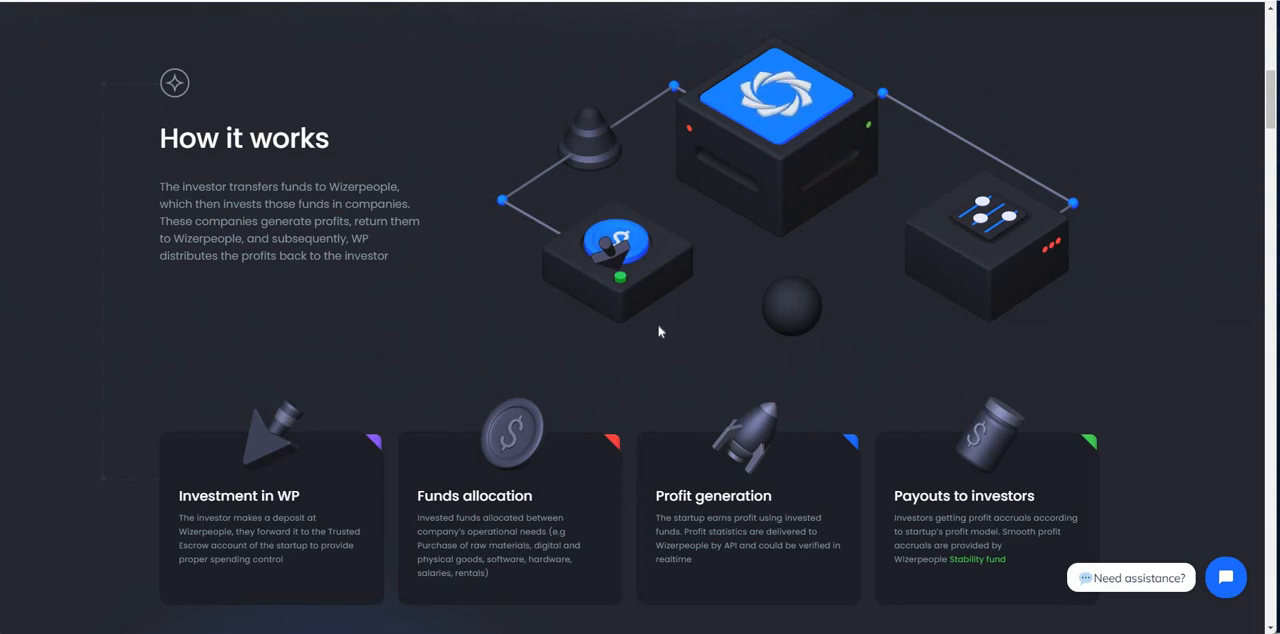
pyautogui.scroll(-3)
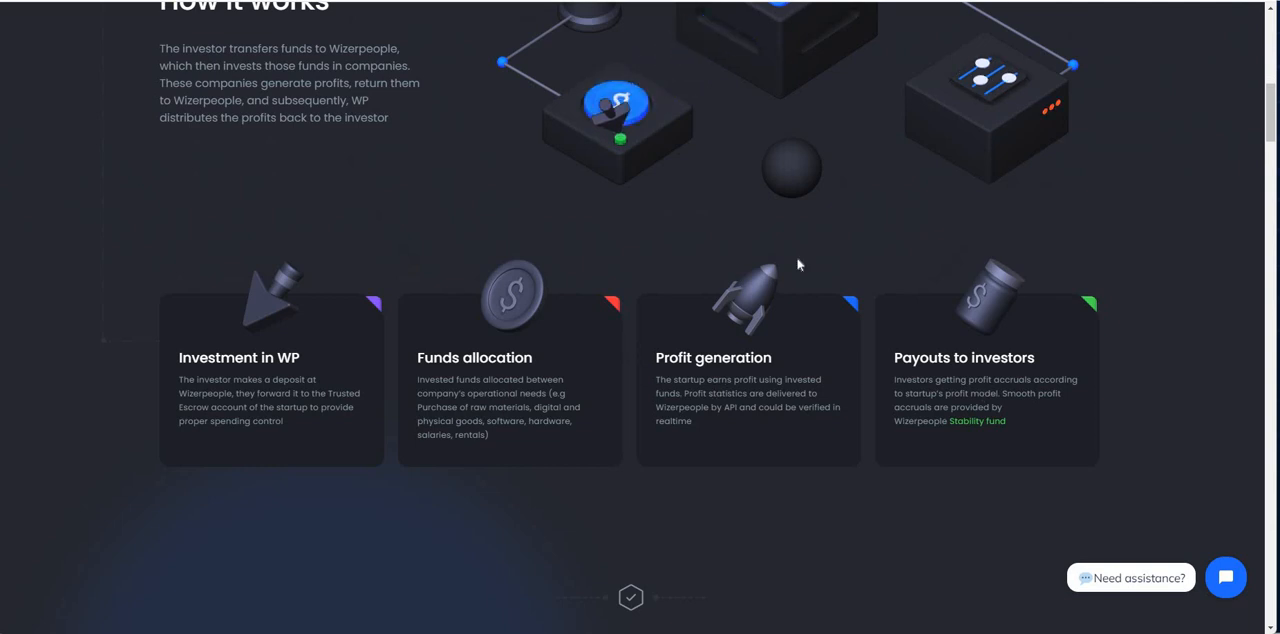
pyautogui.scroll(-3)
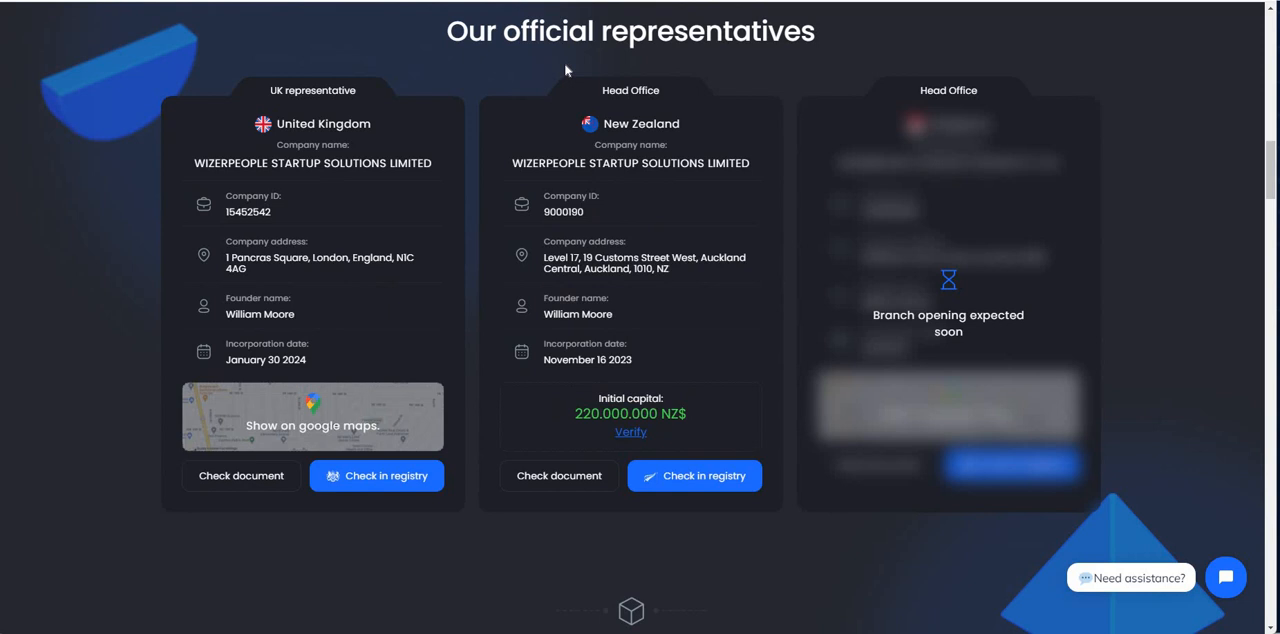
pyautogui.moveTo(671, 146)
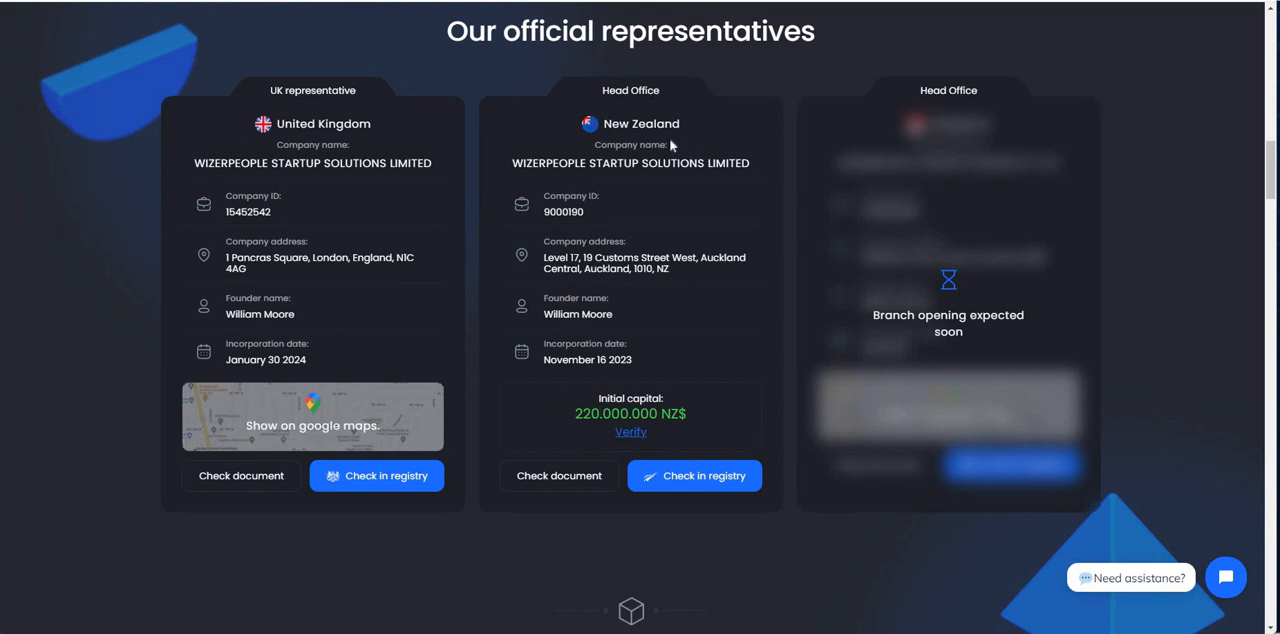
pyautogui.moveTo(813, 335)
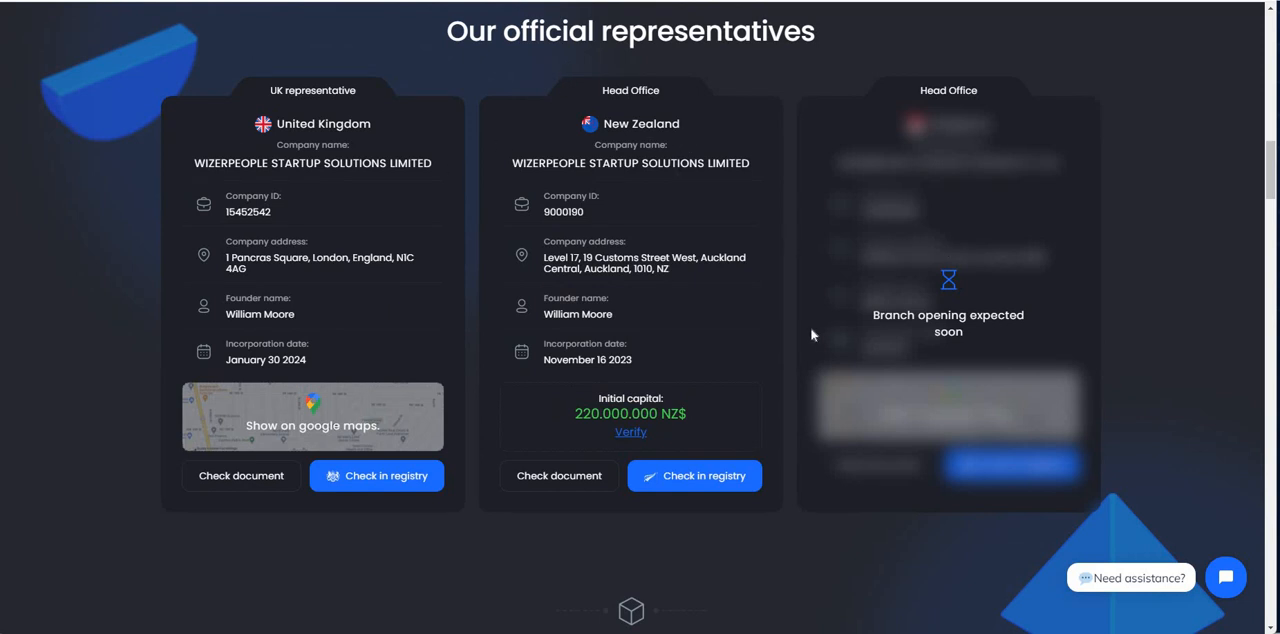
pyautogui.moveTo(675, 374)
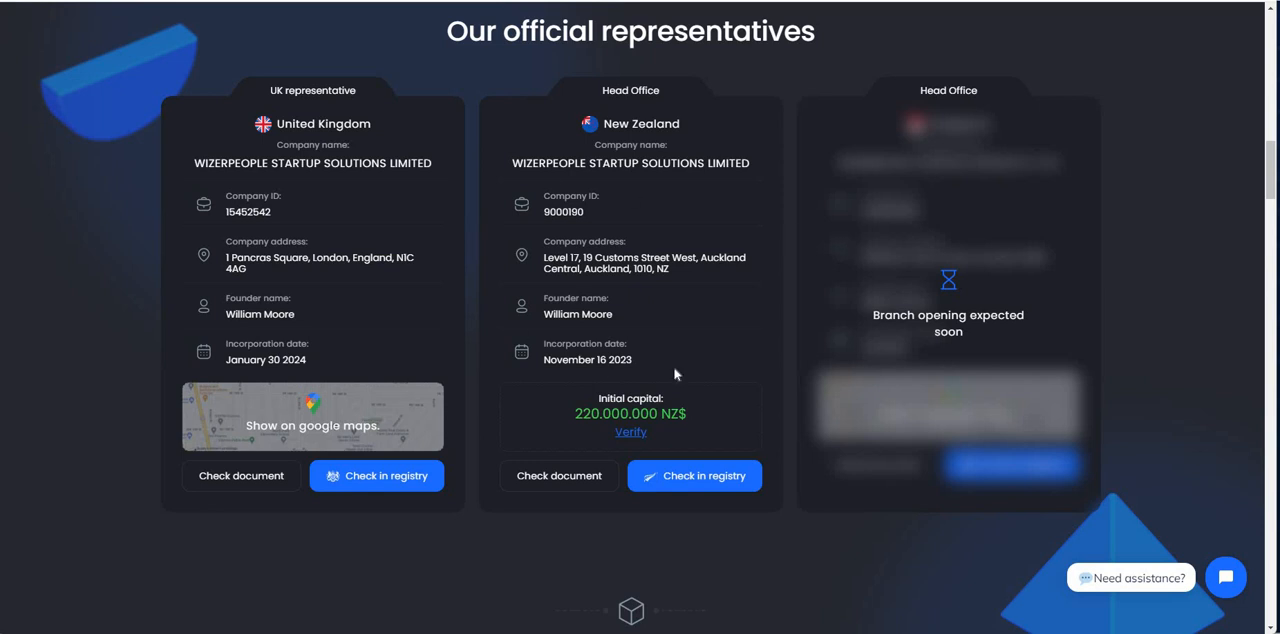
pyautogui.moveTo(640, 336)
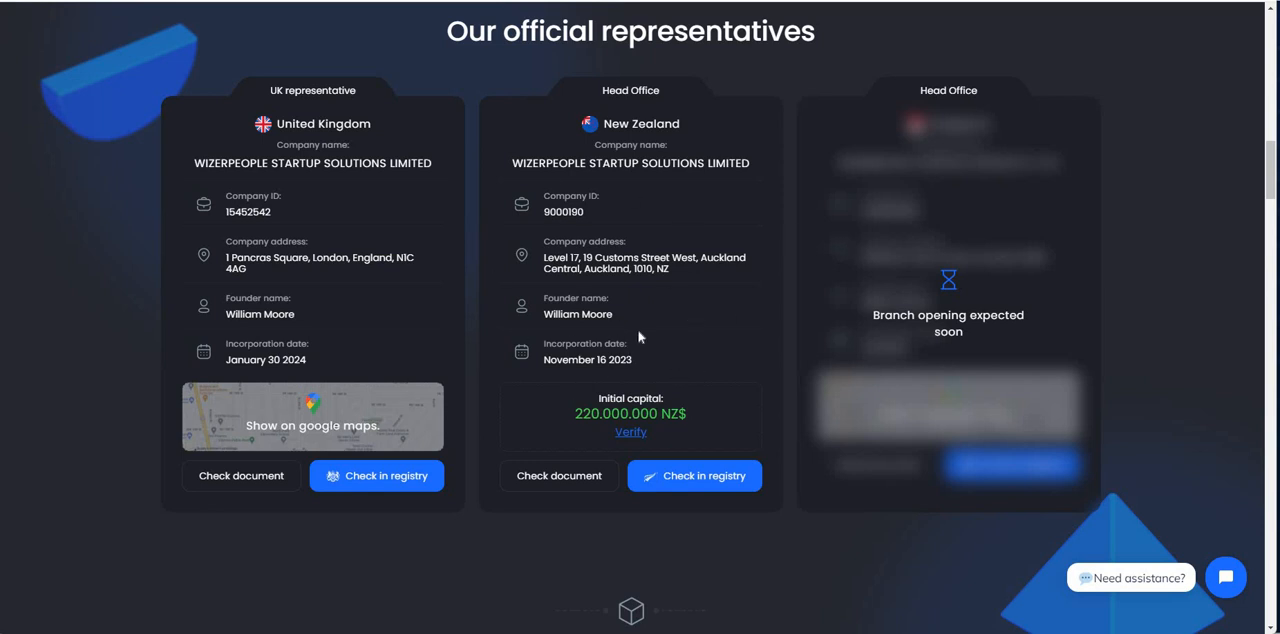
pyautogui.moveTo(252, 497)
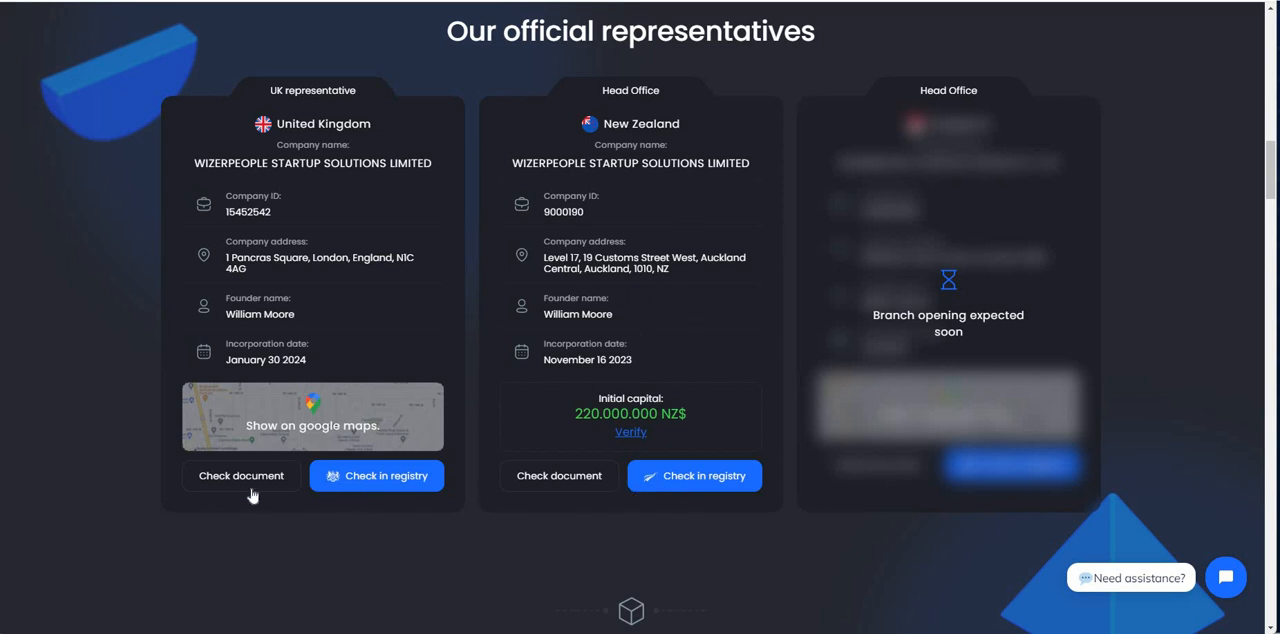
pyautogui.moveTo(537, 238)
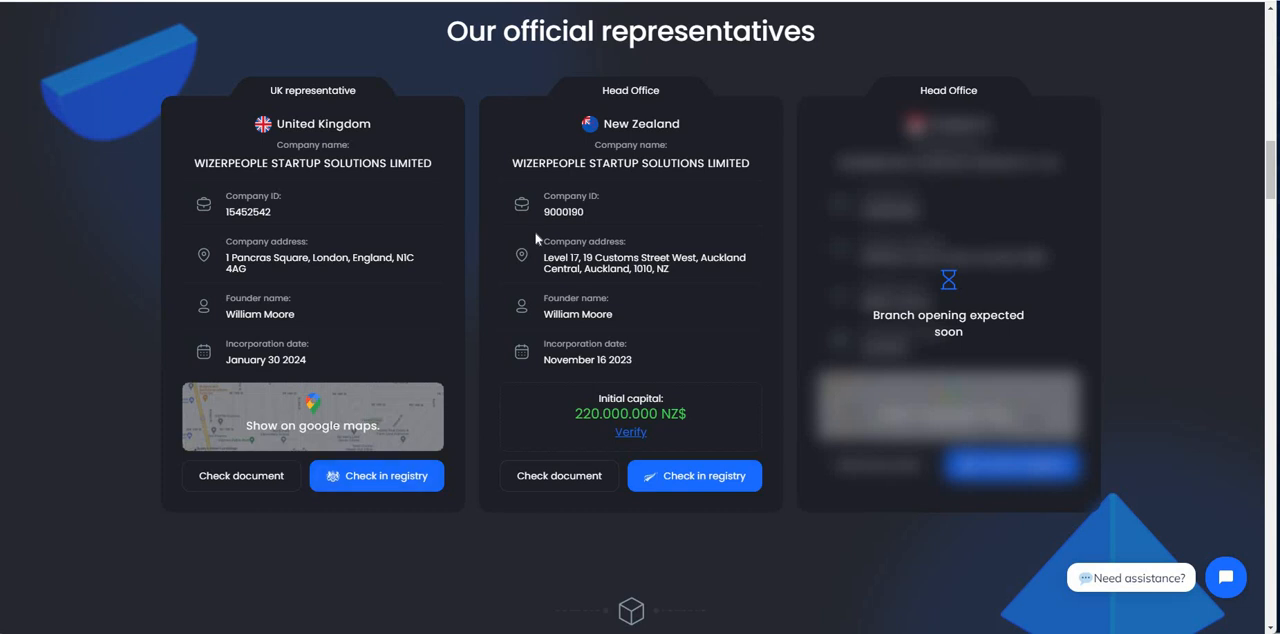
# Step: Scroll down to the Business model video and the Office presentation heading
pyautogui.scroll(-3)
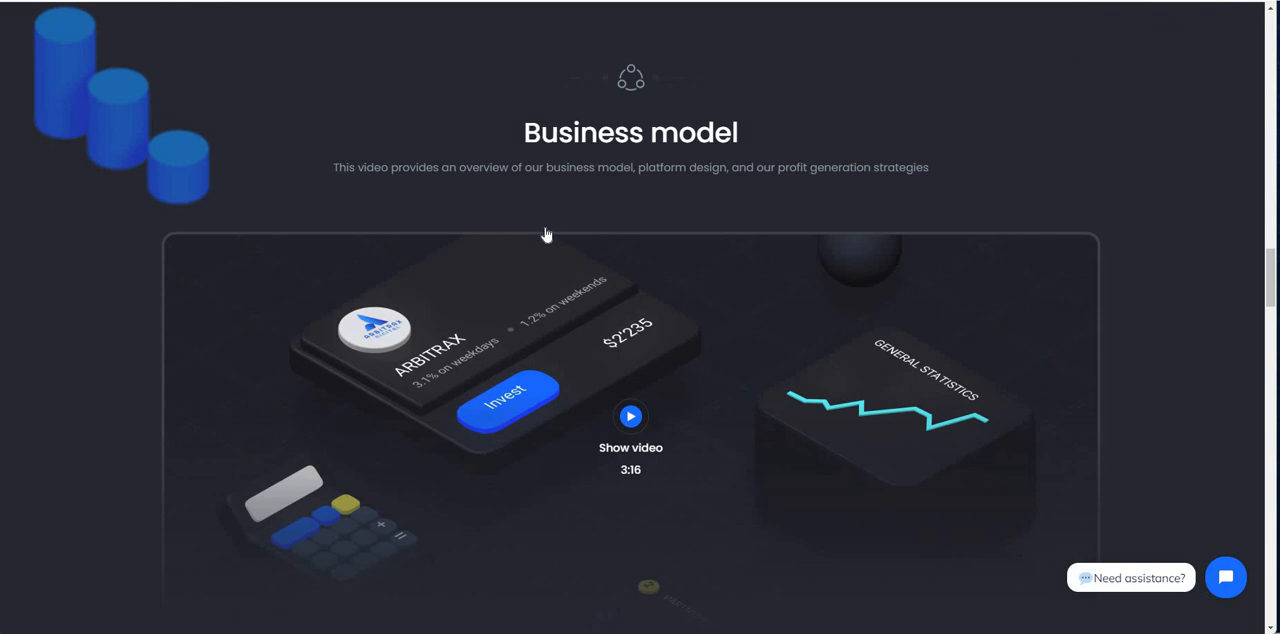
pyautogui.scroll(-3)
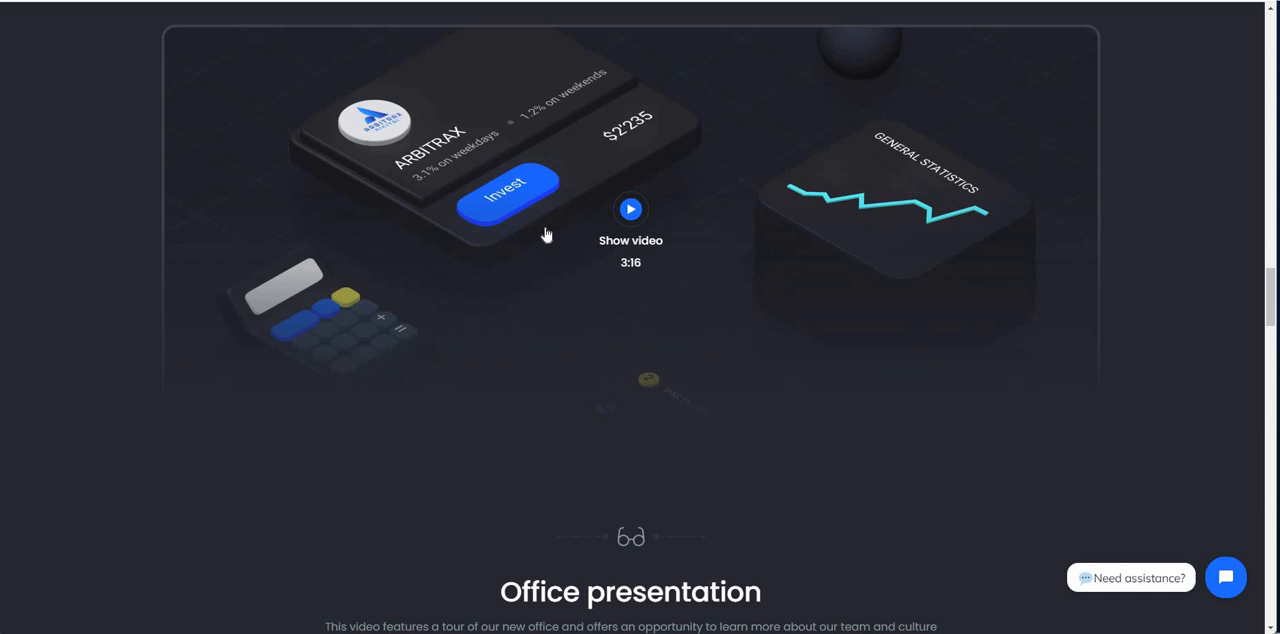
pyautogui.moveTo(540, 230)
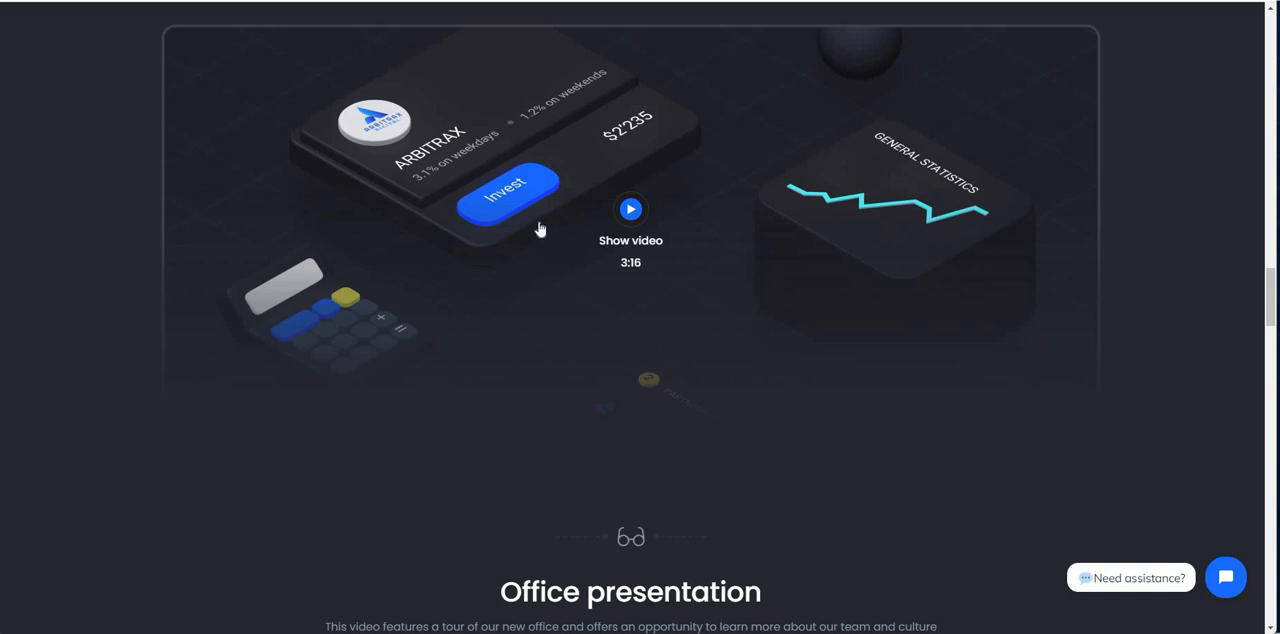
pyautogui.moveTo(597, 262)
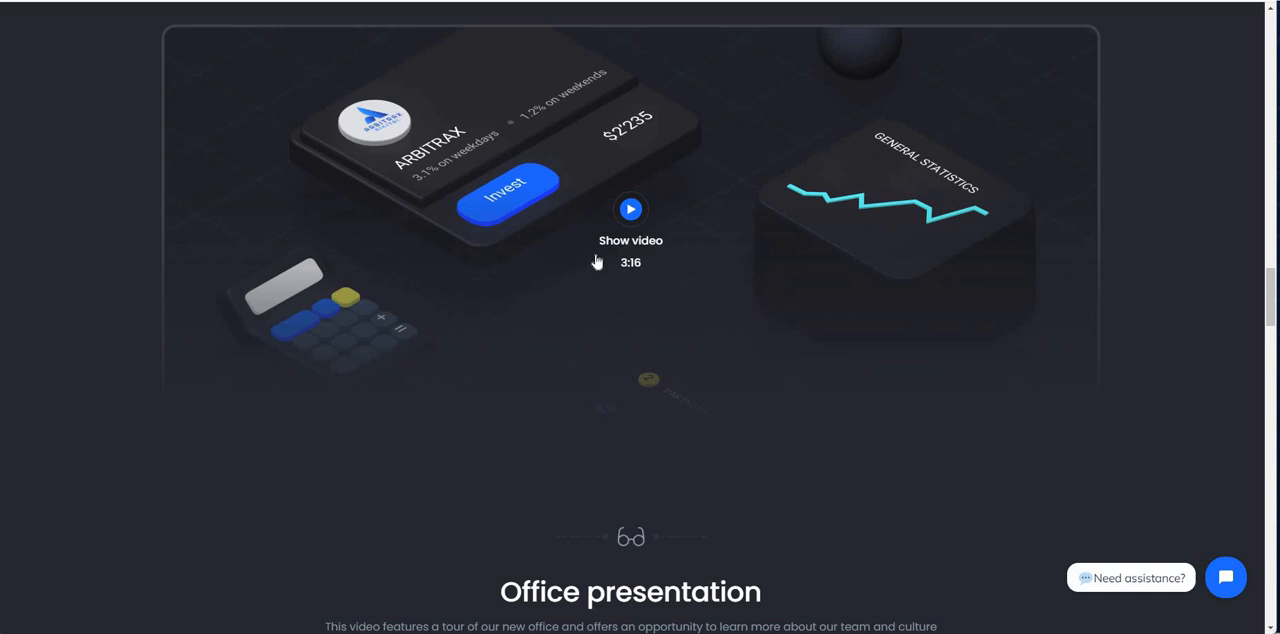
pyautogui.moveTo(576, 240)
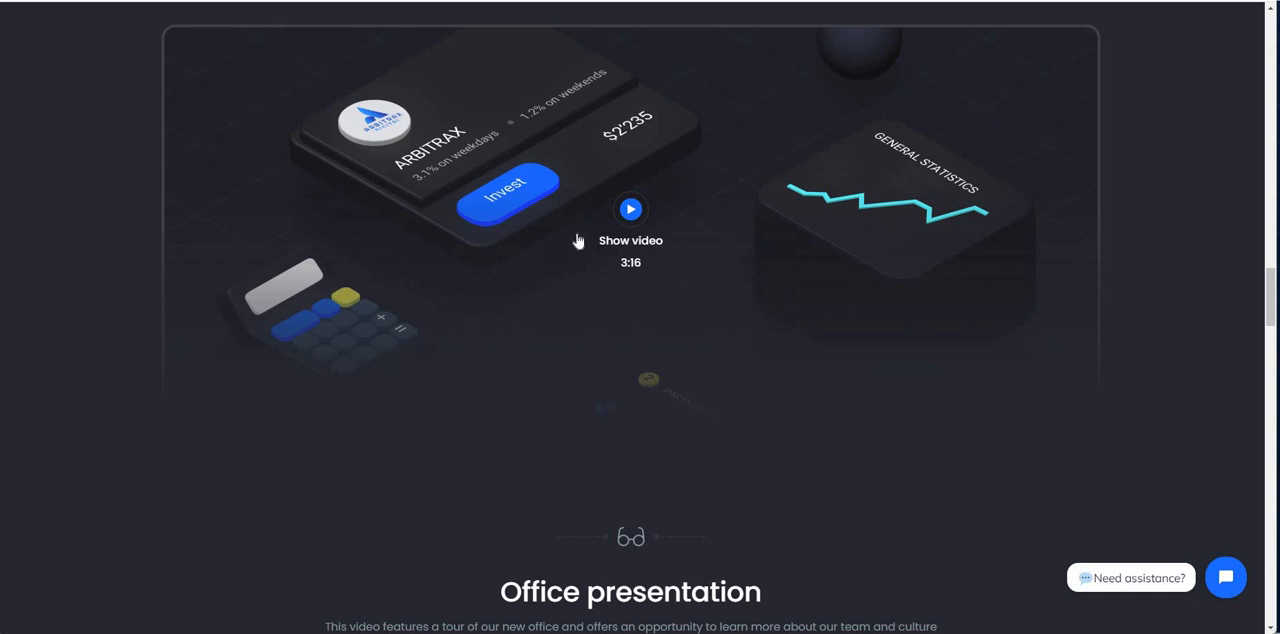
pyautogui.moveTo(598, 215)
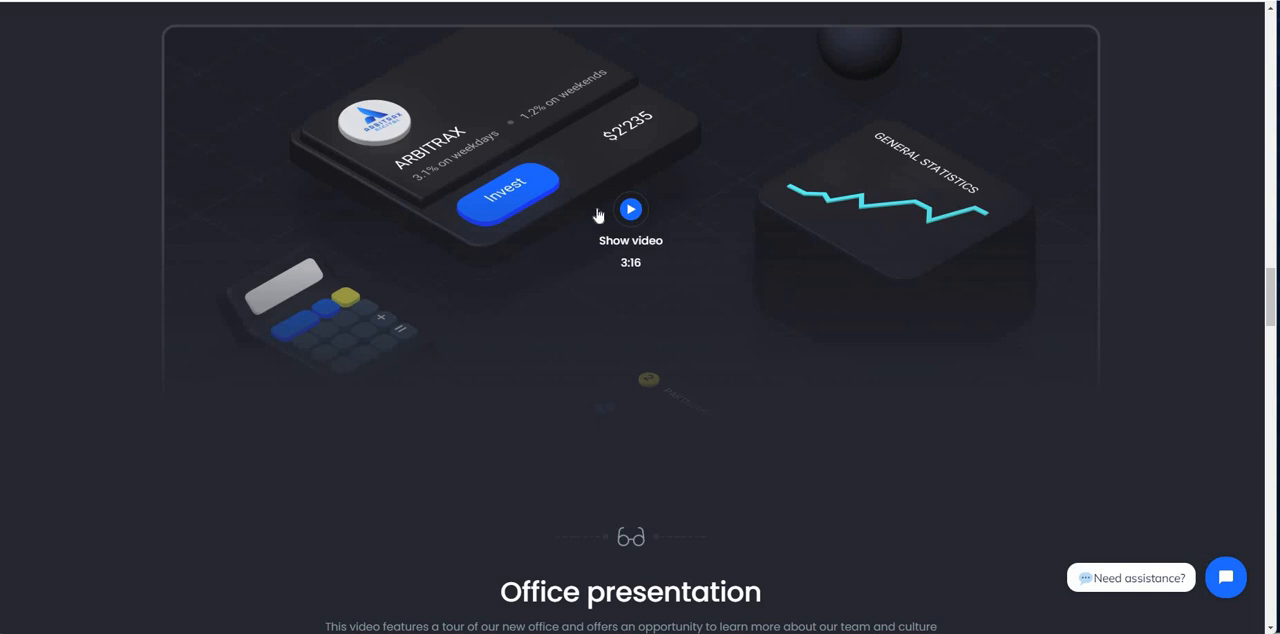
pyautogui.moveTo(235, 251)
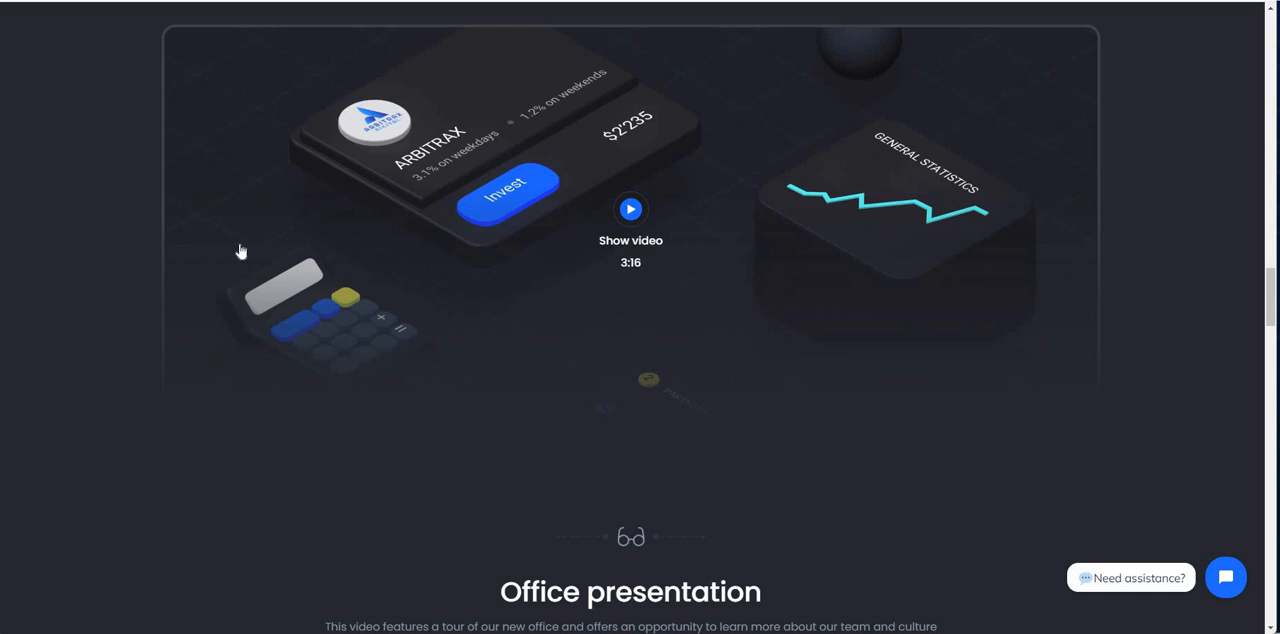
pyautogui.moveTo(241, 247)
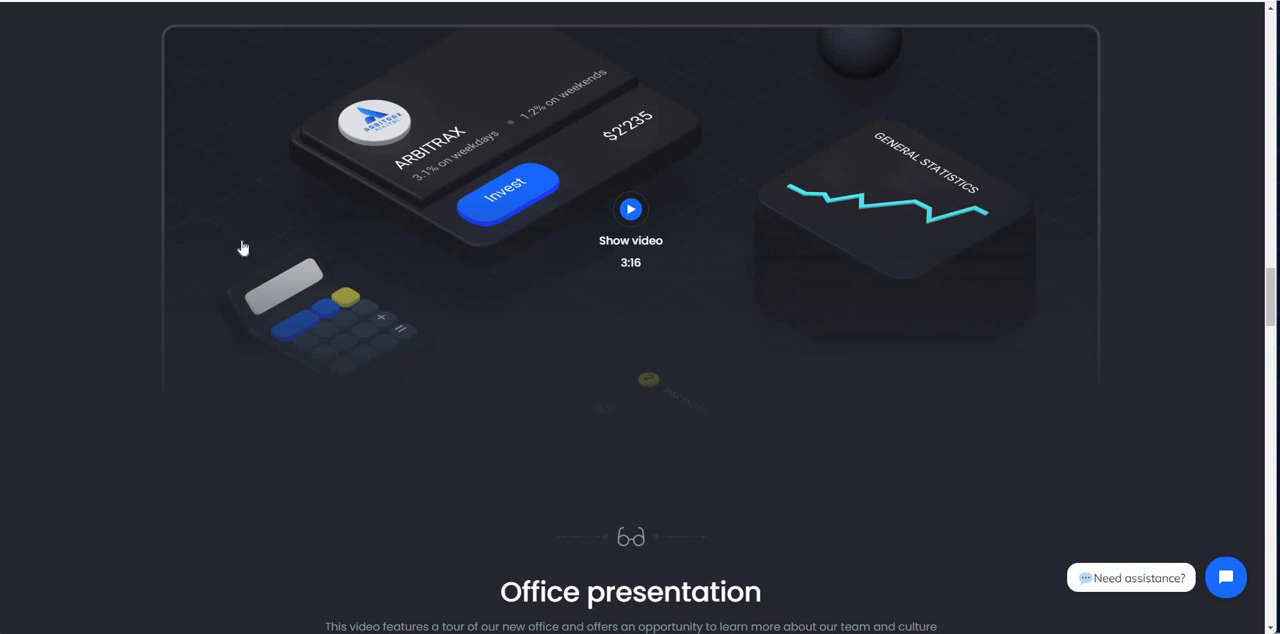
pyautogui.moveTo(235, 247)
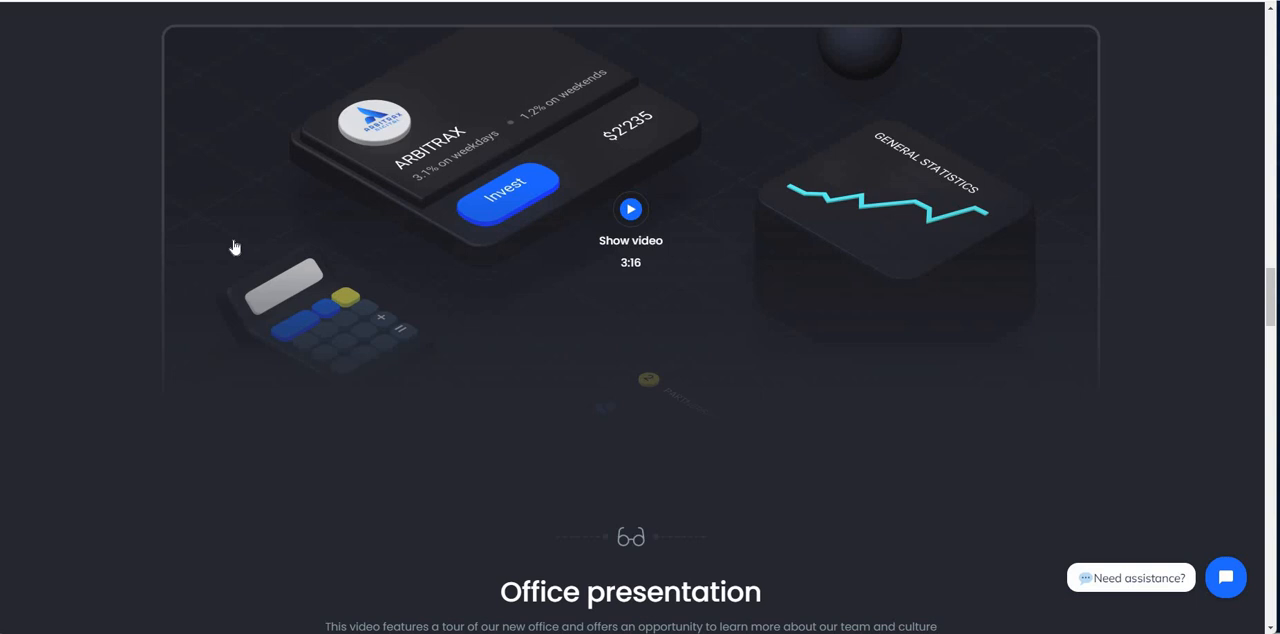
pyautogui.moveTo(555, 229)
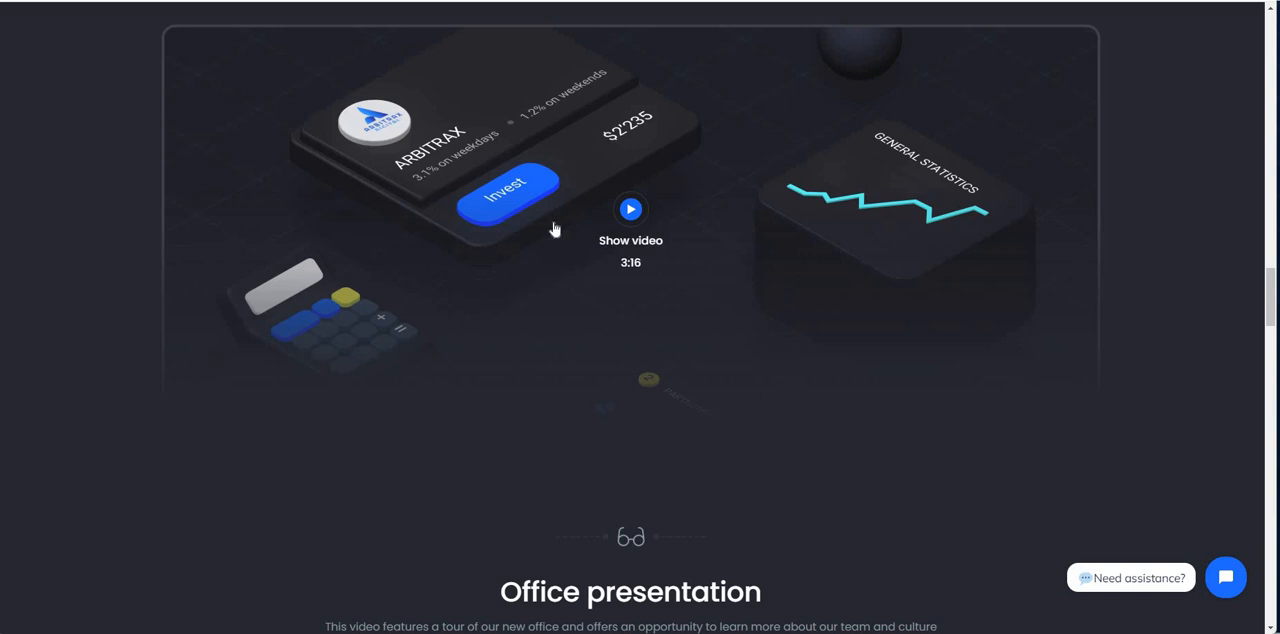
pyautogui.moveTo(1114, 121)
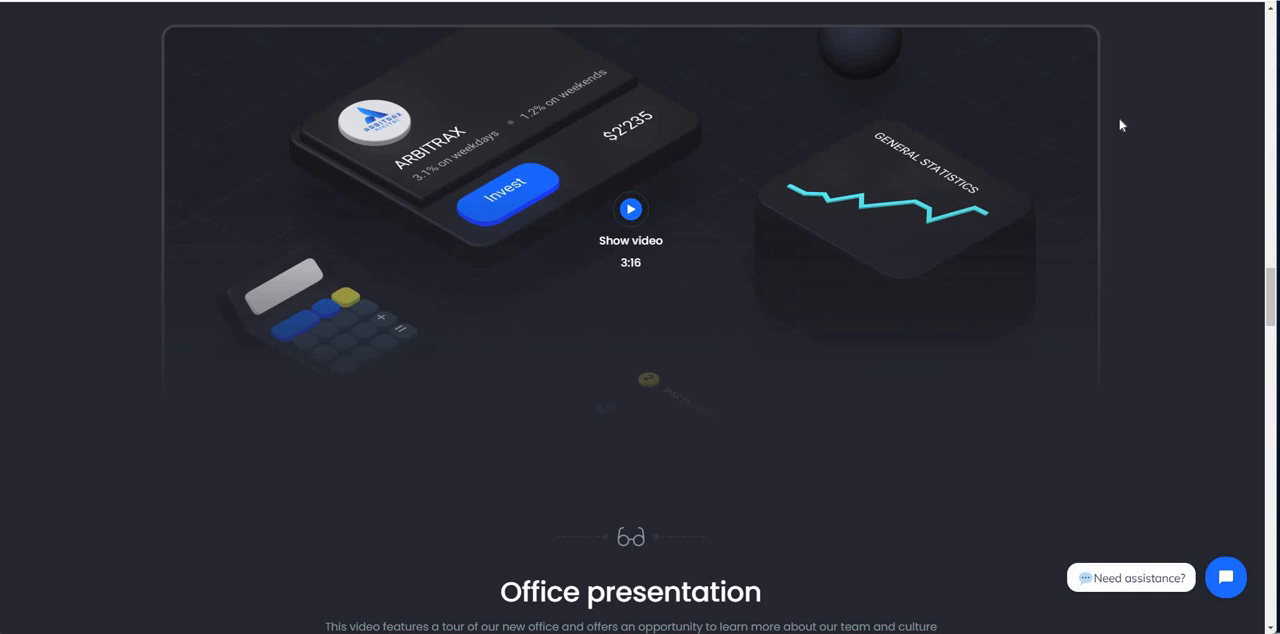
pyautogui.moveTo(820, 250)
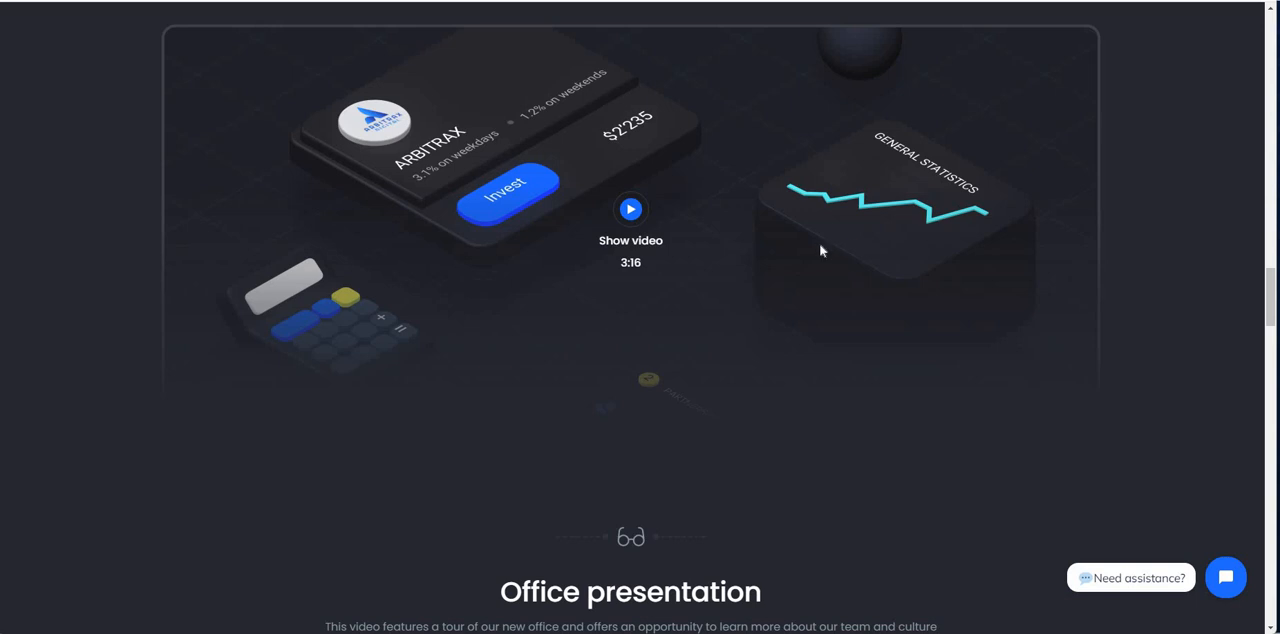
# Step: Scroll through the media partners and presentations sections
pyautogui.scroll(-3)
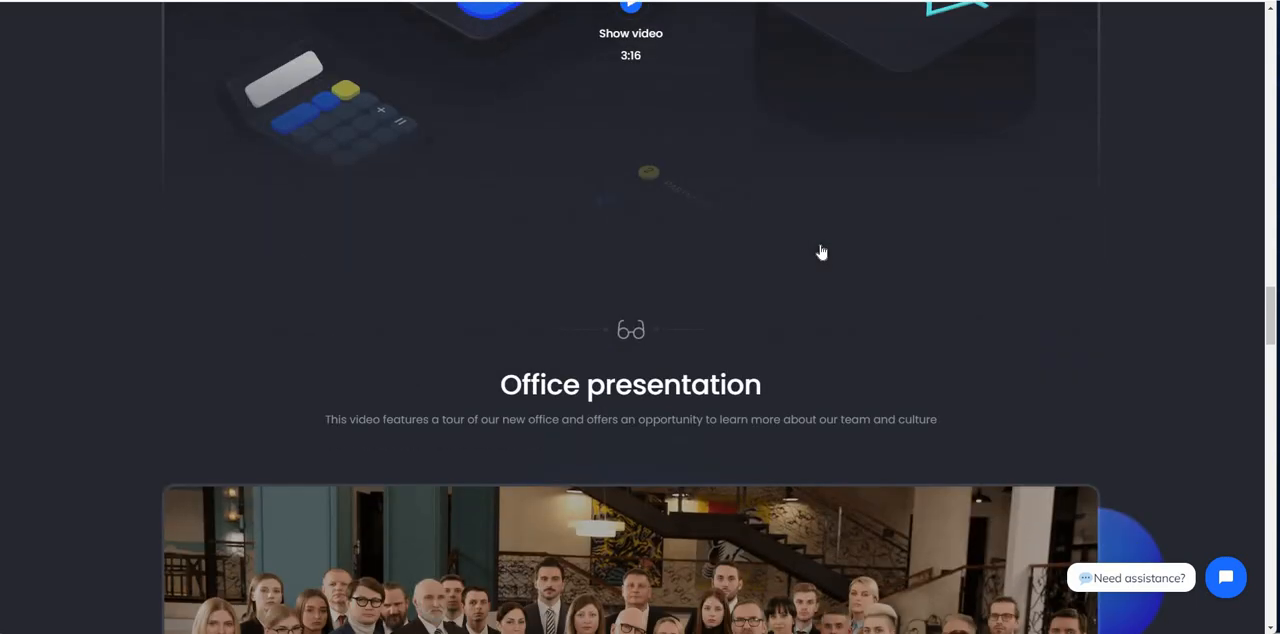
pyautogui.scroll(-3)
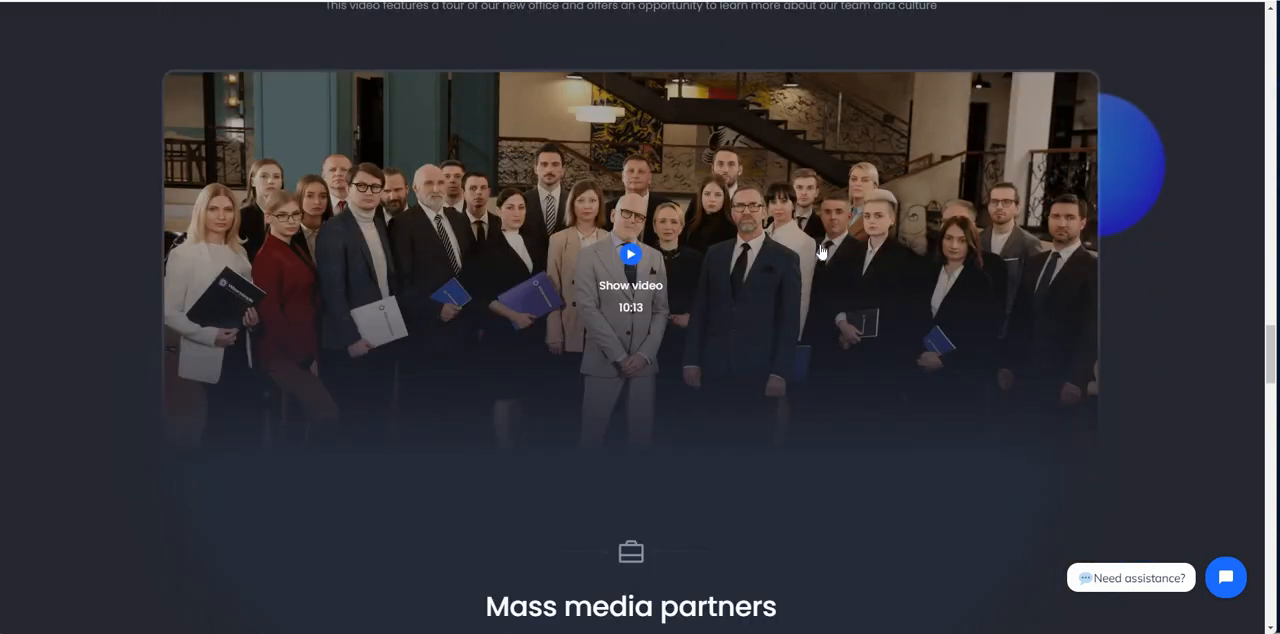
pyautogui.moveTo(821, 253)
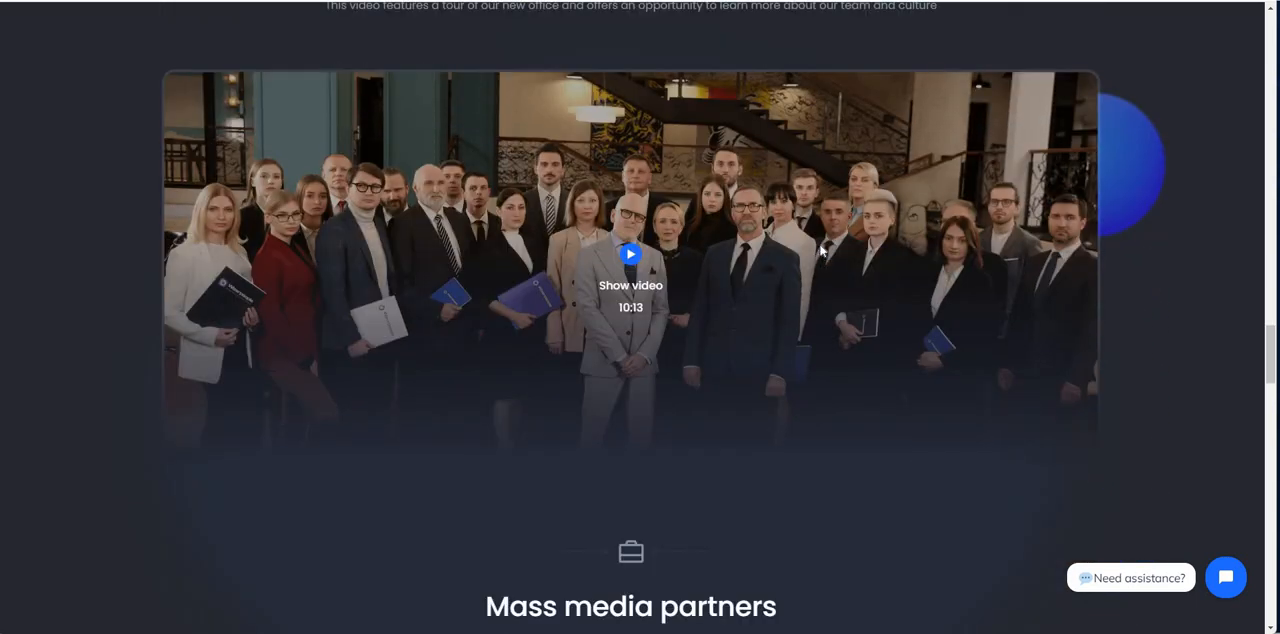
pyautogui.scroll(-3)
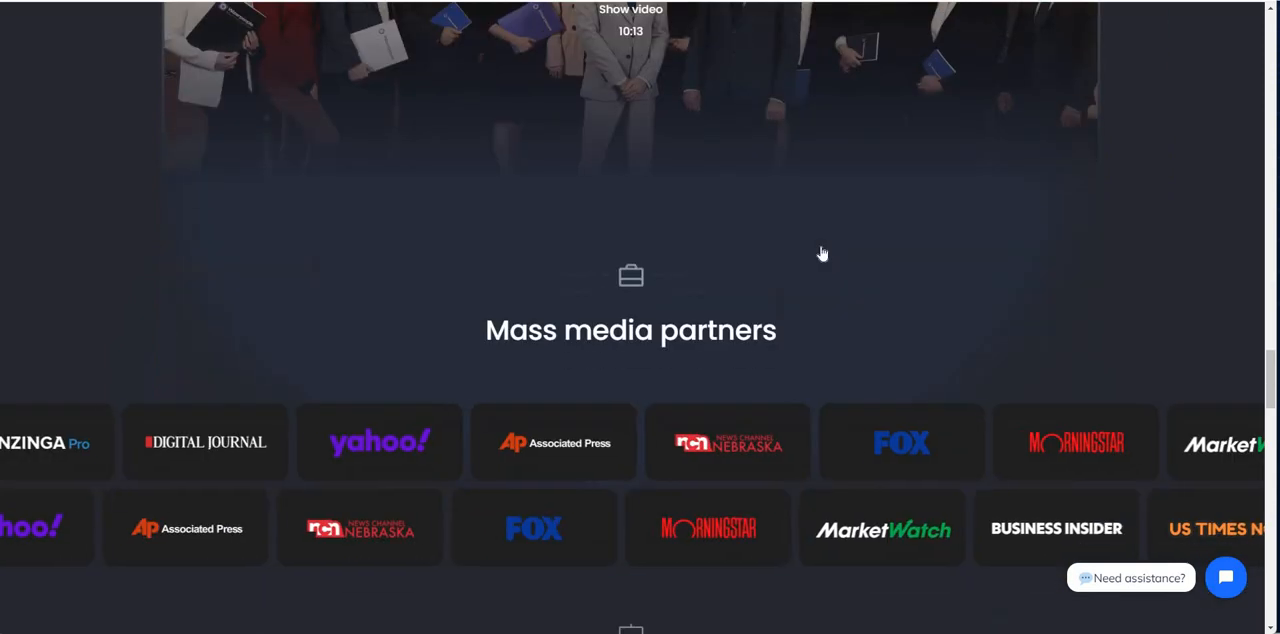
pyautogui.scroll(-3)
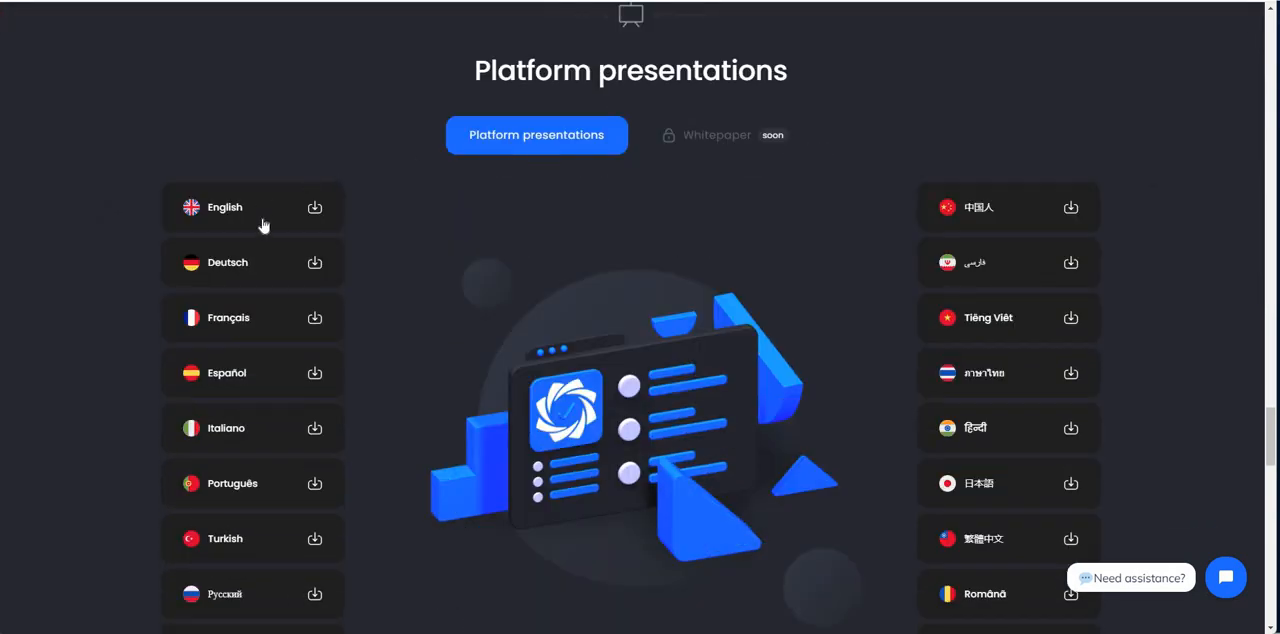
pyautogui.click(250, 207)
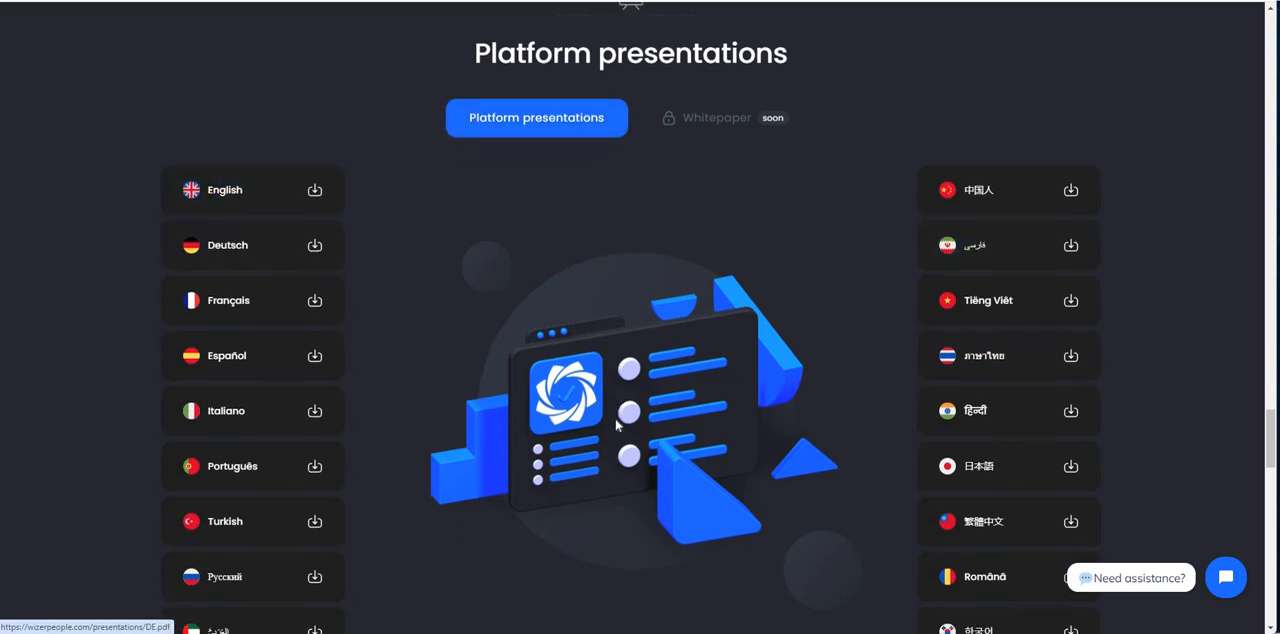
# Step: Scroll through Latest news to the footer, view the Telegram groups list, and return to top
pyautogui.scroll(-3)
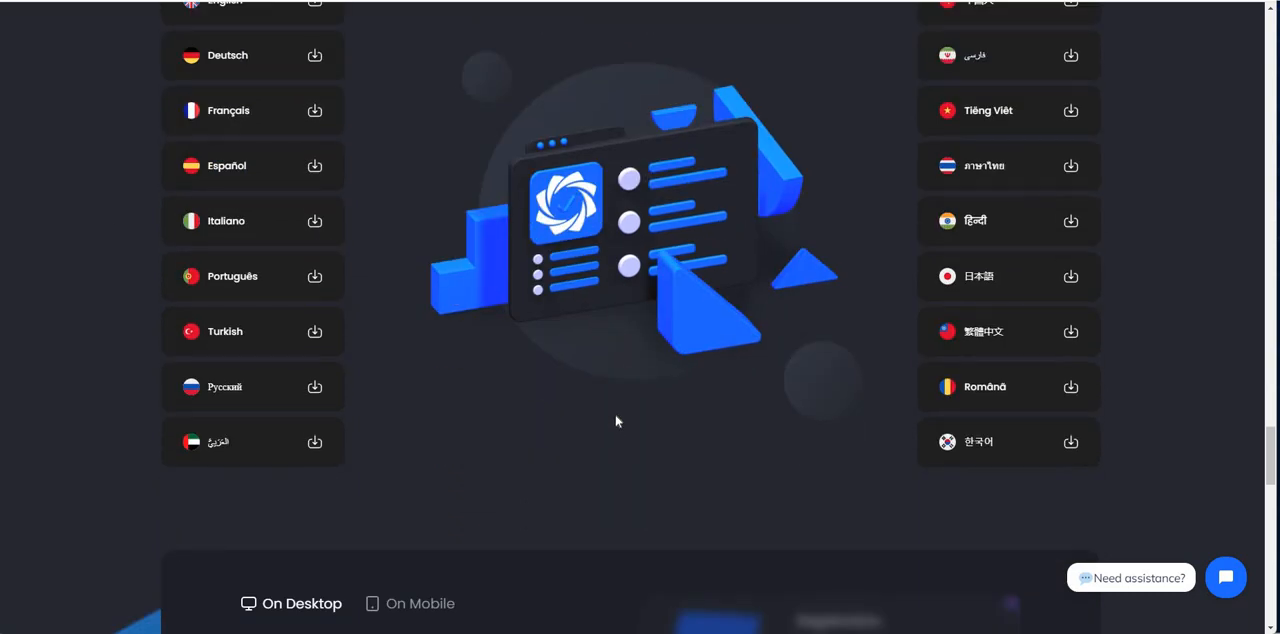
pyautogui.scroll(-3)
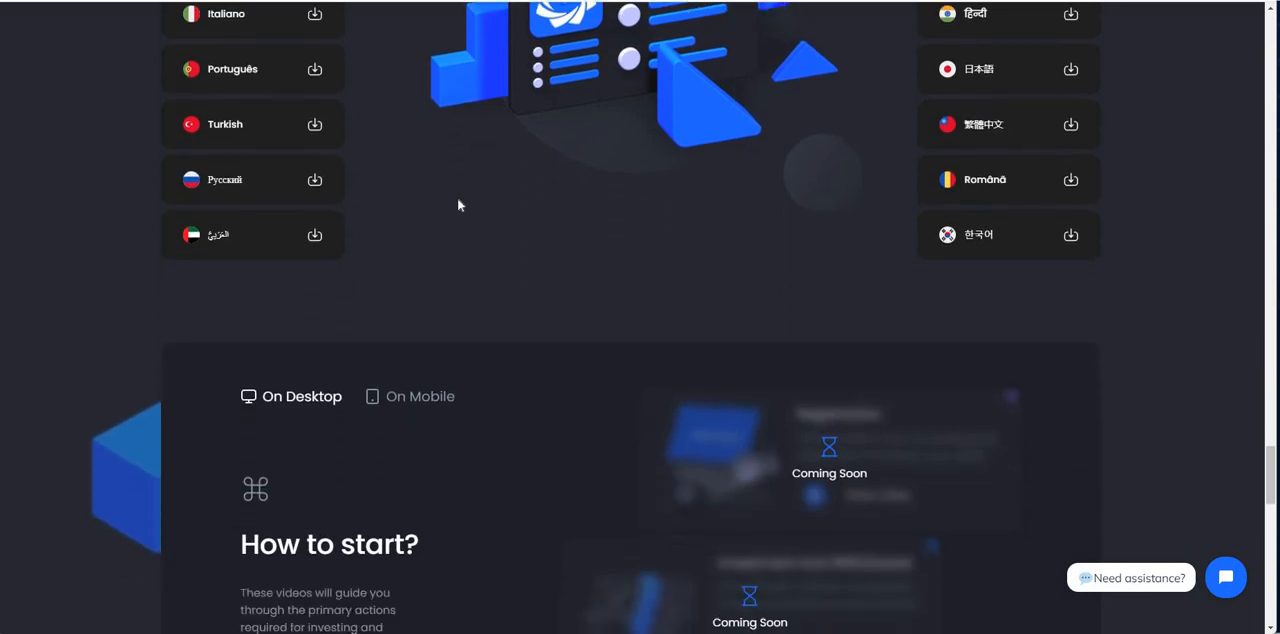
pyautogui.scroll(-3)
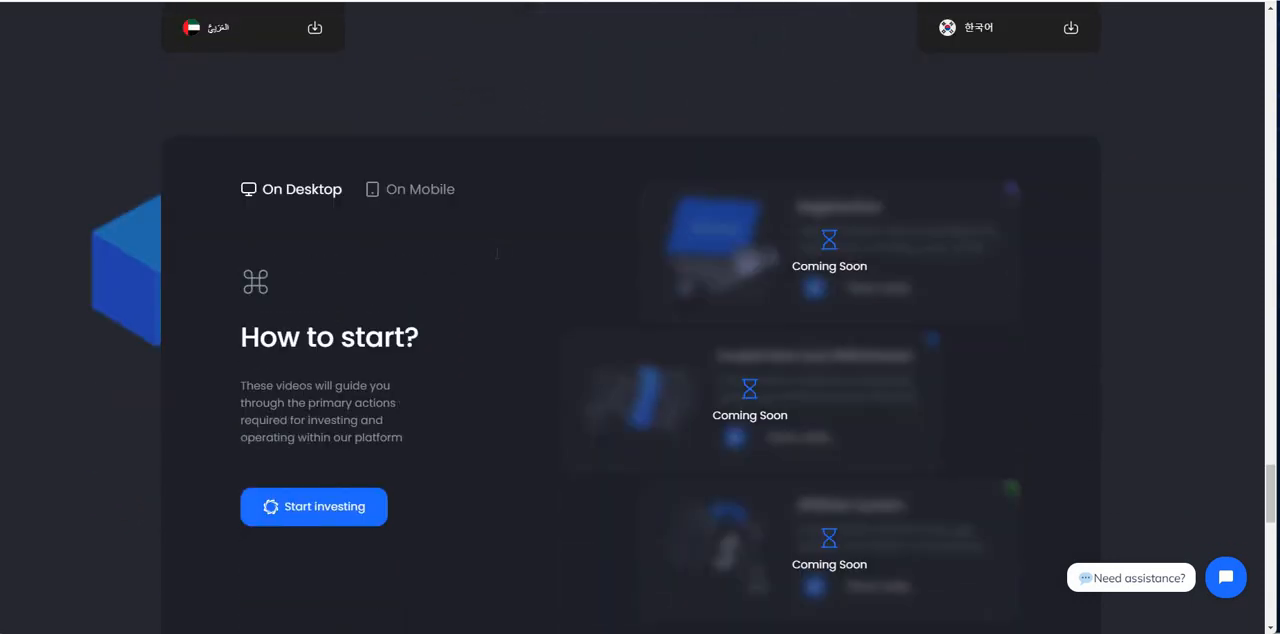
pyautogui.scroll(-3)
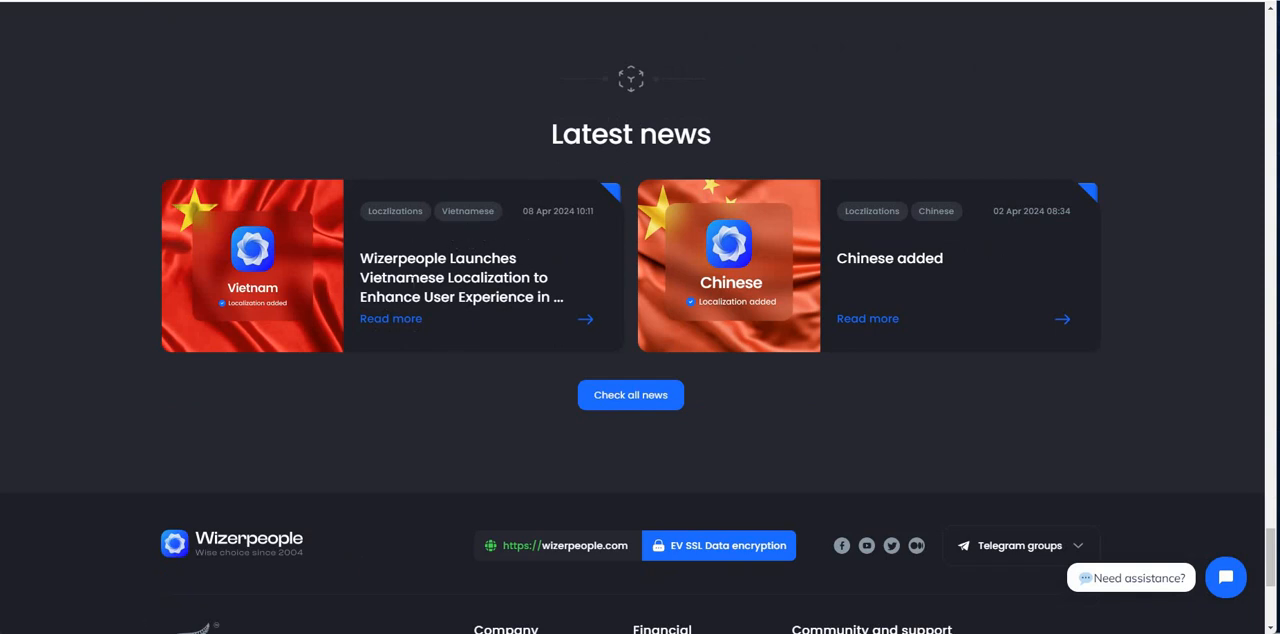
pyautogui.moveTo(389, 337)
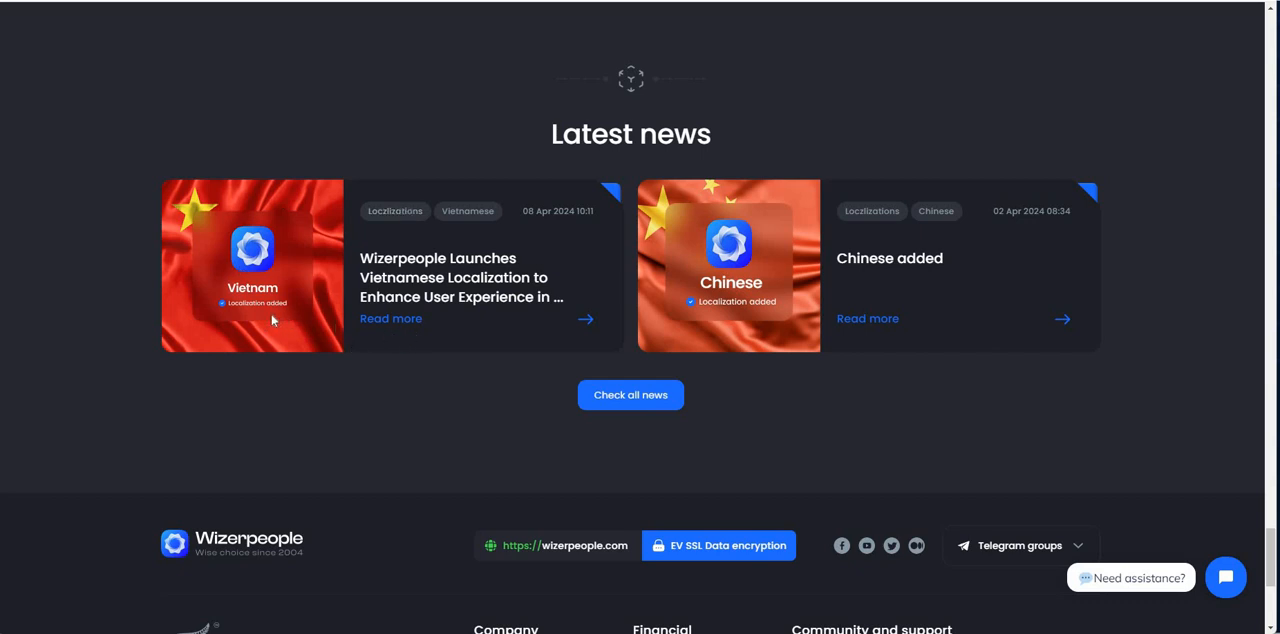
pyautogui.moveTo(270, 316)
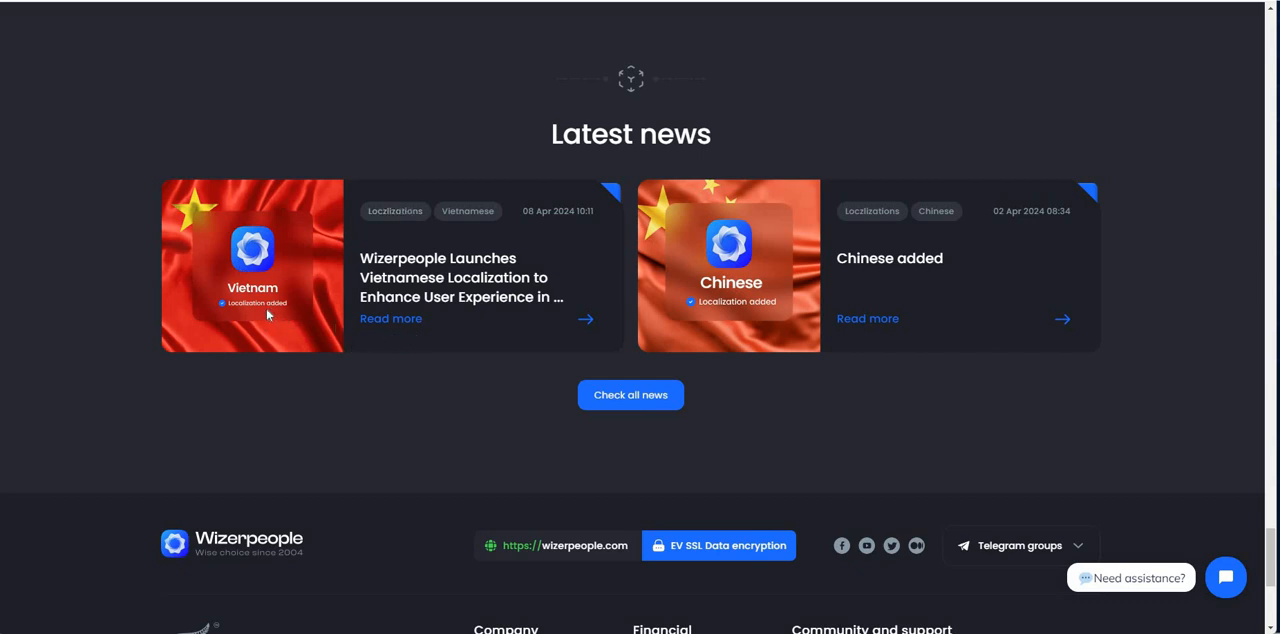
pyautogui.moveTo(540, 342)
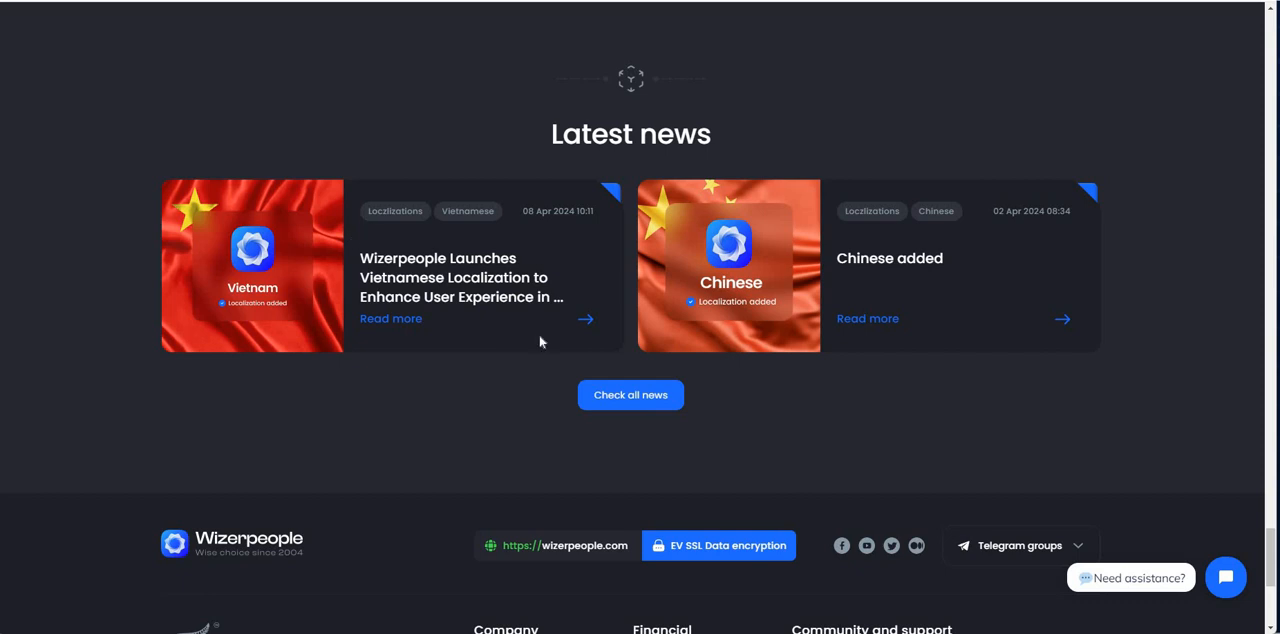
pyautogui.moveTo(863, 308)
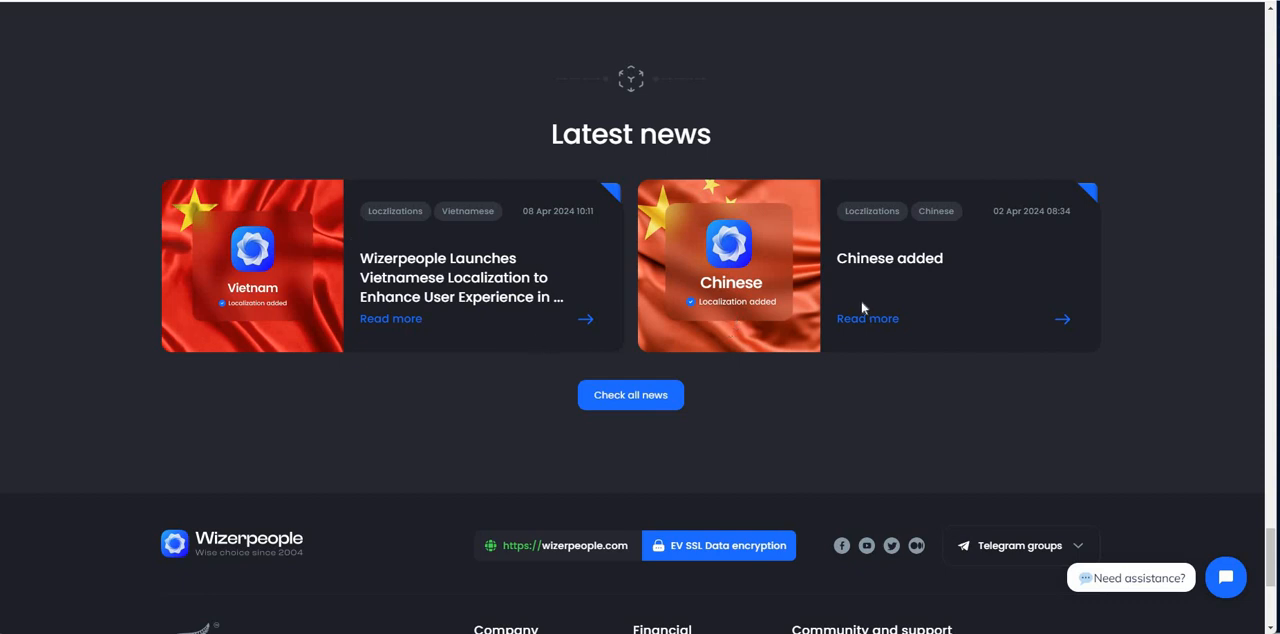
pyautogui.moveTo(860, 307)
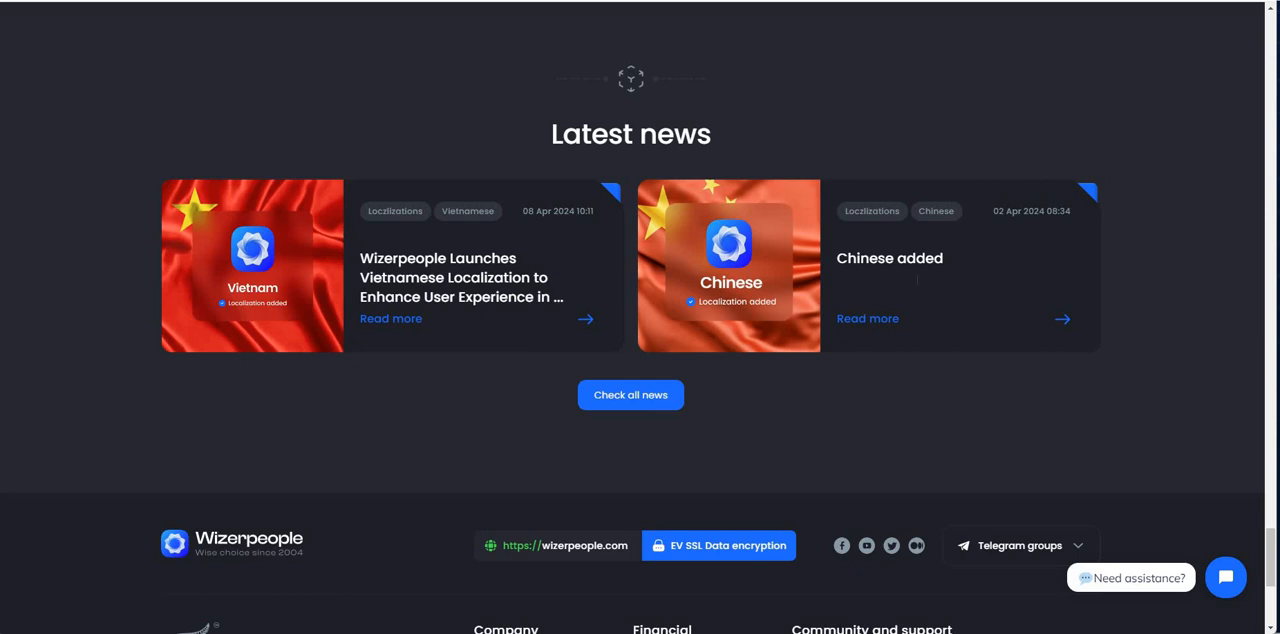
pyautogui.scroll(-3)
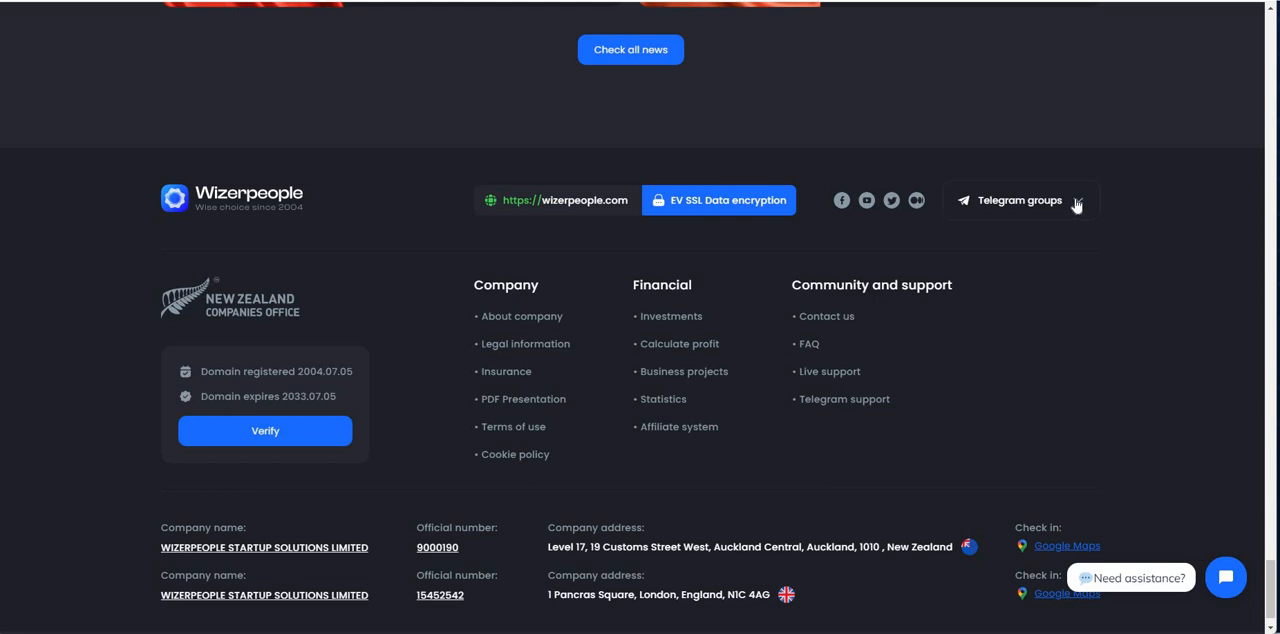
pyautogui.click(1019, 200)
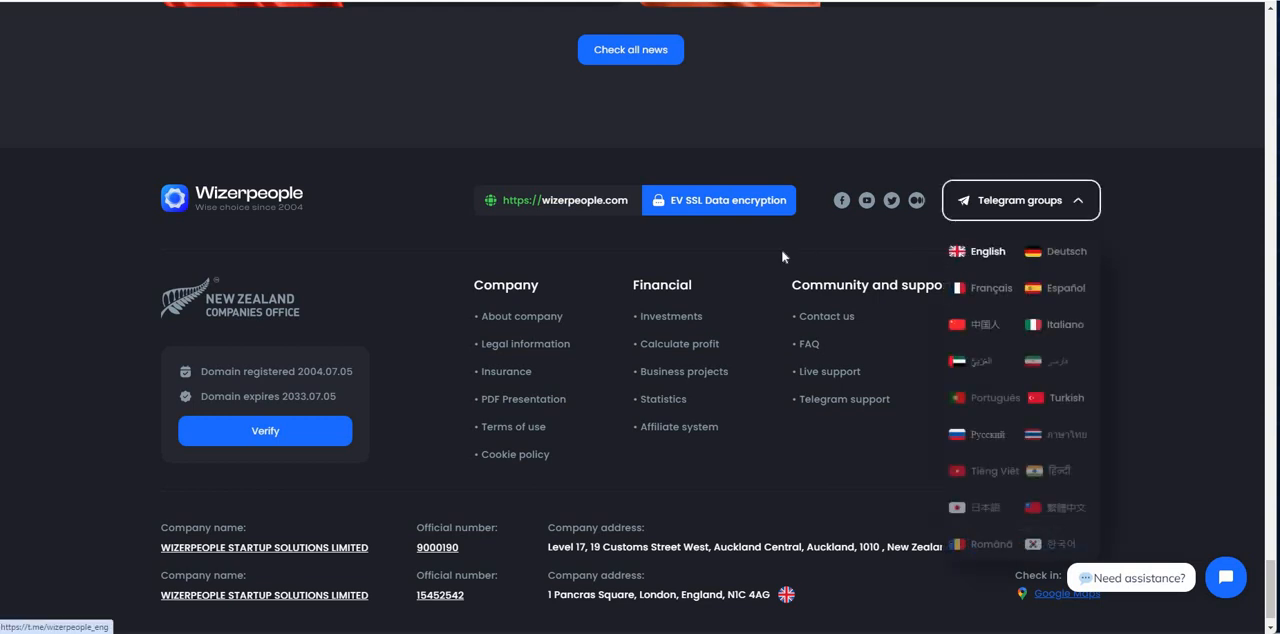
pyautogui.click(1019, 200)
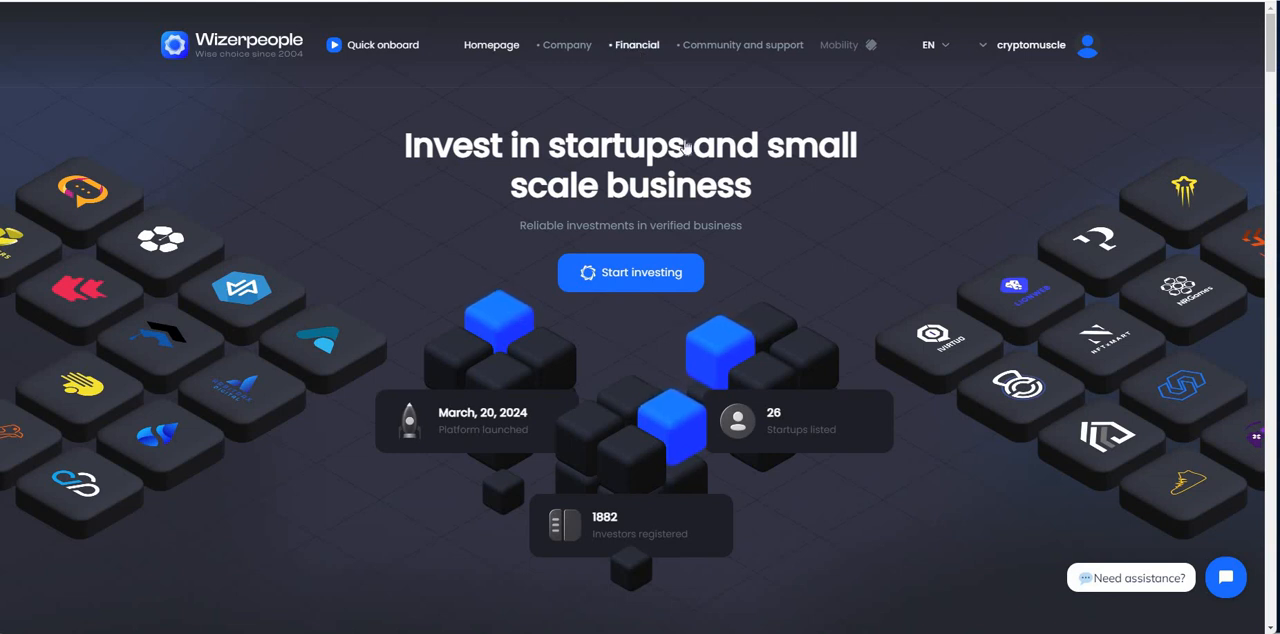
# Step: View Financial > Investments and its calculator, then open the account Dashboard
pyautogui.click(637, 44)
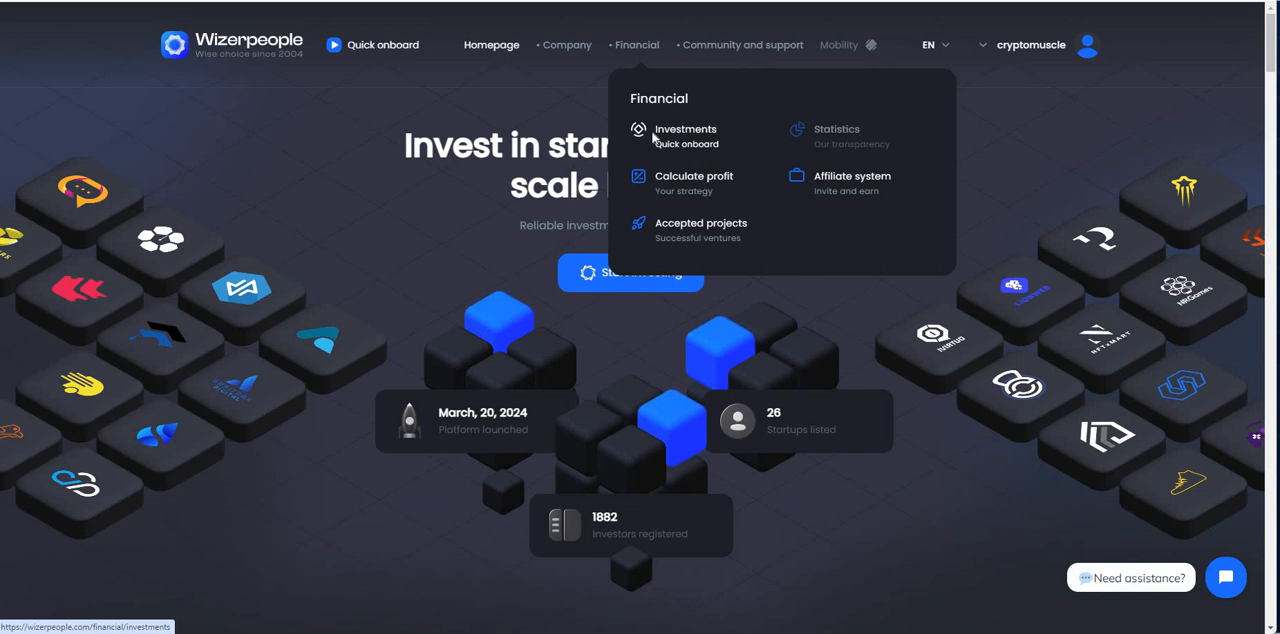
pyautogui.click(685, 130)
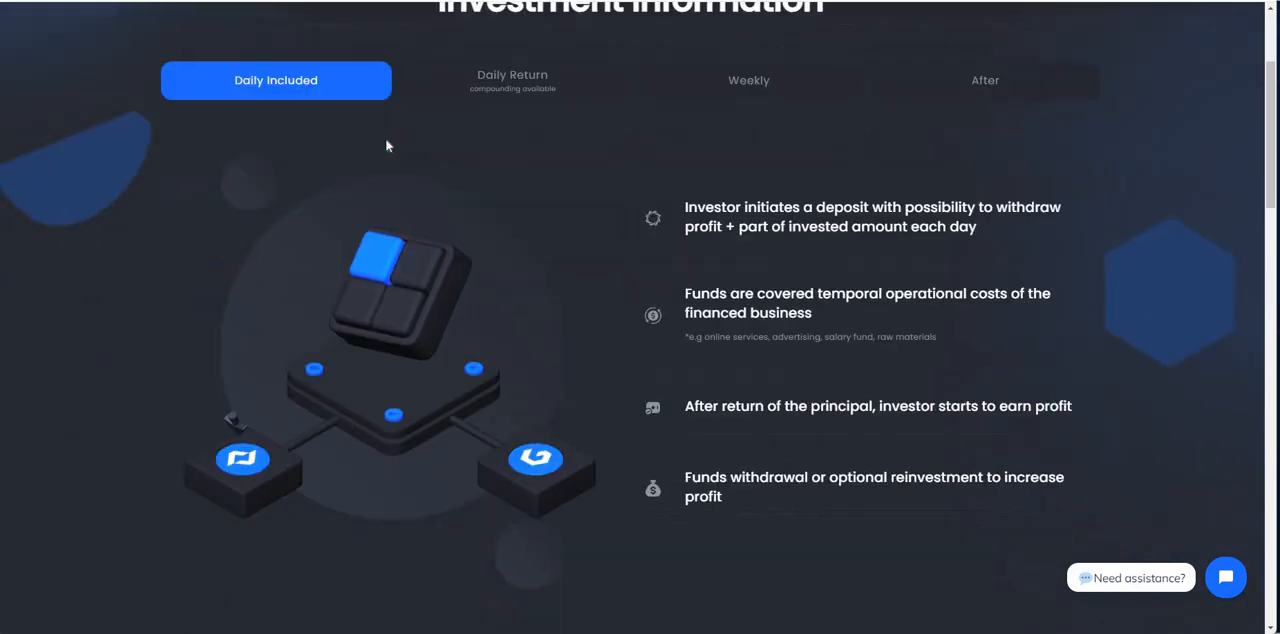
pyautogui.scroll(-3)
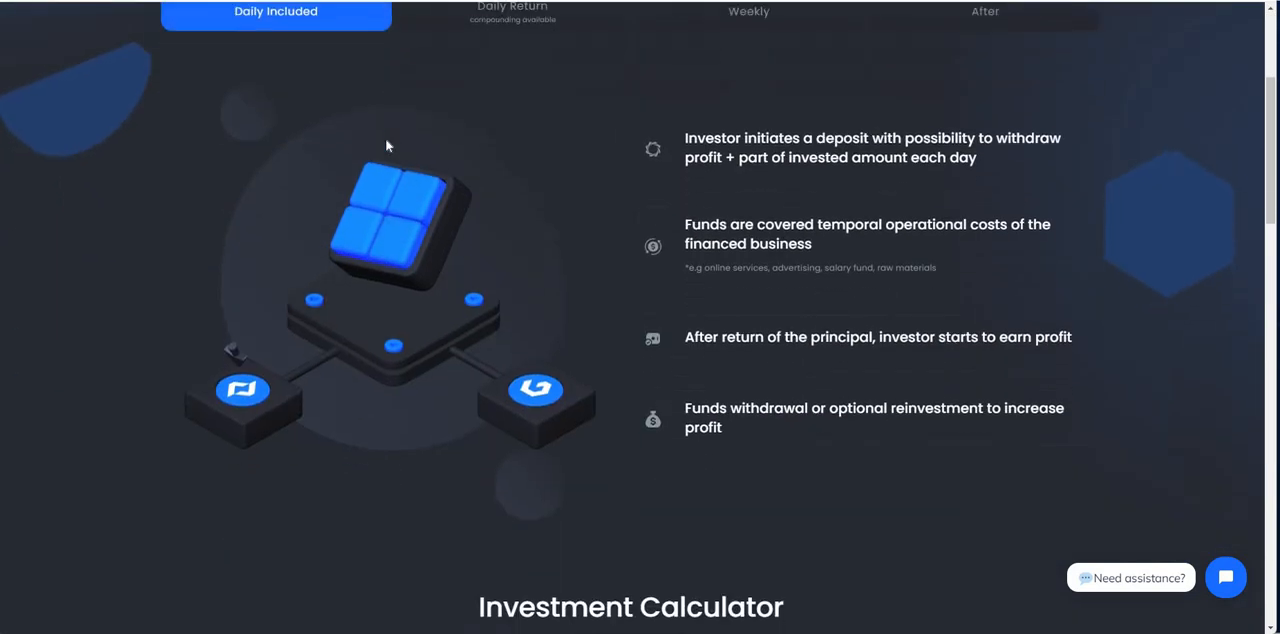
pyautogui.scroll(-3)
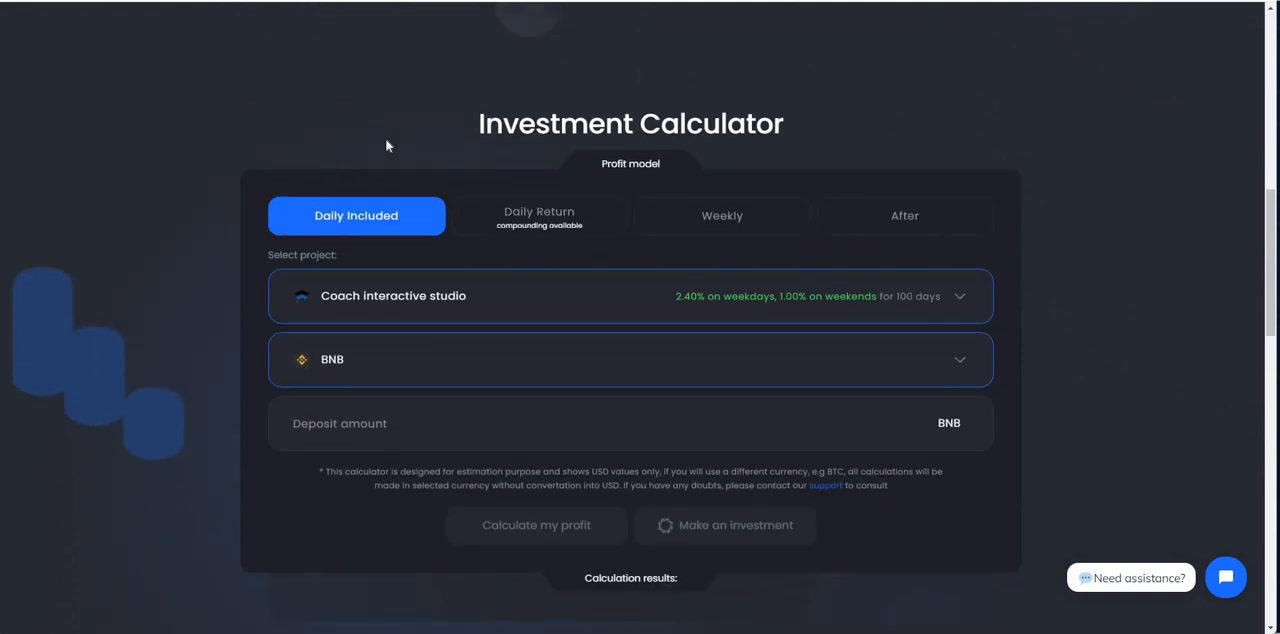
pyautogui.scroll(-3)
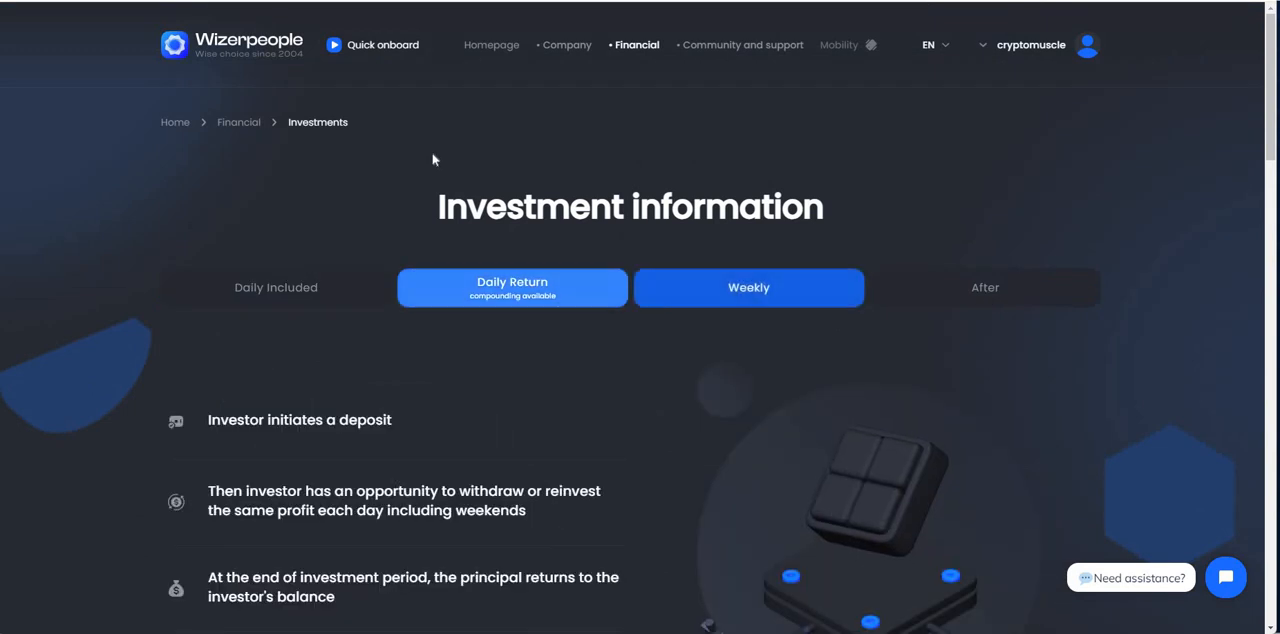
pyautogui.click(984, 287)
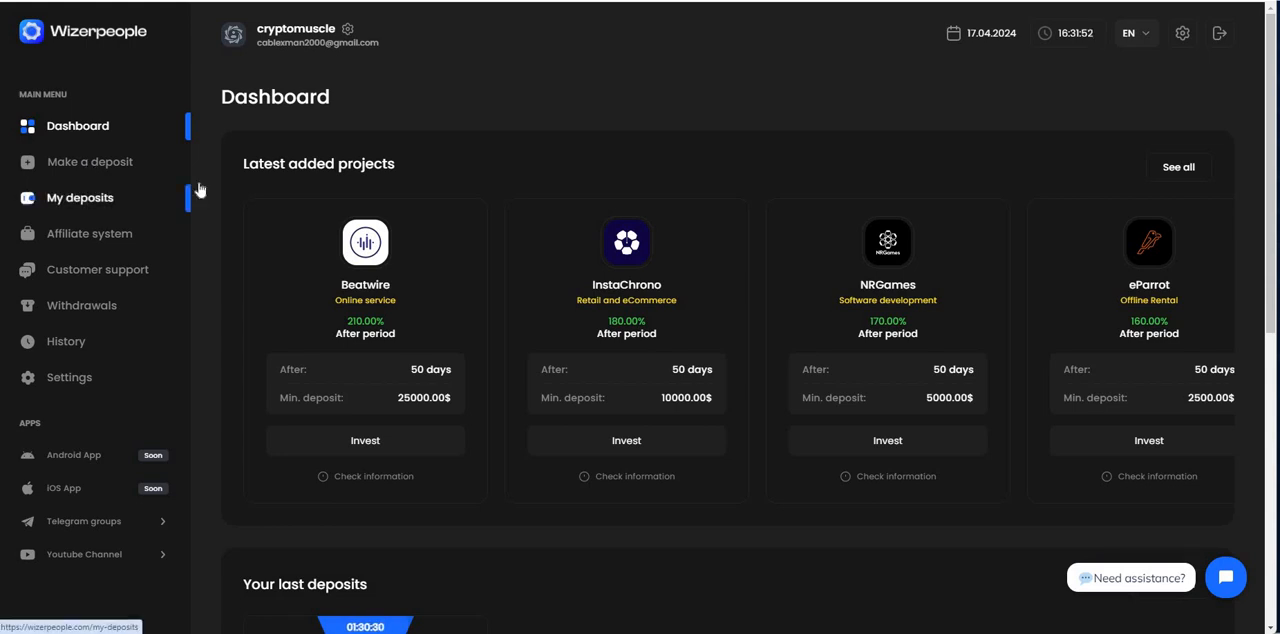
pyautogui.click(89, 161)
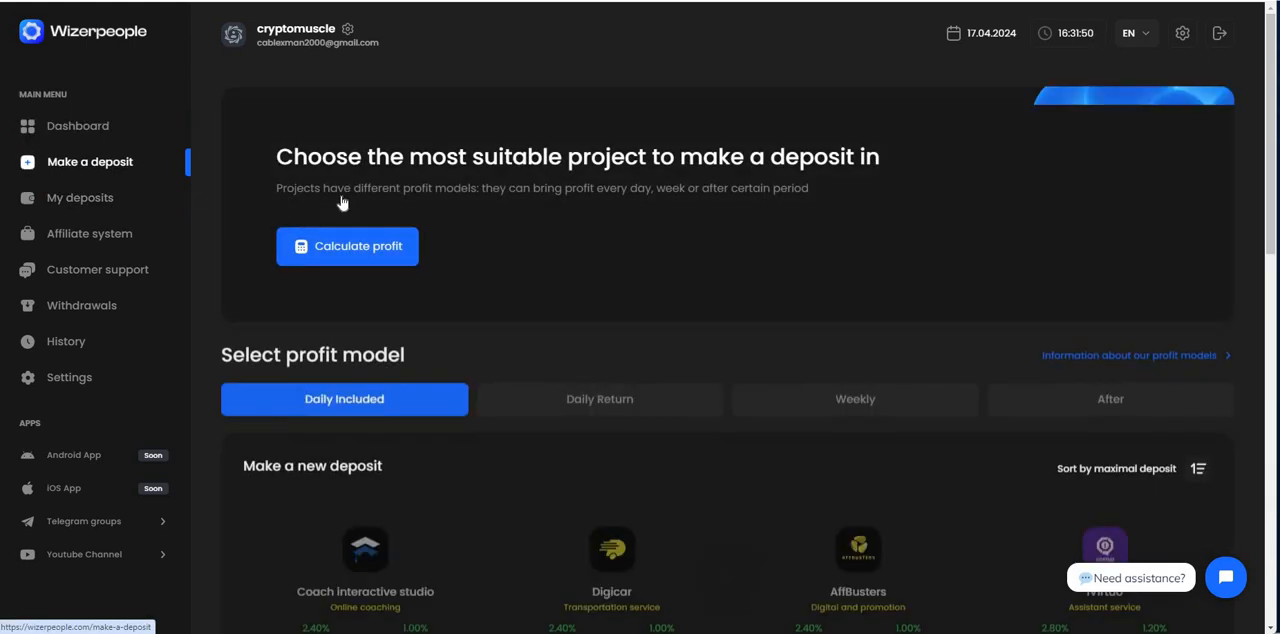
pyautogui.scroll(-3)
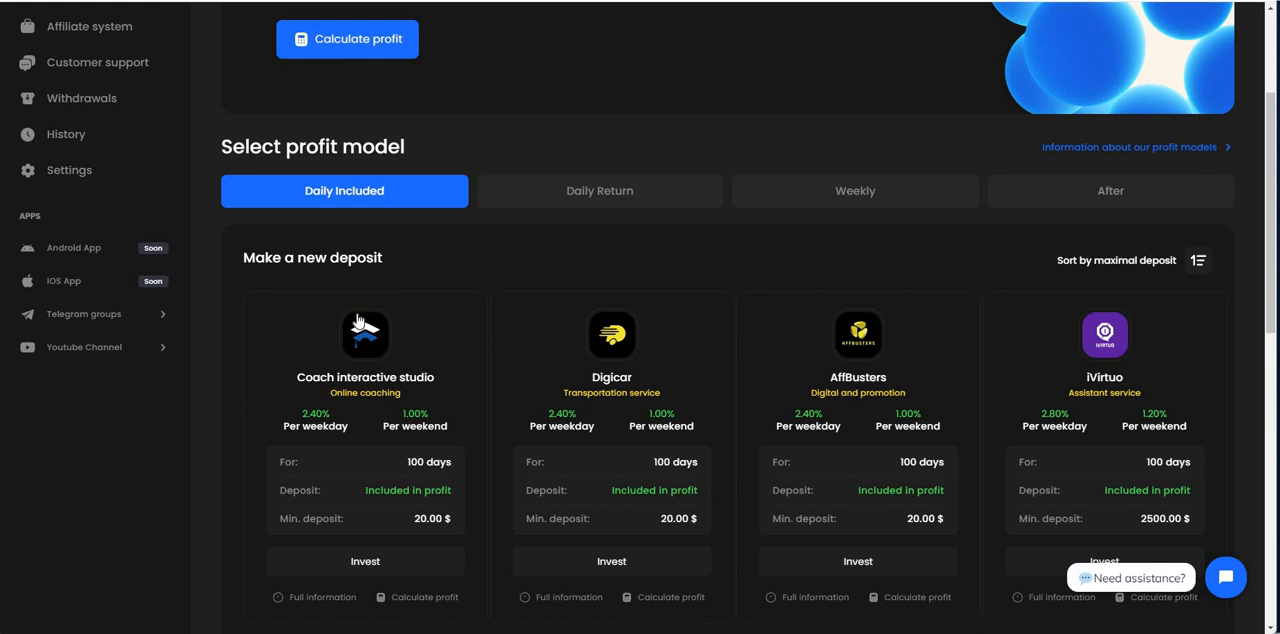
pyautogui.scroll(-3)
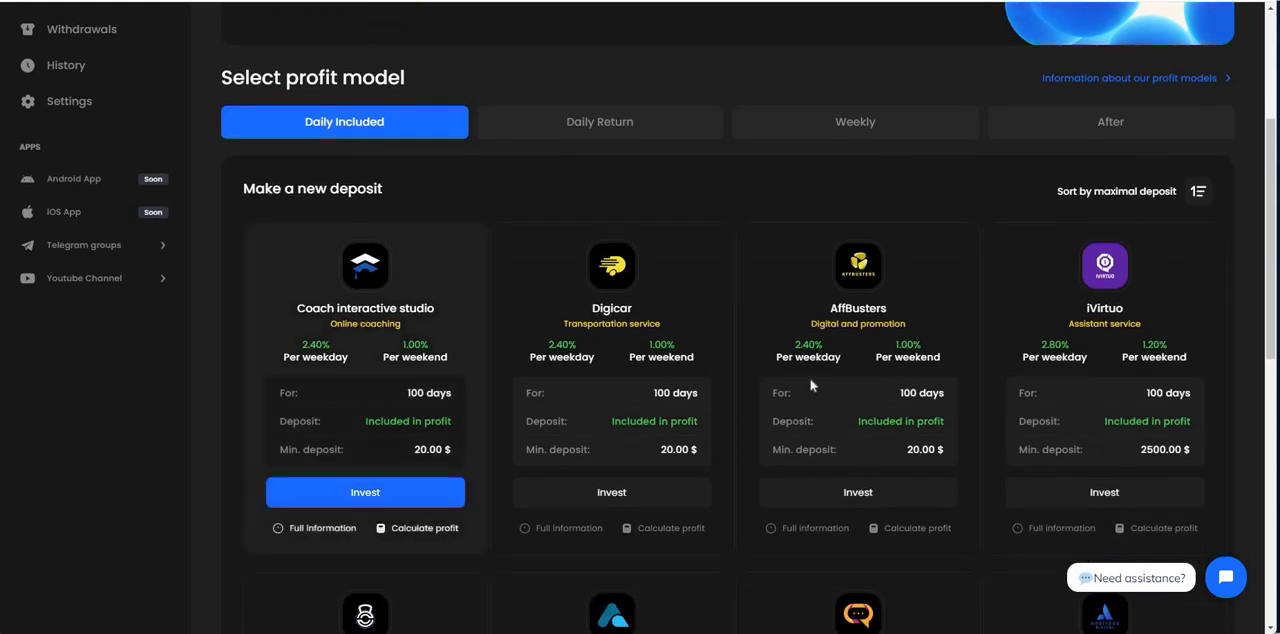
pyautogui.scroll(-3)
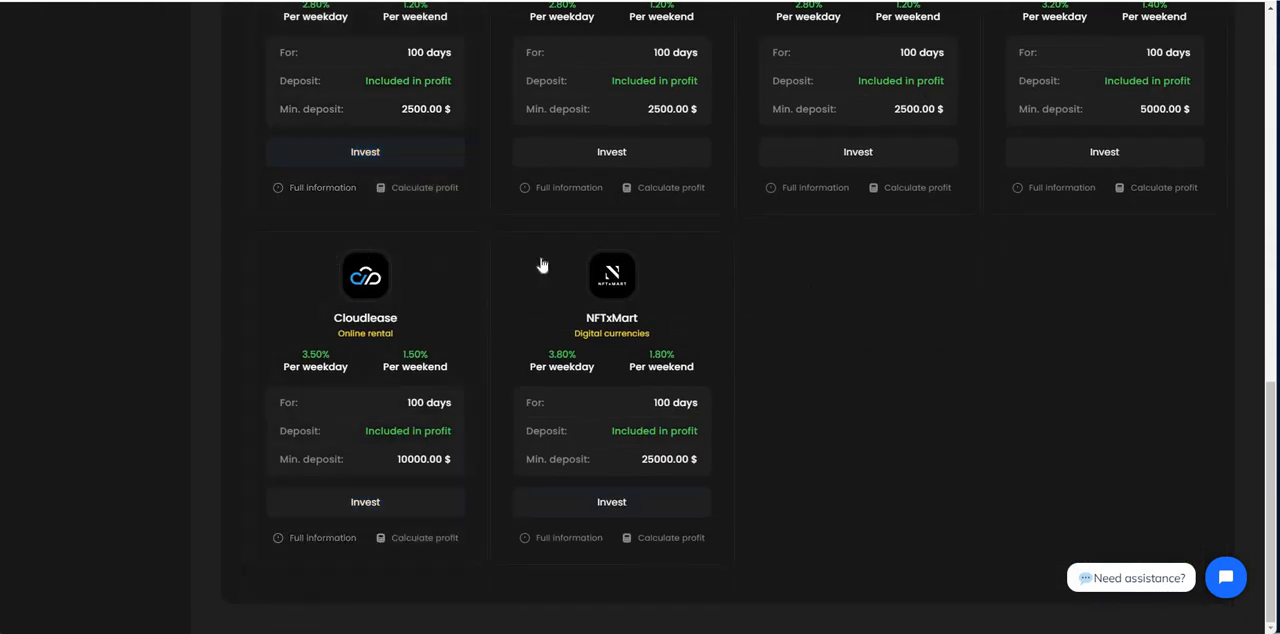
pyautogui.scroll(3)
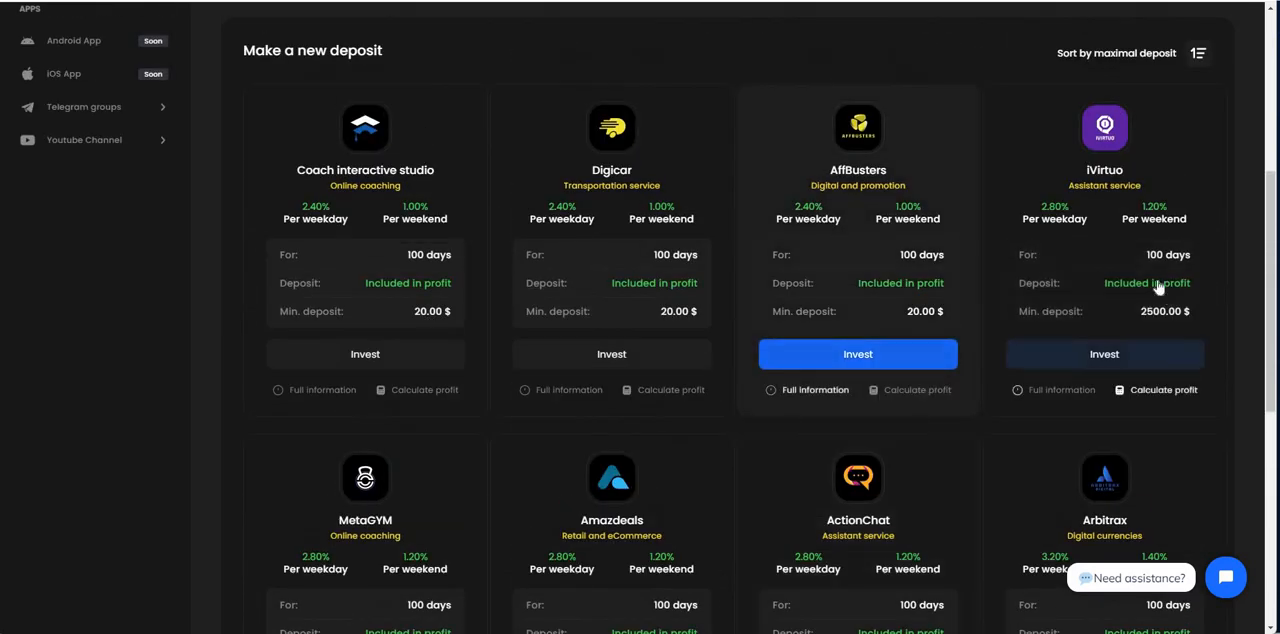
pyautogui.scroll(-3)
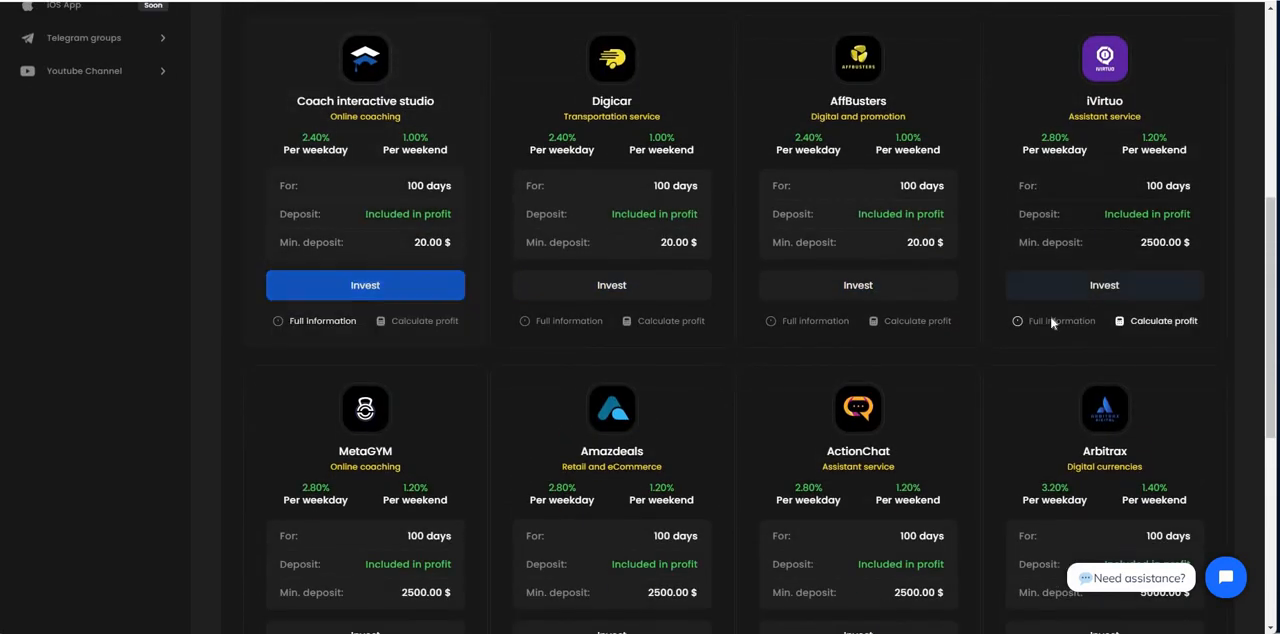
pyautogui.scroll(-3)
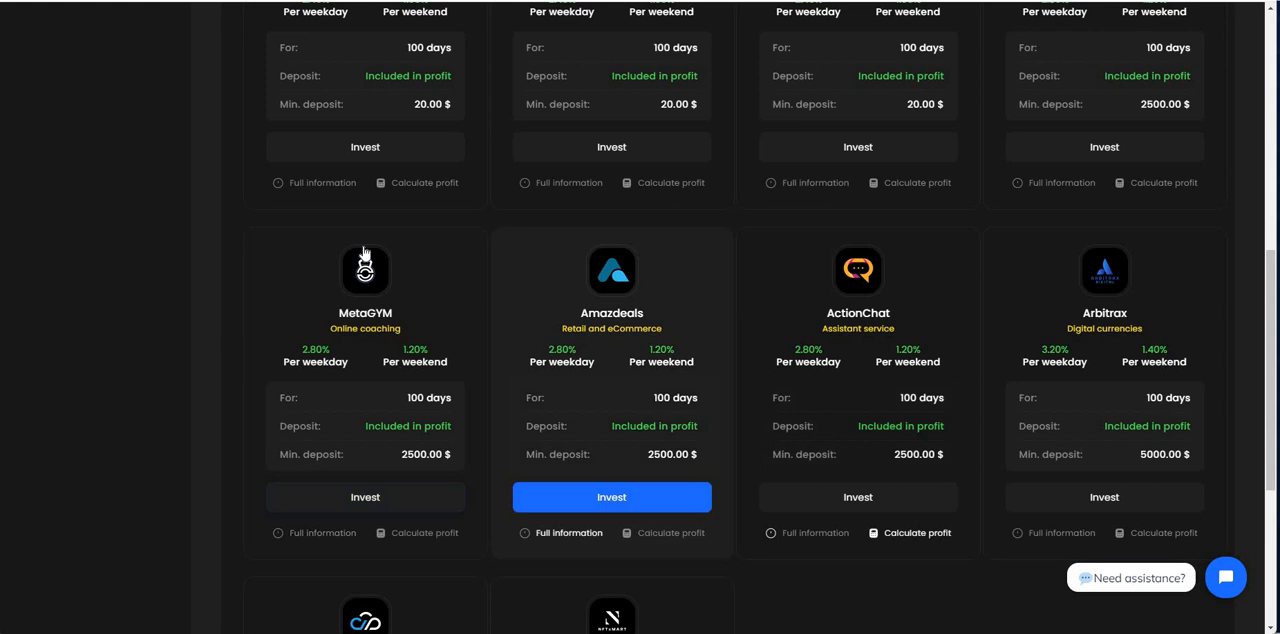
pyautogui.scroll(3)
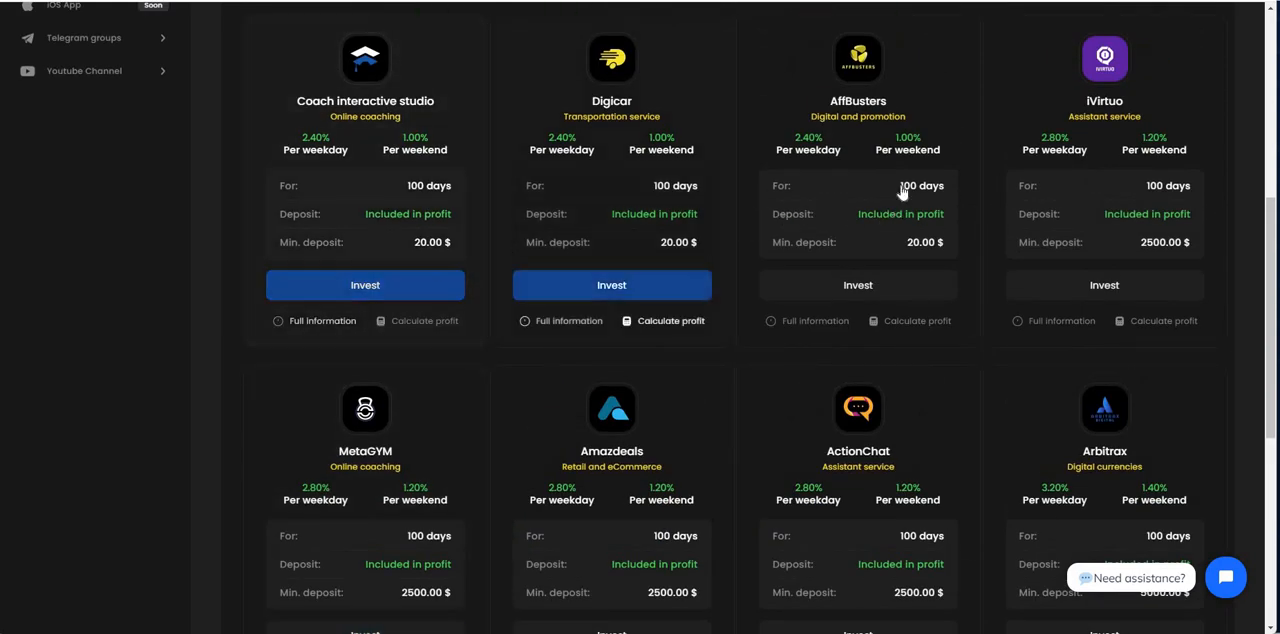
pyautogui.scroll(-3)
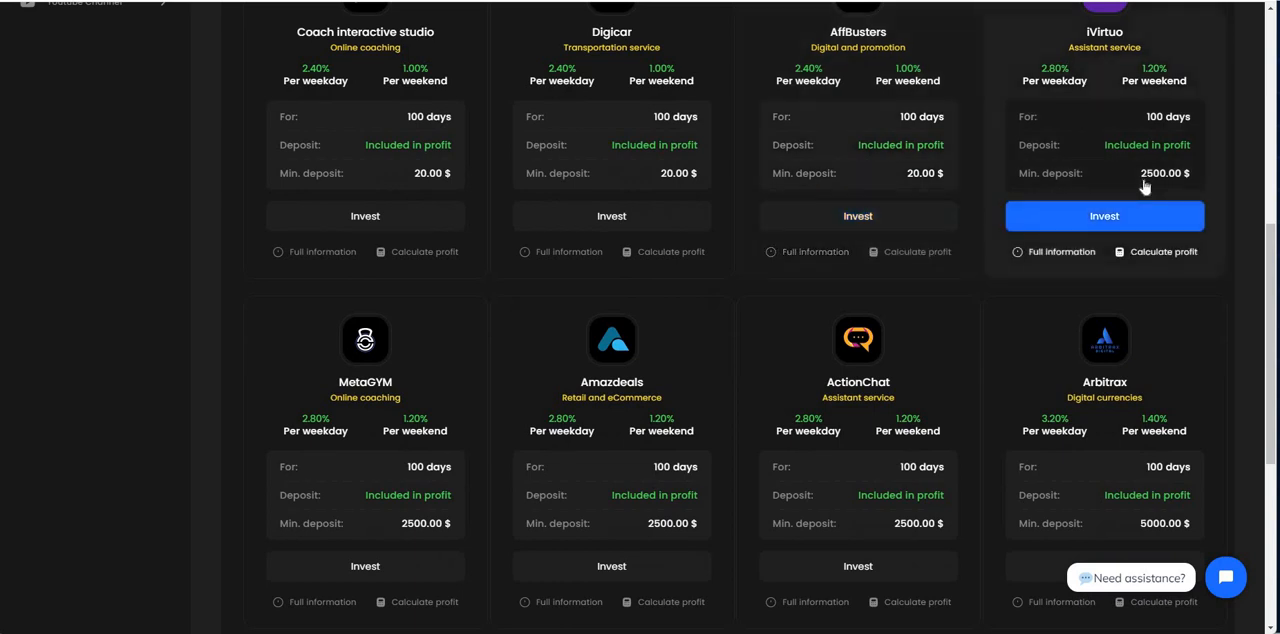
pyautogui.scroll(-3)
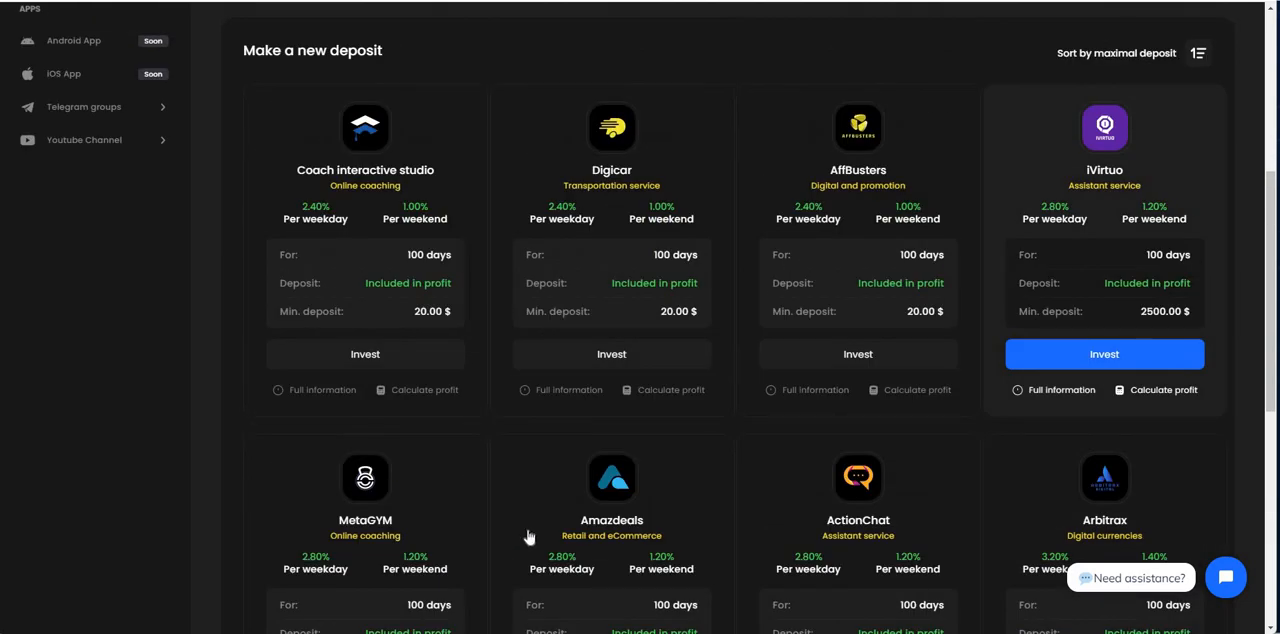
pyautogui.scroll(-3)
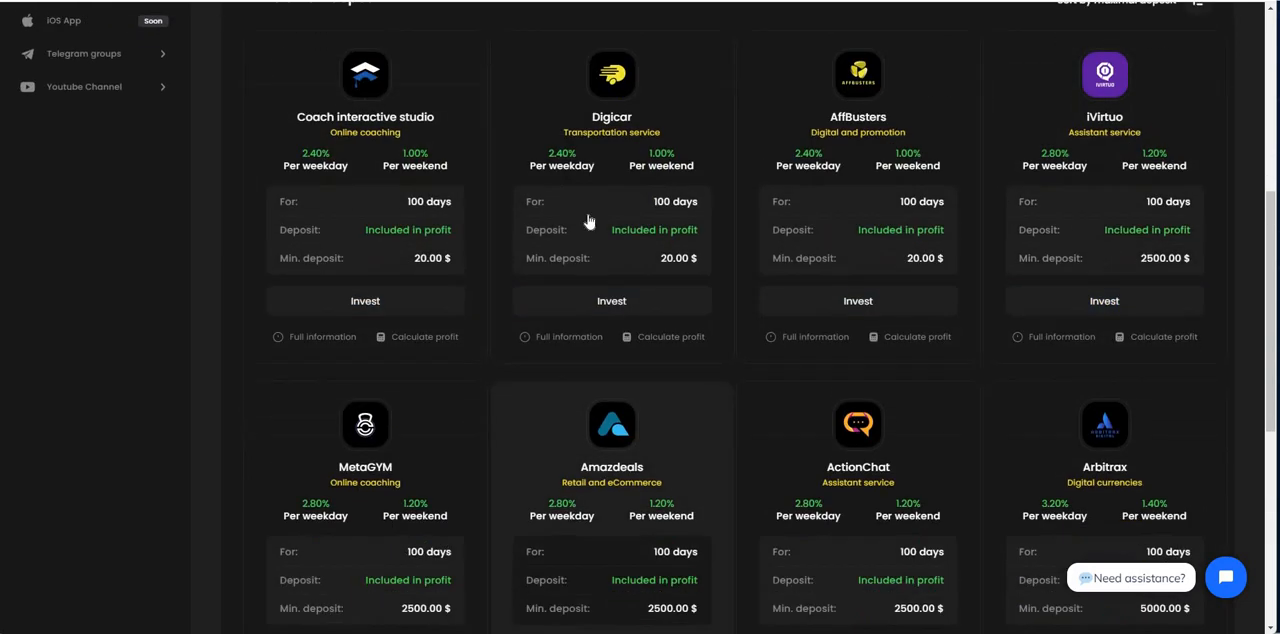
pyautogui.scroll(-3)
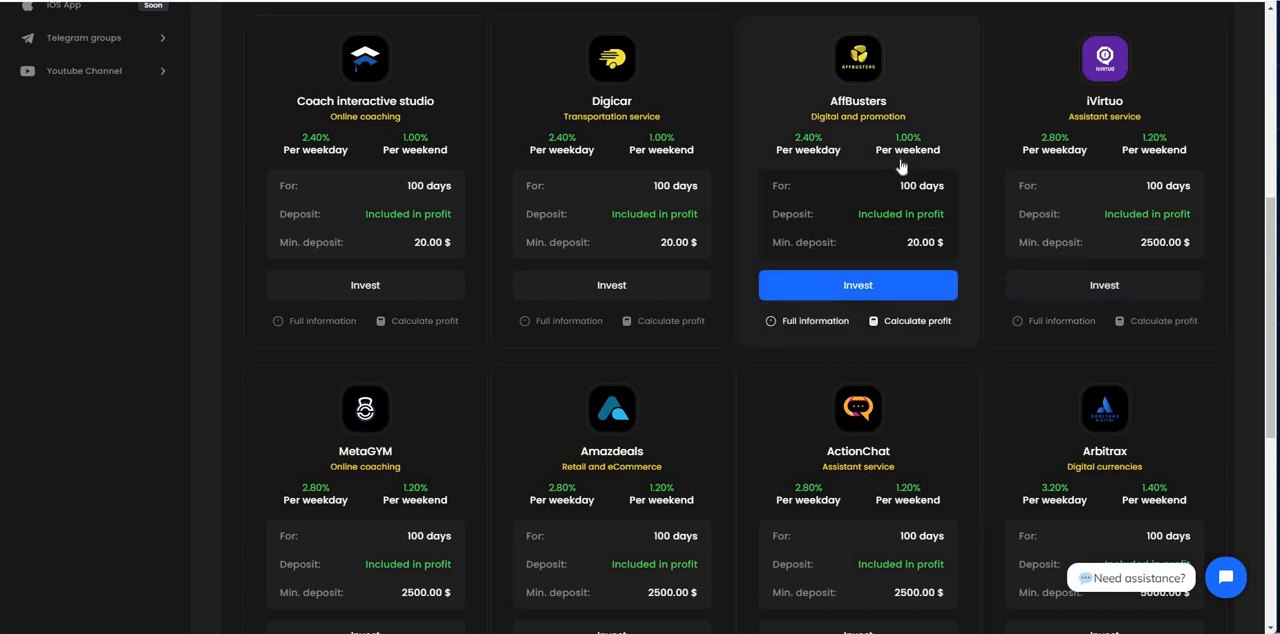
pyautogui.moveTo(600, 145)
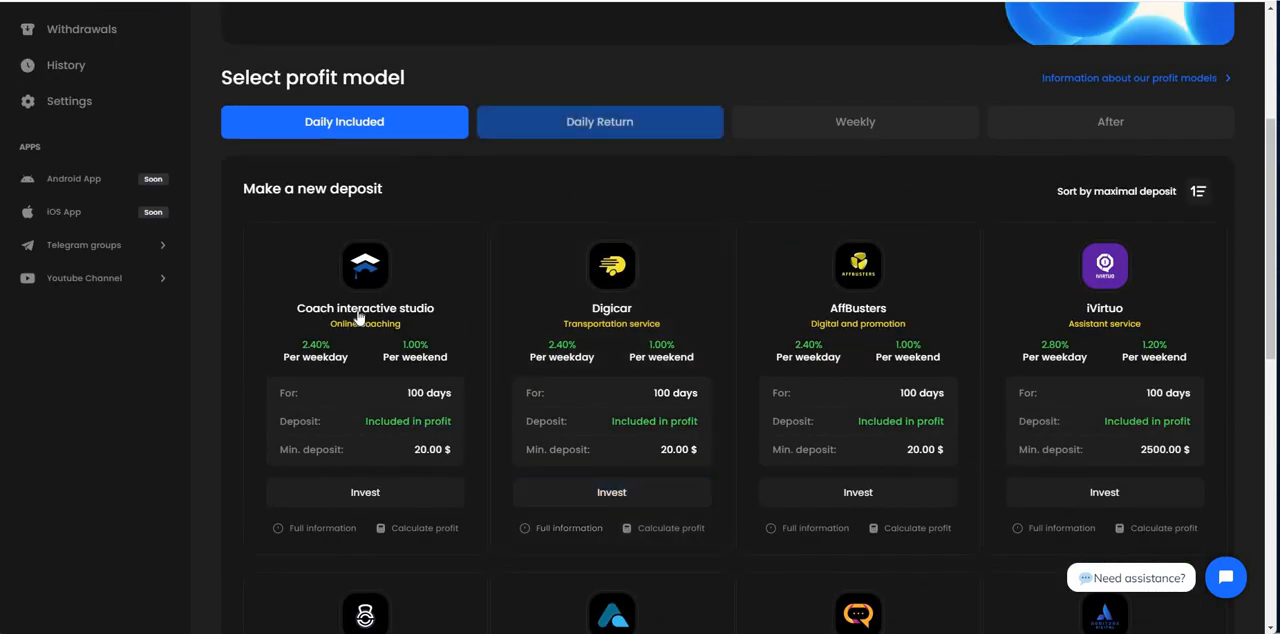
# Step: Toggle Daily Included and Daily Return, leaving Daily Return plans shown, and browse their cards
pyautogui.click(599, 121)
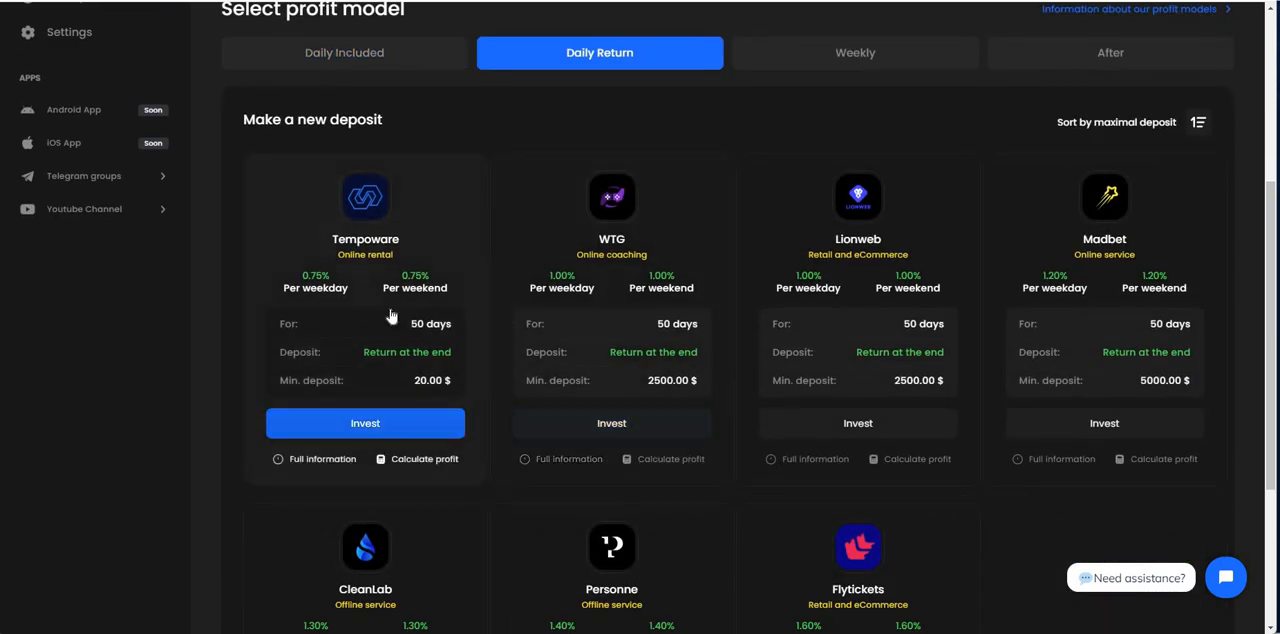
pyautogui.click(344, 52)
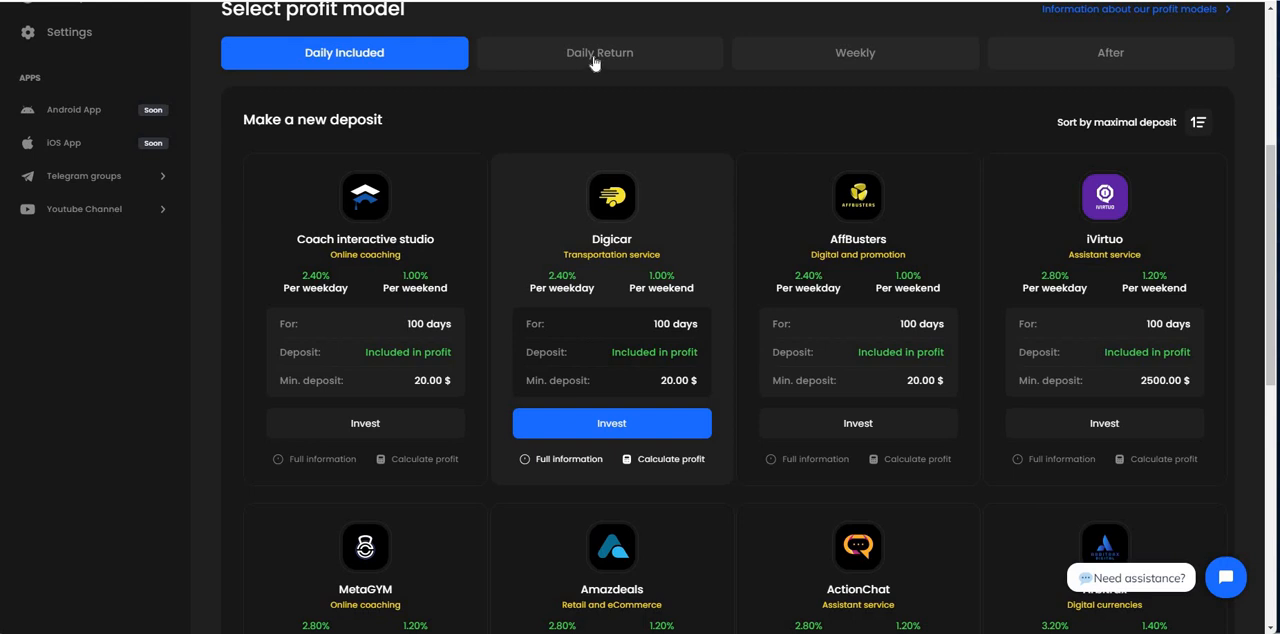
pyautogui.click(599, 52)
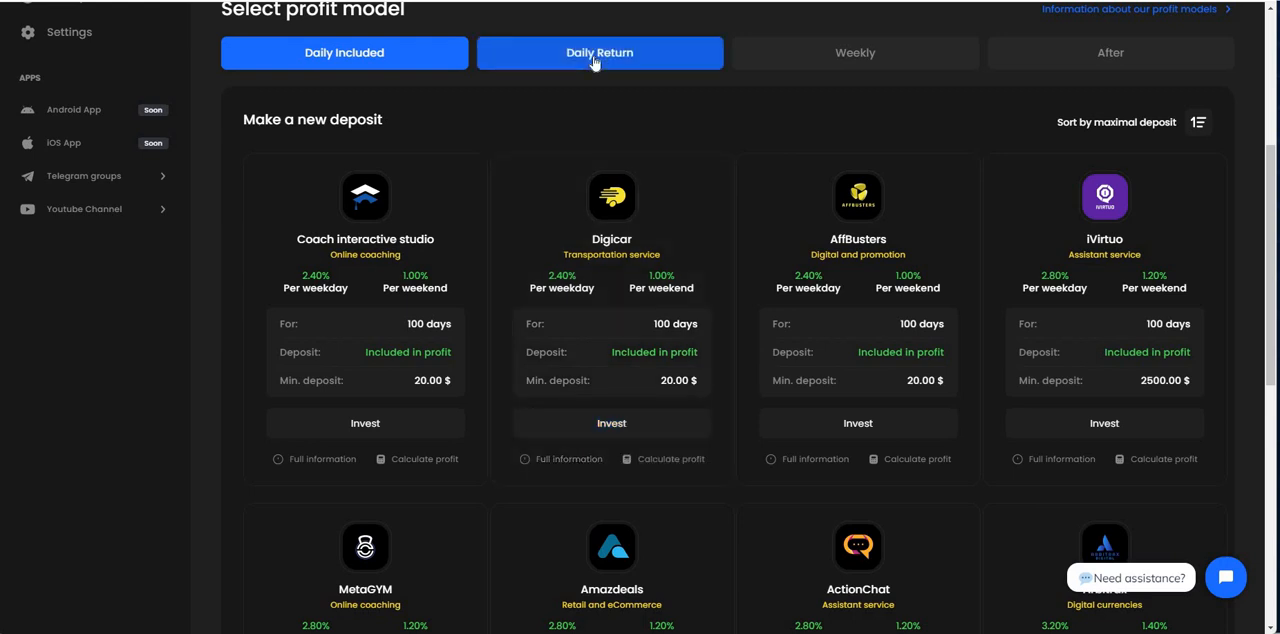
pyautogui.click(599, 52)
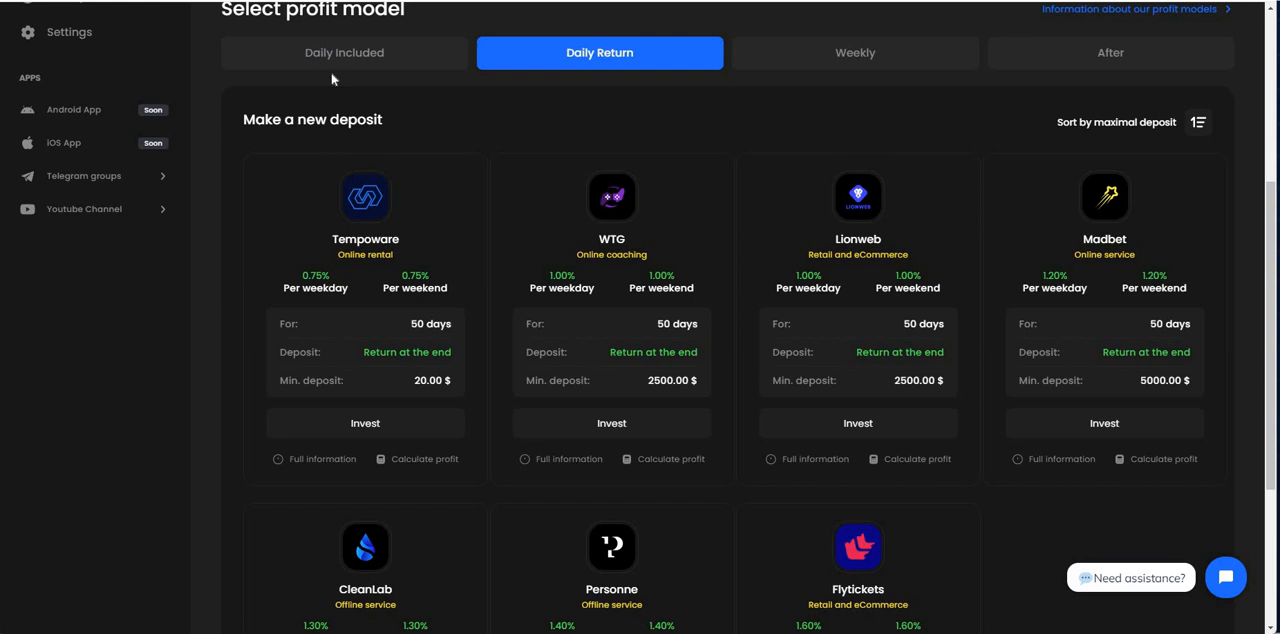
pyautogui.click(344, 52)
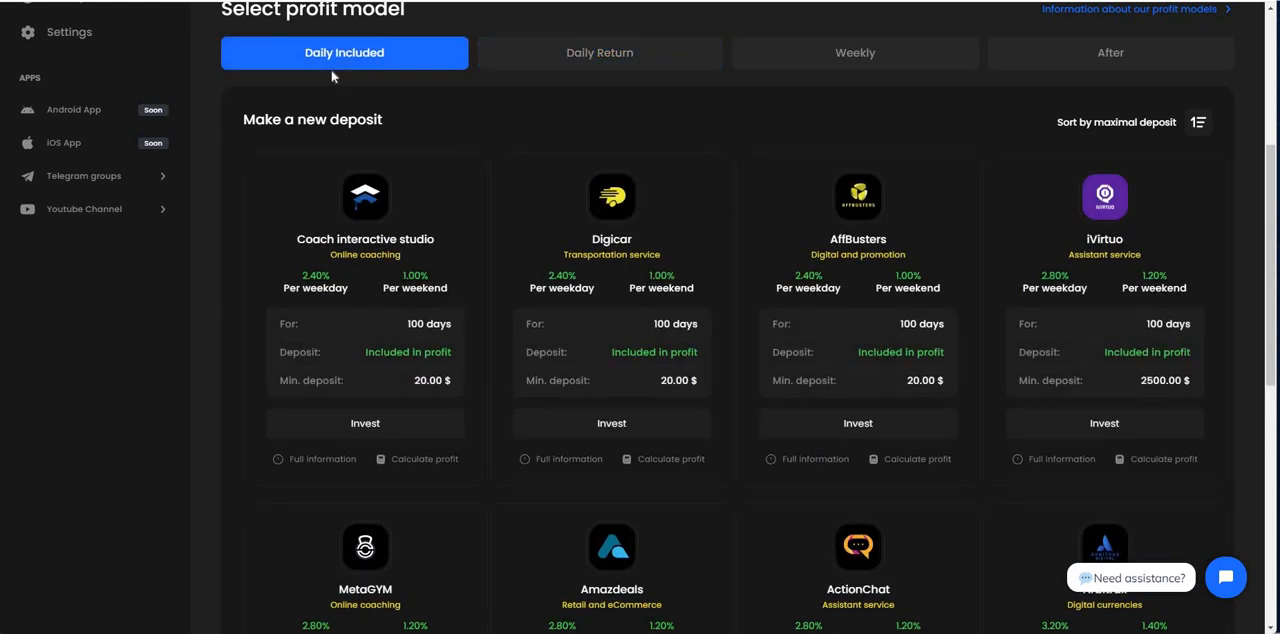
pyautogui.moveTo(640, 91)
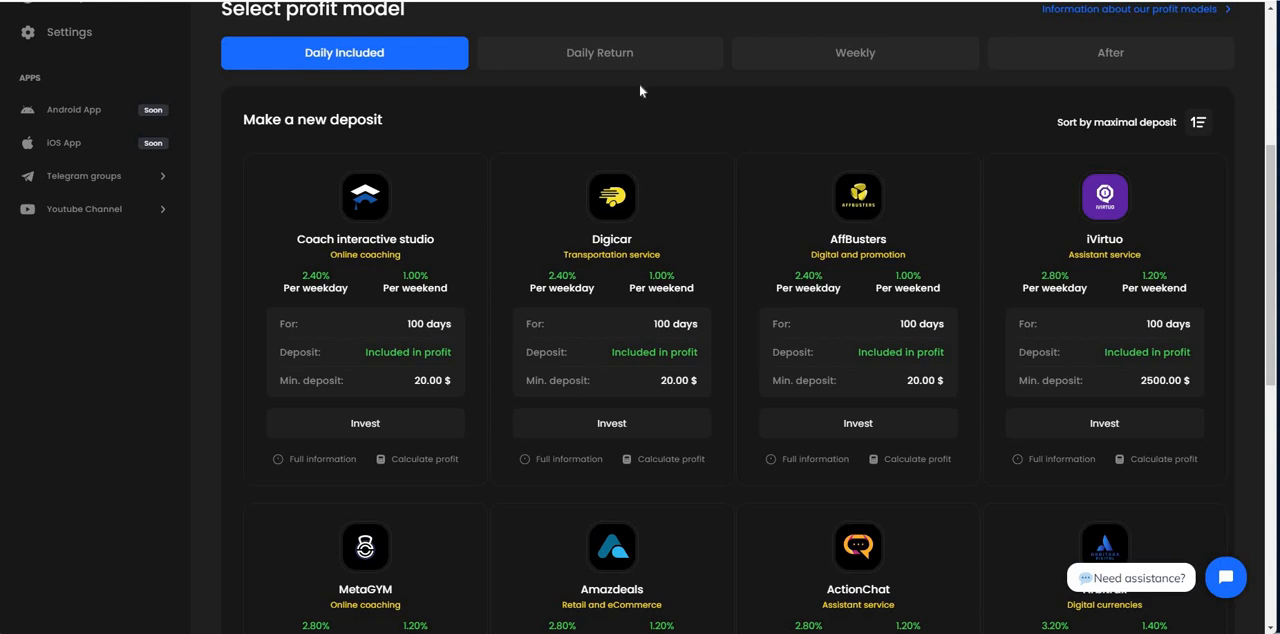
pyautogui.click(599, 52)
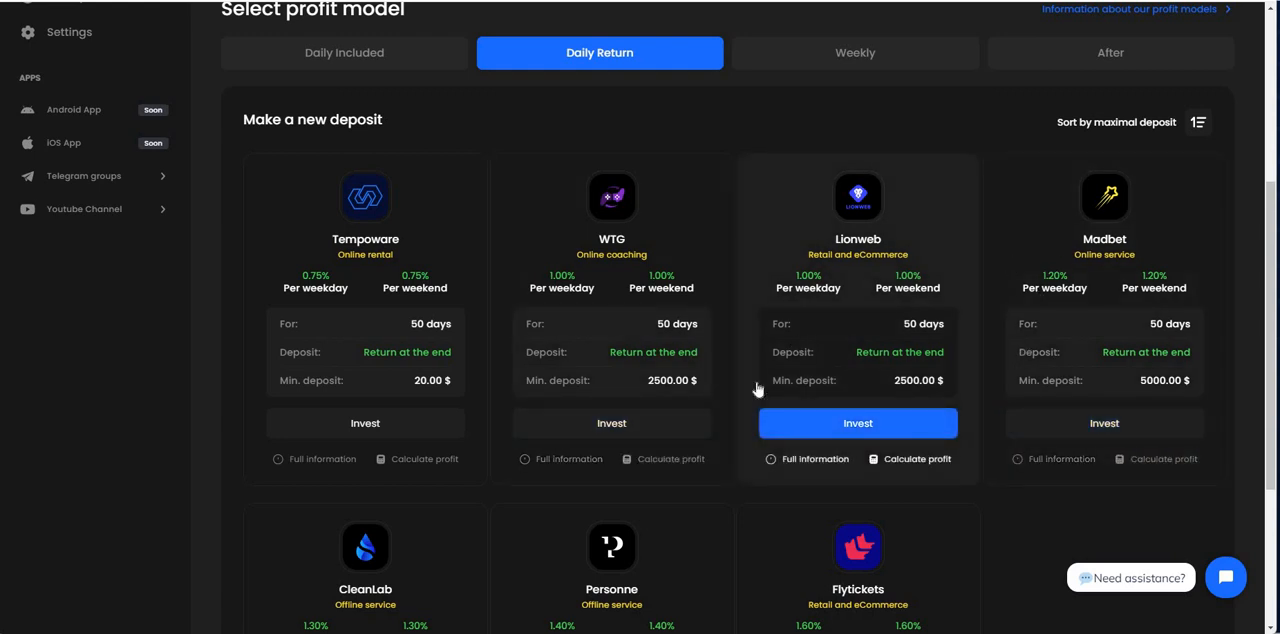
pyautogui.scroll(-3)
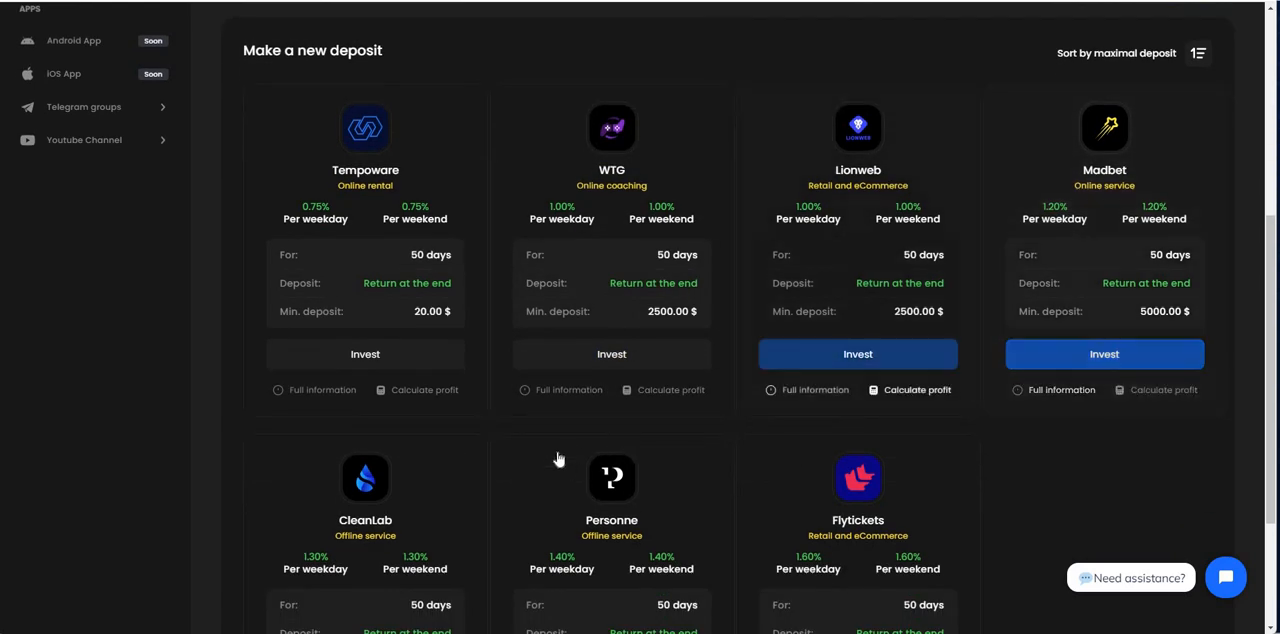
pyautogui.scroll(-3)
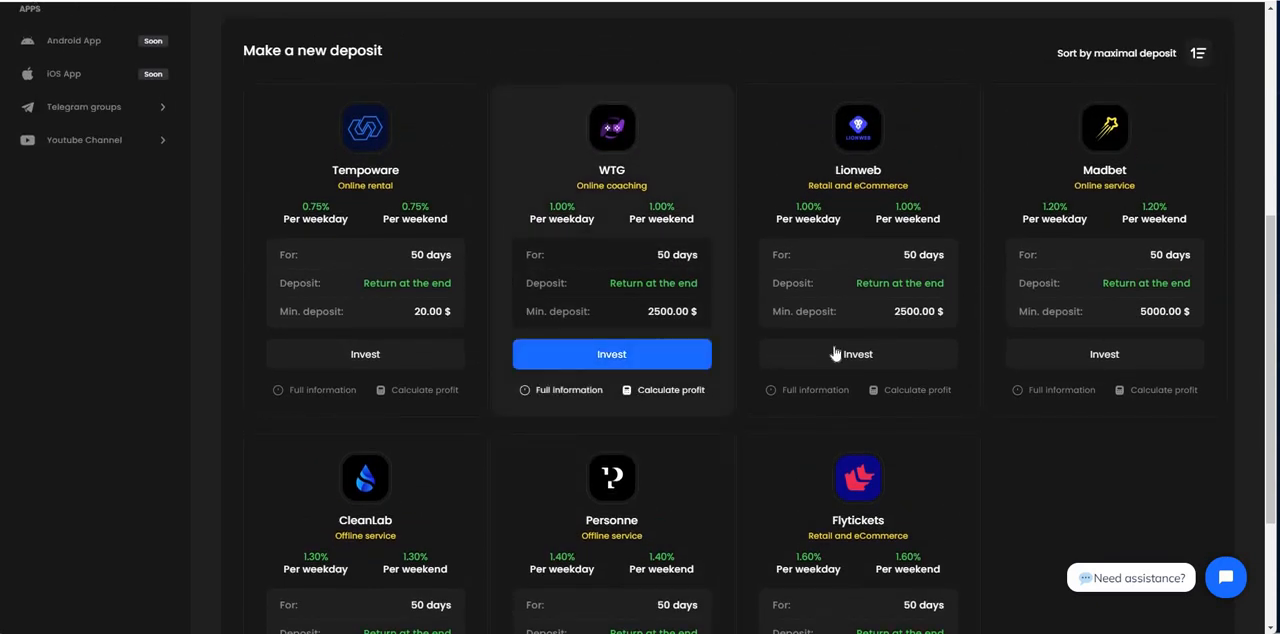
pyautogui.scroll(-3)
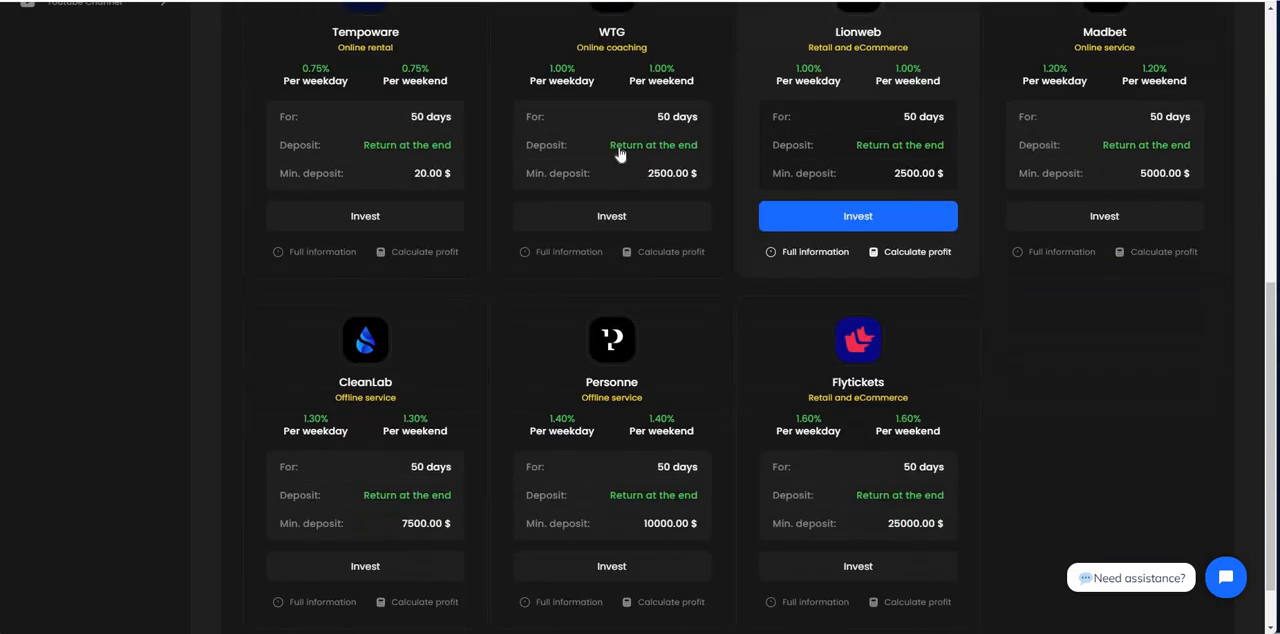
pyautogui.moveTo(720, 168)
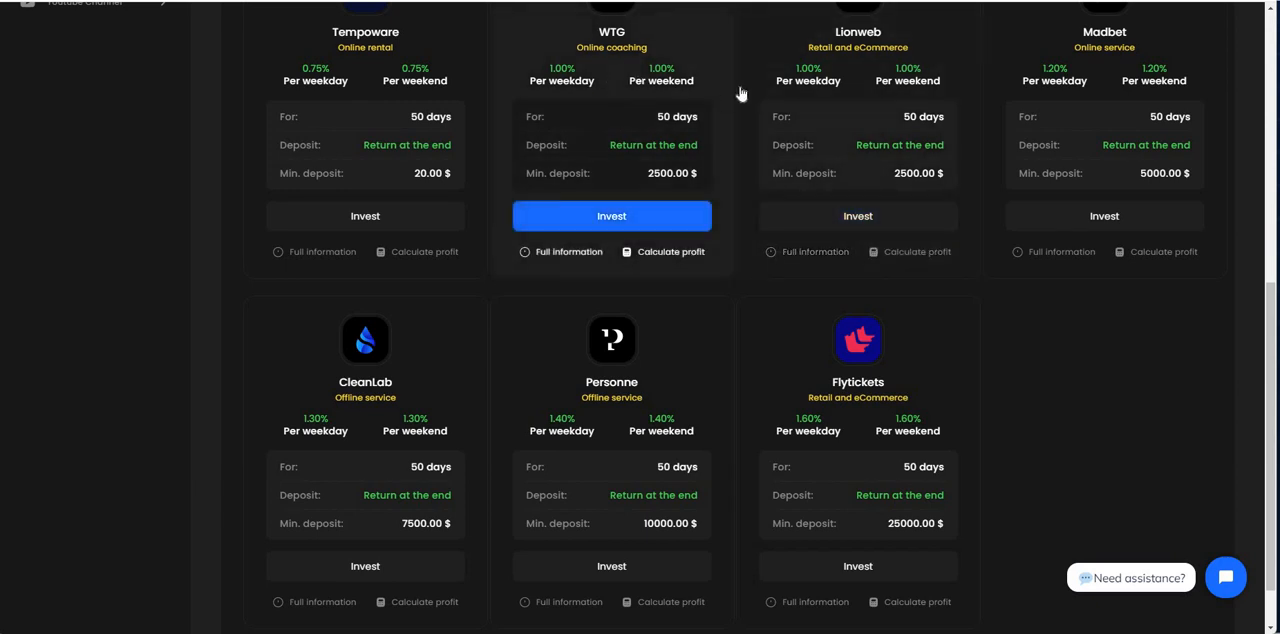
pyautogui.moveTo(433, 210)
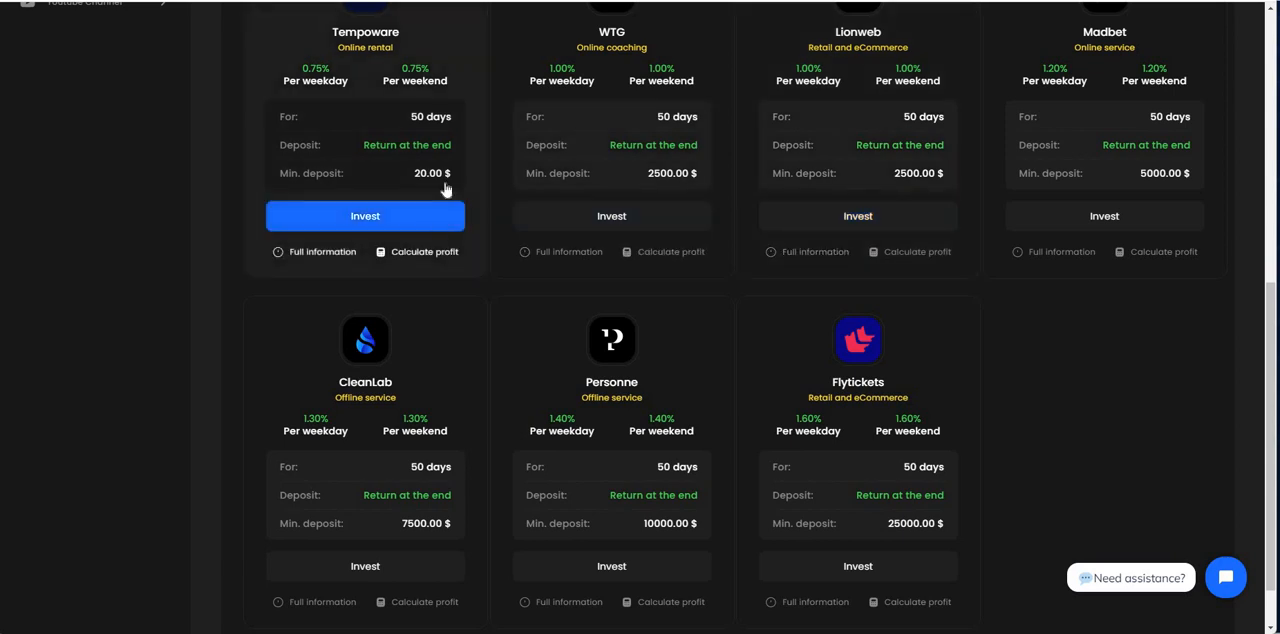
pyautogui.scroll(-3)
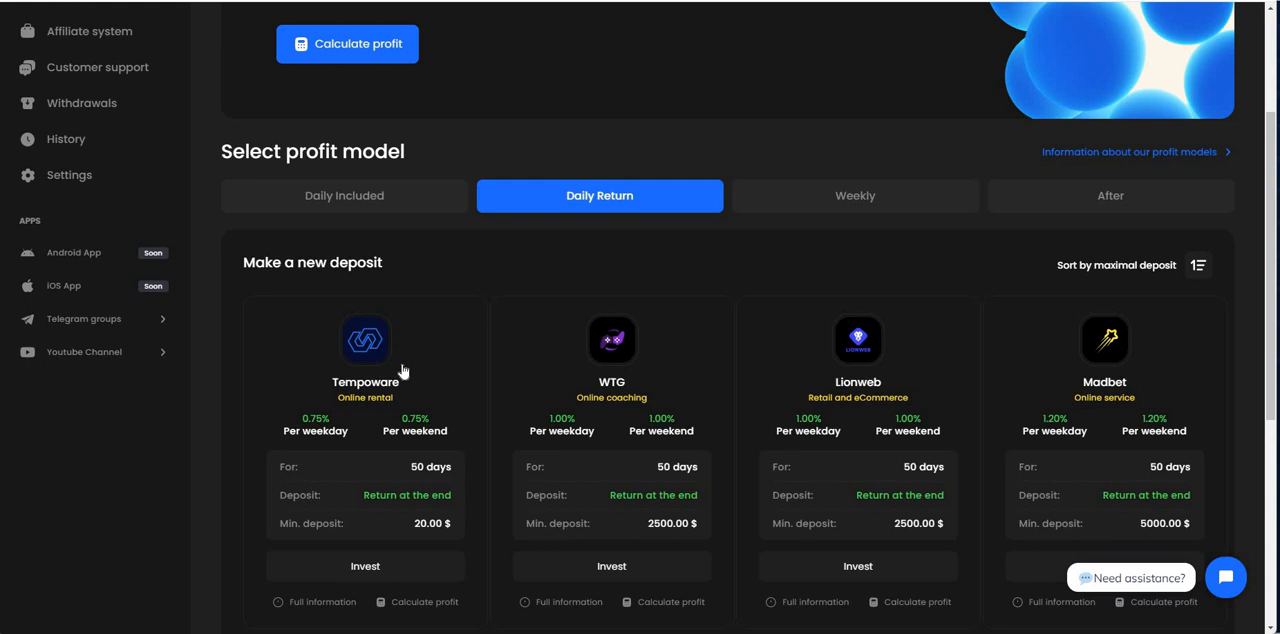
# Step: Show the Weekly plans paying 18–26% per week for 14 weeks
pyautogui.click(854, 195)
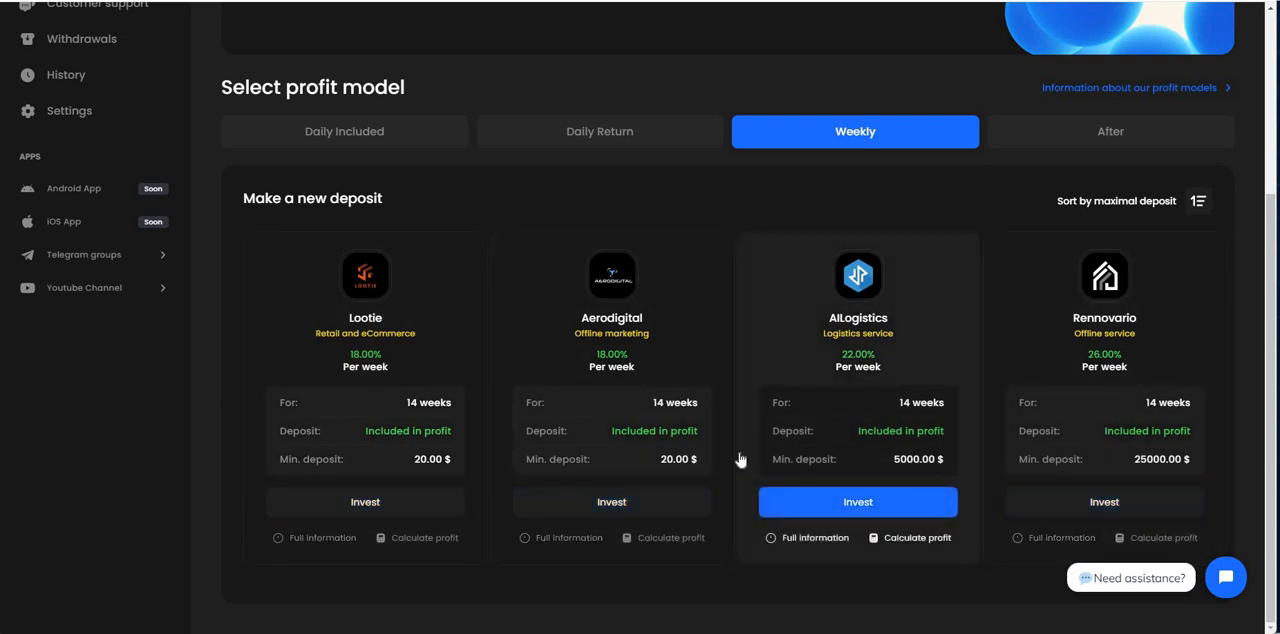
pyautogui.moveTo(1180, 417)
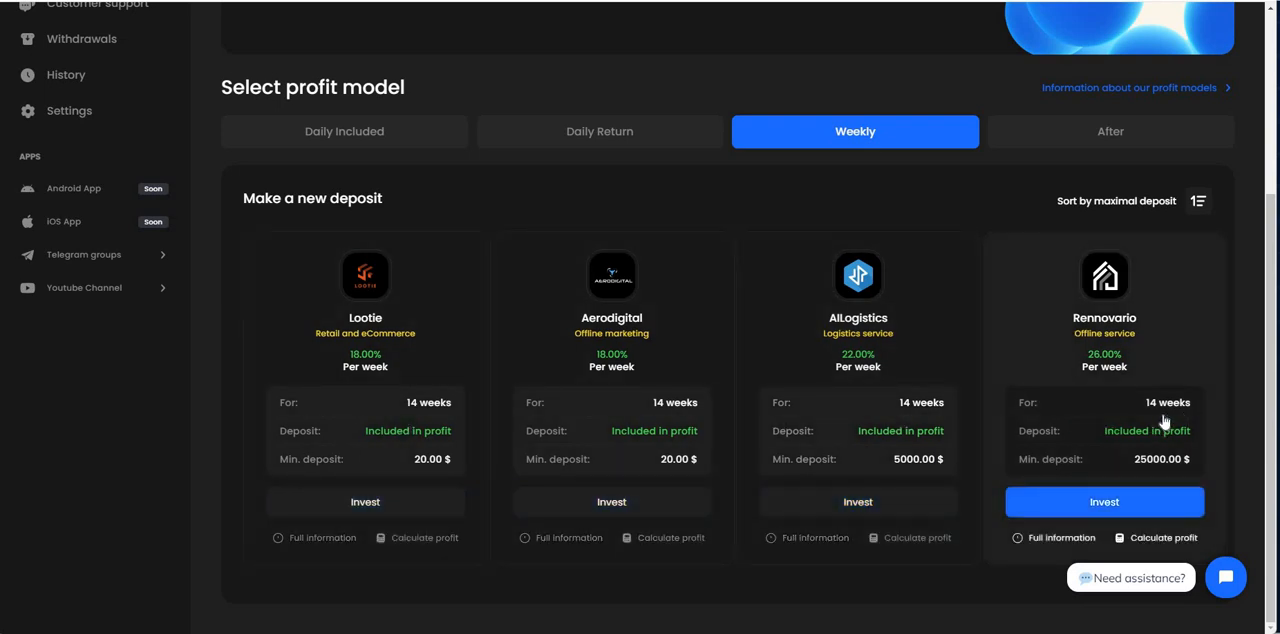
pyautogui.moveTo(780, 171)
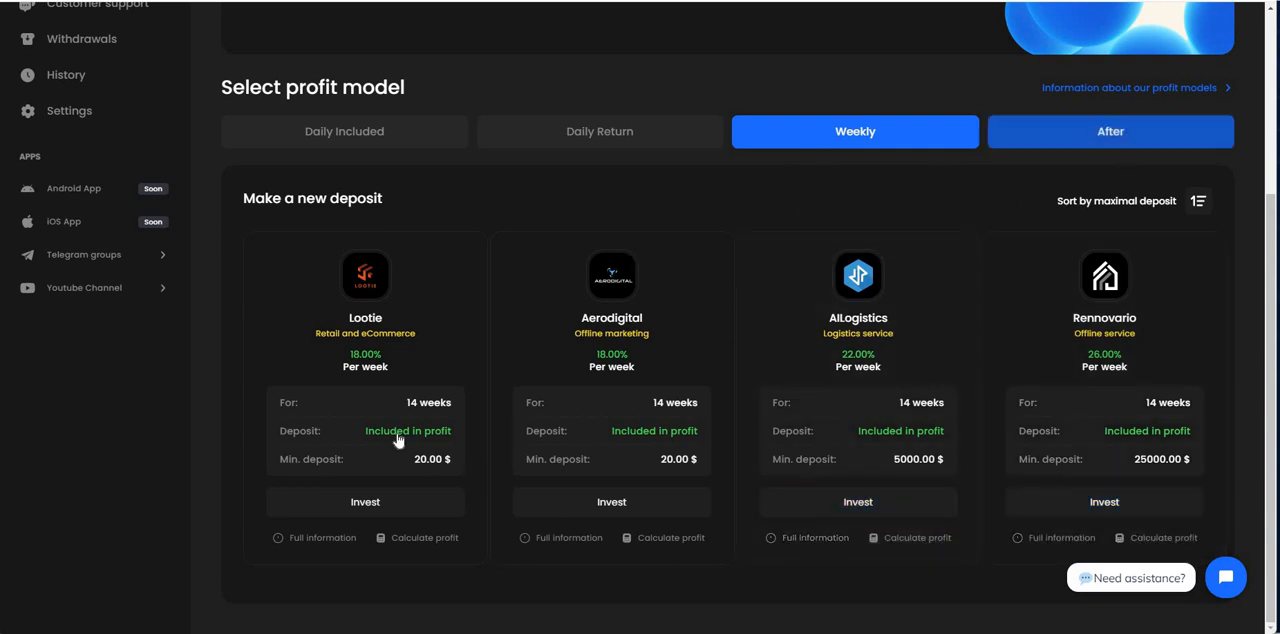
# Step: Show the After plans paying 148–180% after 50 days and scroll their cards
pyautogui.click(1110, 131)
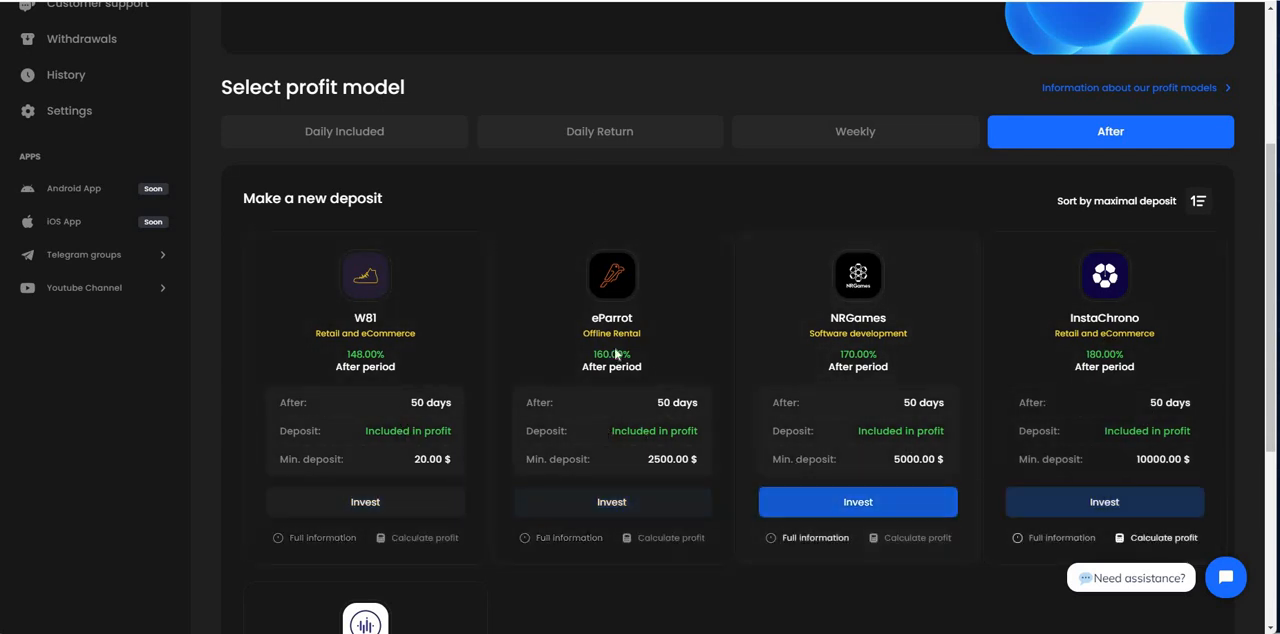
pyautogui.scroll(-3)
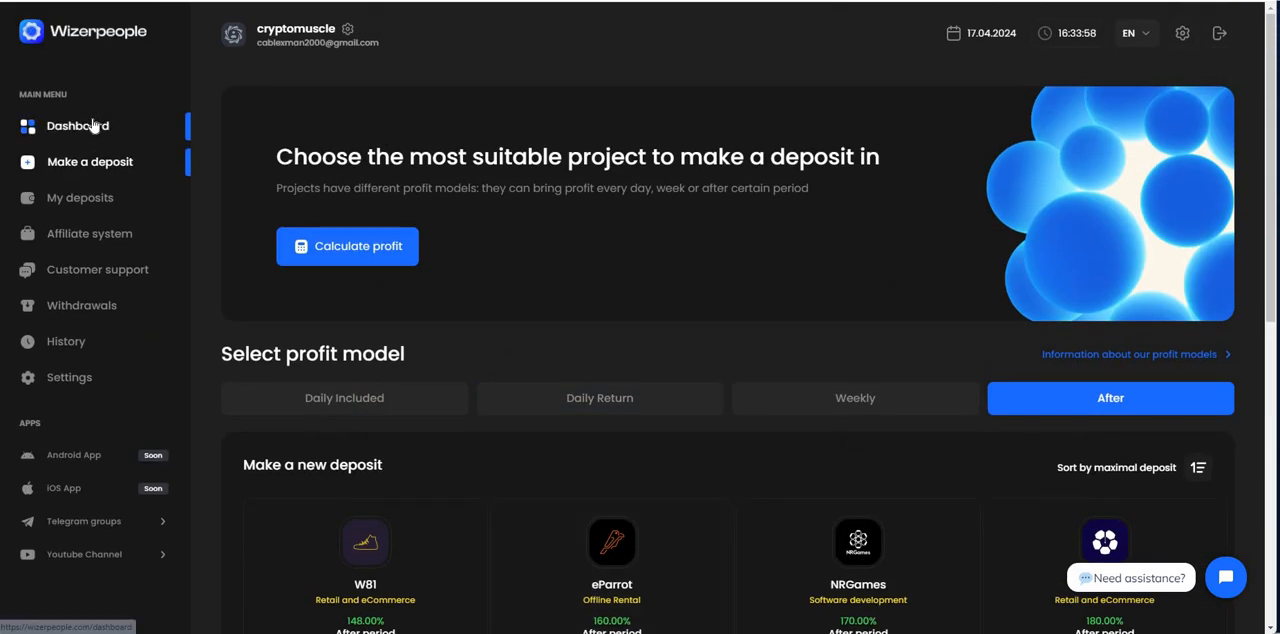
# Step: Revisit the Daily Return and Daily Included deposit plans, then return to the Dashboard
pyautogui.click(78, 125)
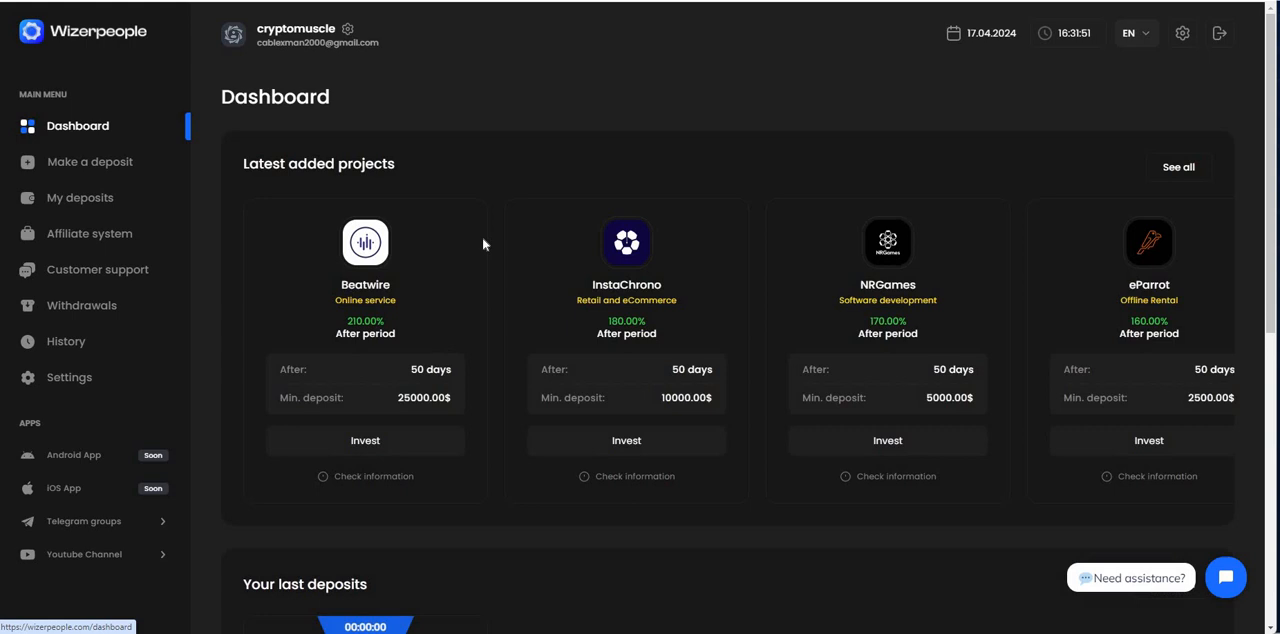
pyautogui.click(89, 161)
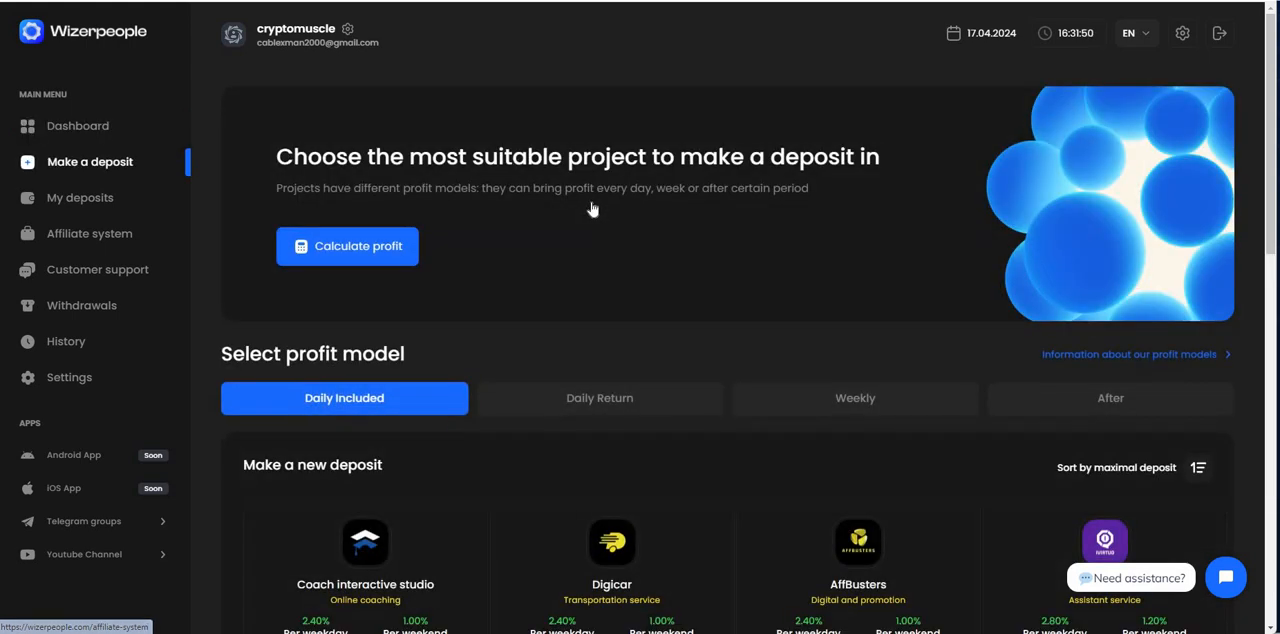
pyautogui.click(599, 397)
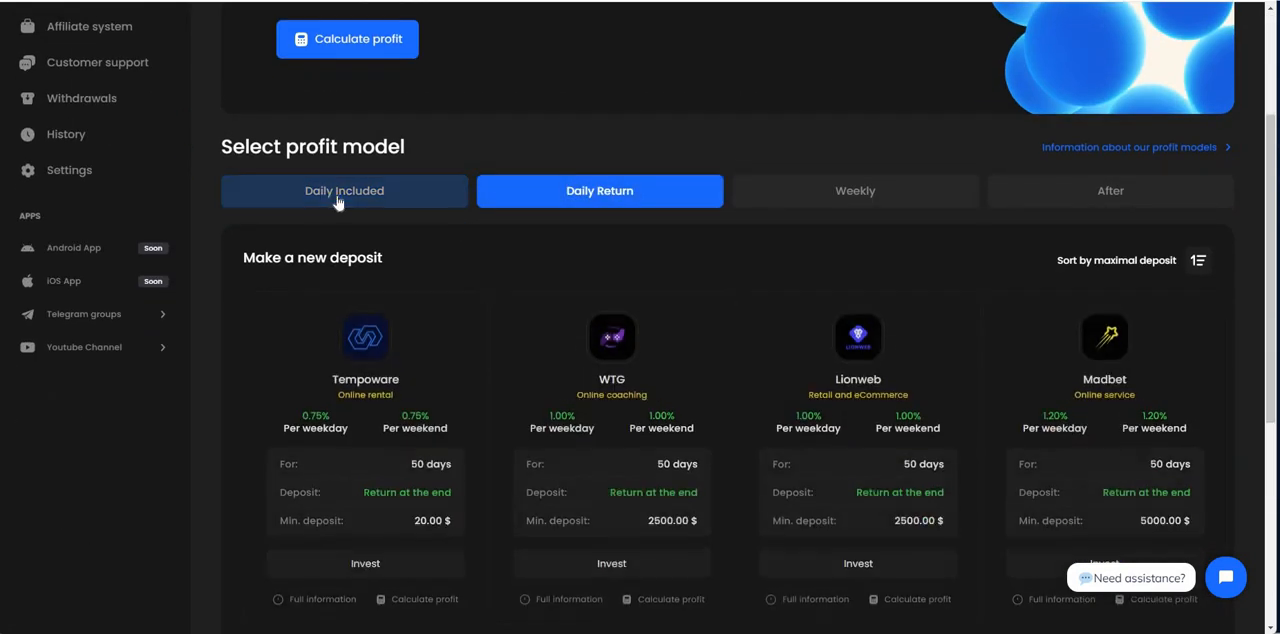
pyautogui.click(344, 191)
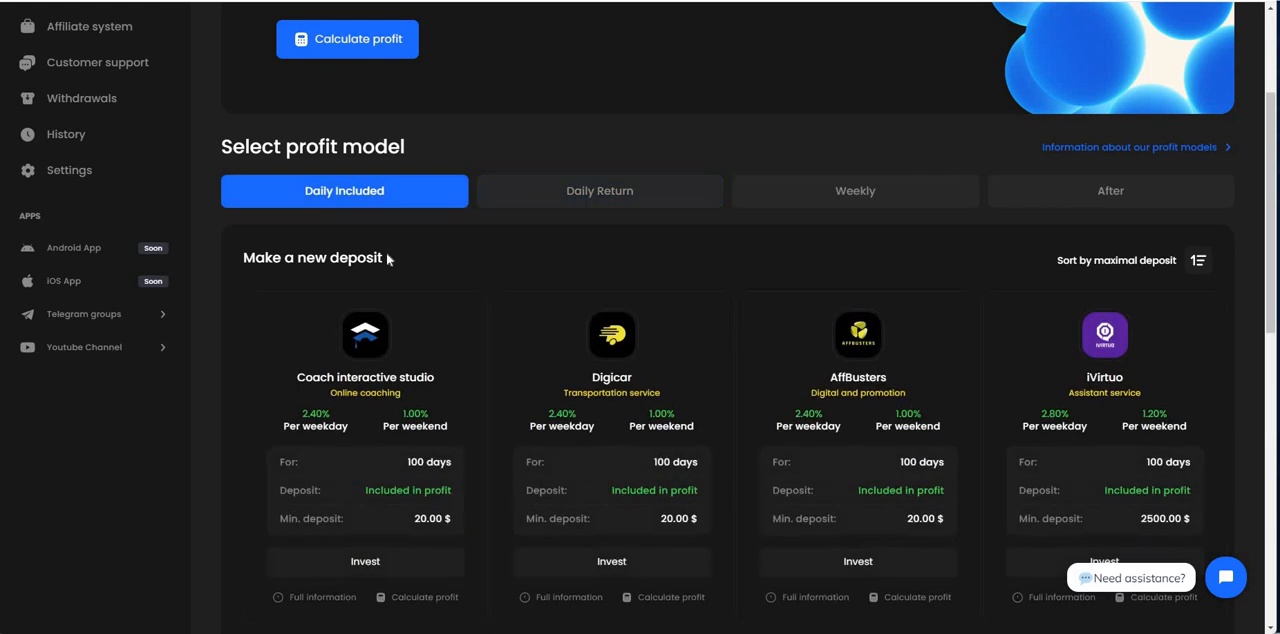
pyautogui.moveTo(856, 239)
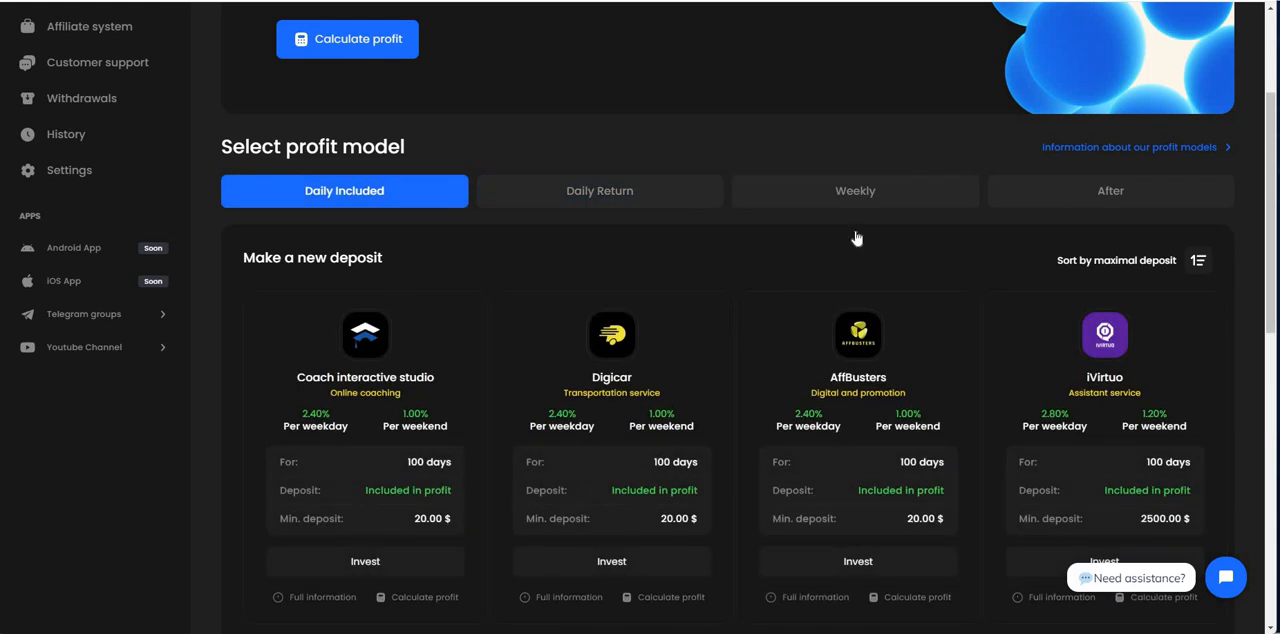
pyautogui.scroll(-3)
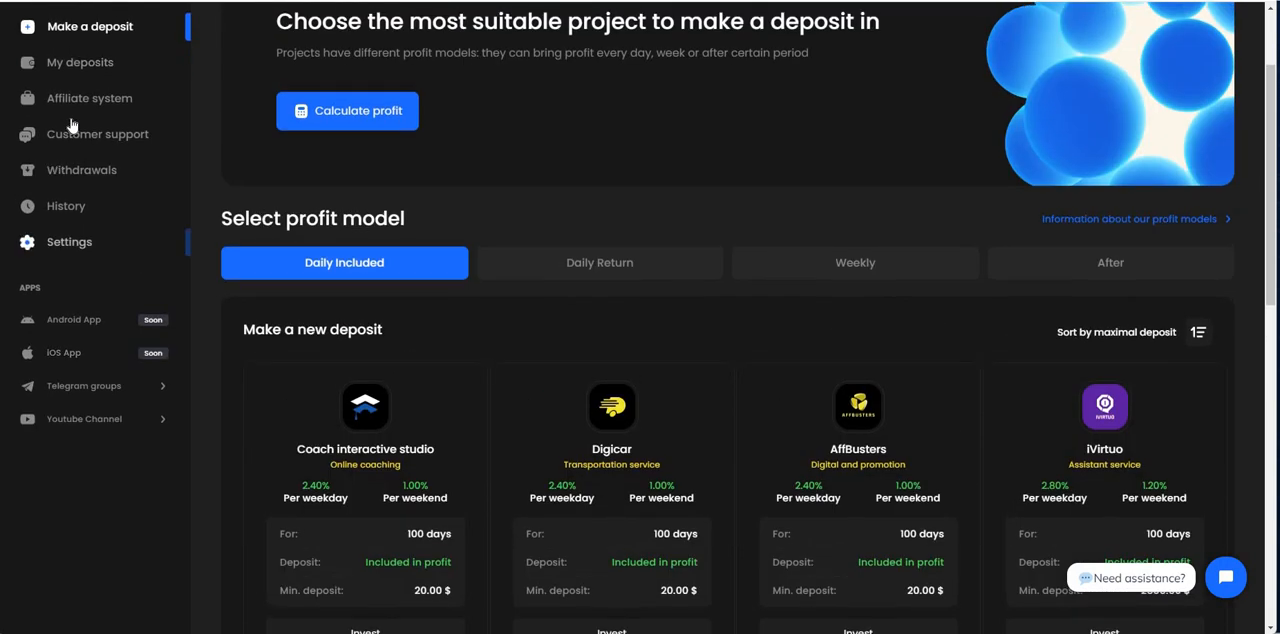
pyautogui.click(77, 125)
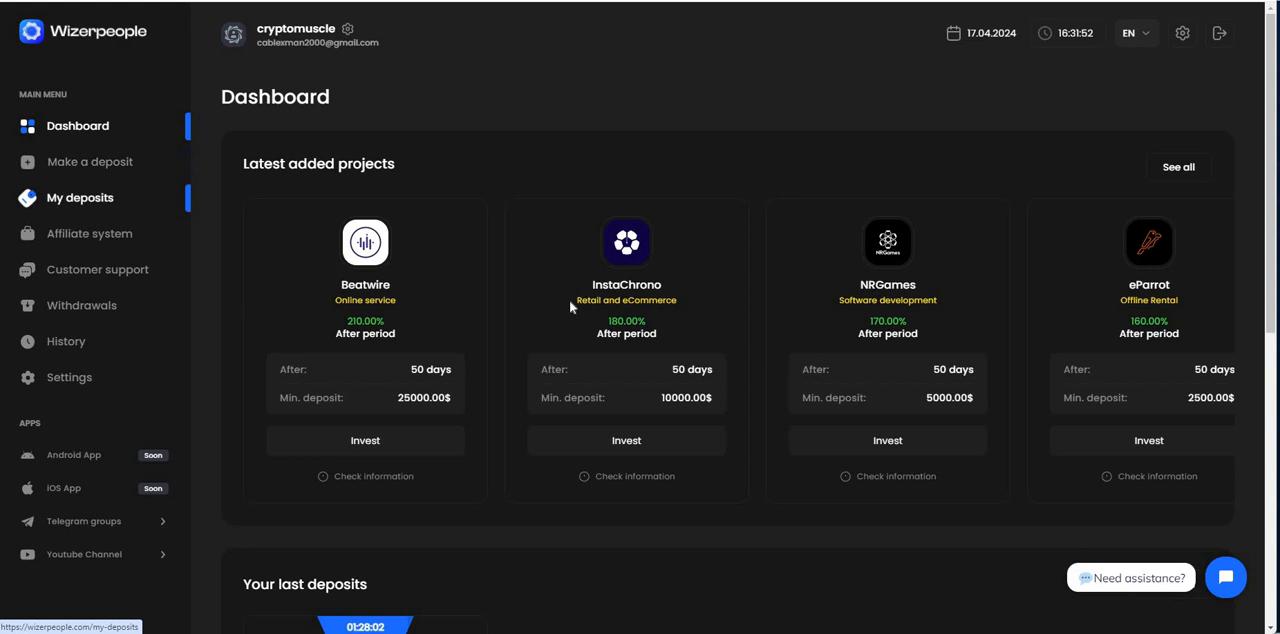
# Step: Open My deposits and scroll to the $500 Digicar deposit card with $244 ROI
pyautogui.click(80, 197)
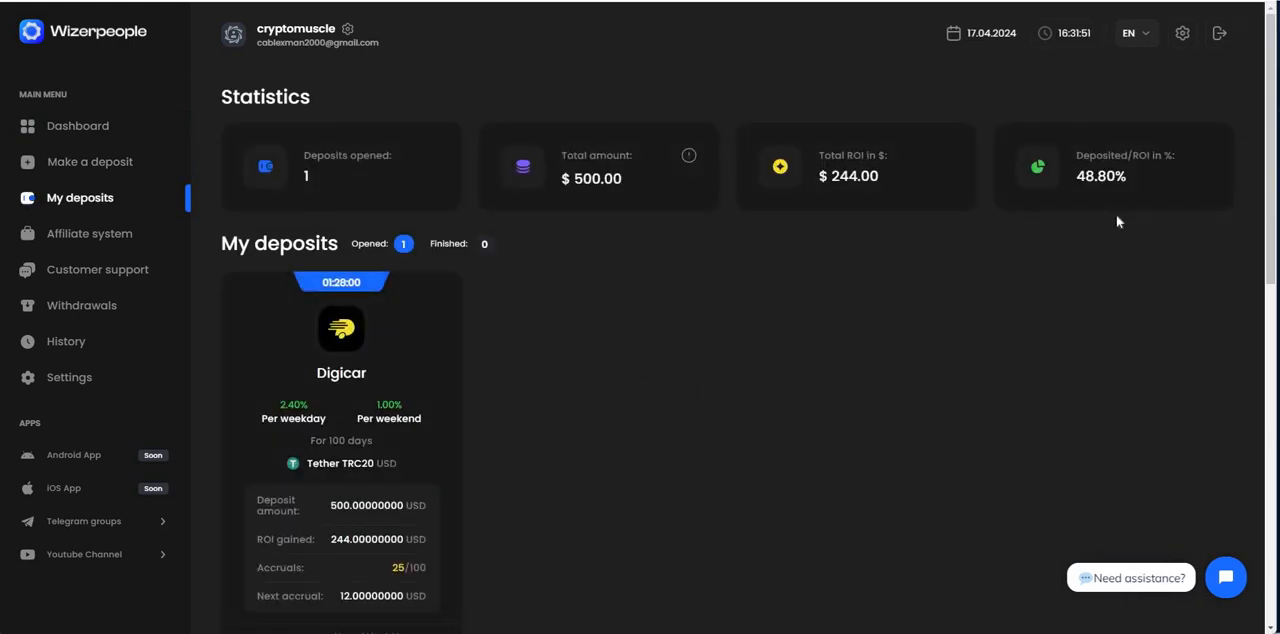
pyautogui.moveTo(1147, 175)
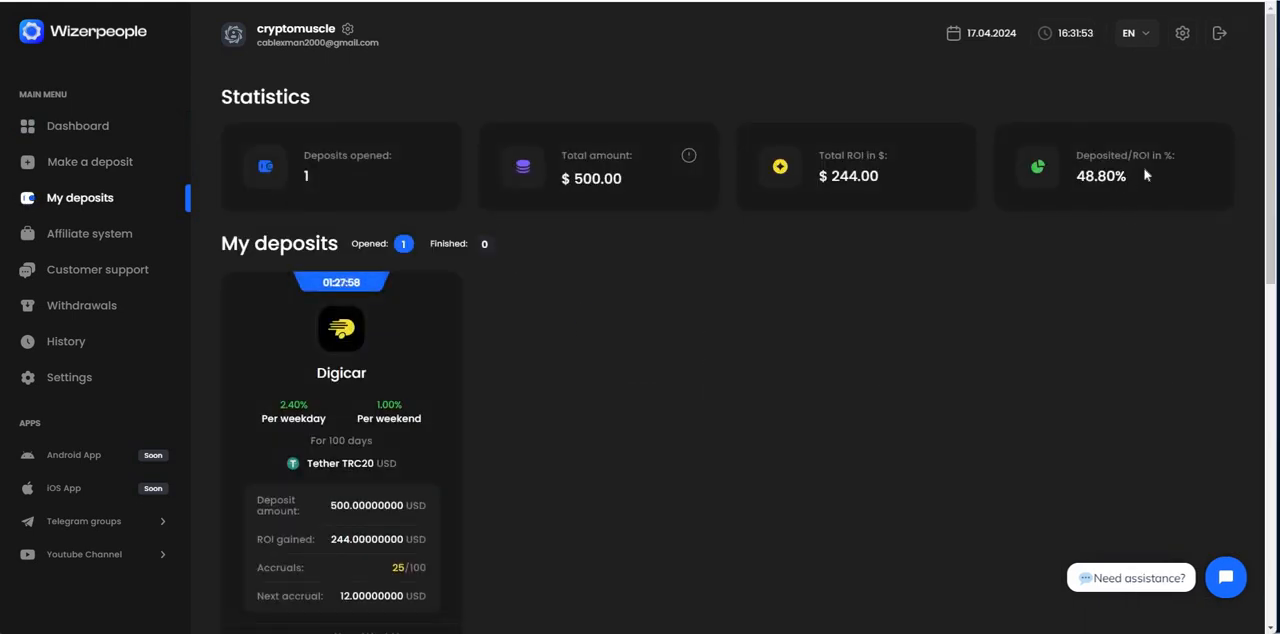
pyautogui.moveTo(1160, 176)
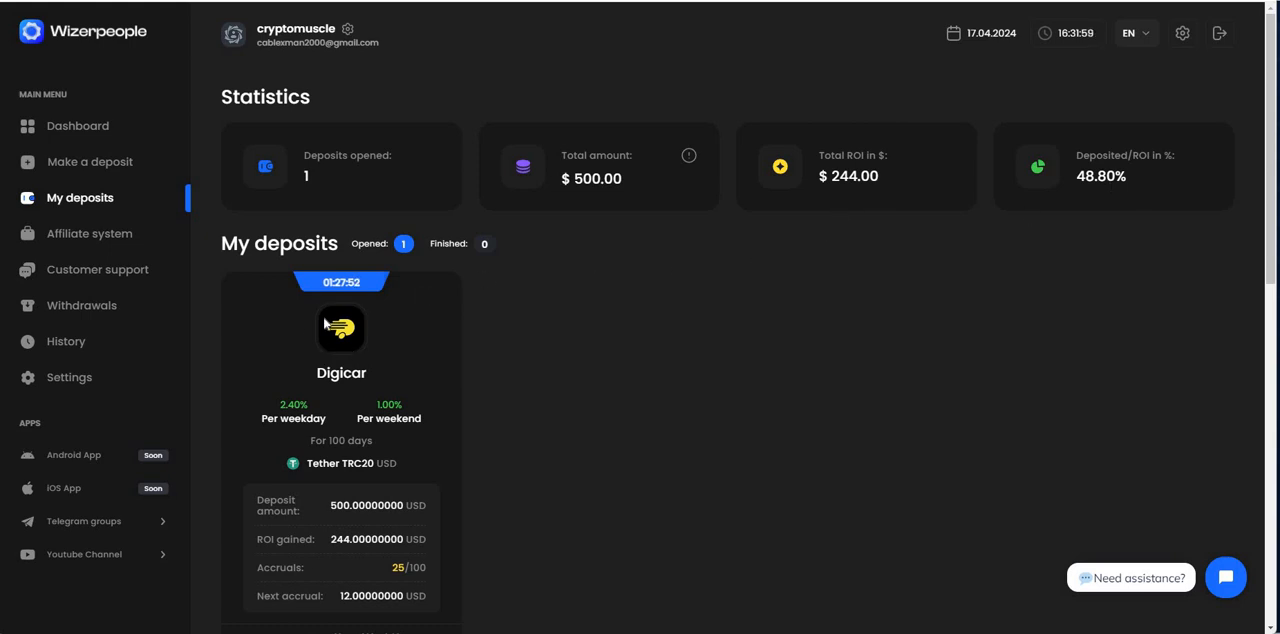
pyautogui.scroll(-3)
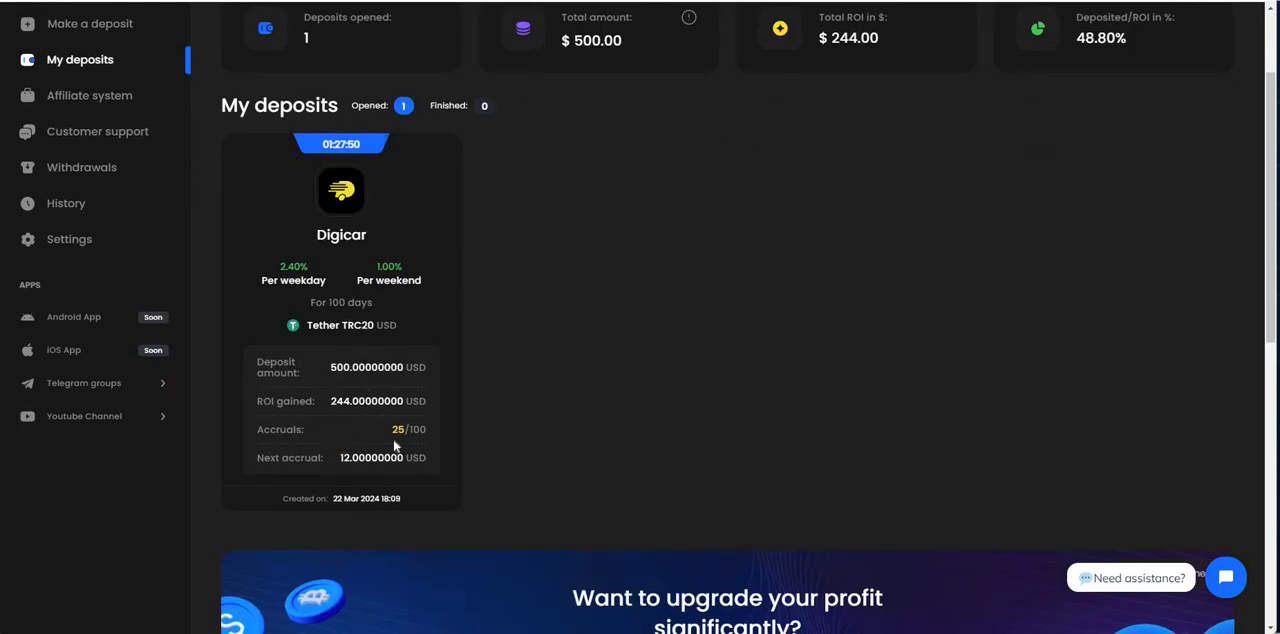
pyautogui.moveTo(341, 517)
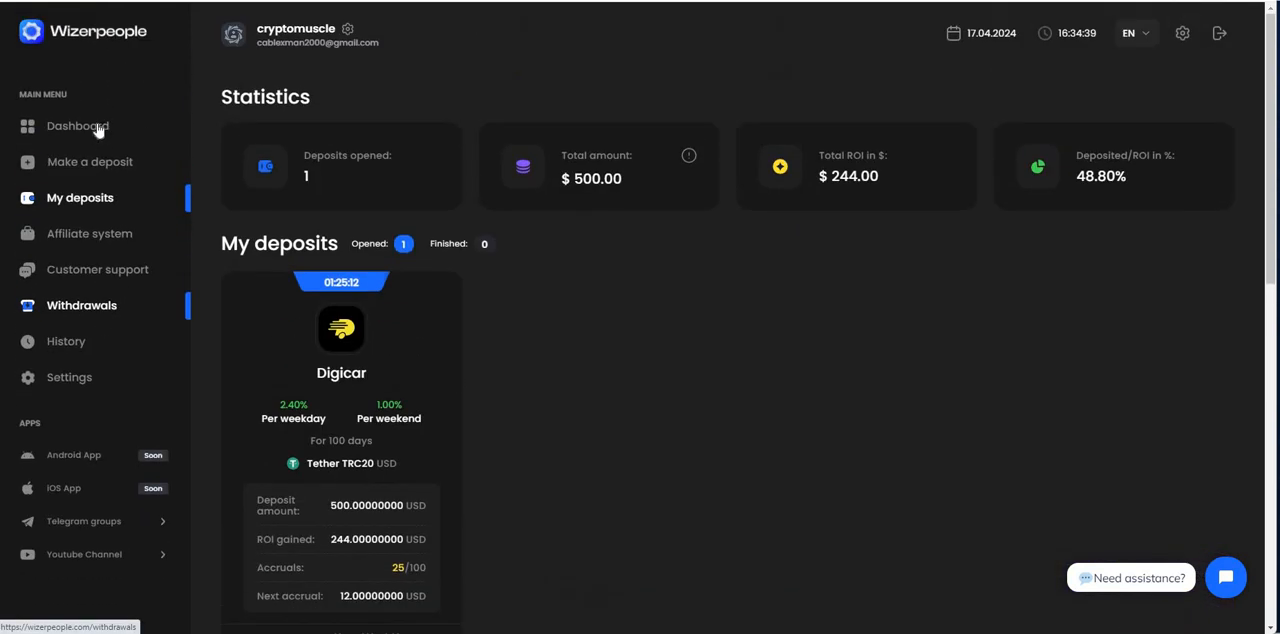
# Step: Return to the Dashboard and scroll through Your last deposits and Latest actions
pyautogui.click(77, 125)
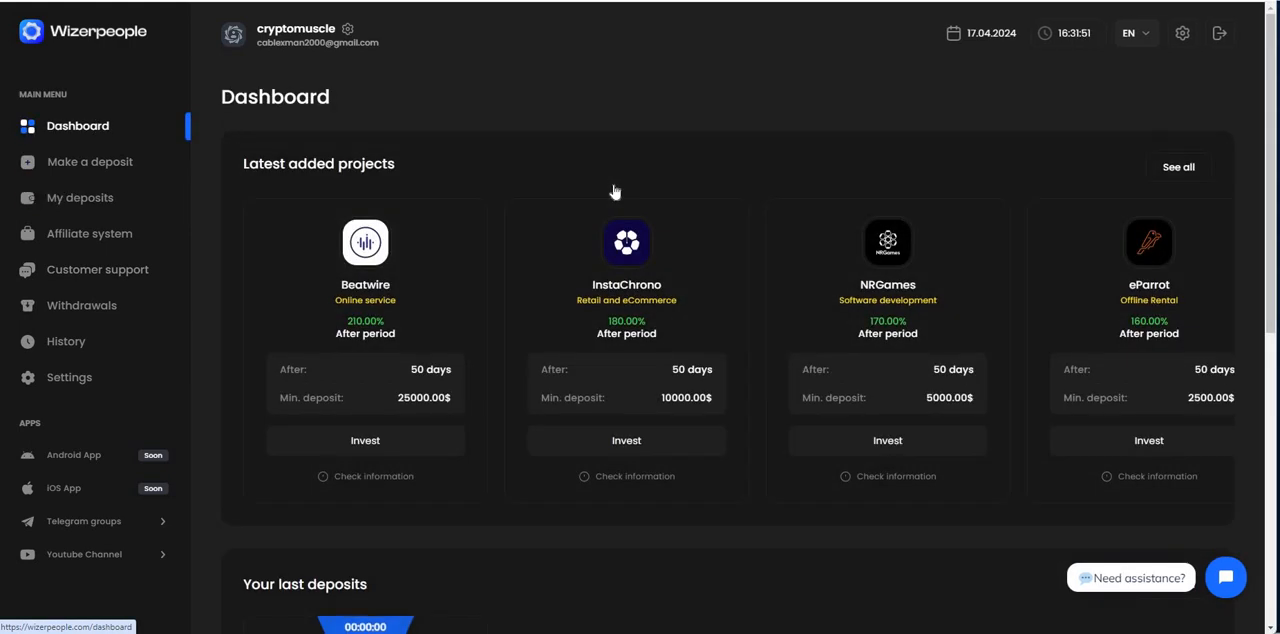
pyautogui.scroll(-3)
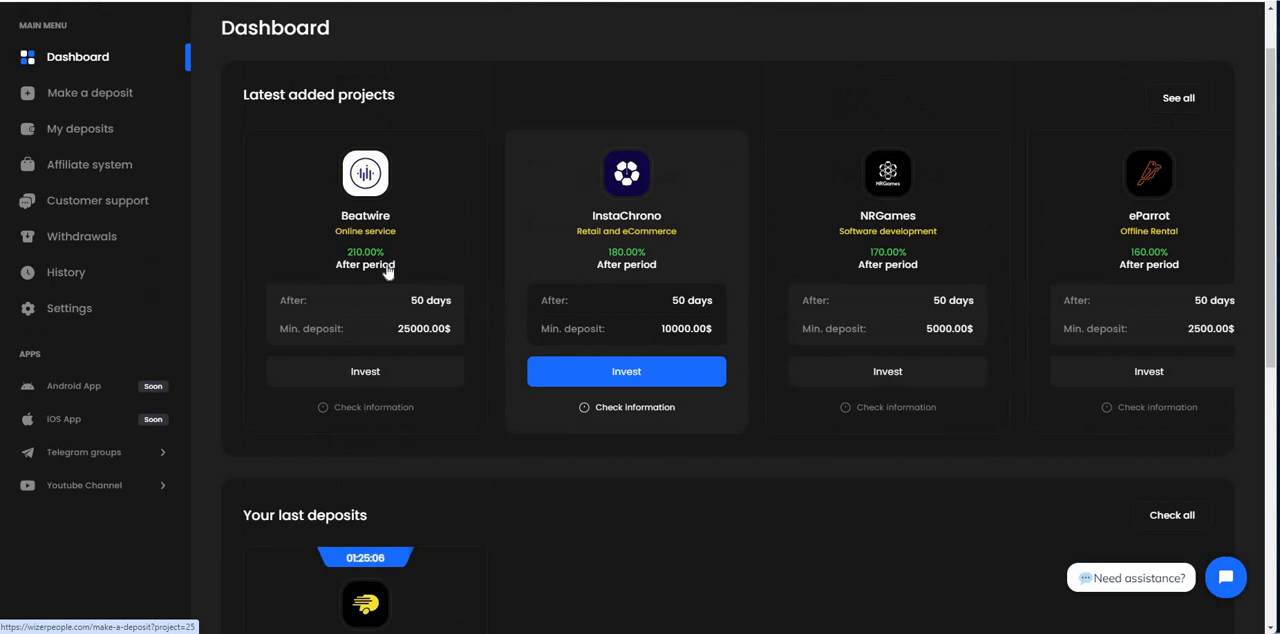
pyautogui.moveTo(845, 311)
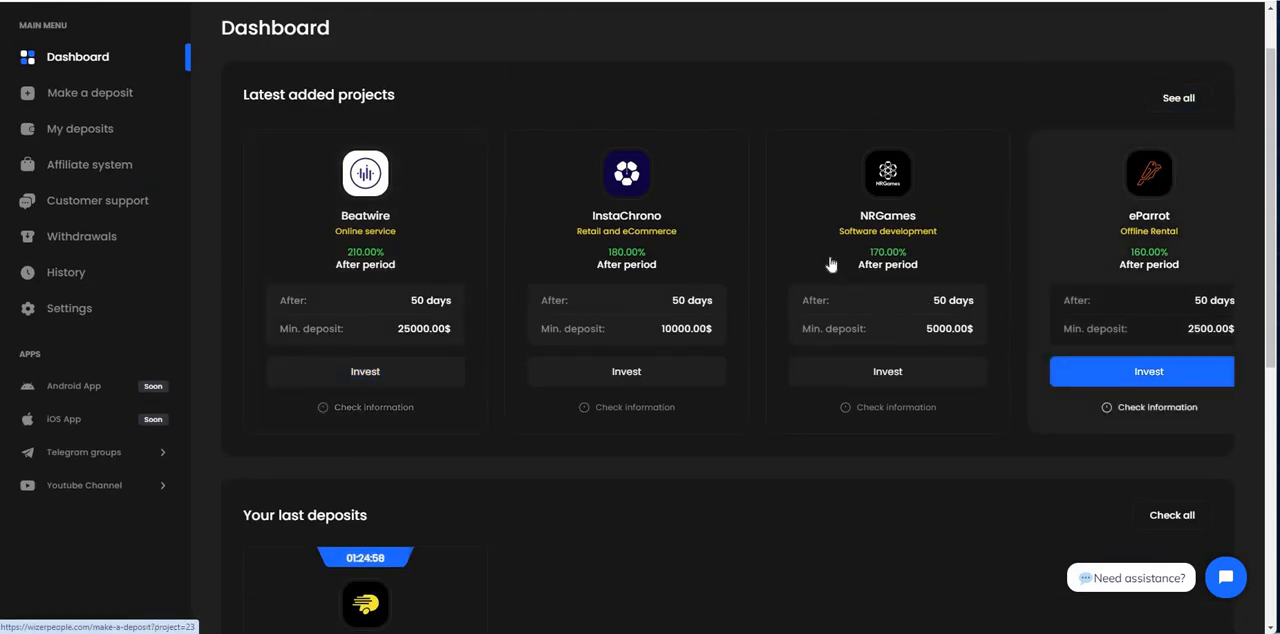
pyautogui.moveTo(393, 270)
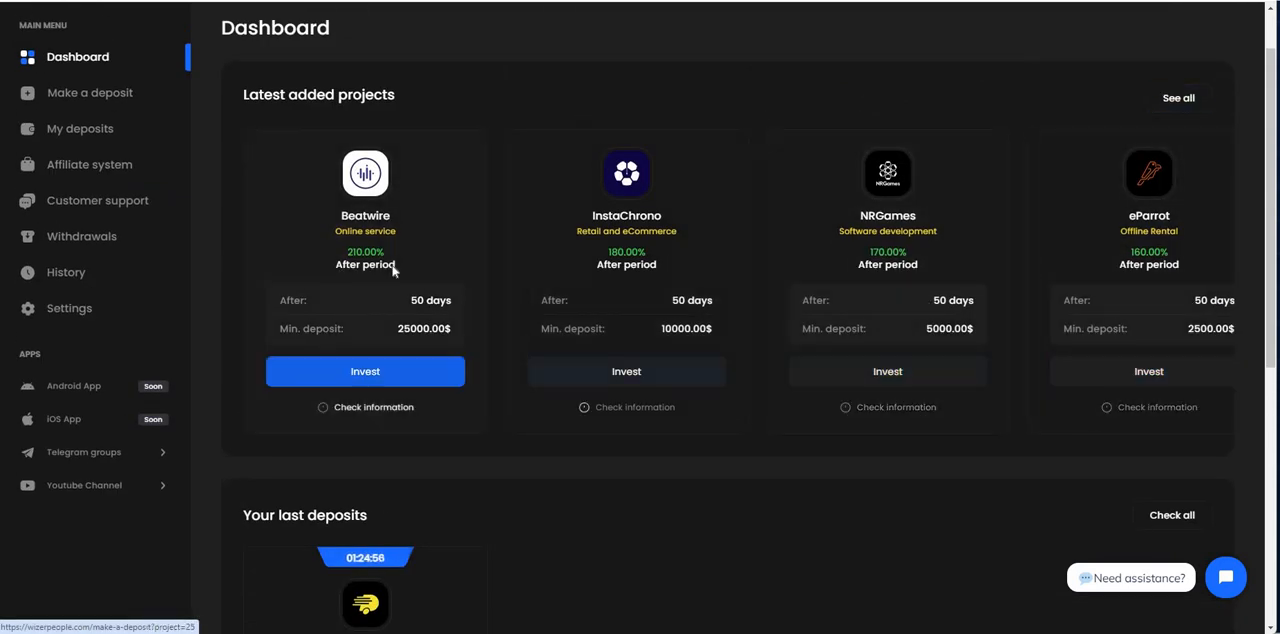
pyautogui.scroll(-3)
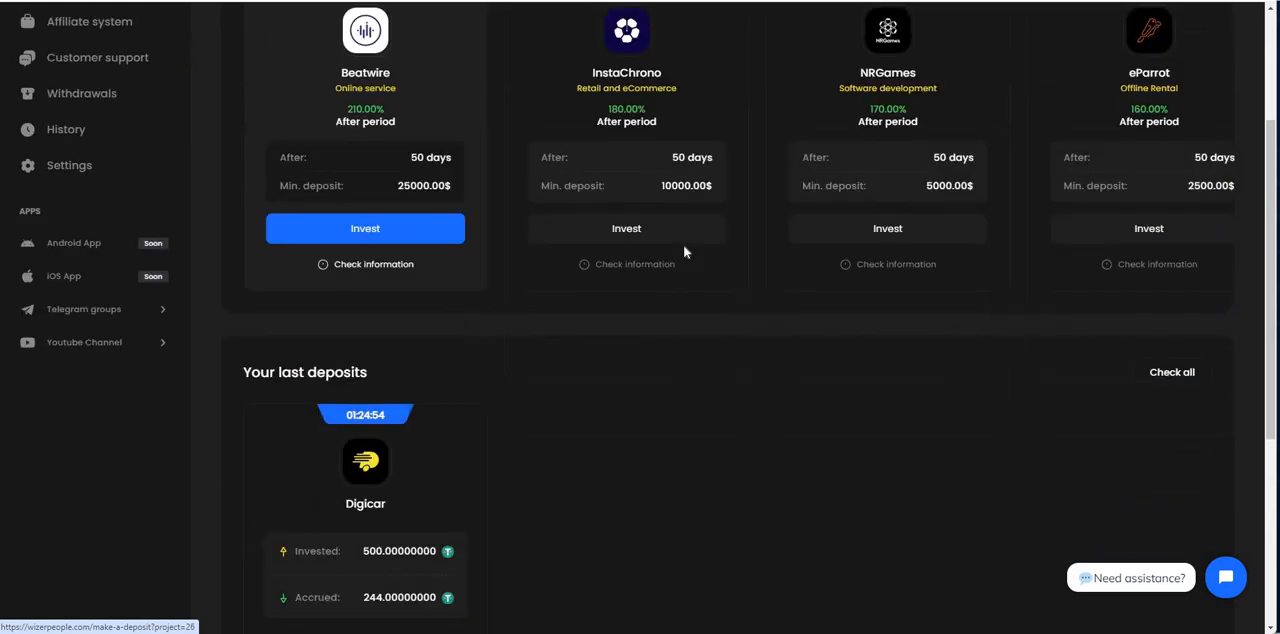
pyautogui.scroll(-3)
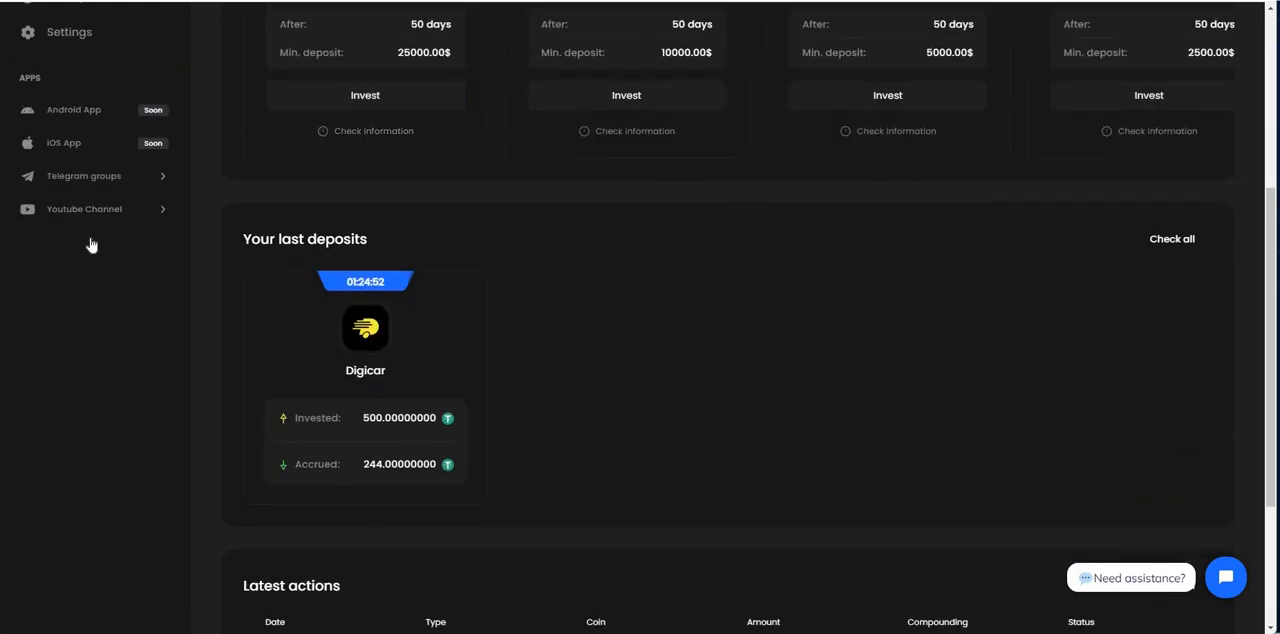
pyautogui.scroll(3)
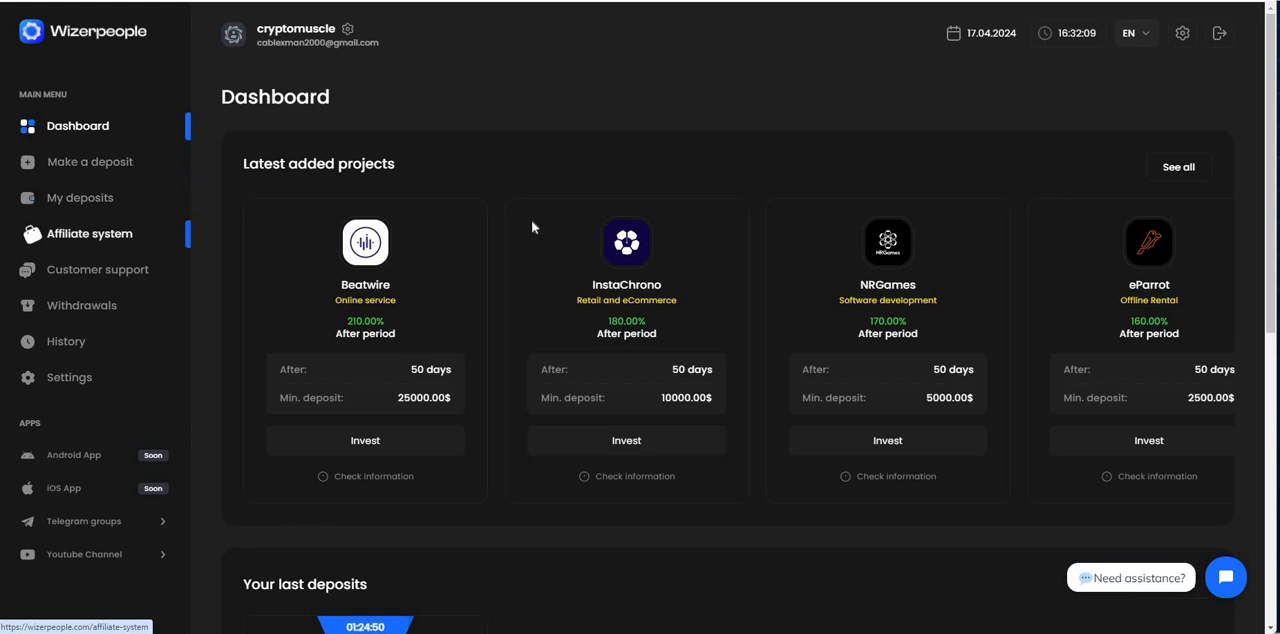
# Step: Open Wizerpeople's Withdrawals page and review the 34 USDT.TRC20 balance and per-coin wallet cards
pyautogui.click(81, 305)
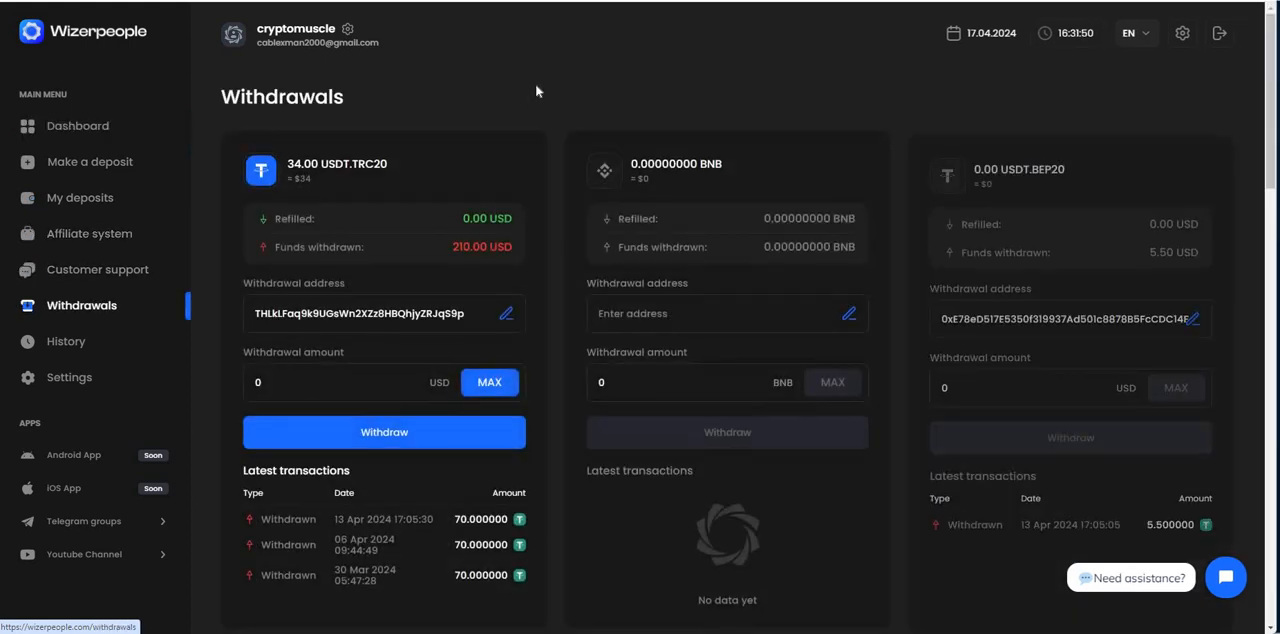
pyautogui.scroll(-3)
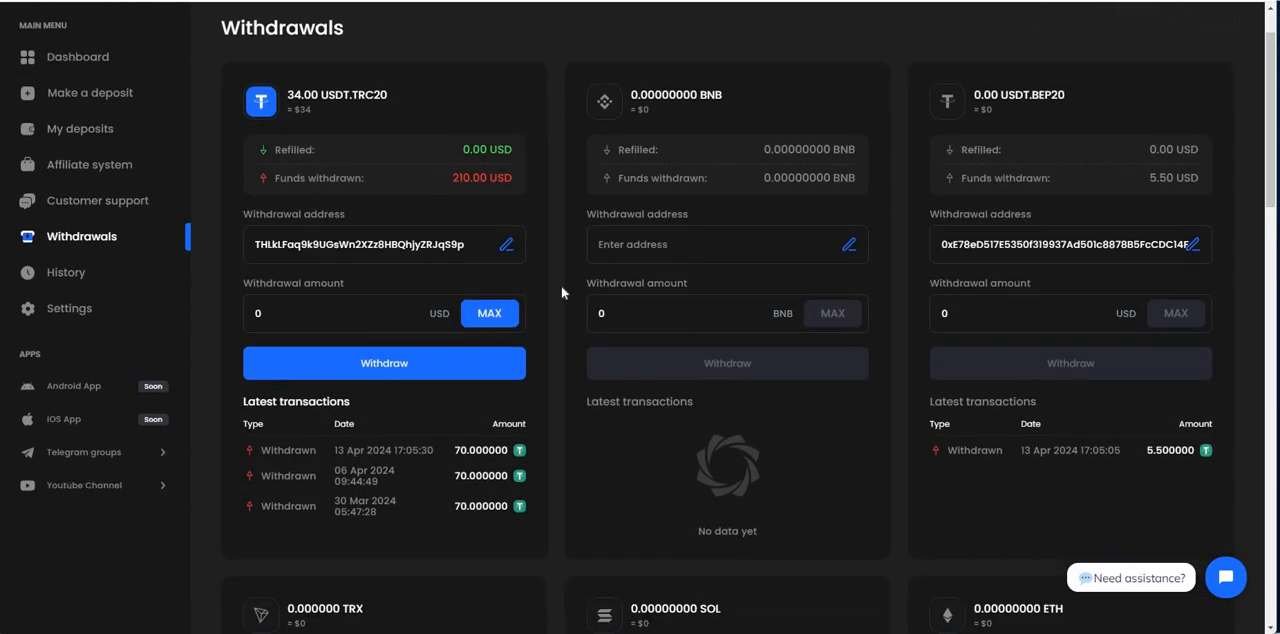
pyautogui.scroll(-3)
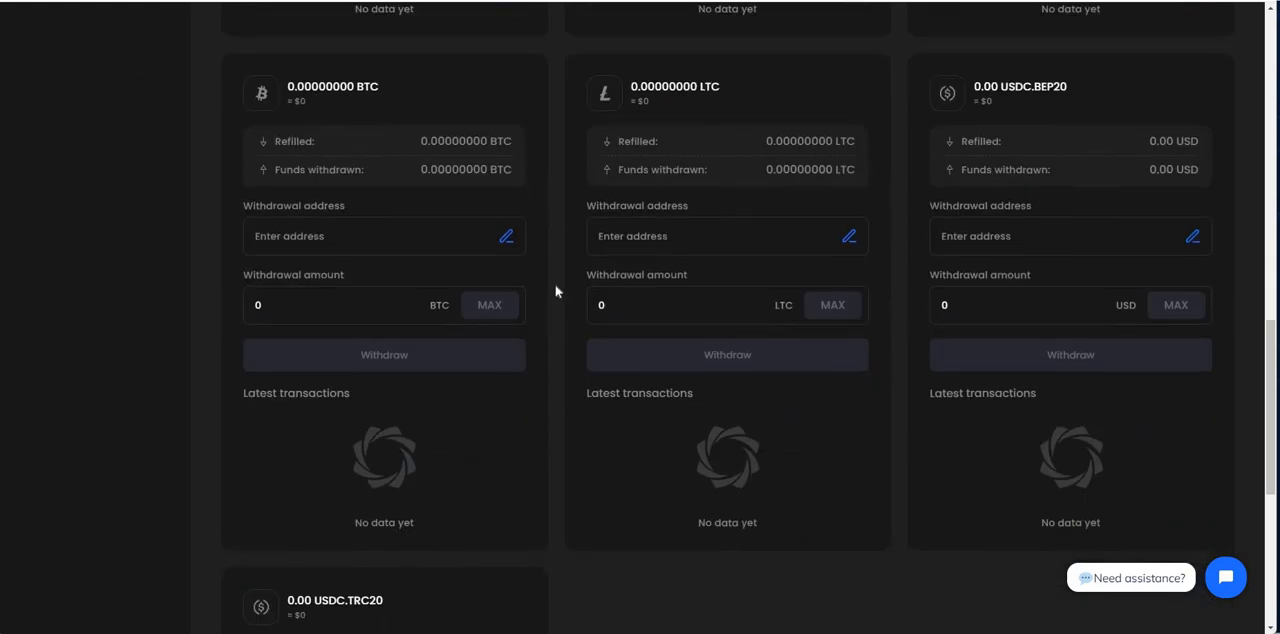
pyautogui.scroll(-3)
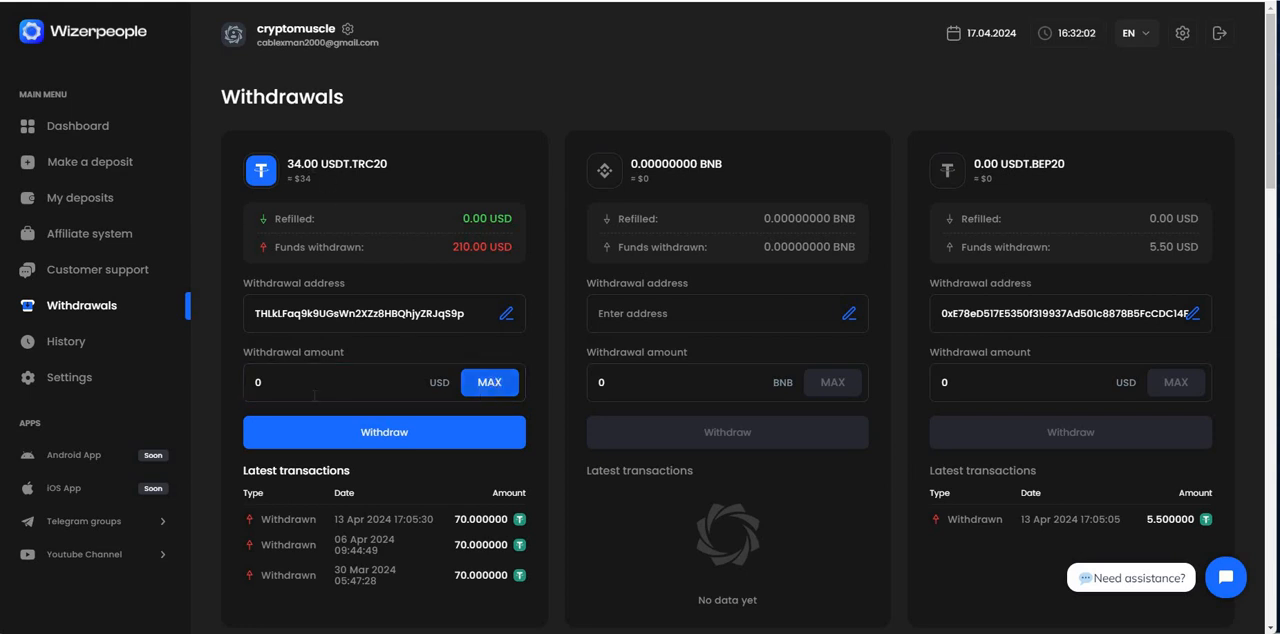
# Step: Withdraw the full 34.00 USDT.TRC20 balance and confirm the new 34.000000 transaction
pyautogui.click(489, 382)
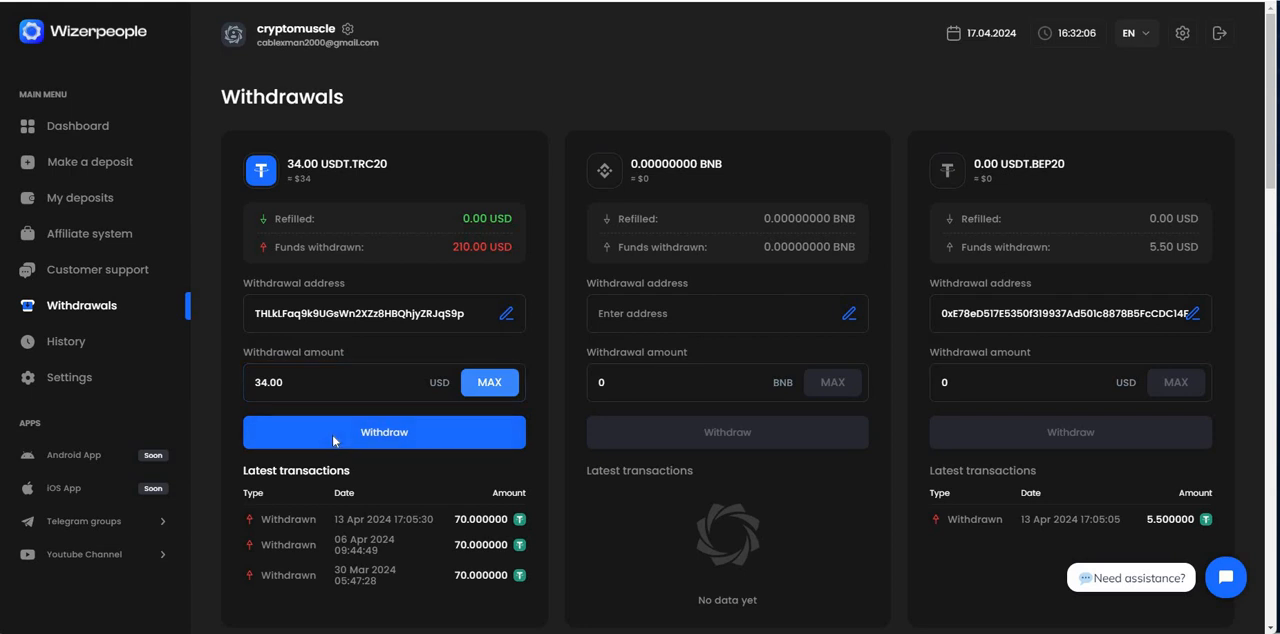
pyautogui.click(384, 432)
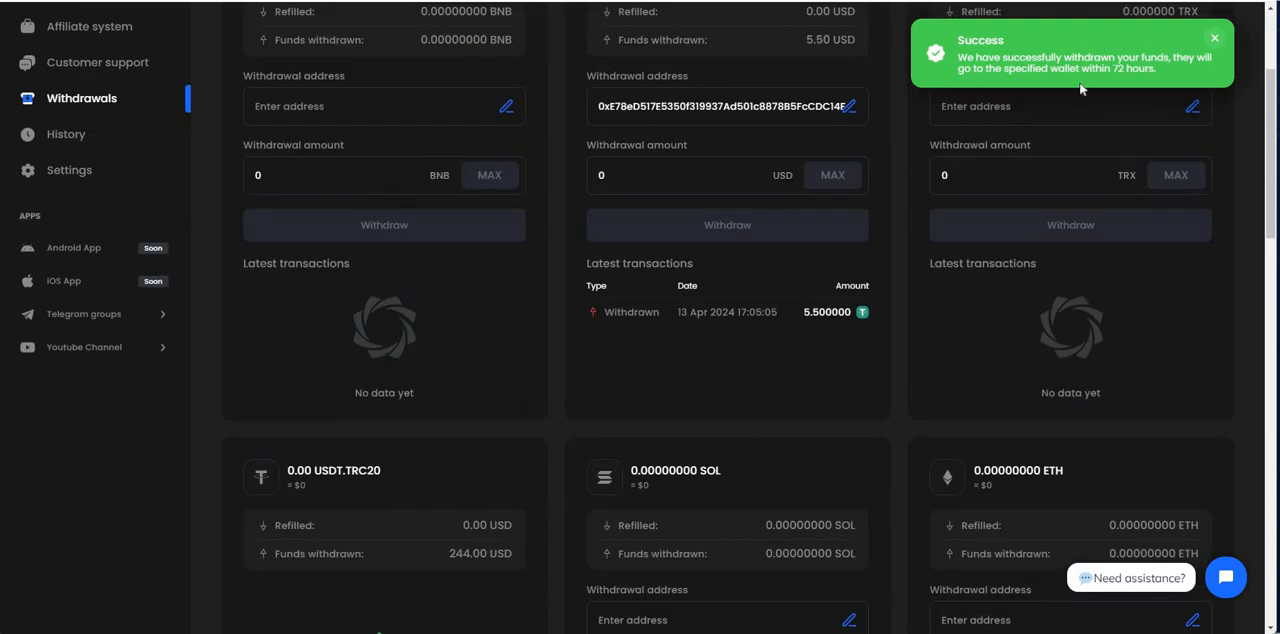
pyautogui.moveTo(1077, 84)
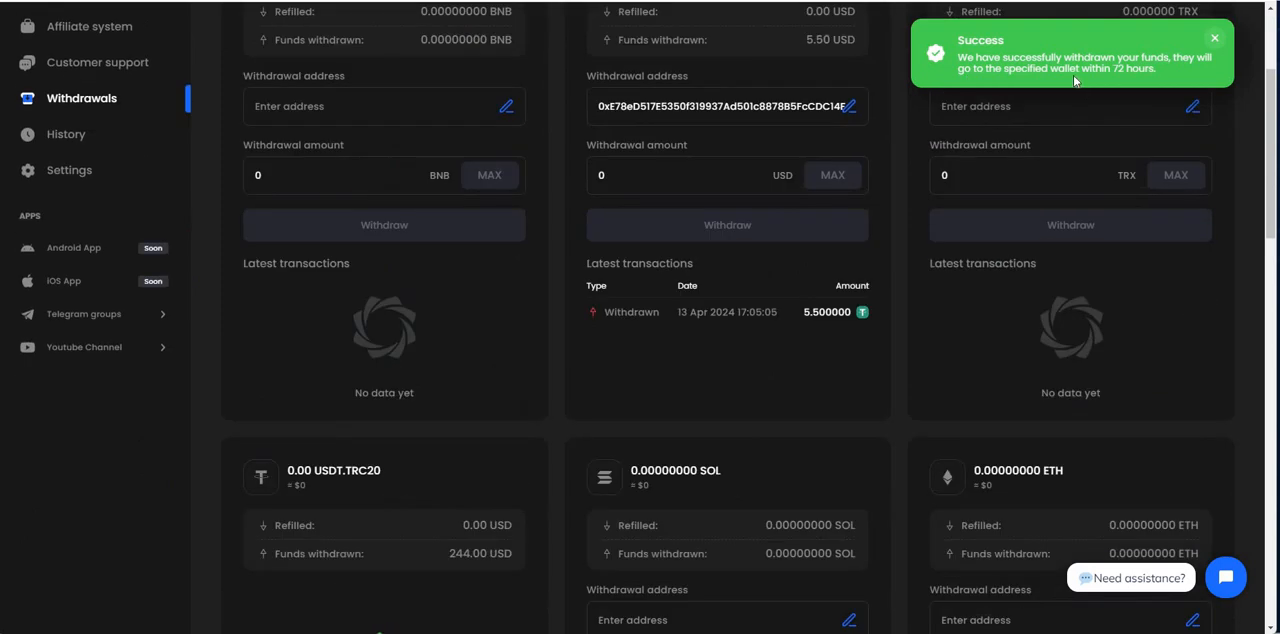
pyautogui.moveTo(446, 298)
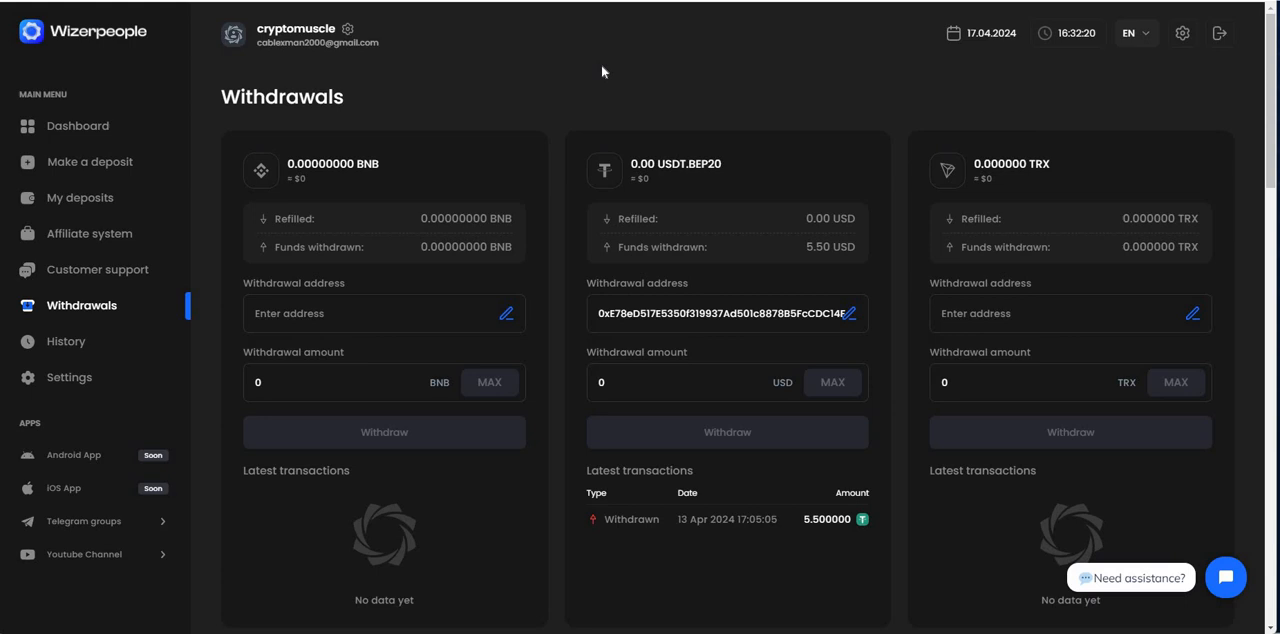
pyautogui.moveTo(539, 80)
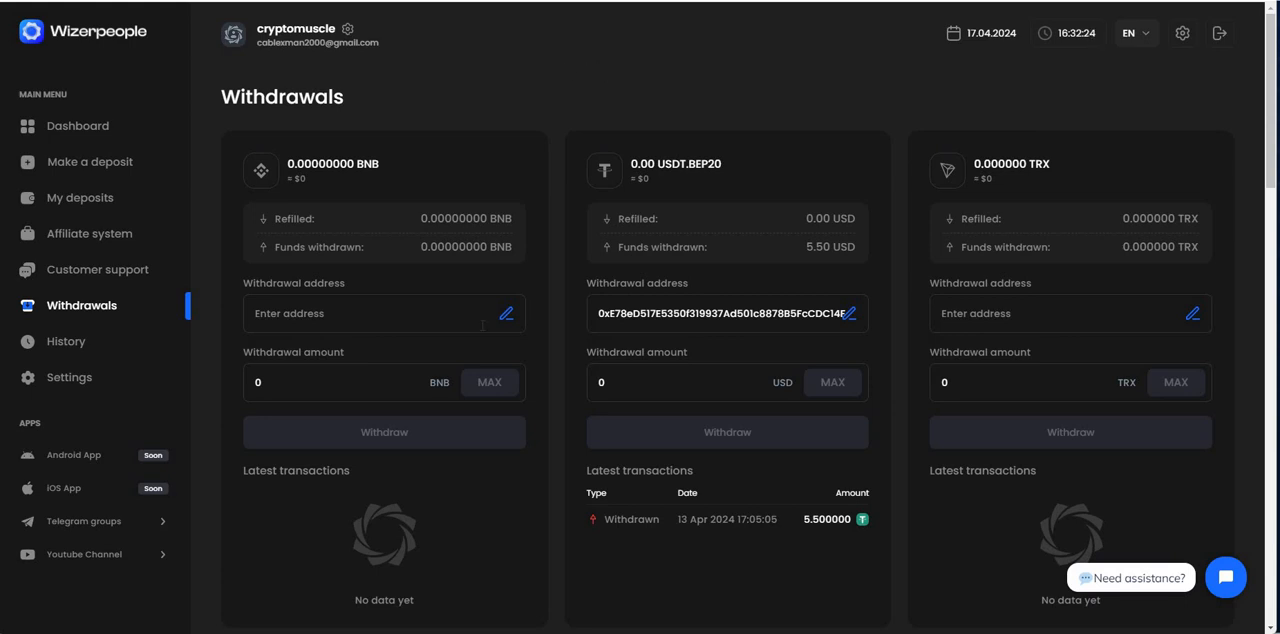
pyautogui.scroll(-3)
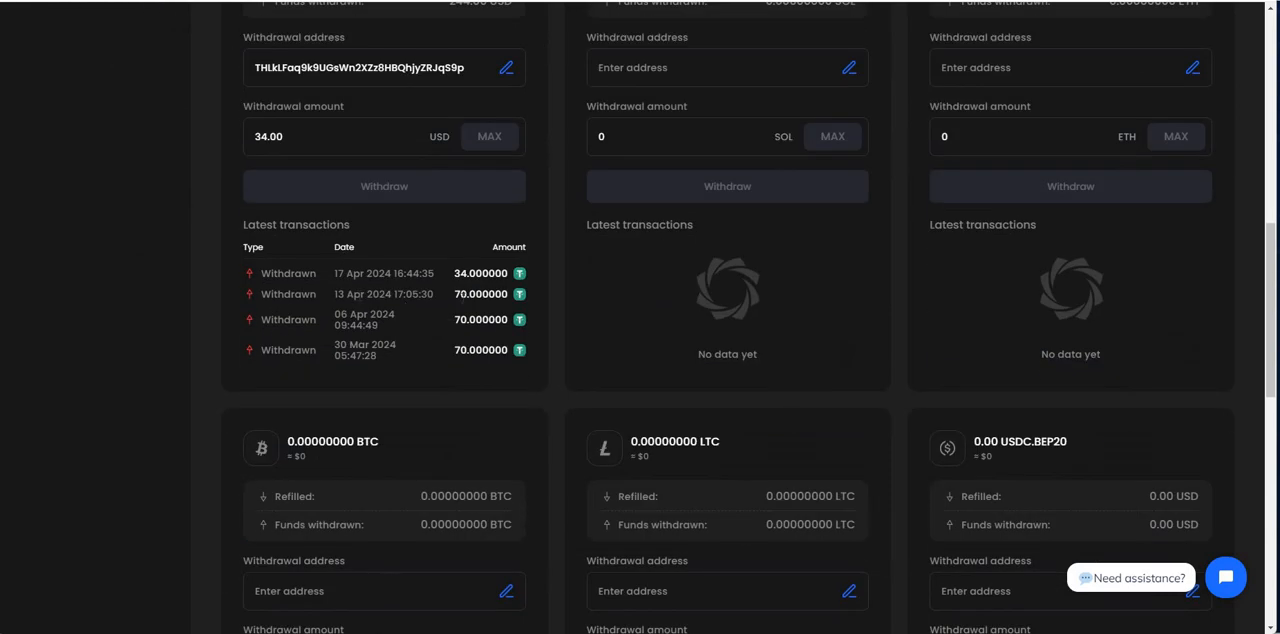
pyautogui.moveTo(340, 307)
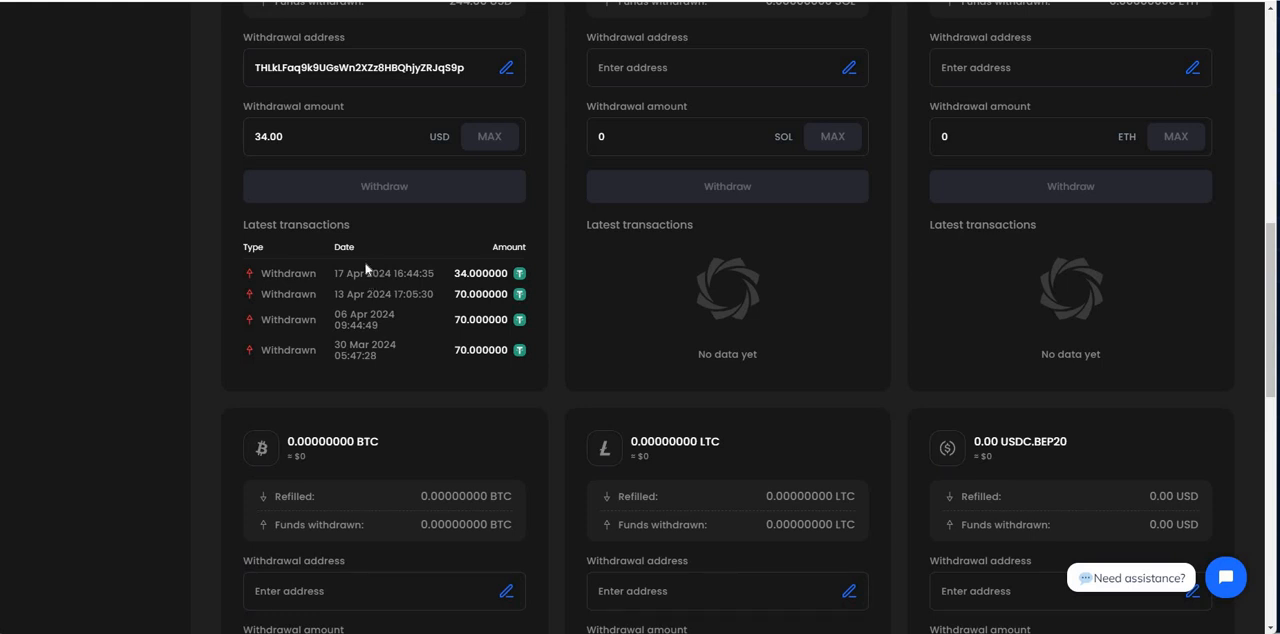
pyautogui.scroll(3)
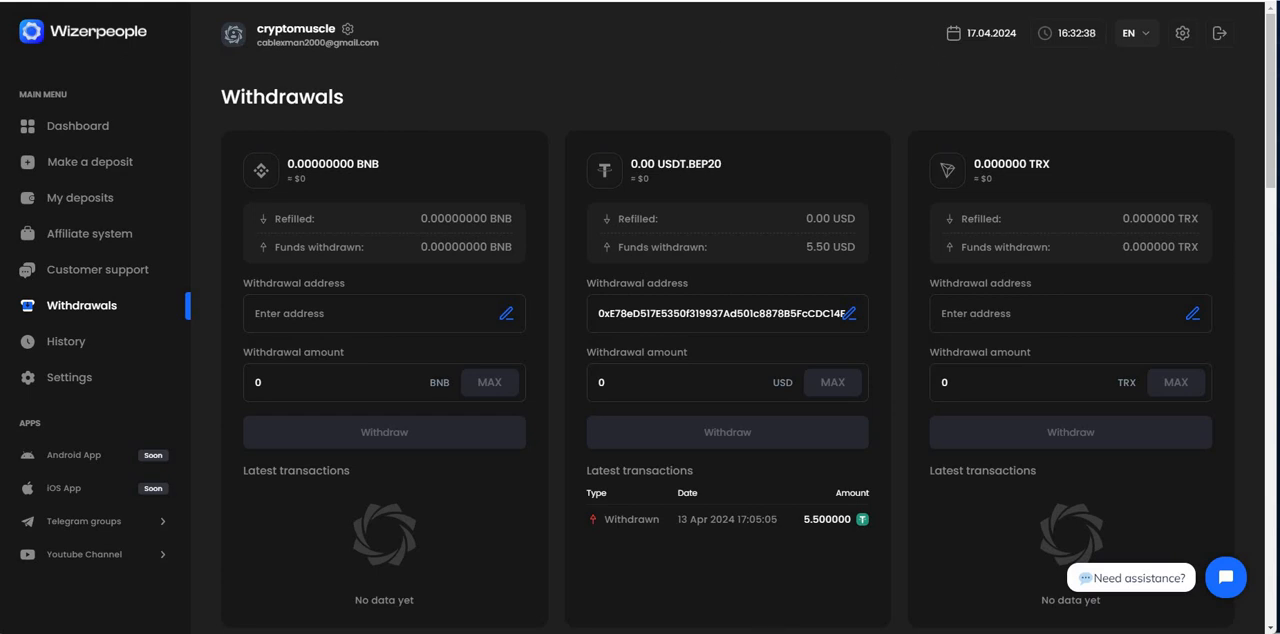
pyautogui.moveTo(676, 76)
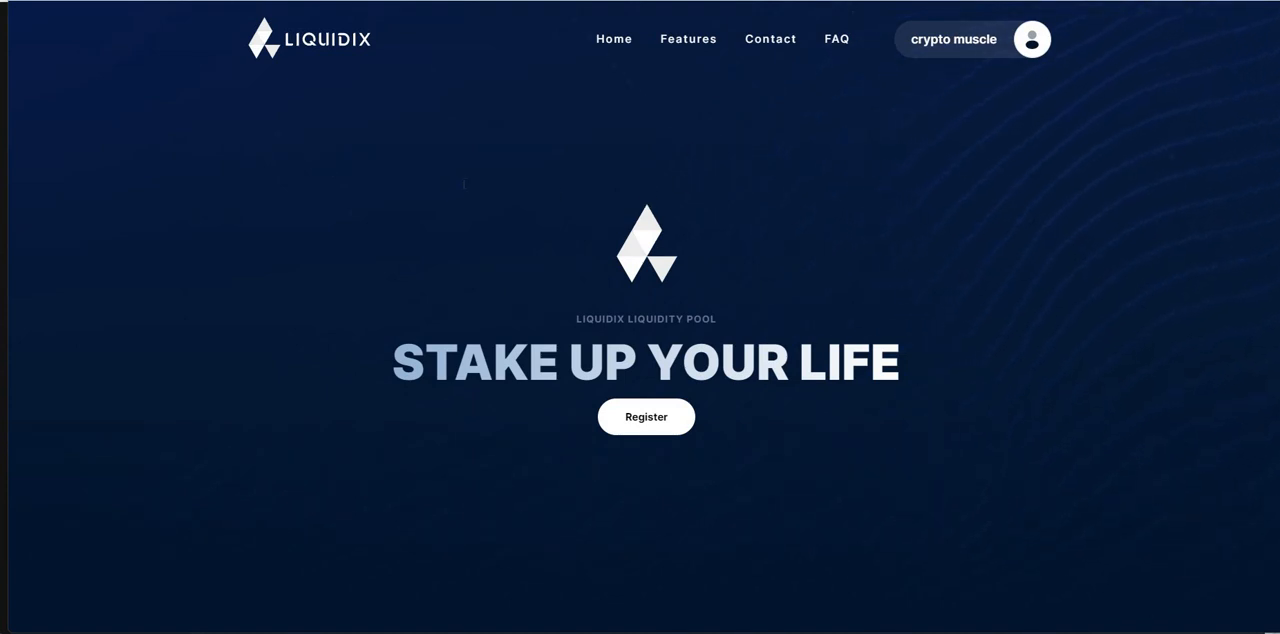
# Step: Open the Liquidix dashboard showing $1,157.31 investment, $0.00 balance and the profit chart
pyautogui.scroll(-3)
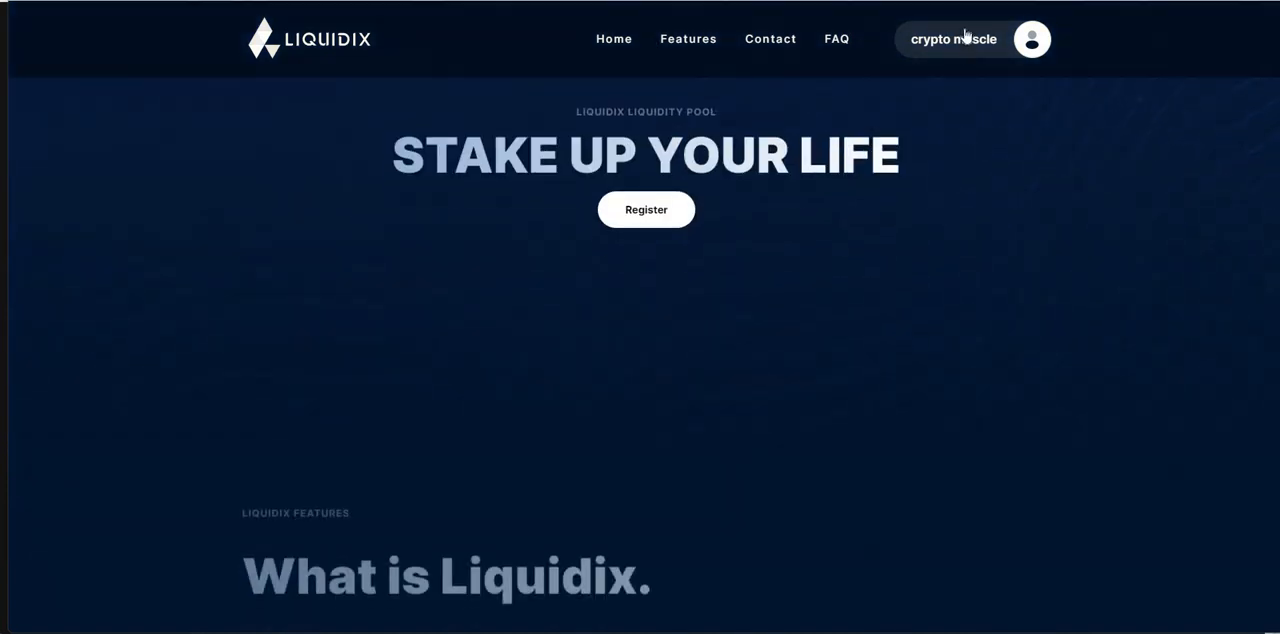
pyautogui.scroll(-3)
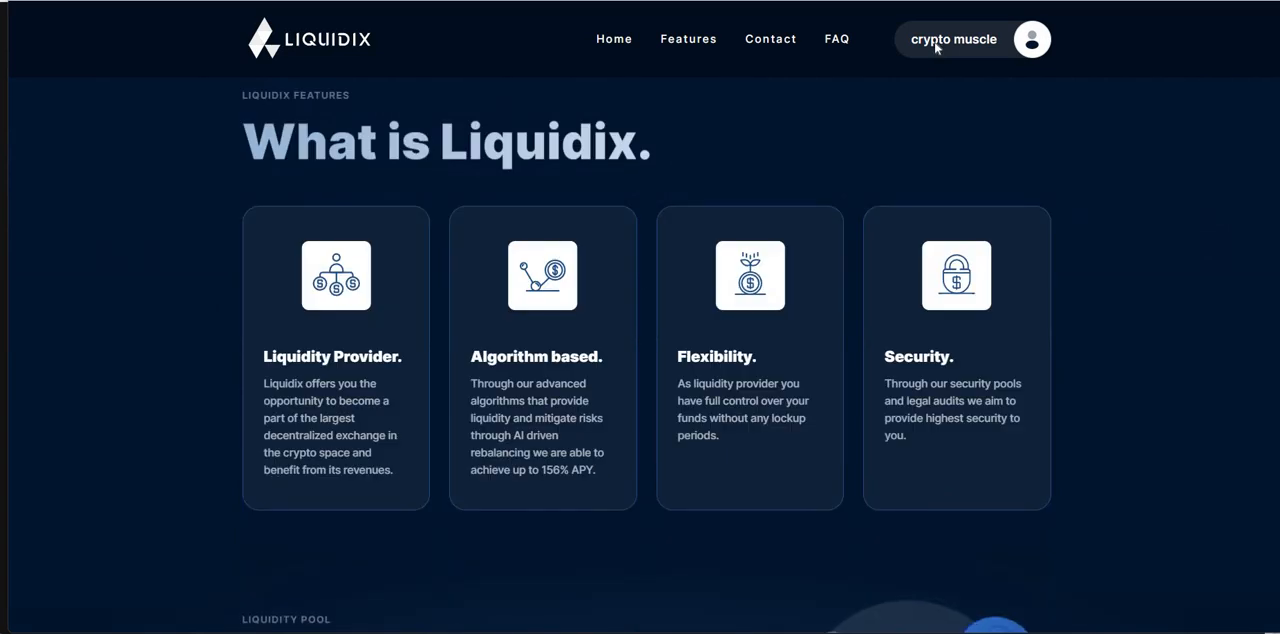
pyautogui.click(953, 39)
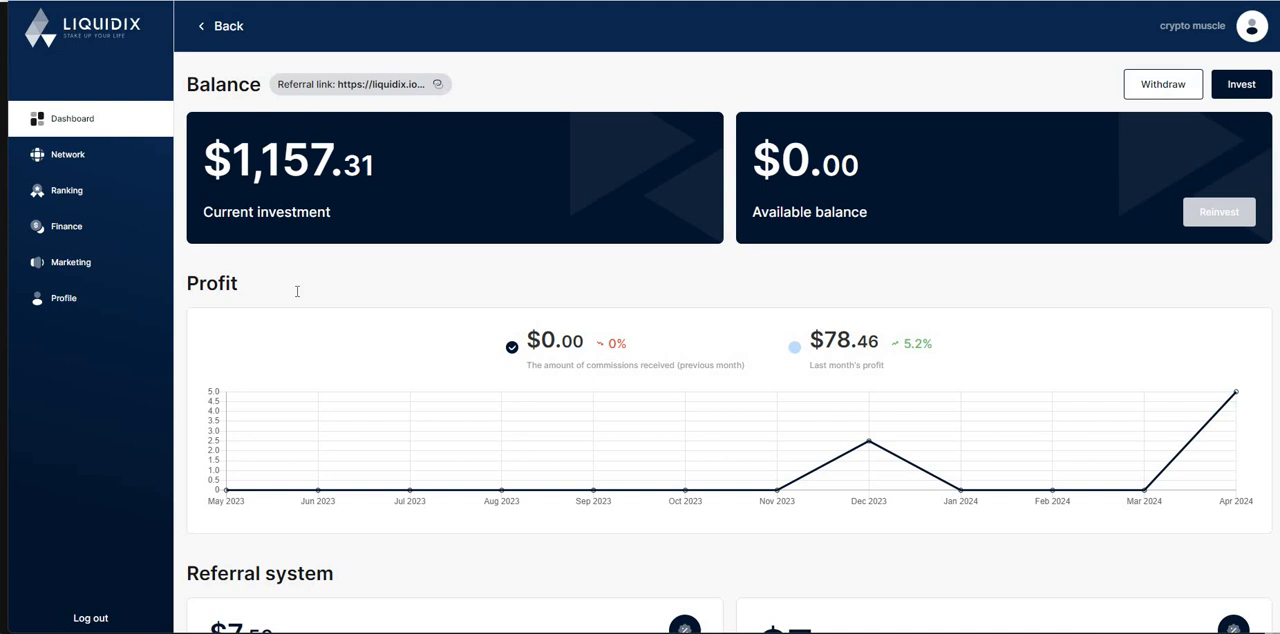
pyautogui.scroll(-3)
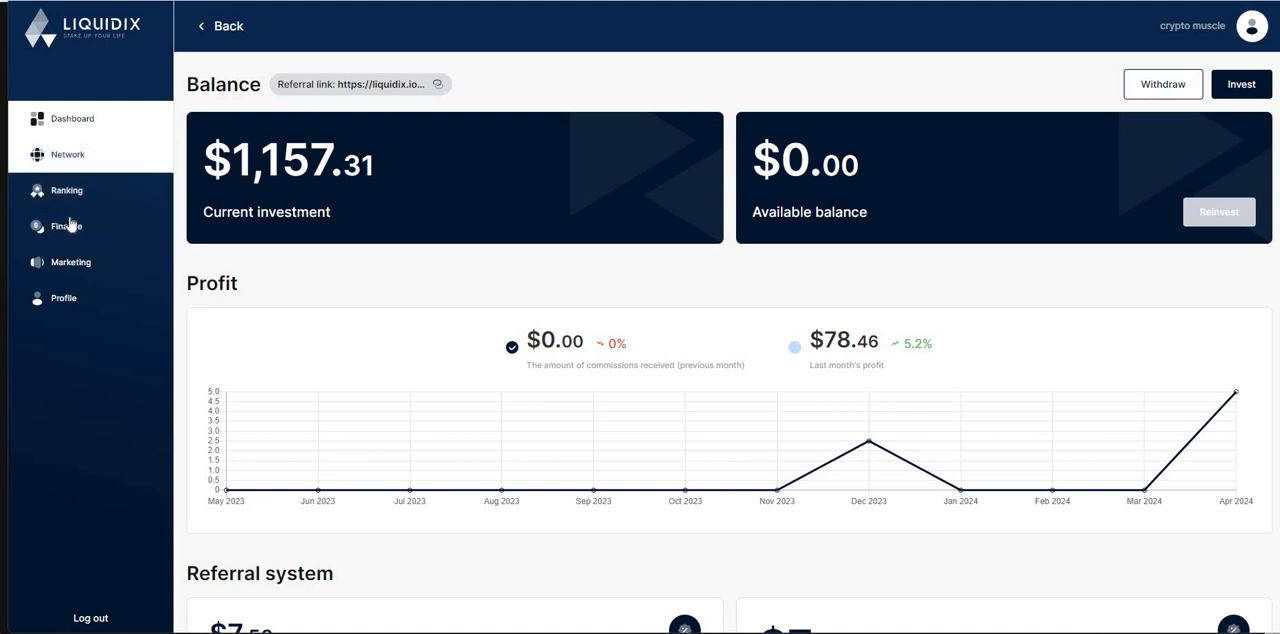
# Step: Open Finance and page to investments page 3, then page 2 (July–November 2023)
pyautogui.click(66, 226)
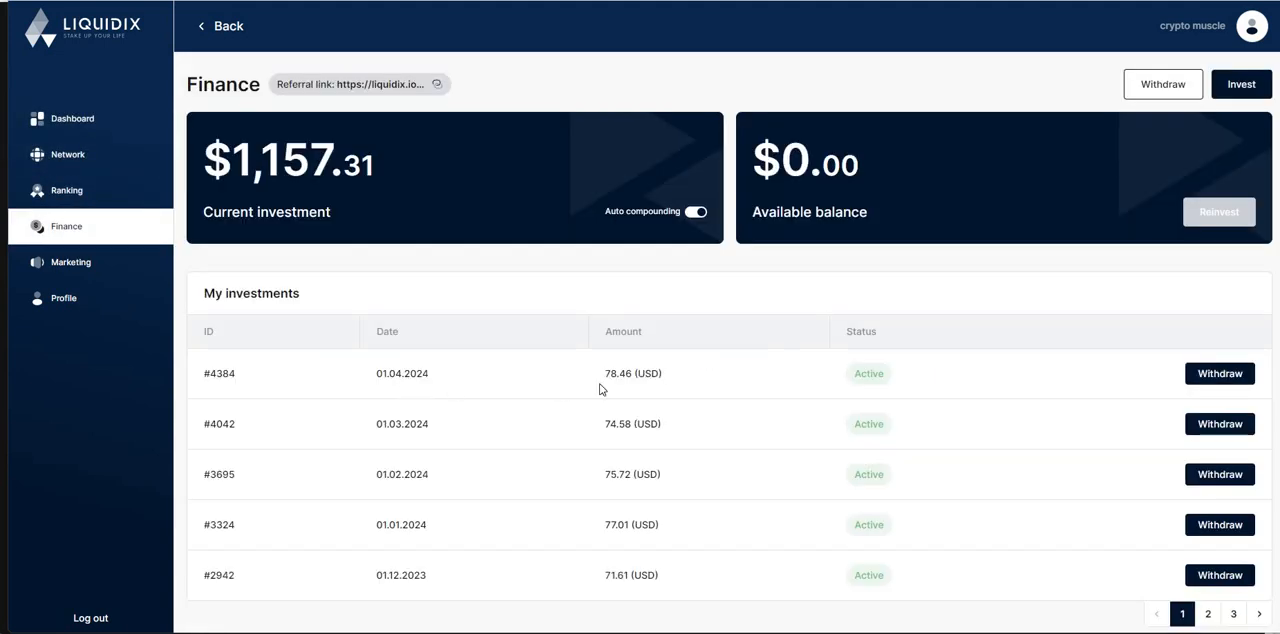
pyautogui.moveTo(572, 416)
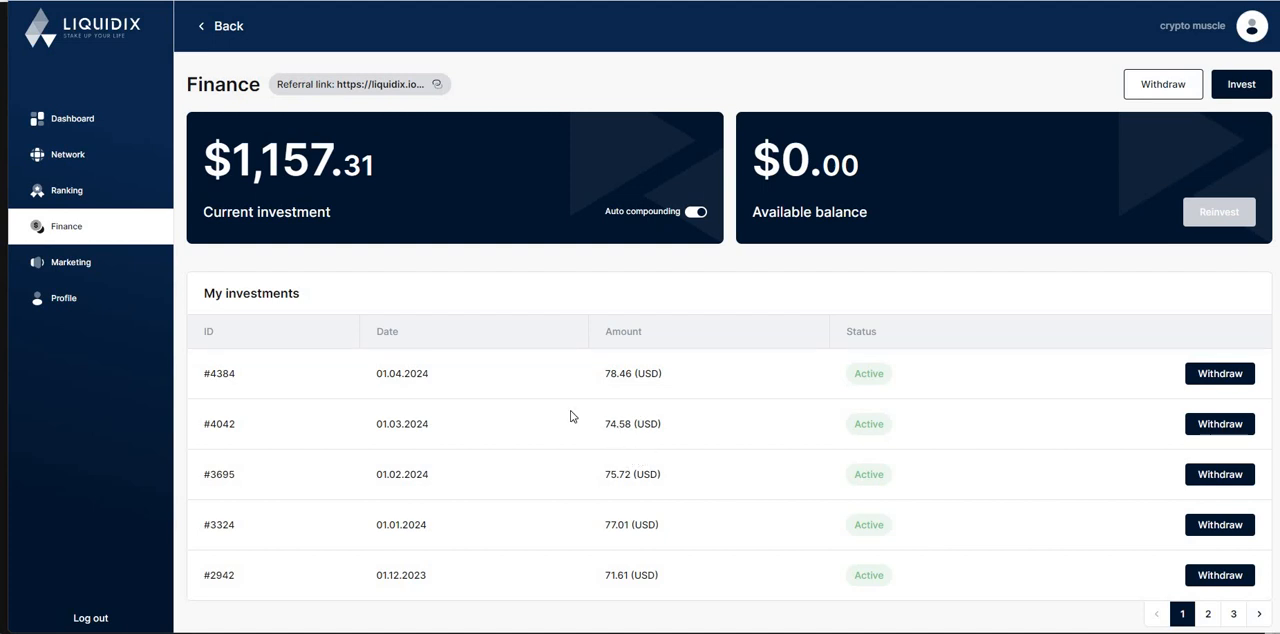
pyautogui.moveTo(390, 397)
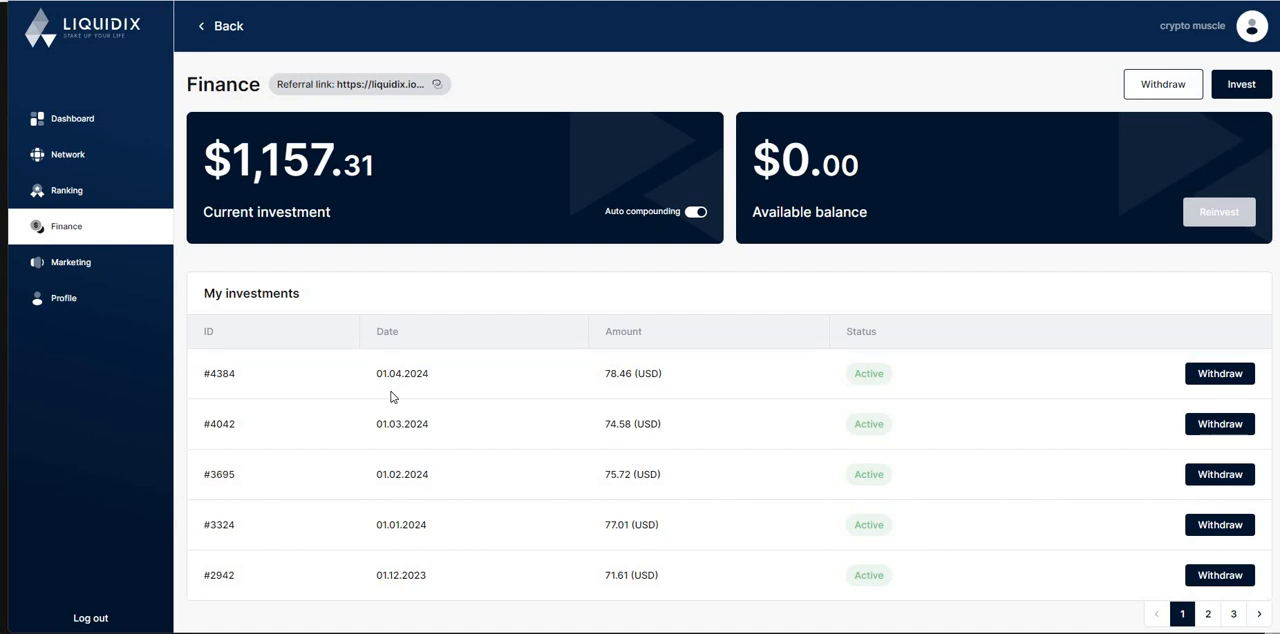
pyautogui.moveTo(1032, 542)
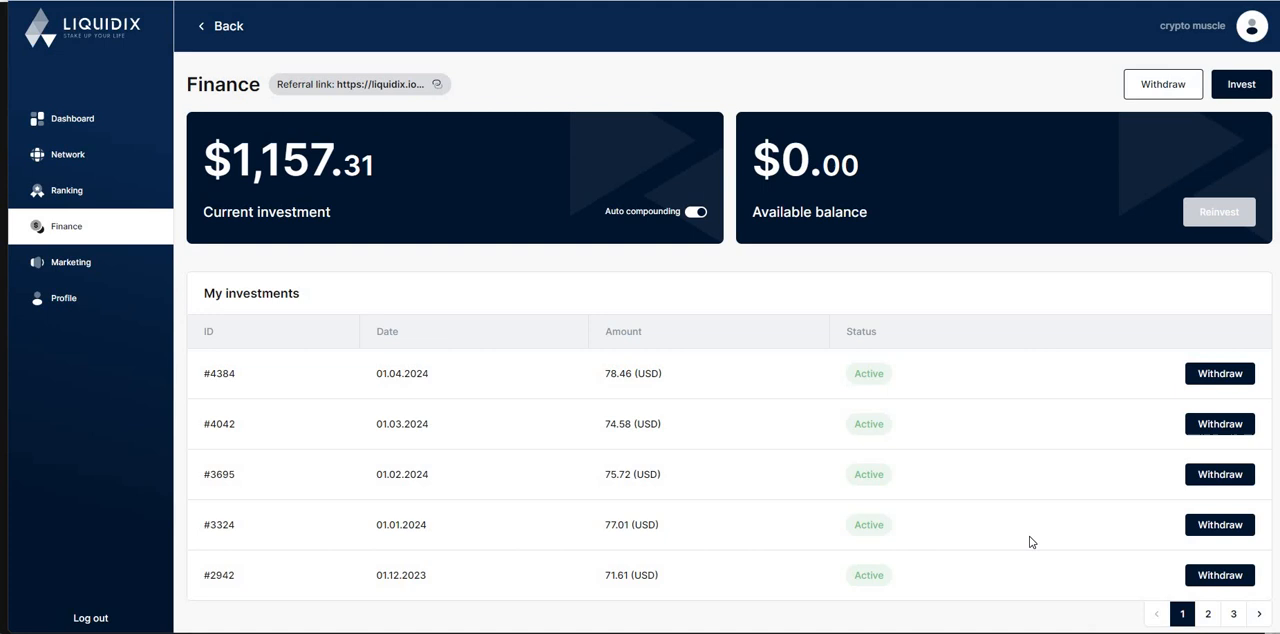
pyautogui.moveTo(917, 562)
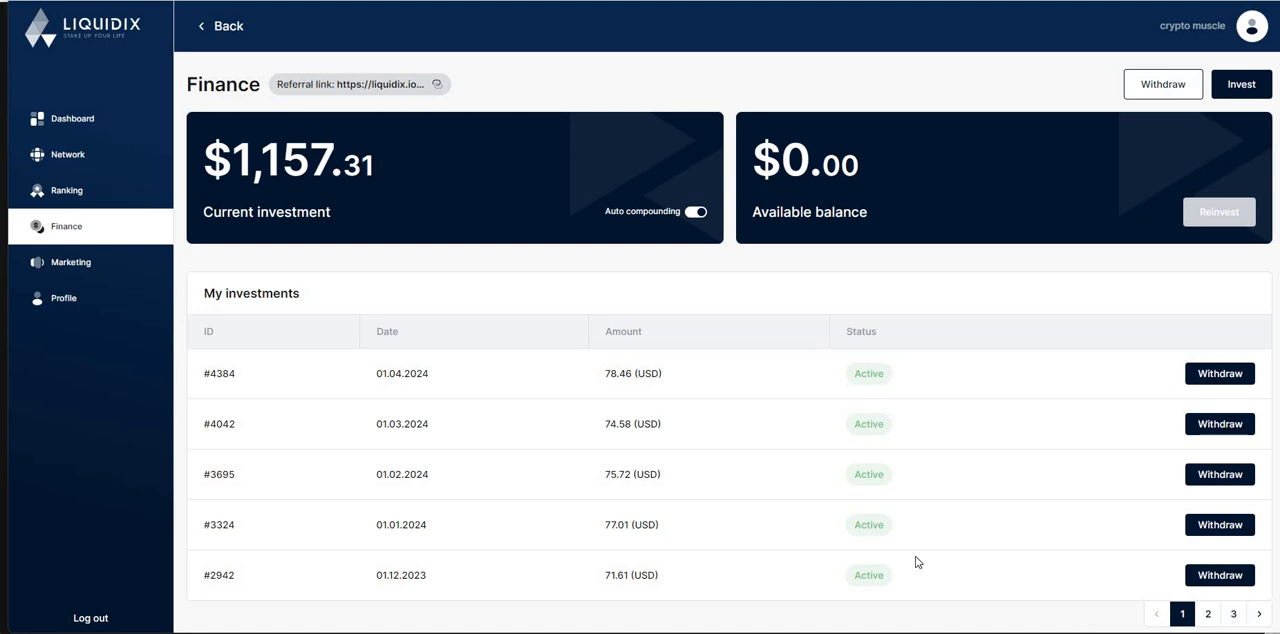
pyautogui.click(1233, 513)
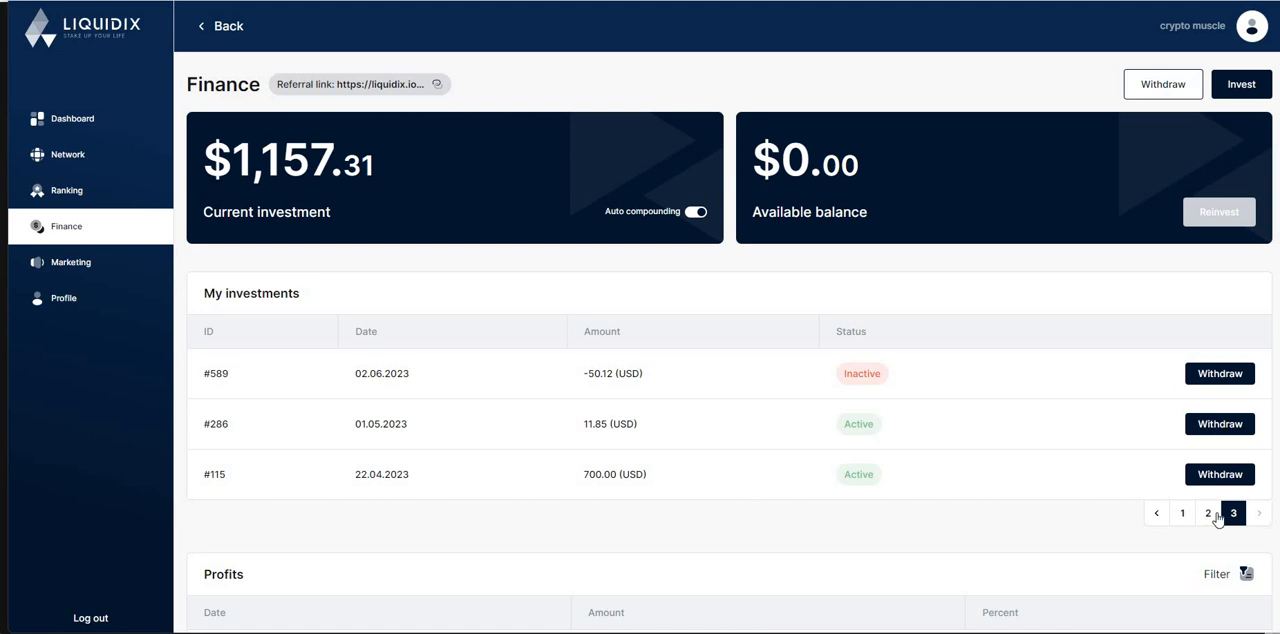
pyautogui.click(1208, 513)
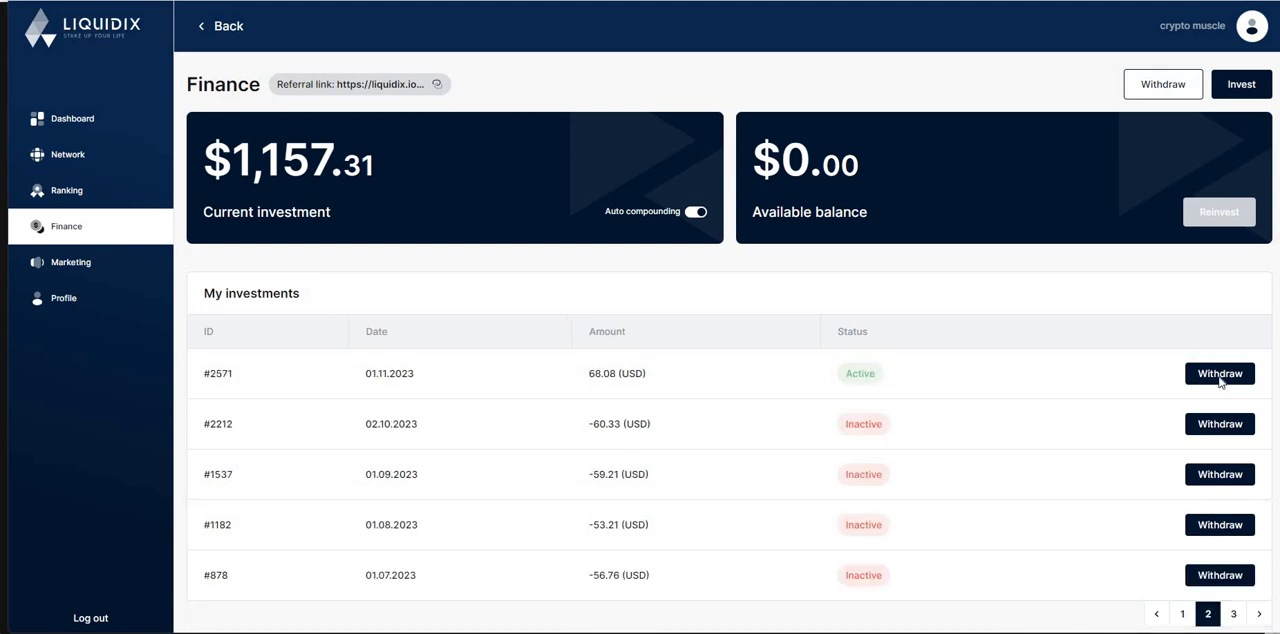
pyautogui.moveTo(757, 320)
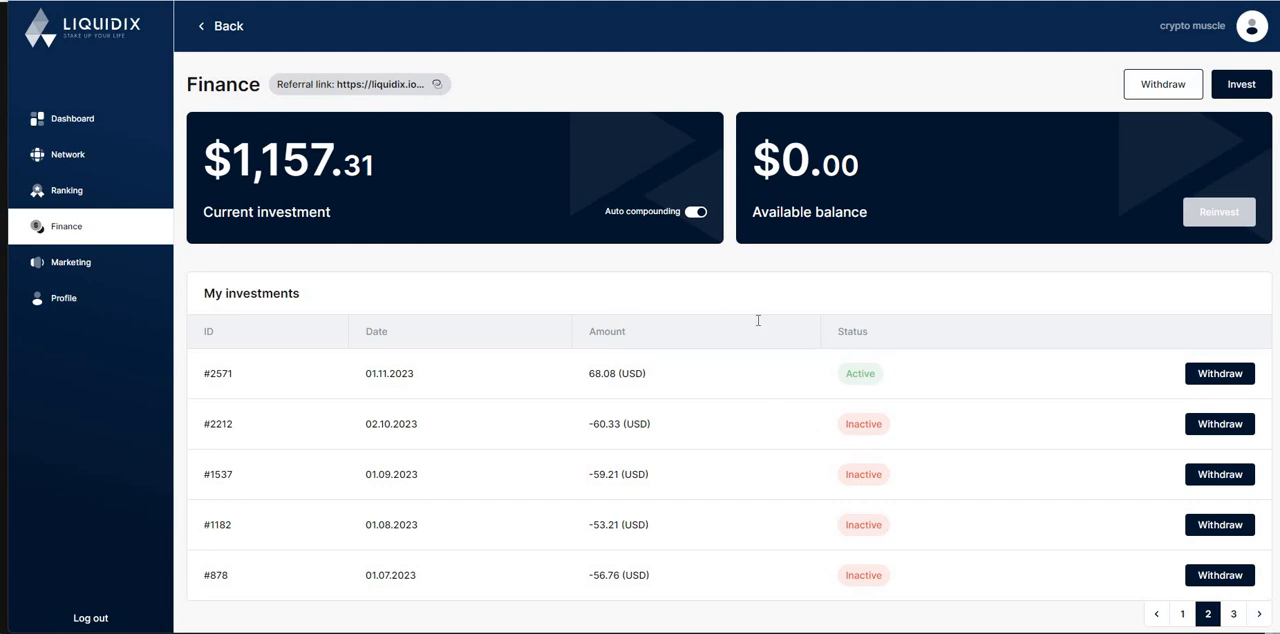
pyautogui.click(1219, 373)
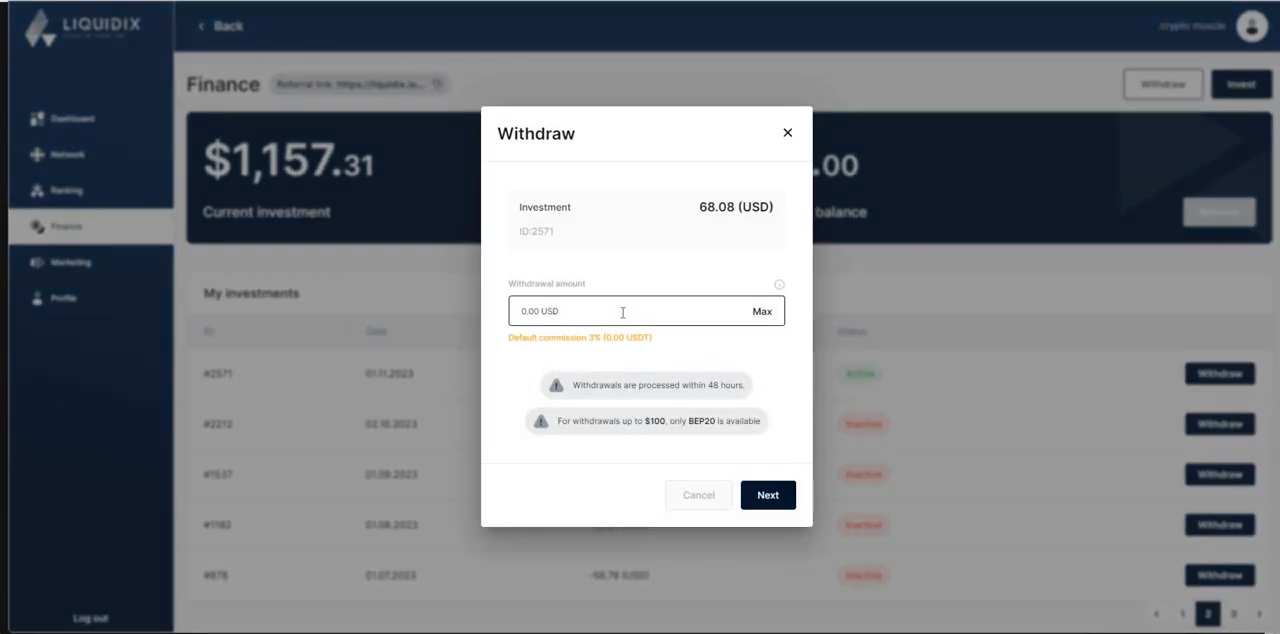
pyautogui.click(761, 311)
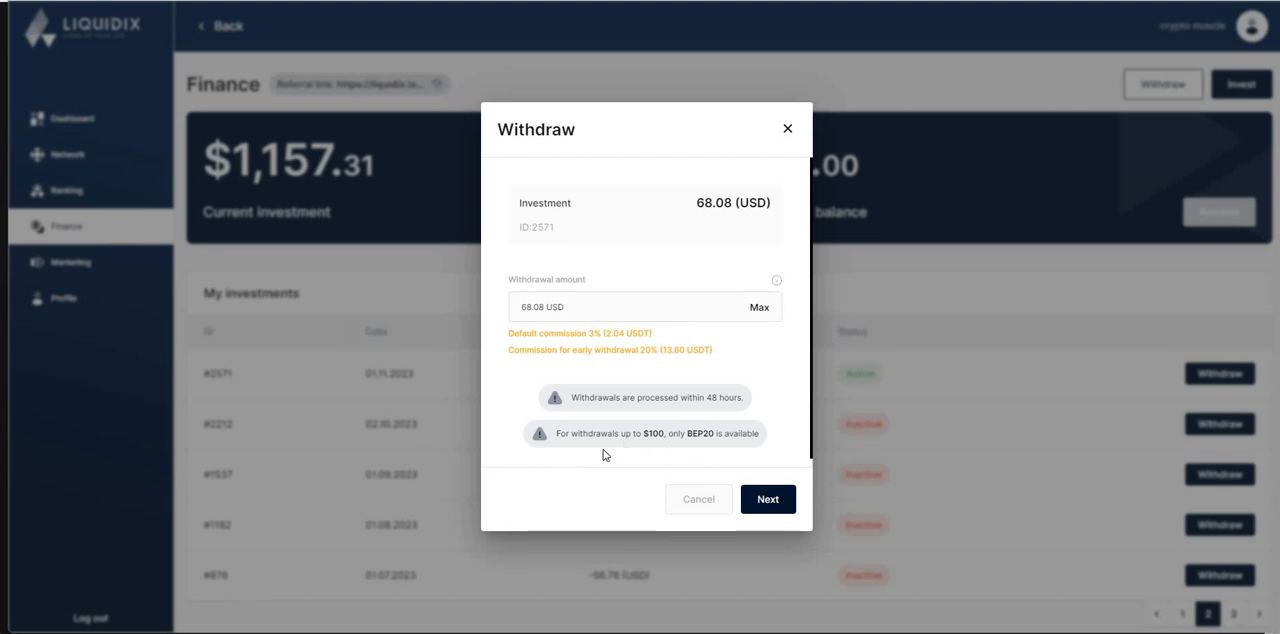
pyautogui.moveTo(704, 445)
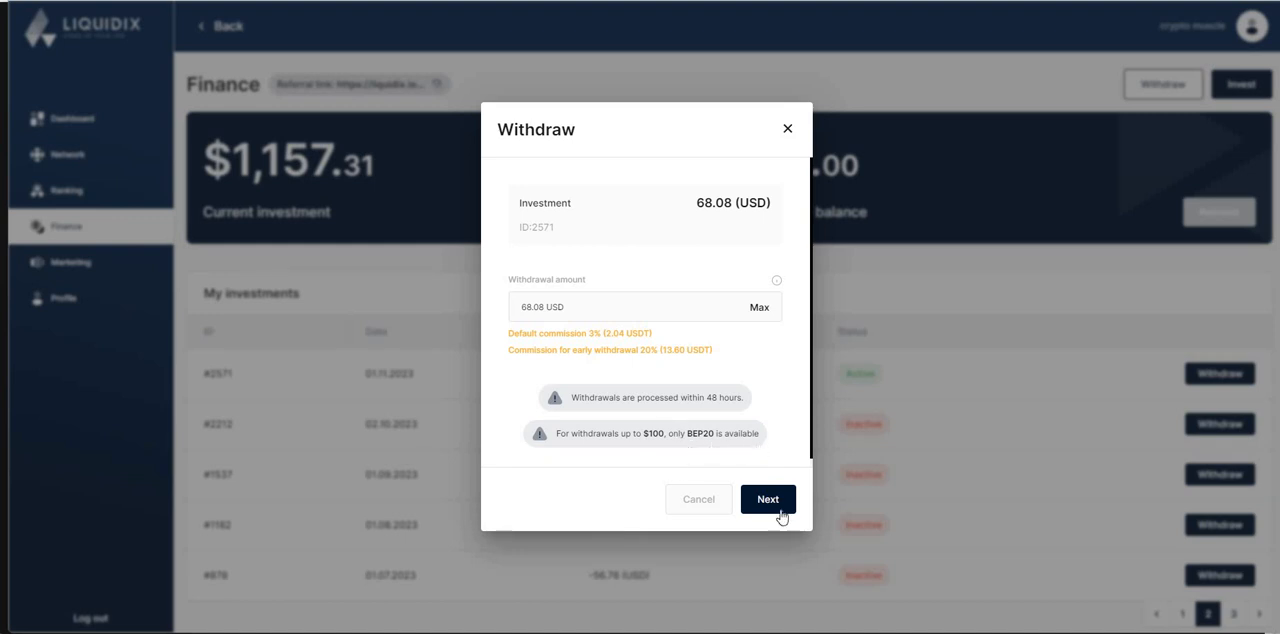
pyautogui.moveTo(631, 381)
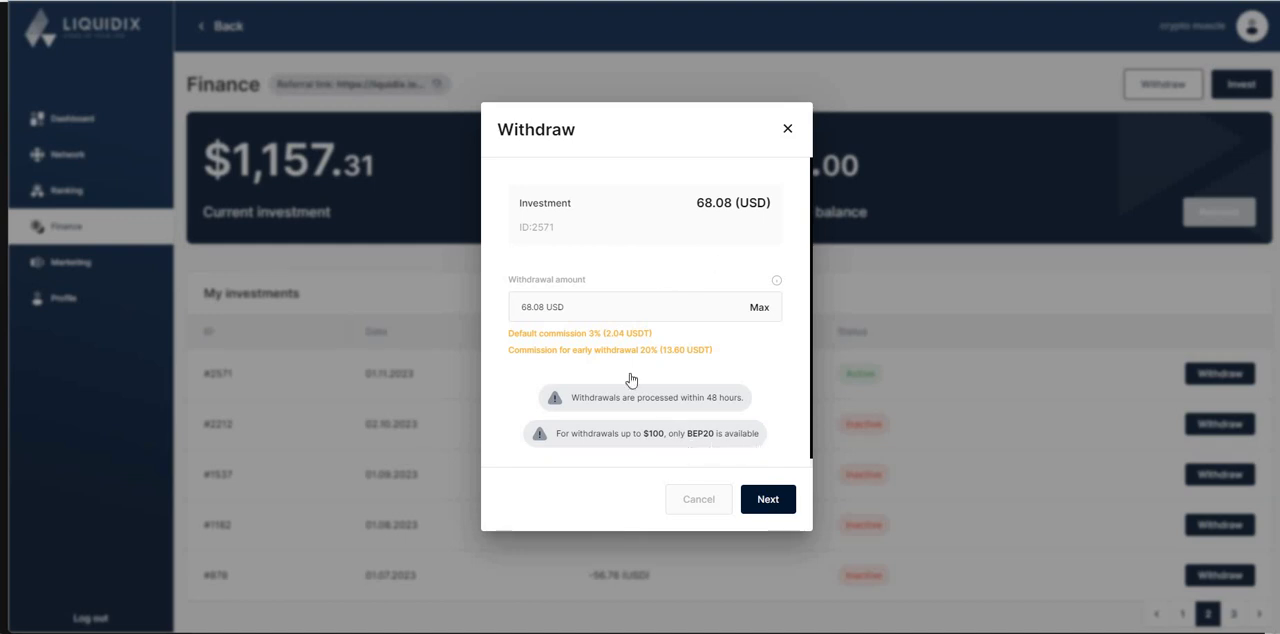
pyautogui.click(767, 498)
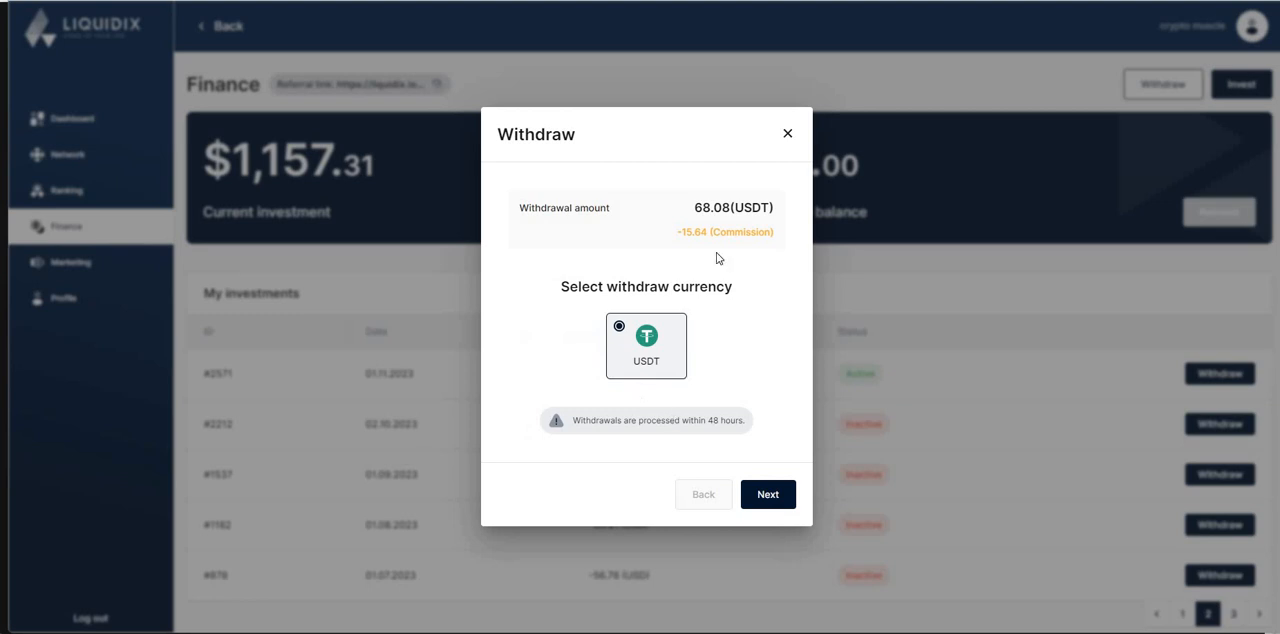
pyautogui.moveTo(711, 255)
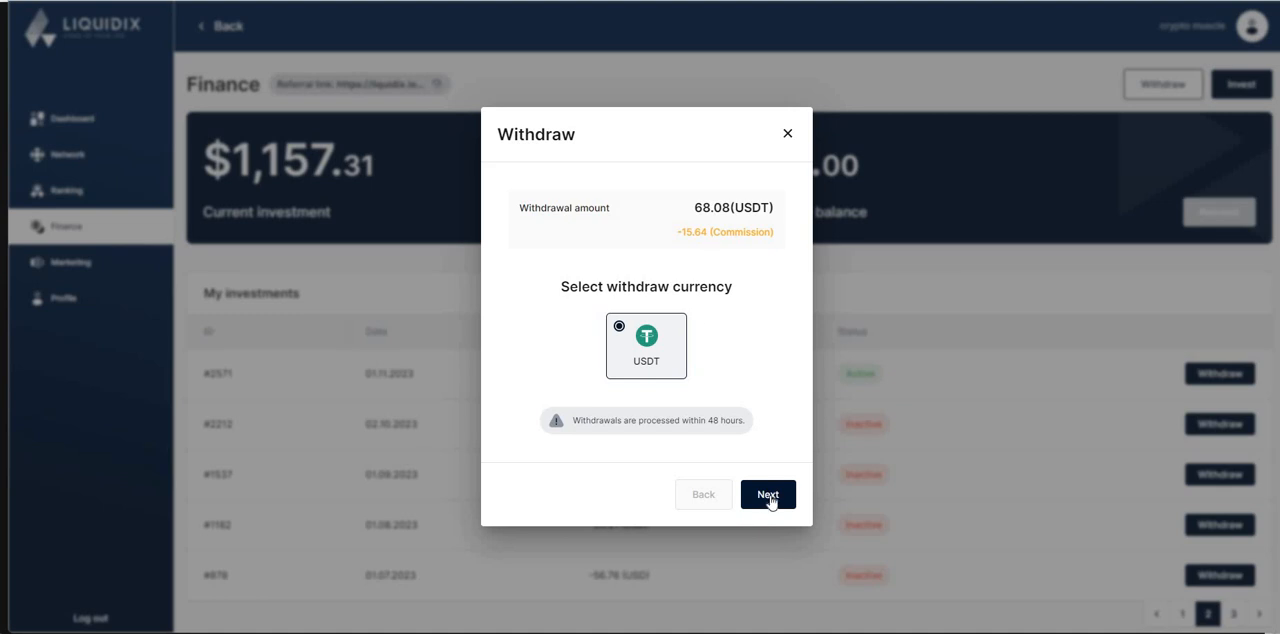
pyautogui.moveTo(773, 472)
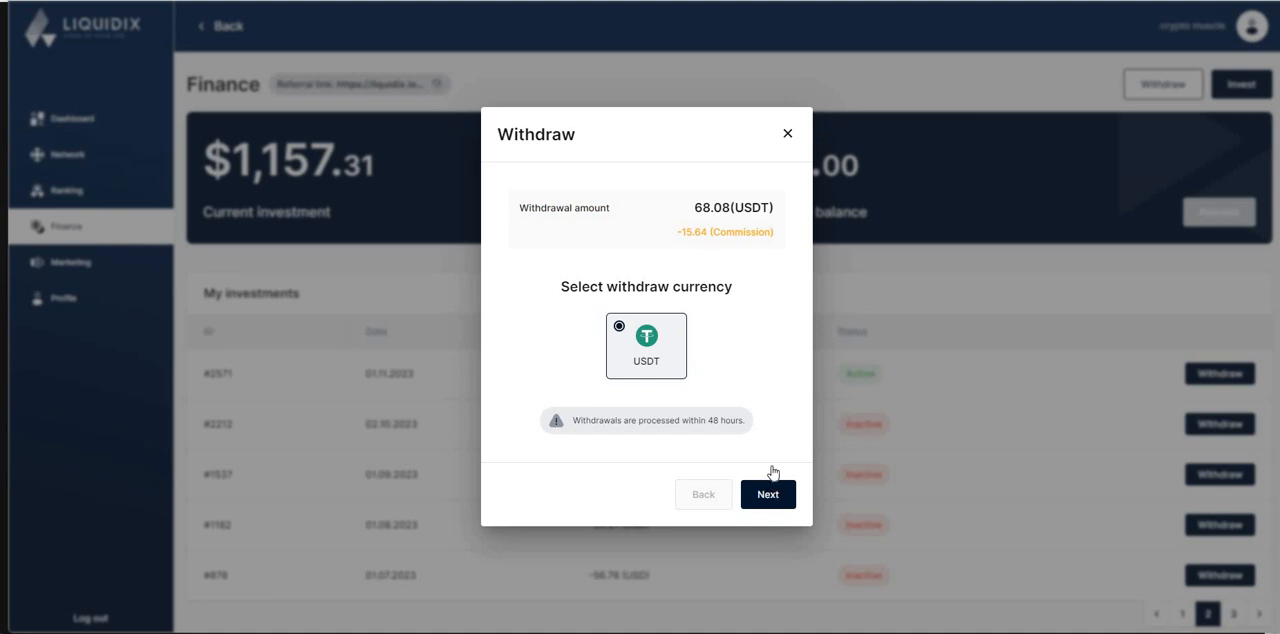
pyautogui.click(767, 494)
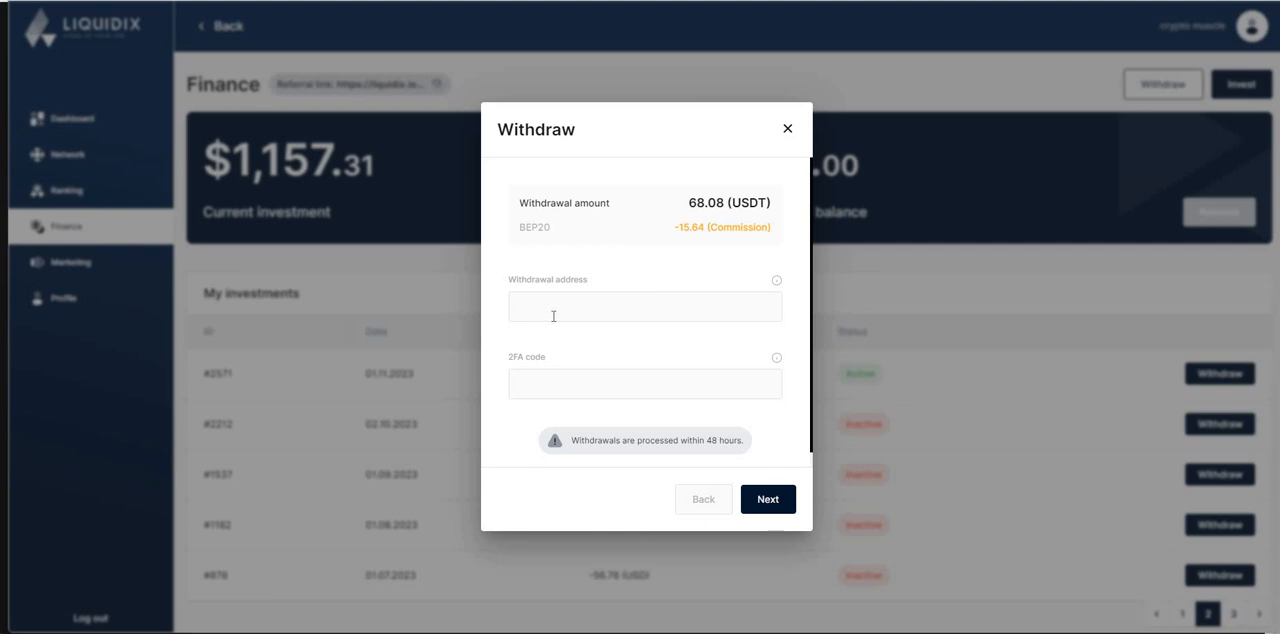
pyautogui.click(645, 306)
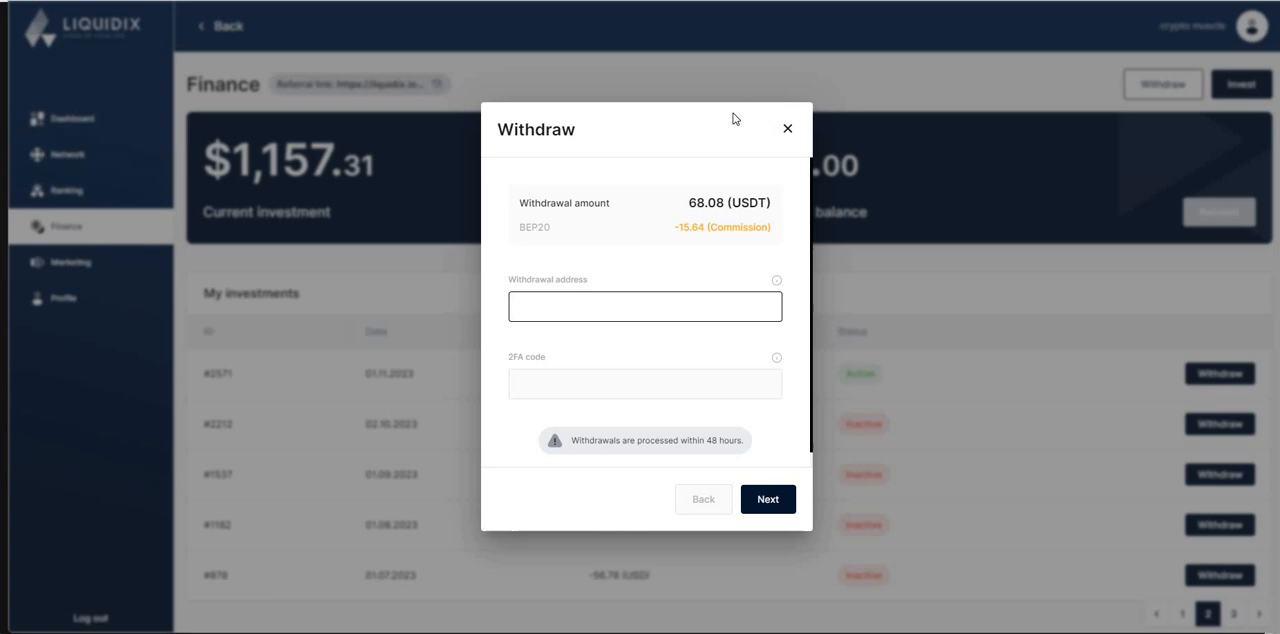
pyautogui.click(787, 128)
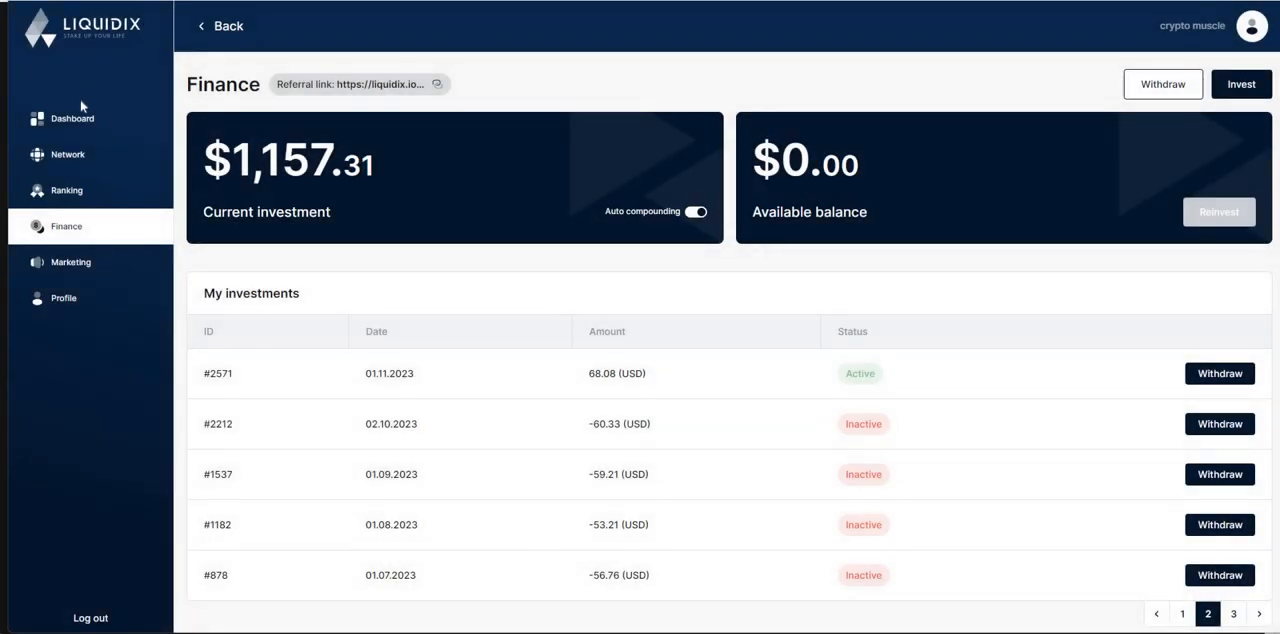
pyautogui.moveTo(744, 388)
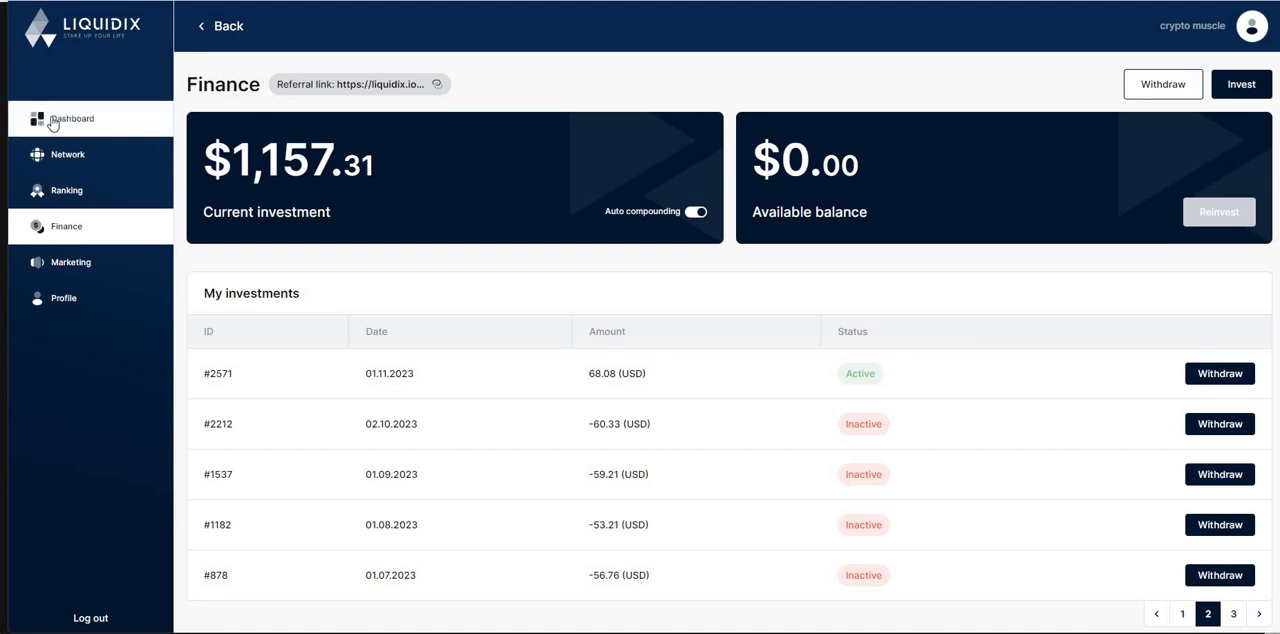
# Step: Revisit the Liquidix dashboard profit chart, then open the Marketing presentations in eight languages
pyautogui.click(72, 118)
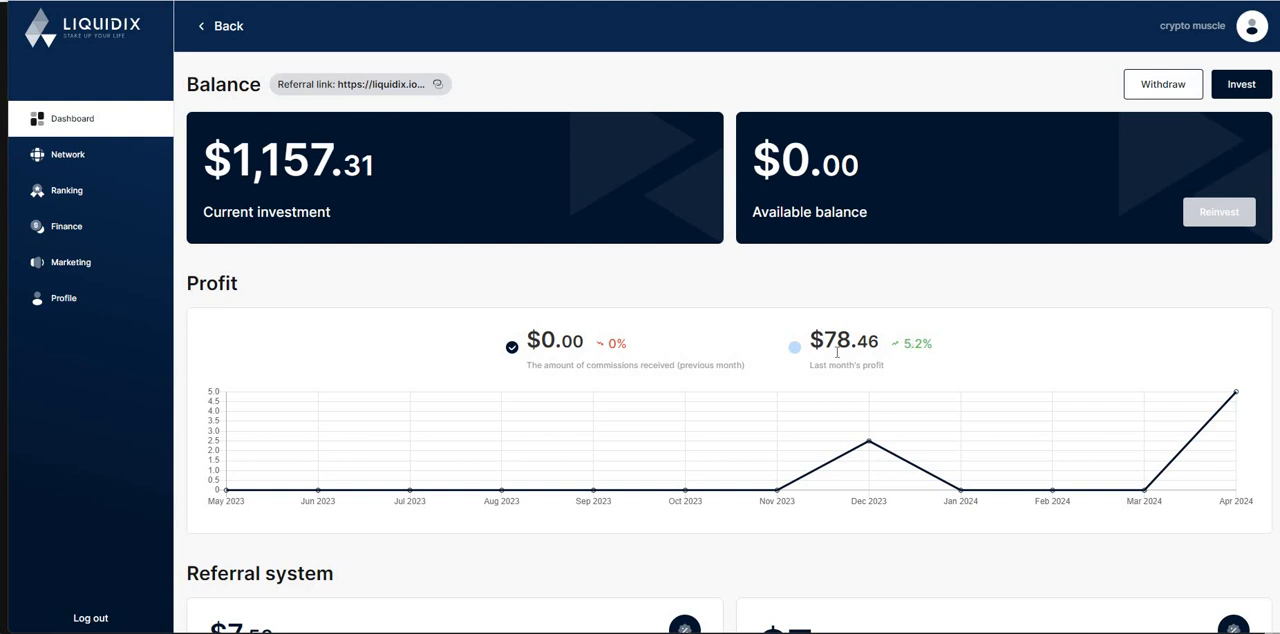
pyautogui.moveTo(1014, 349)
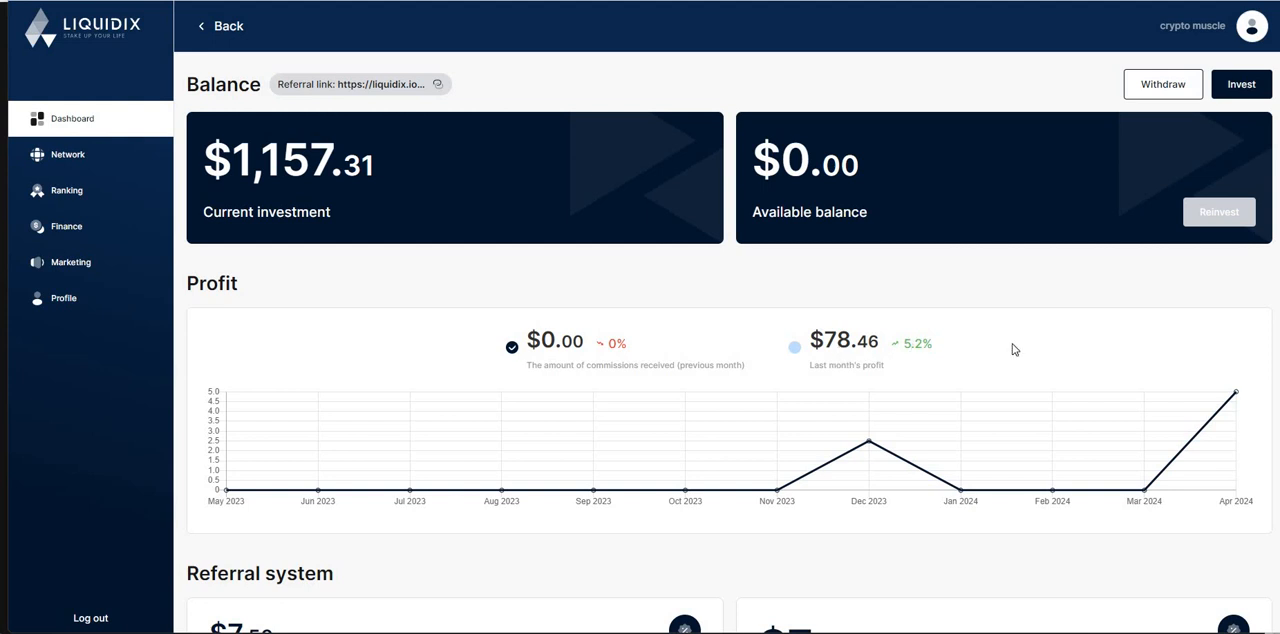
pyautogui.scroll(-3)
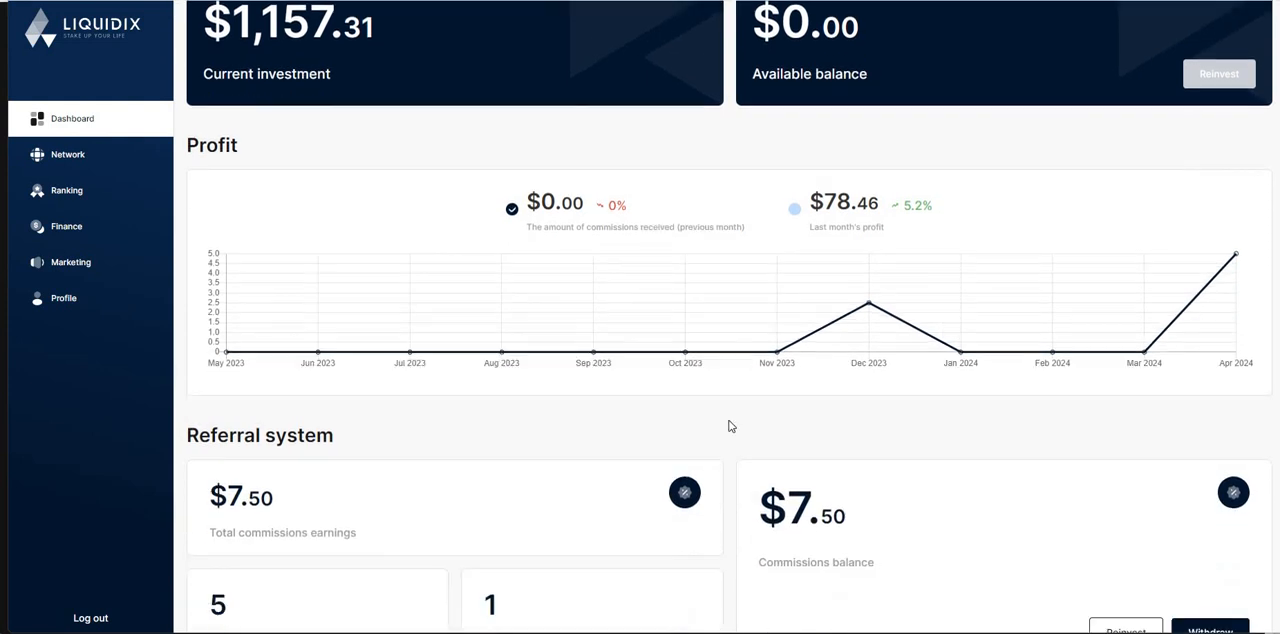
pyautogui.scroll(-3)
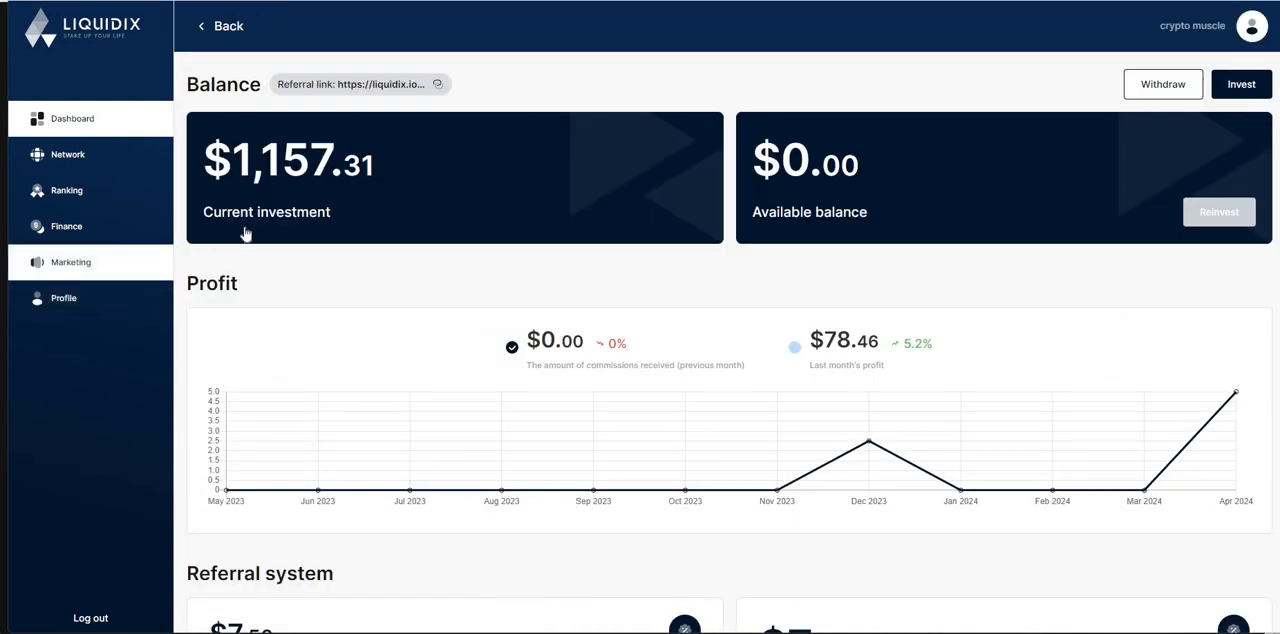
pyautogui.click(70, 262)
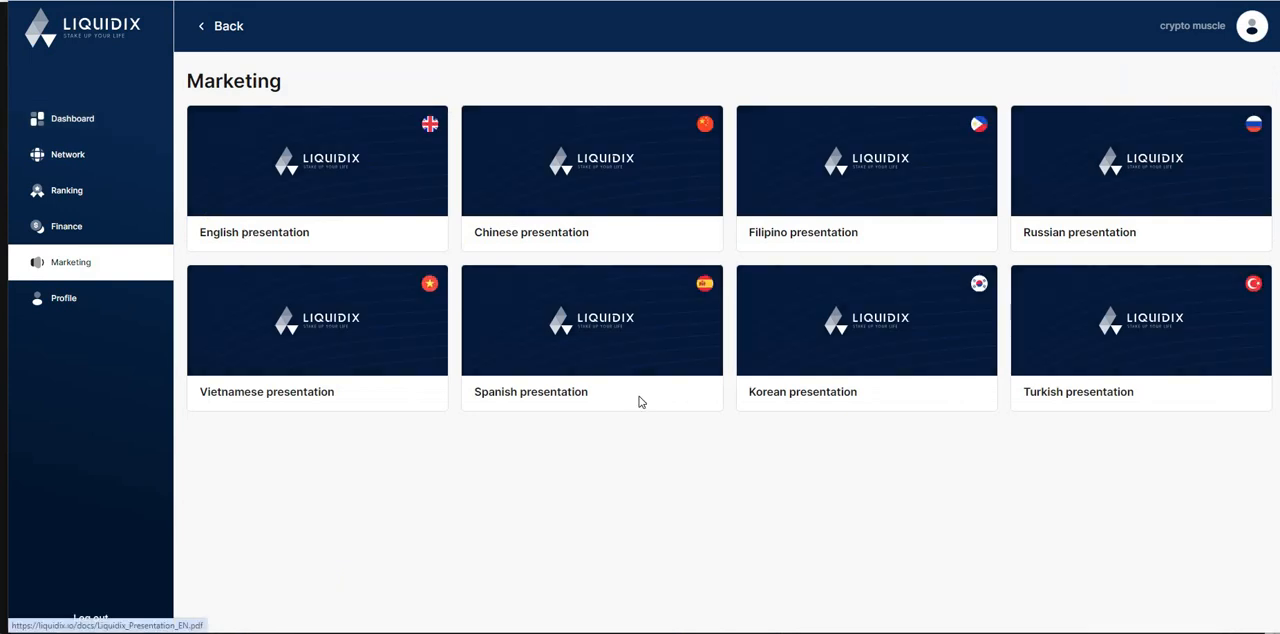
# Step: Open the English presentation PDF and read through to the page 6 Investment slide
pyautogui.click(317, 161)
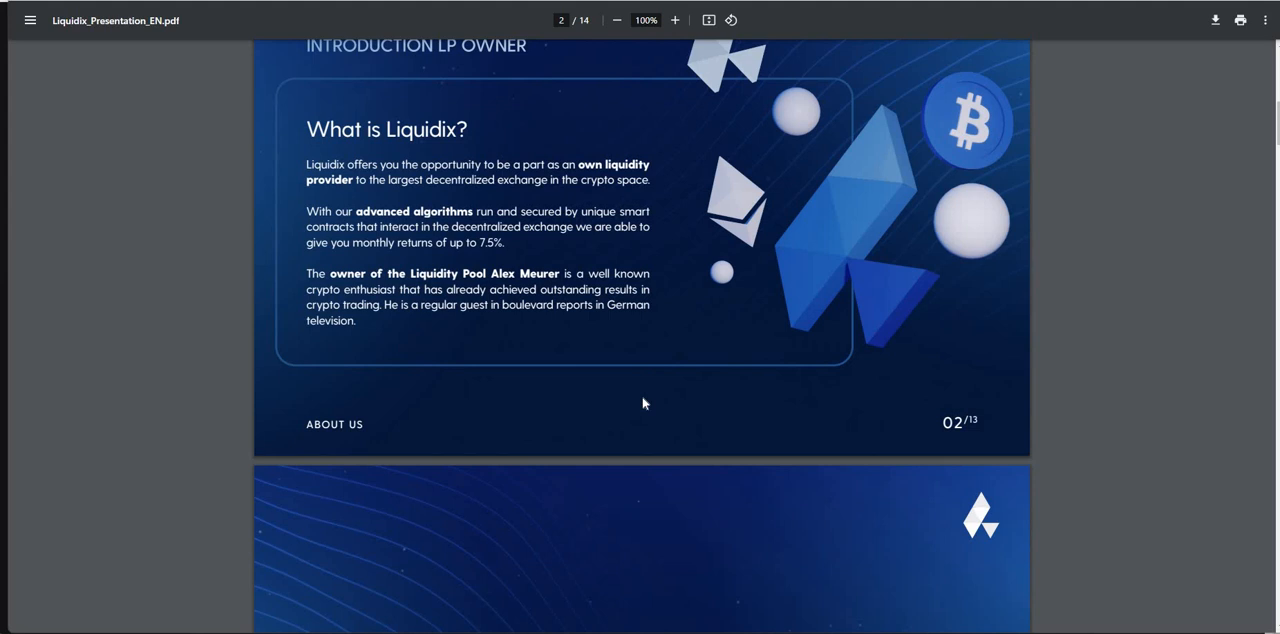
pyautogui.scroll(-3)
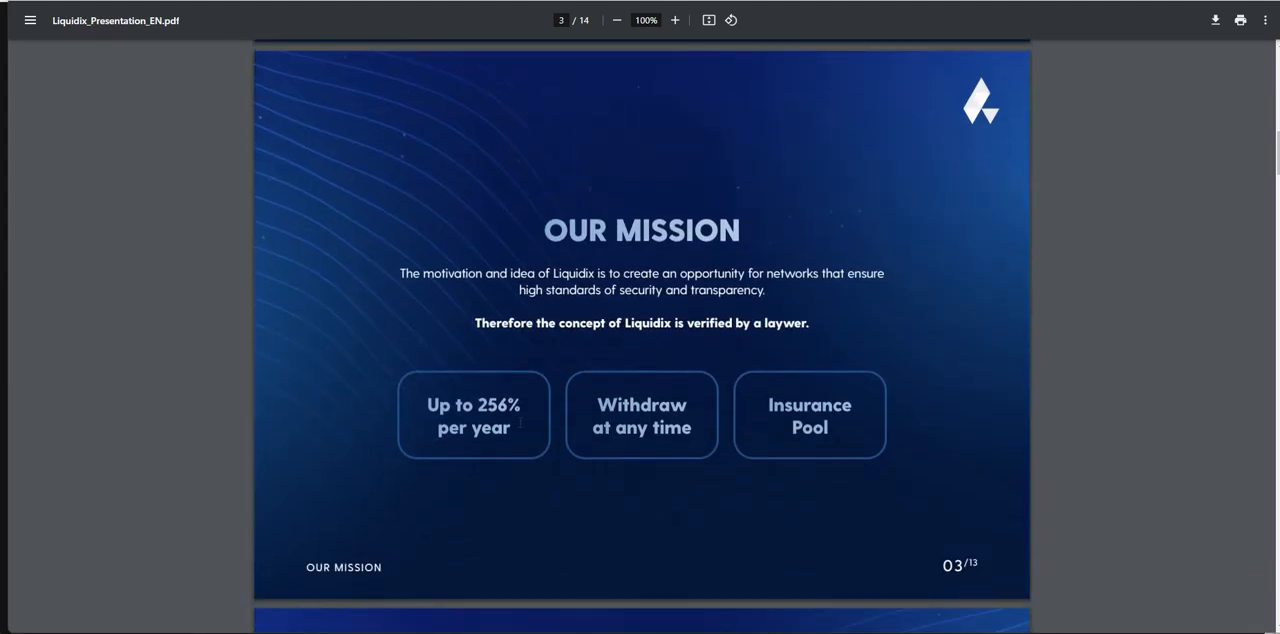
pyautogui.scroll(-3)
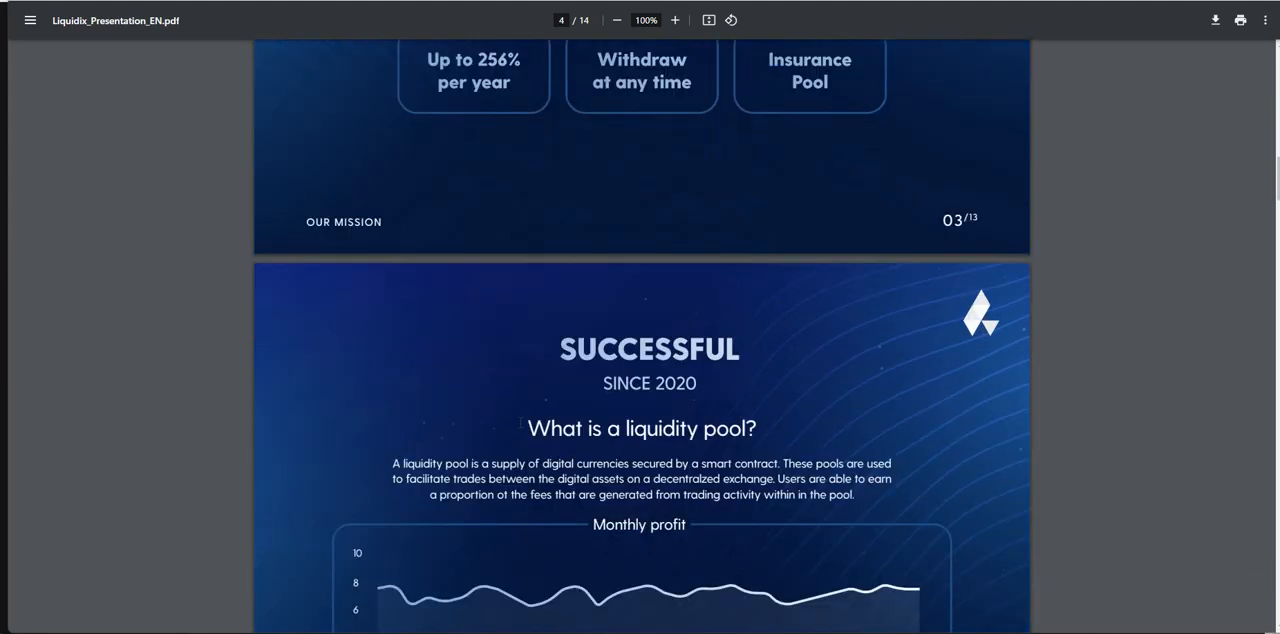
pyautogui.scroll(-3)
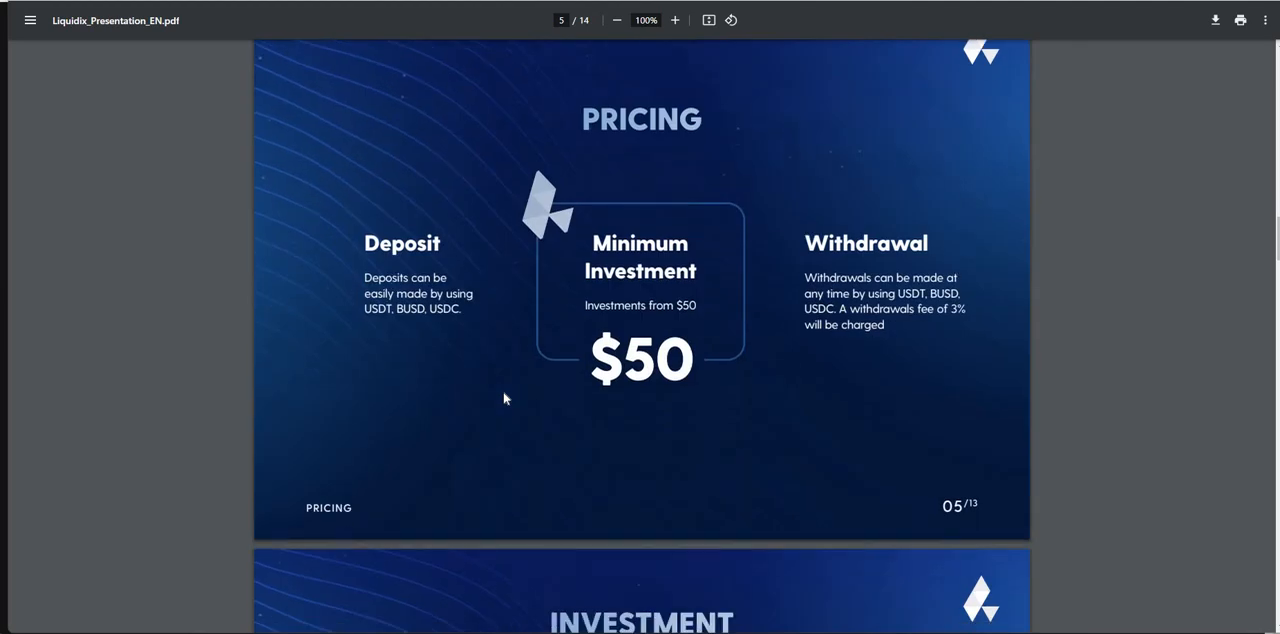
pyautogui.scroll(-3)
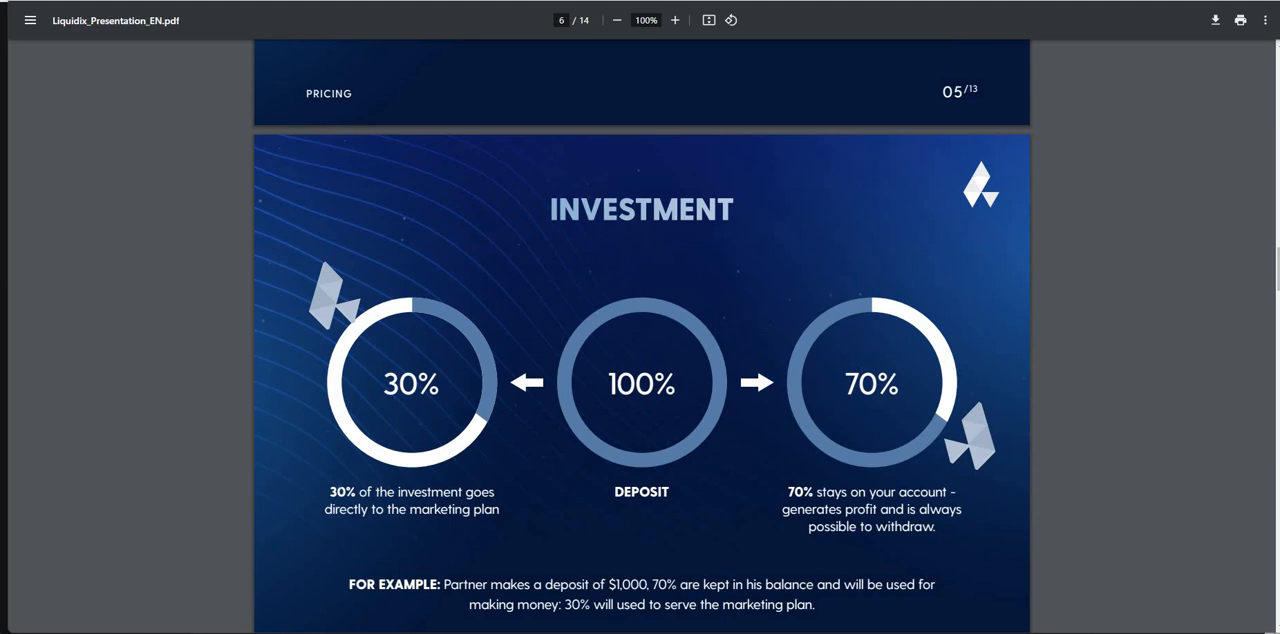
pyautogui.moveTo(746, 427)
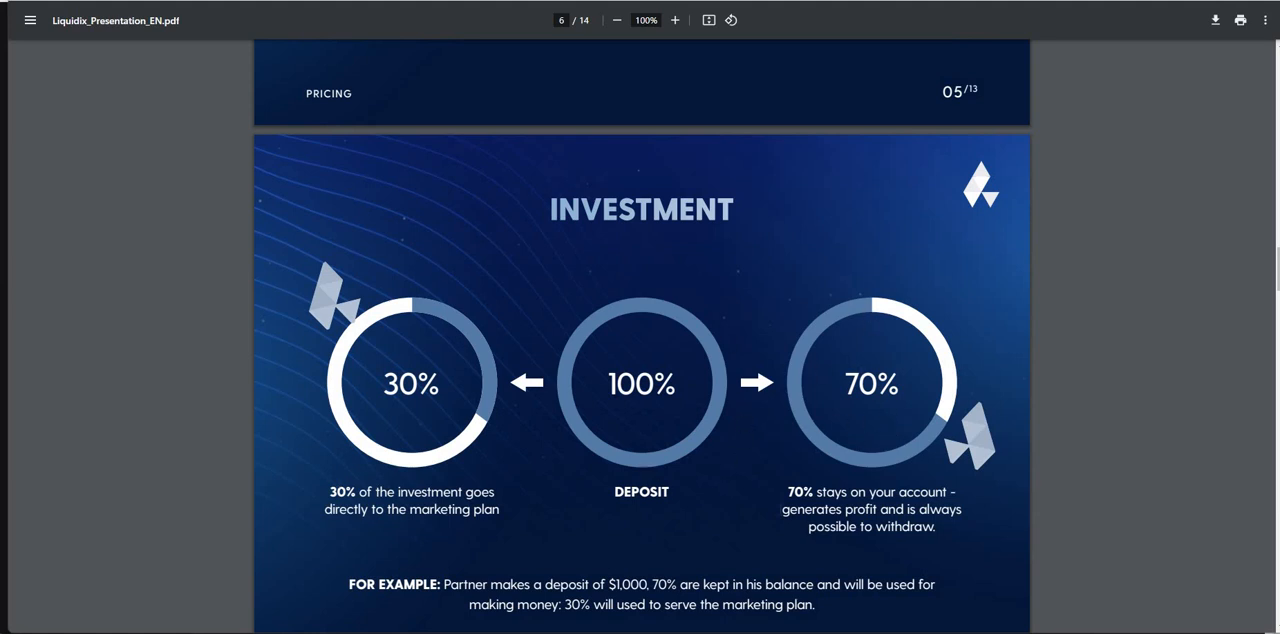
pyautogui.moveTo(683, 524)
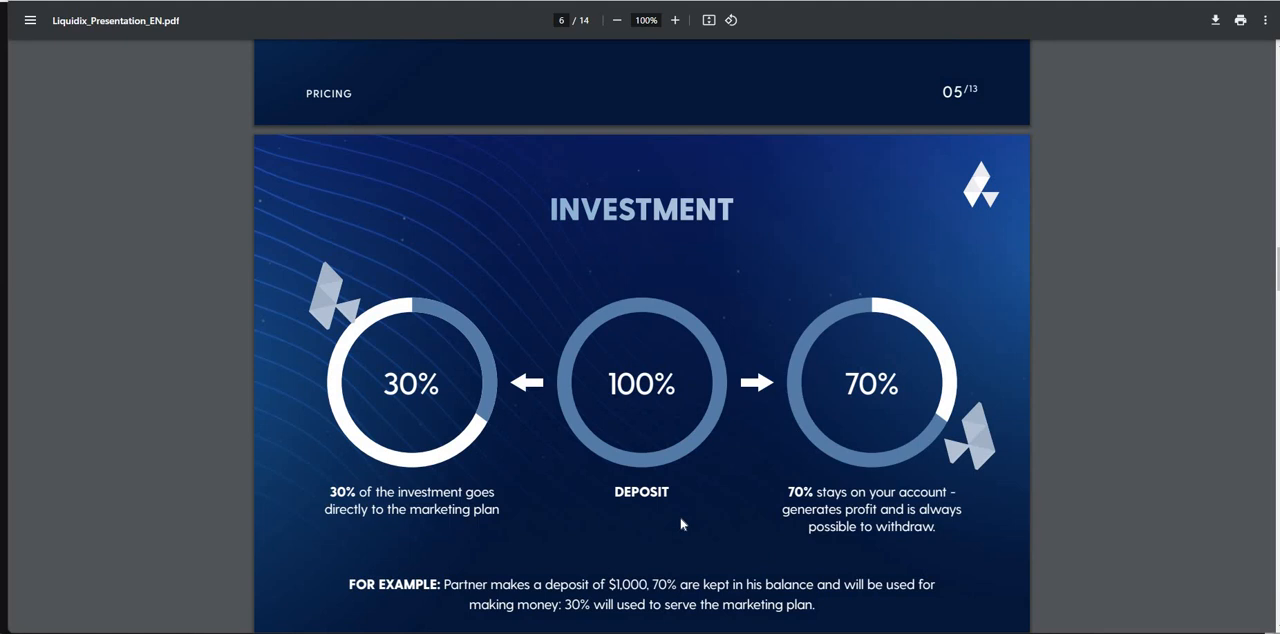
pyautogui.scroll(-3)
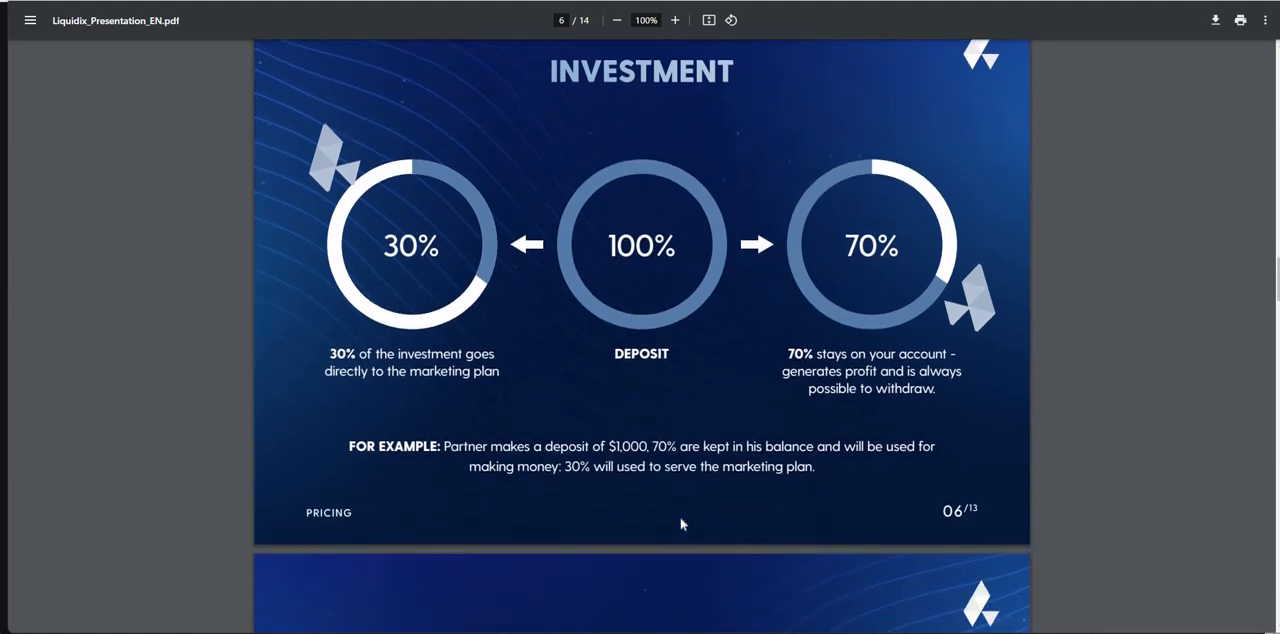
# Step: Read past the Power of Compounding slide to the page 9 Career Plan bonus tiers
pyautogui.scroll(-3)
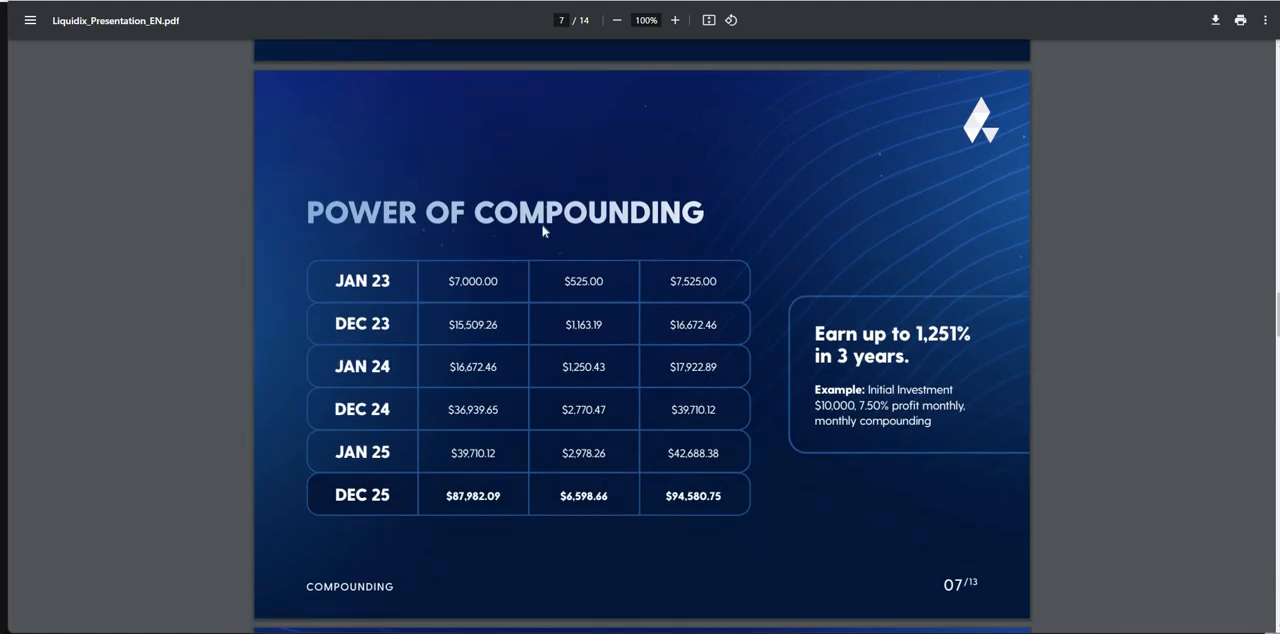
pyautogui.scroll(-3)
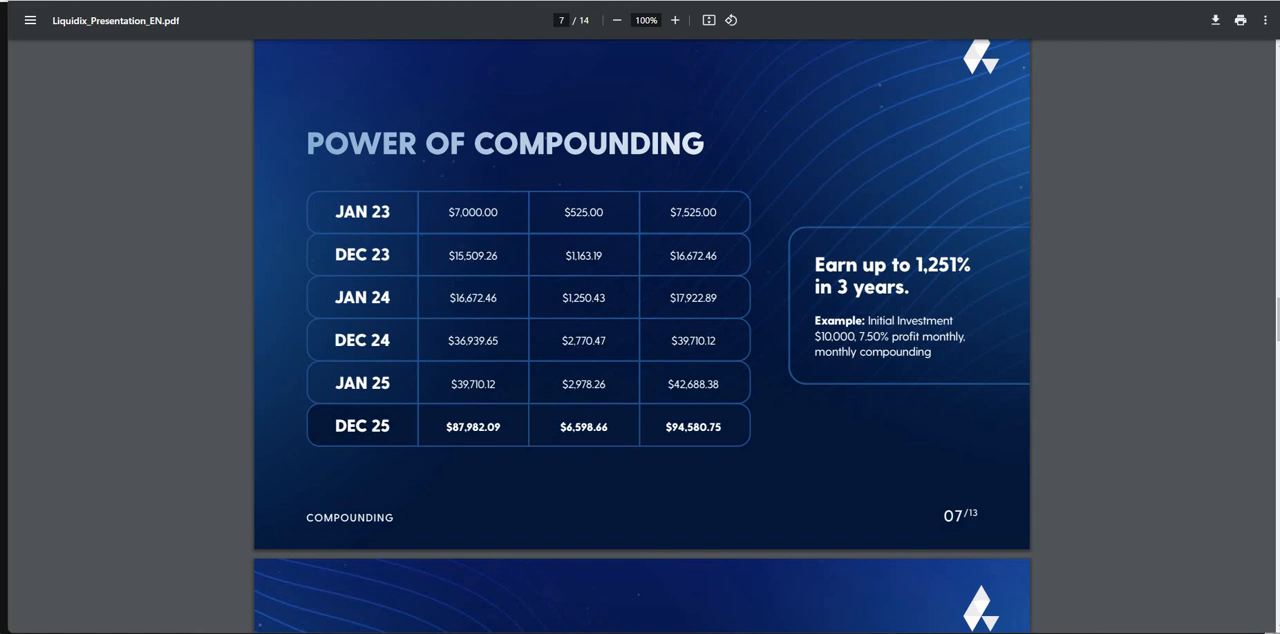
pyautogui.moveTo(655, 219)
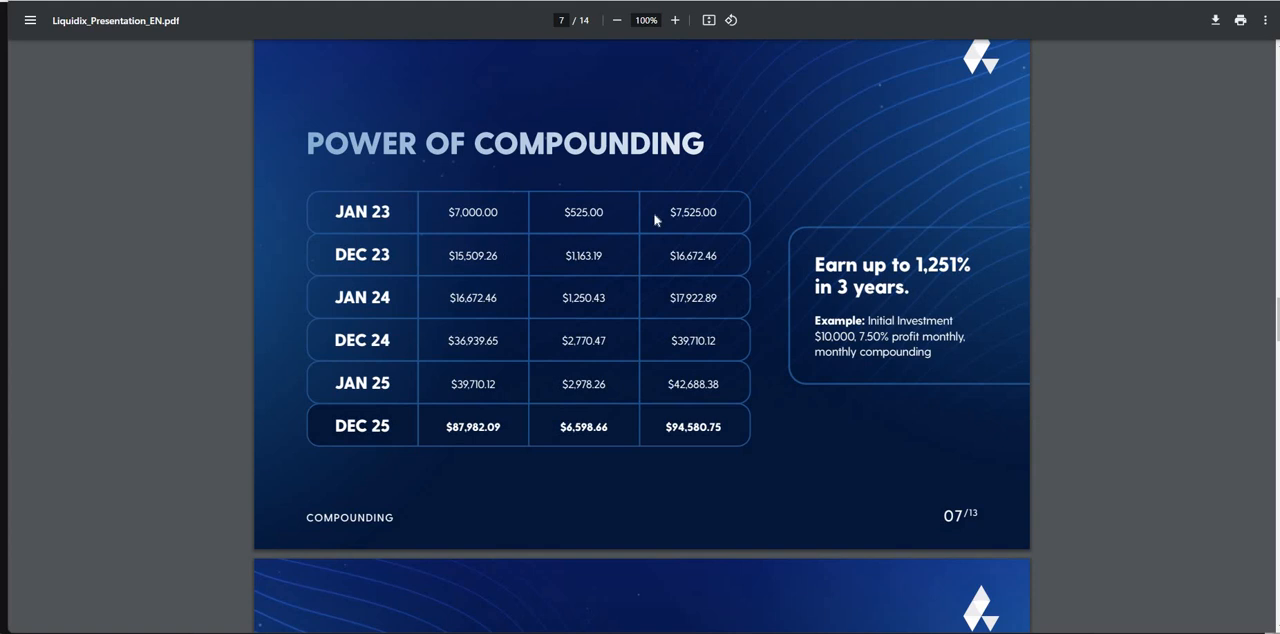
pyautogui.moveTo(447, 234)
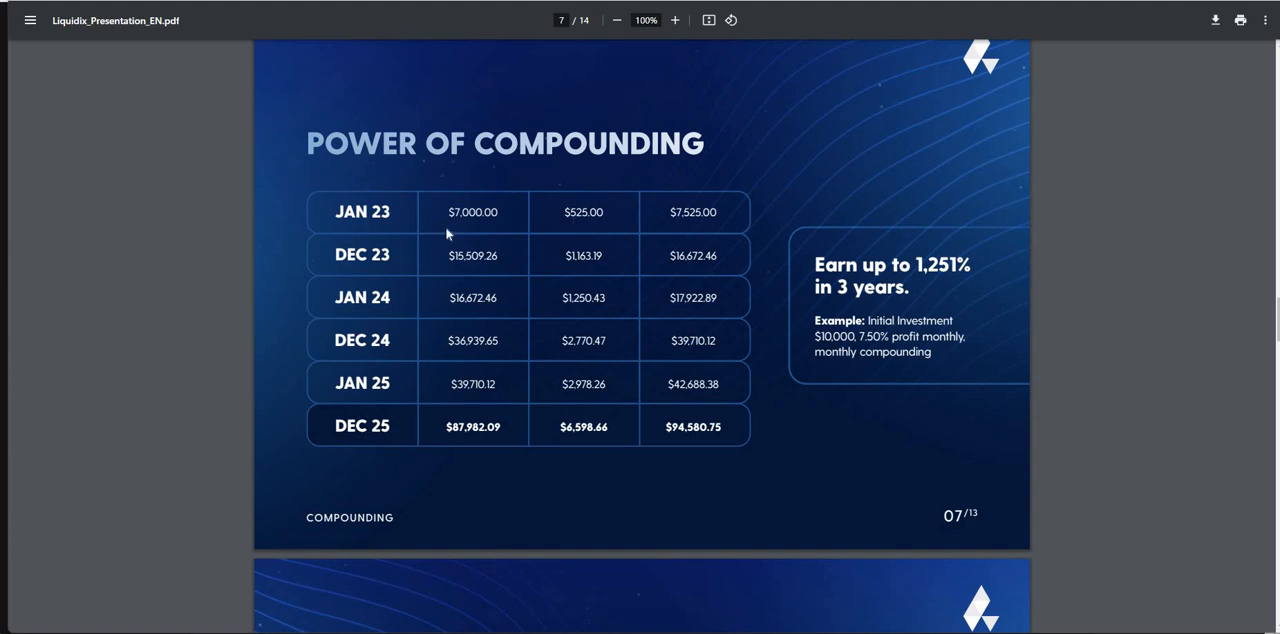
pyautogui.moveTo(487, 242)
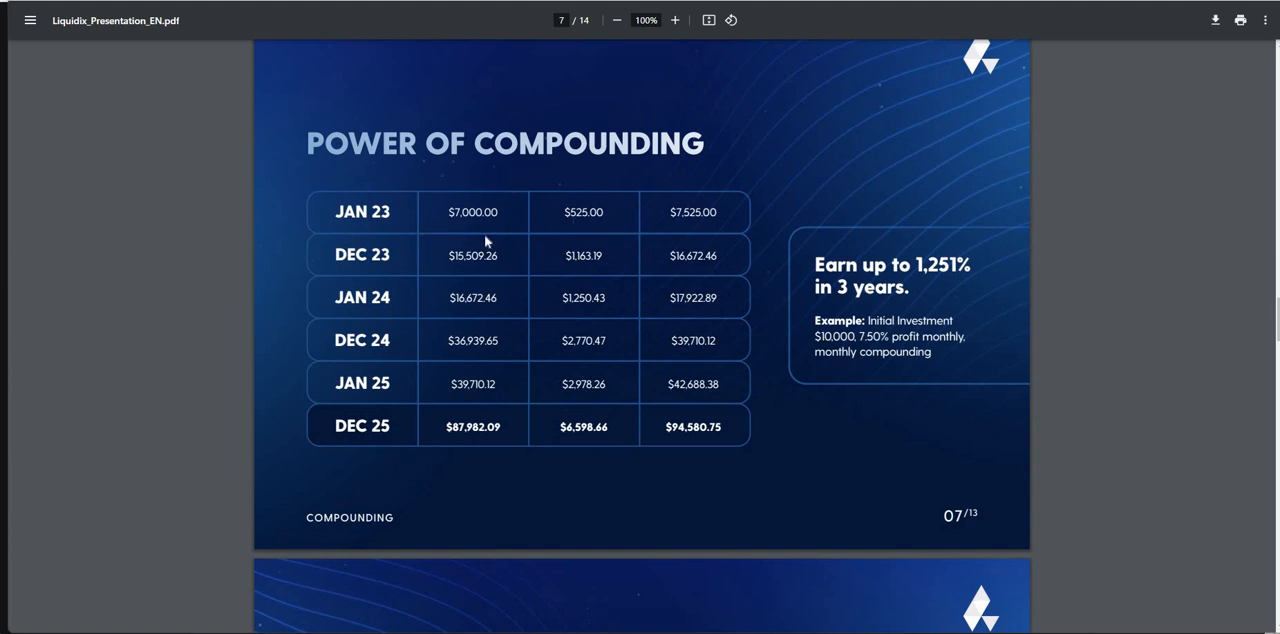
pyautogui.moveTo(537, 287)
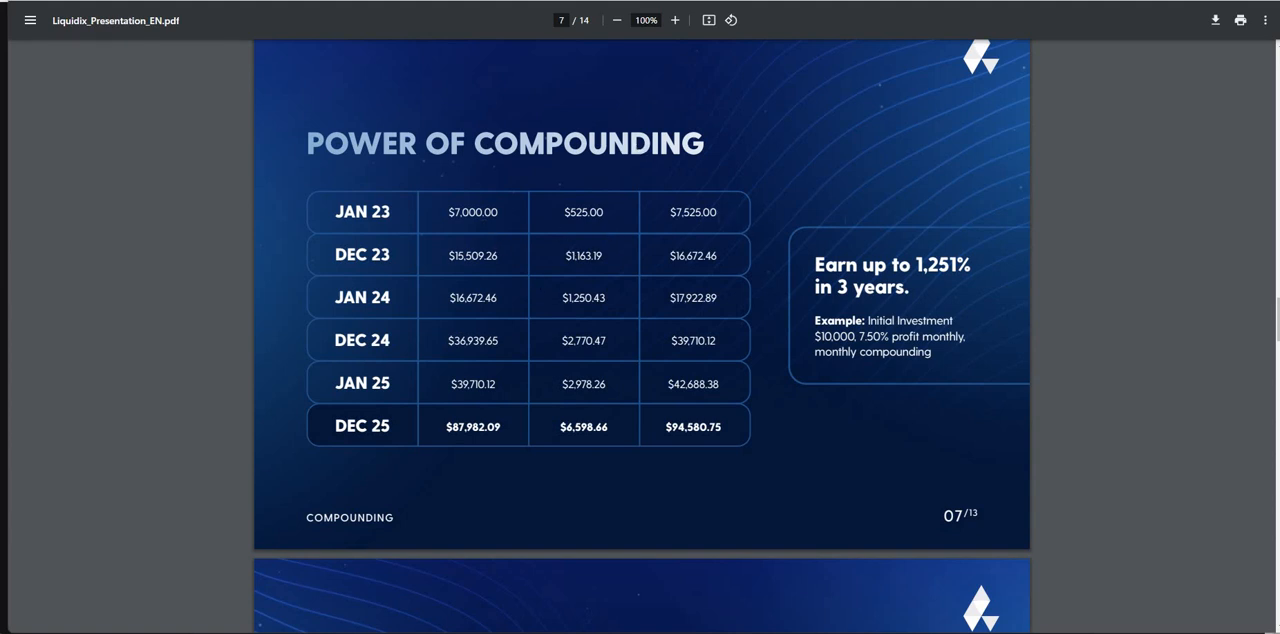
pyautogui.scroll(-3)
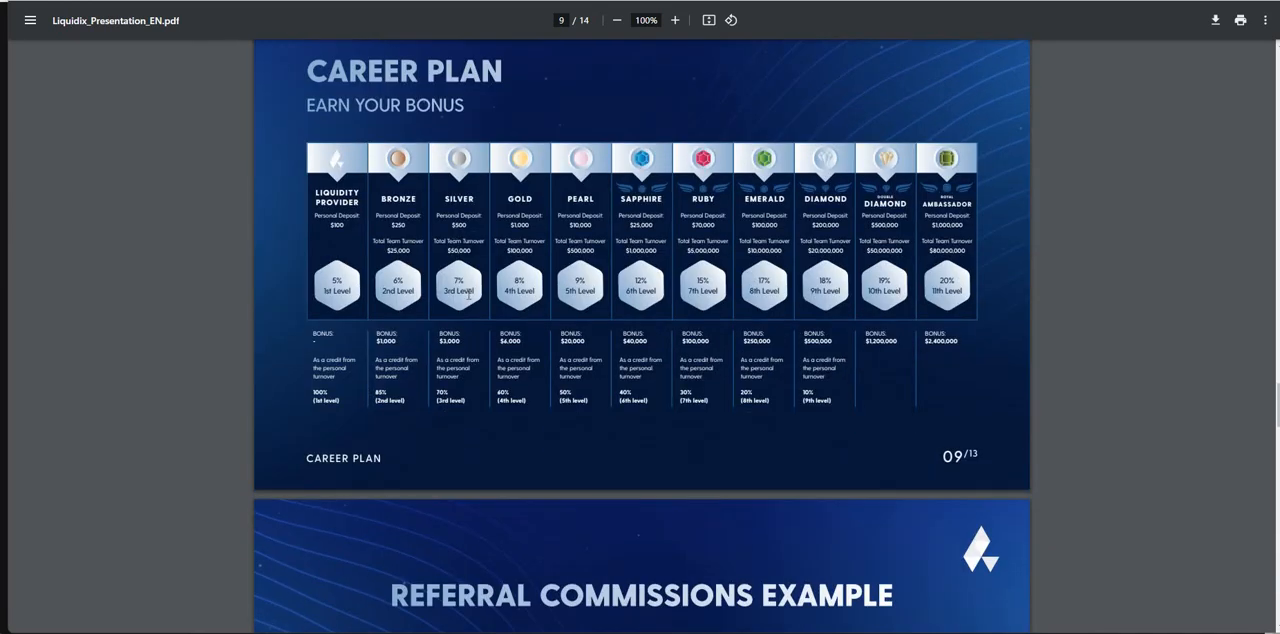
pyautogui.moveTo(407, 113)
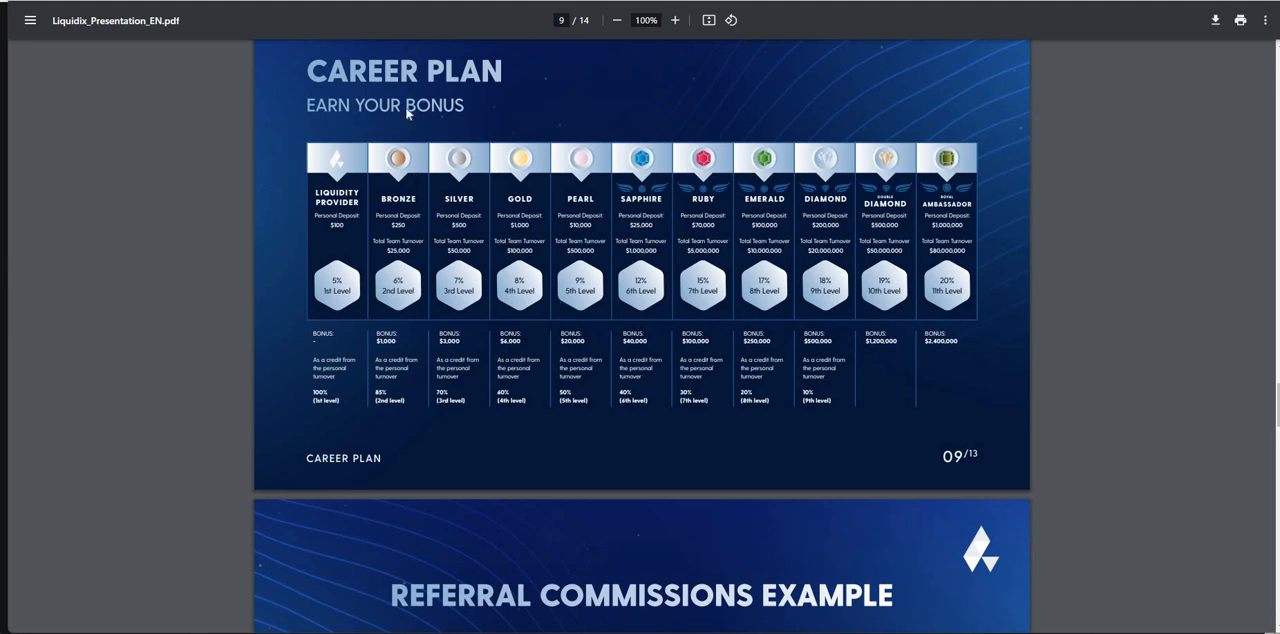
# Step: Read past the Referral Commissions examples to the final logo slide, page 14
pyautogui.scroll(-3)
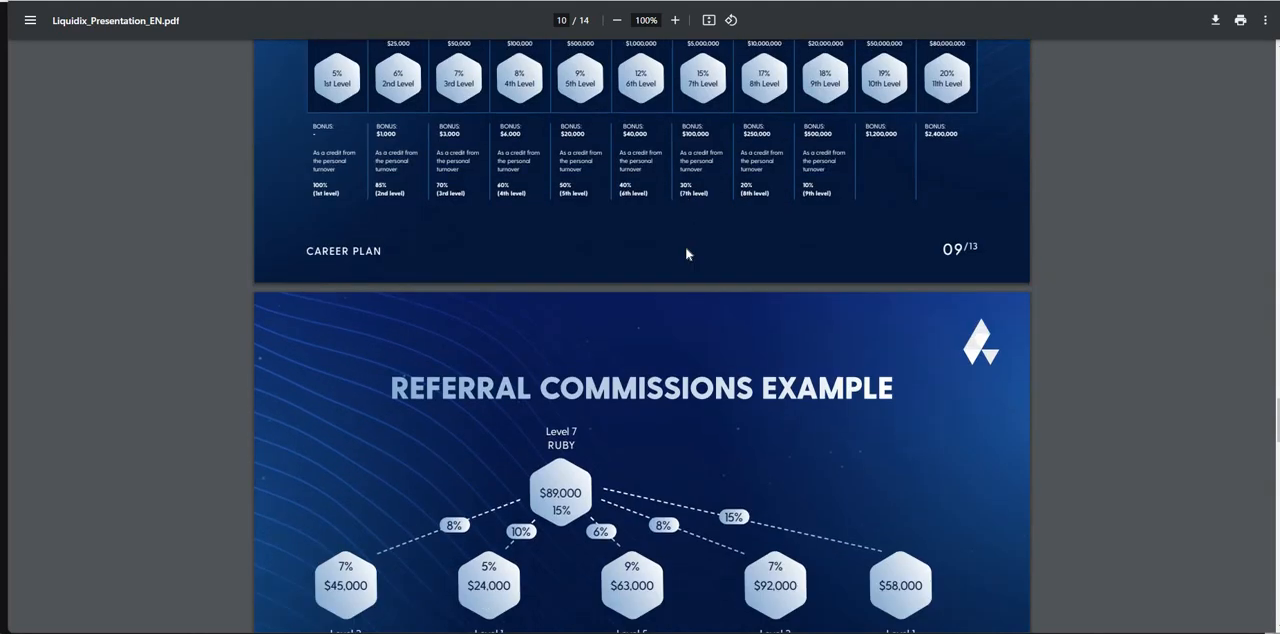
pyautogui.scroll(-3)
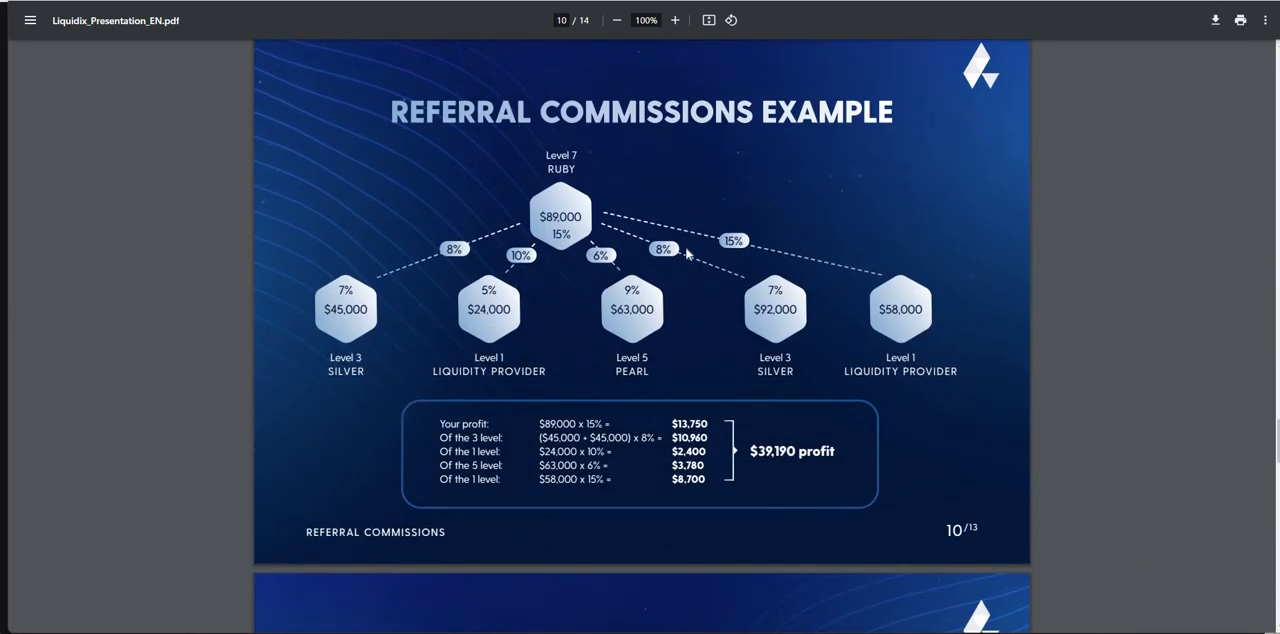
pyautogui.scroll(-3)
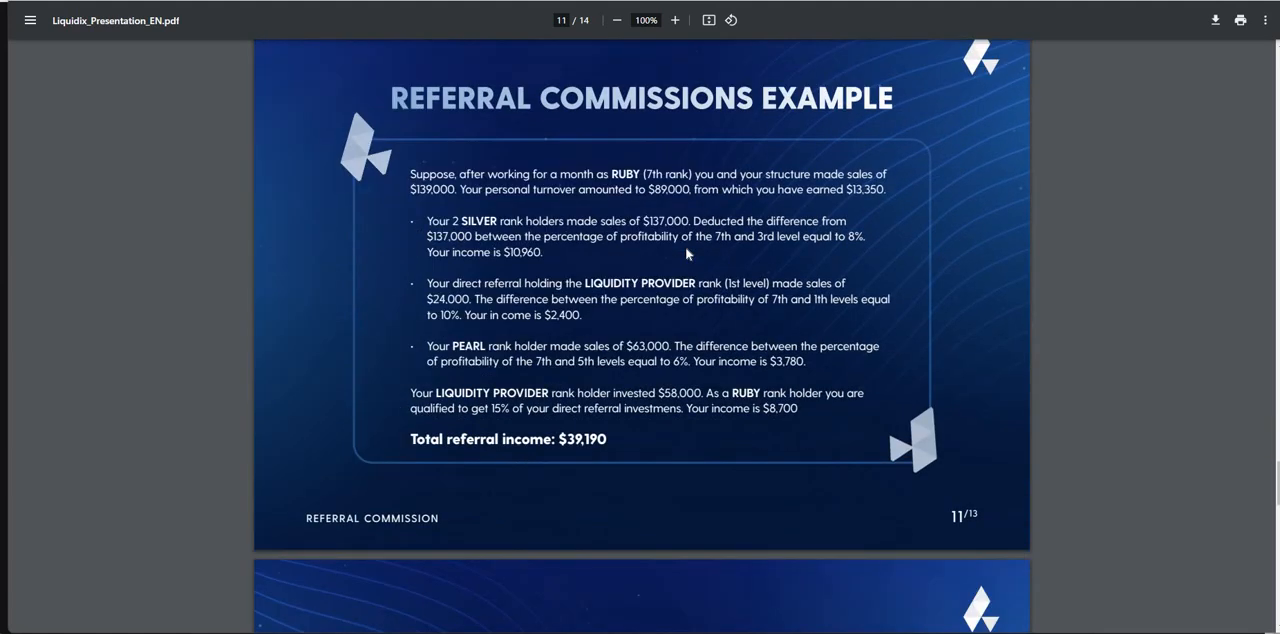
pyautogui.scroll(-3)
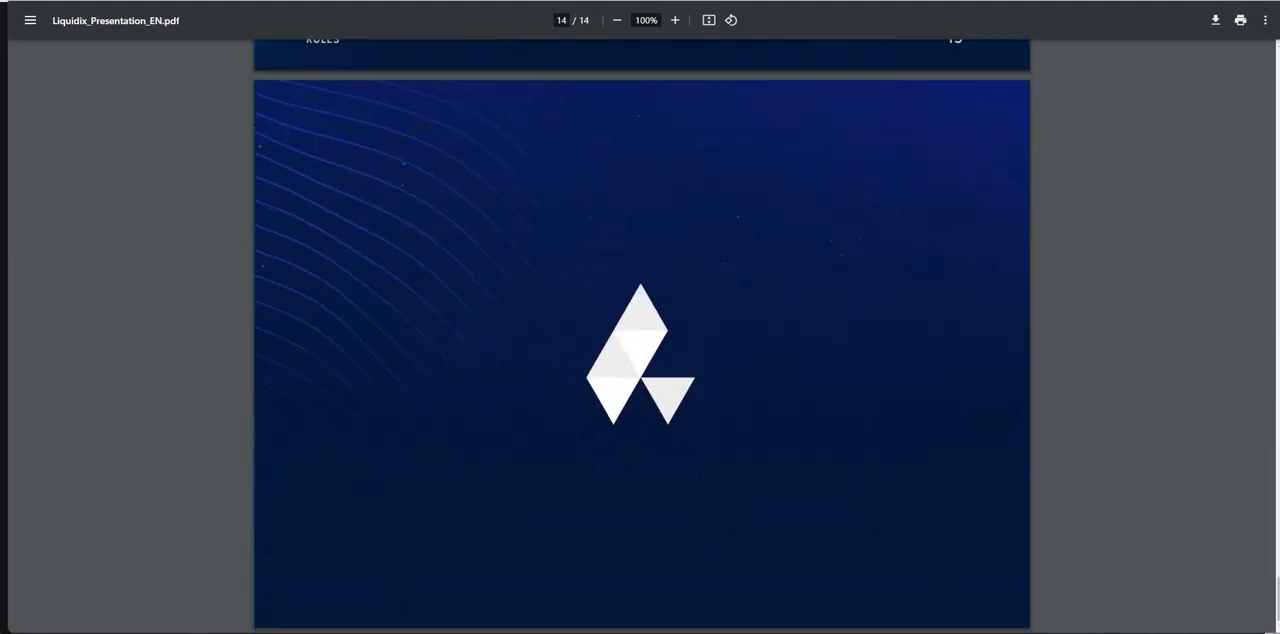
pyautogui.moveTo(1125, 124)
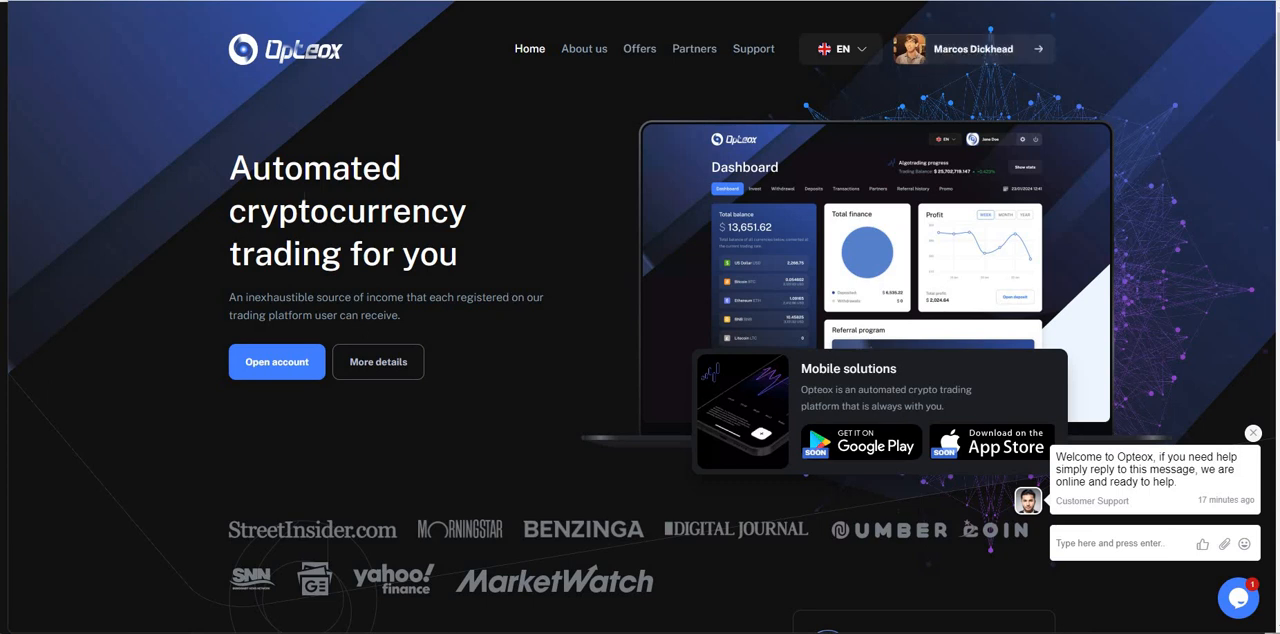
pyautogui.moveTo(352, 285)
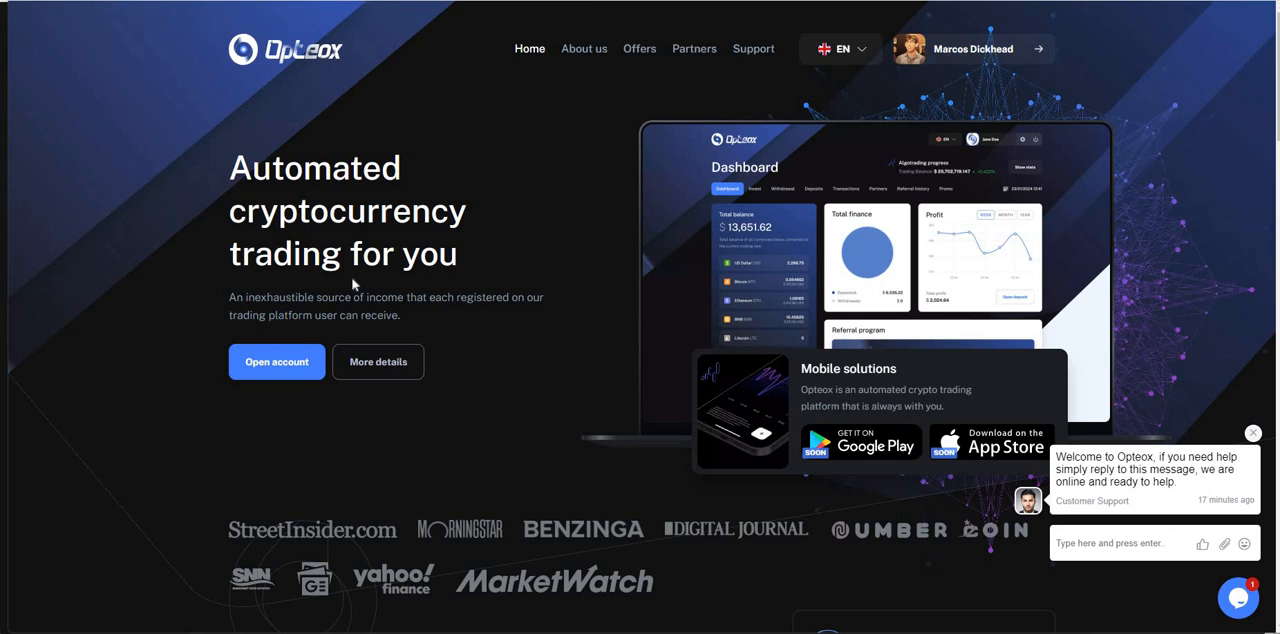
# Step: Browse the Opteox homepage and reach the dashboard with $38.75 balance, $500 deposited, $62 withdrawn
pyautogui.scroll(-3)
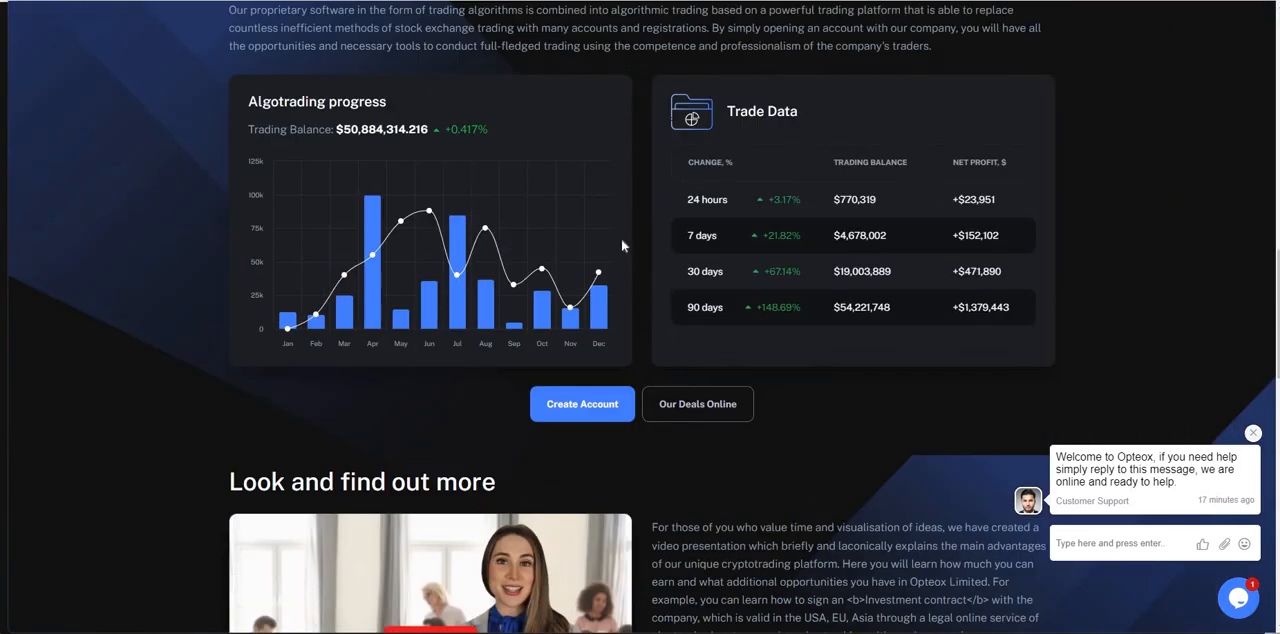
pyautogui.moveTo(571, 307)
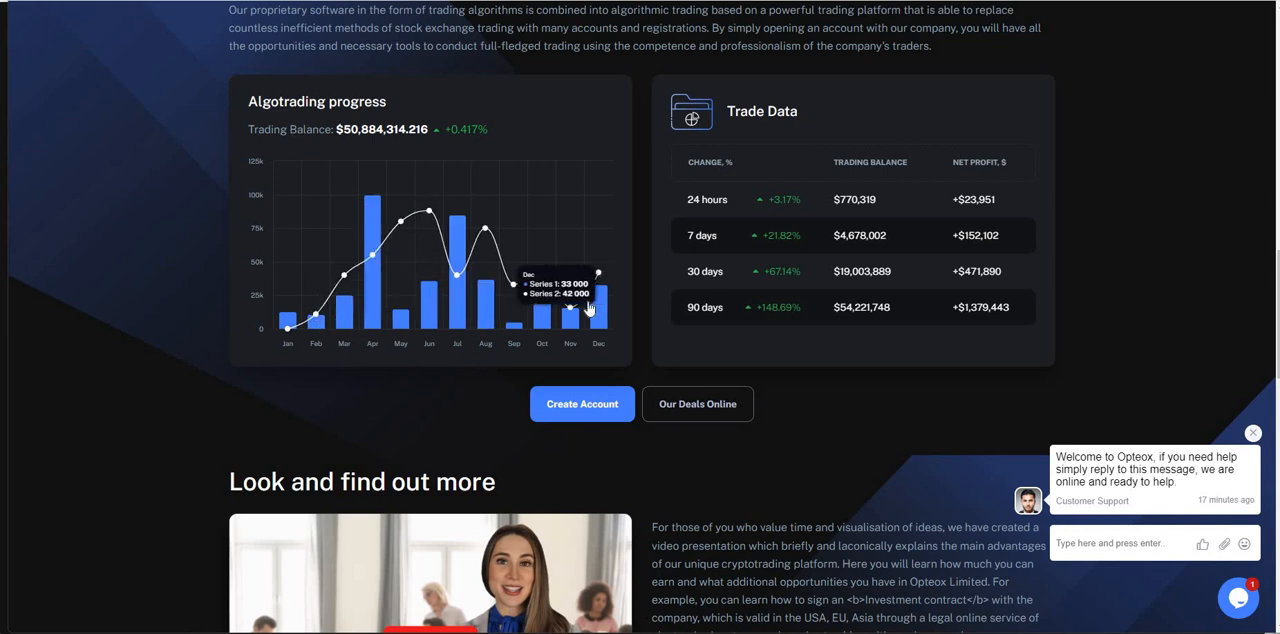
pyautogui.scroll(-3)
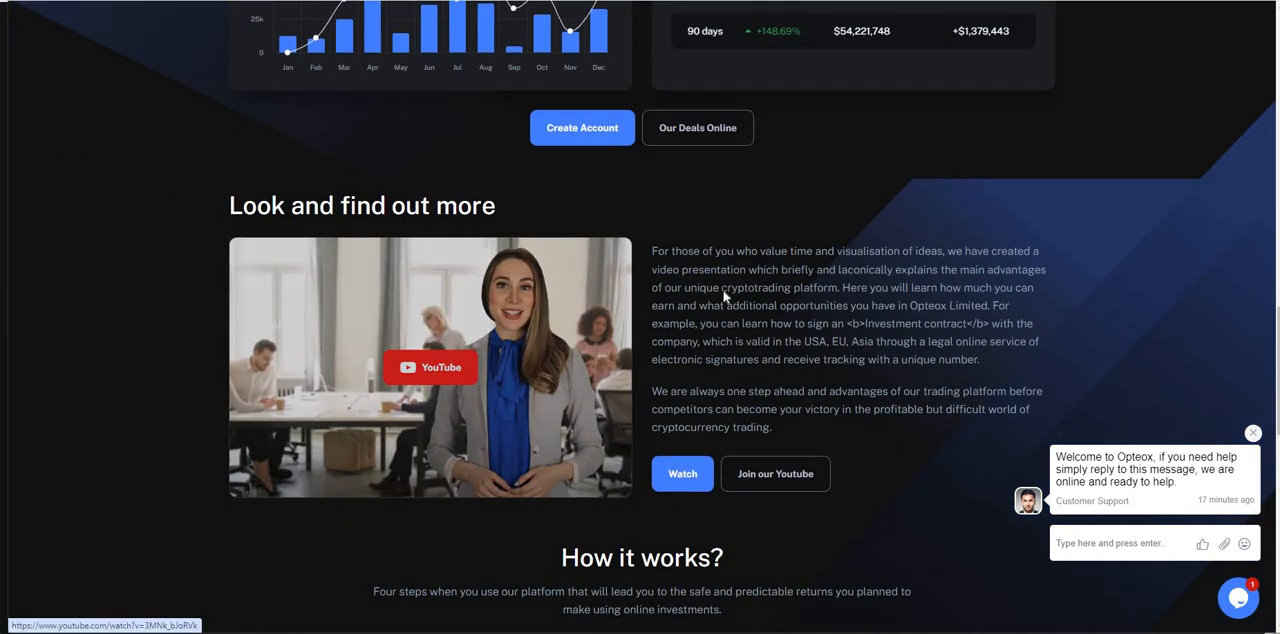
pyautogui.scroll(-3)
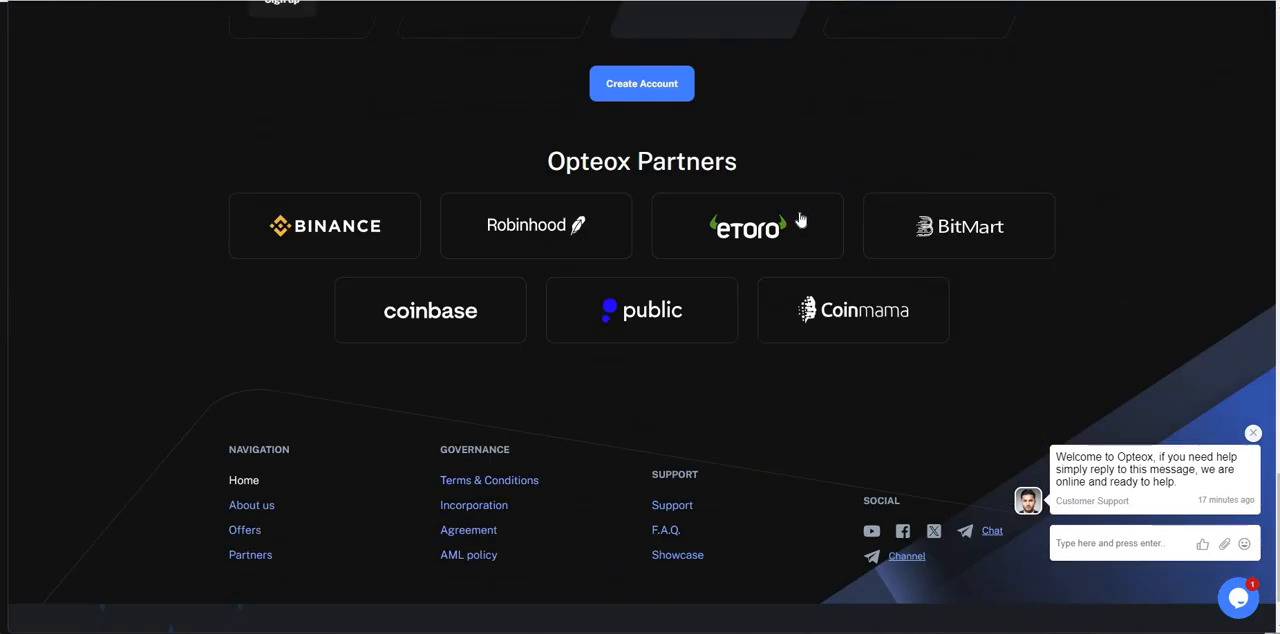
pyautogui.scroll(-3)
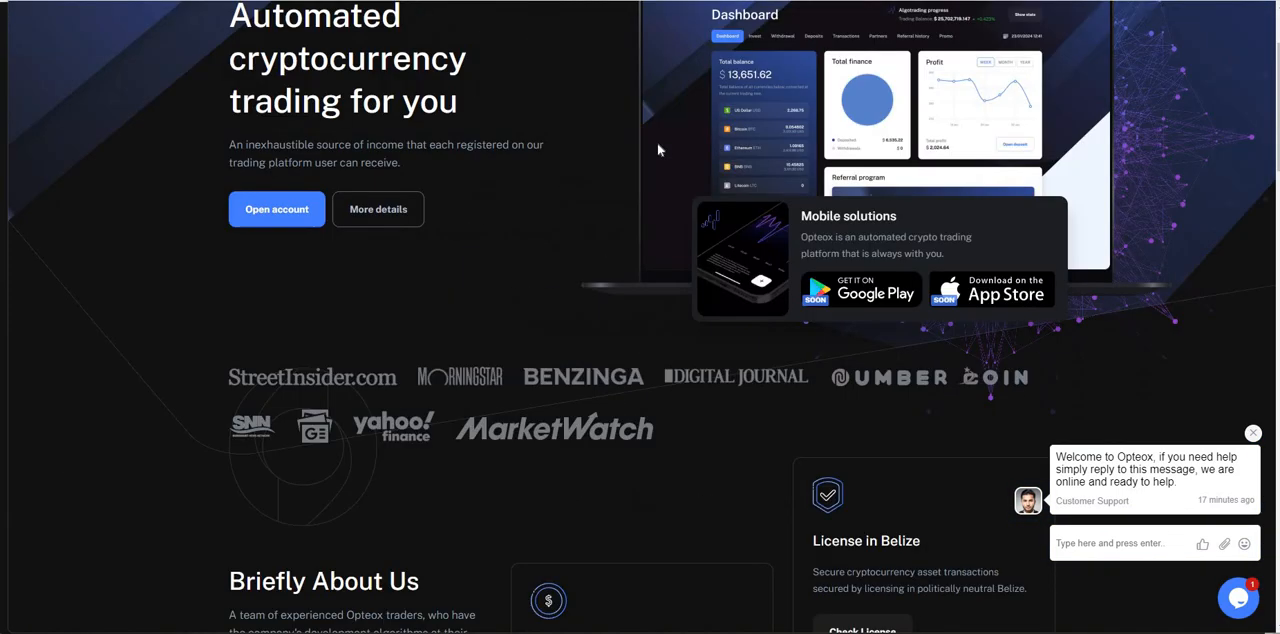
pyautogui.scroll(3)
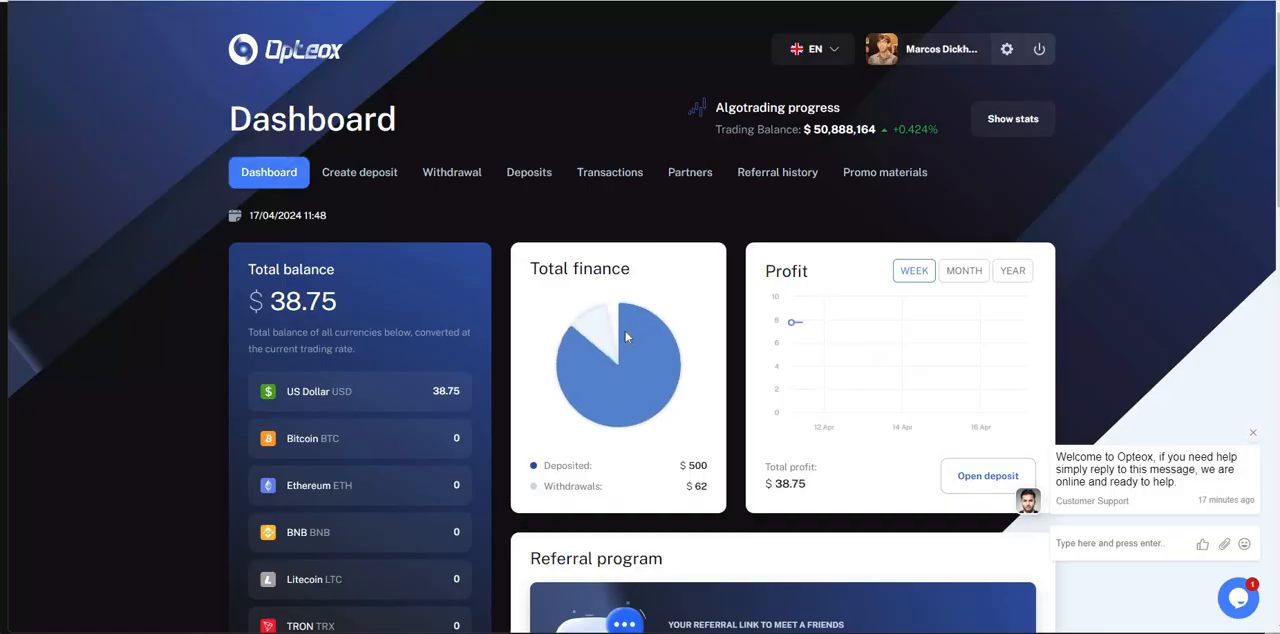
# Step: Open the Withdrawal request form prefilled with the 38.75 USD balance as USDT TRC20
pyautogui.scroll(-3)
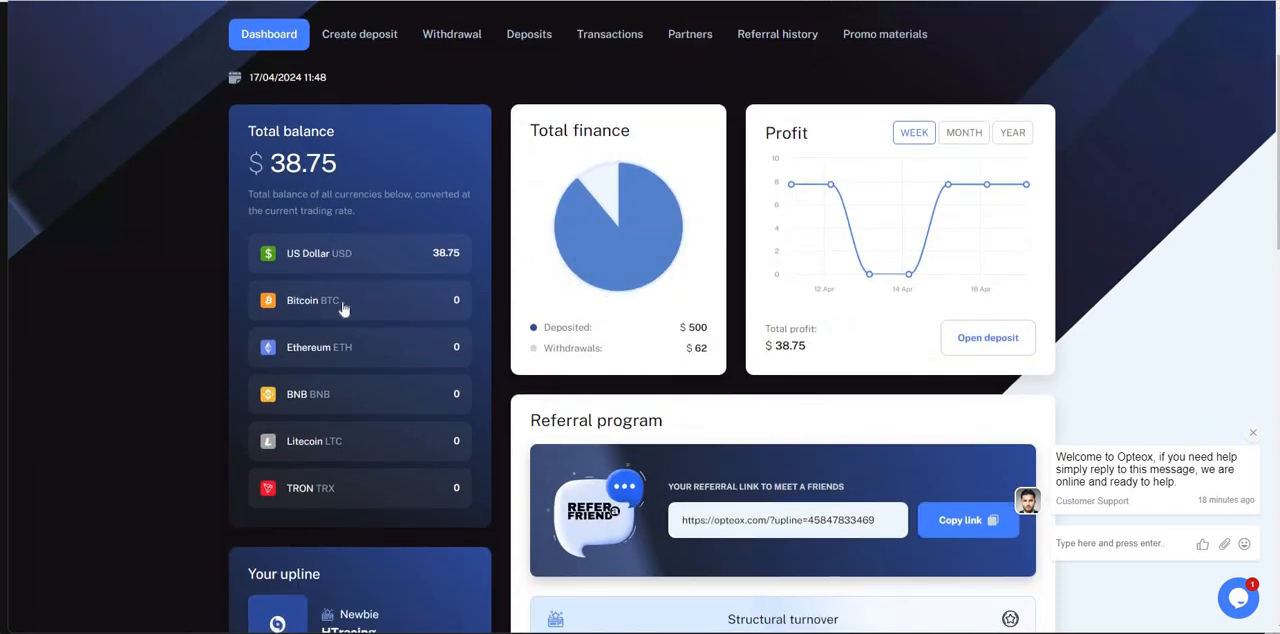
pyautogui.moveTo(433, 78)
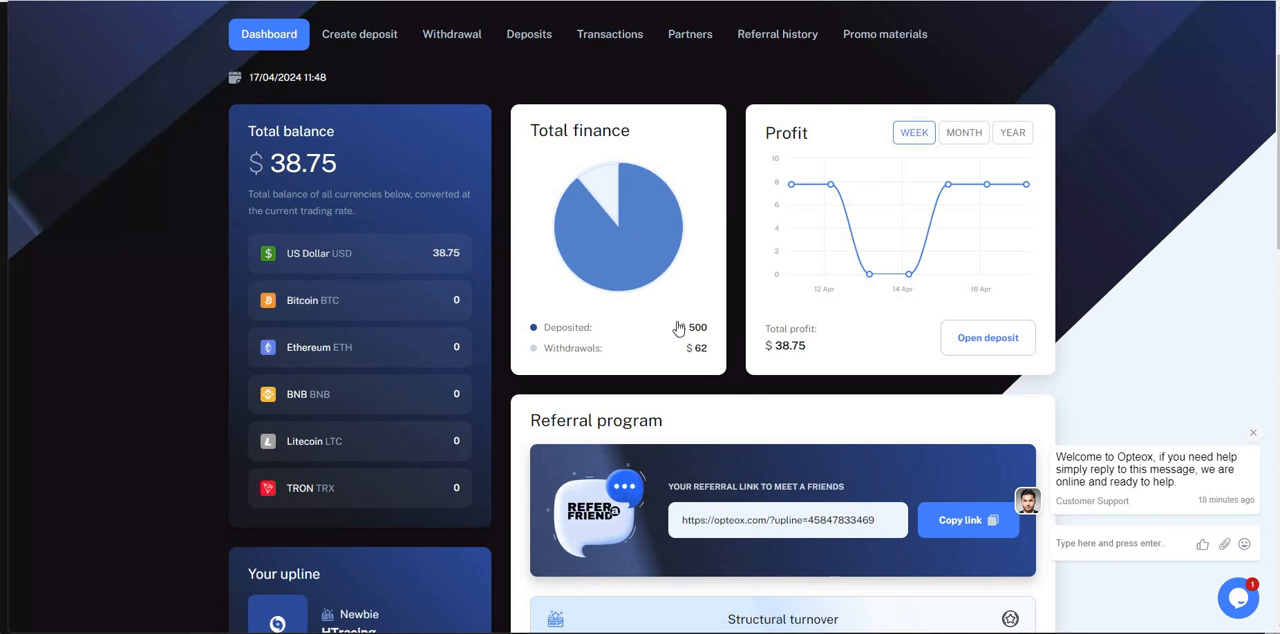
pyautogui.click(451, 34)
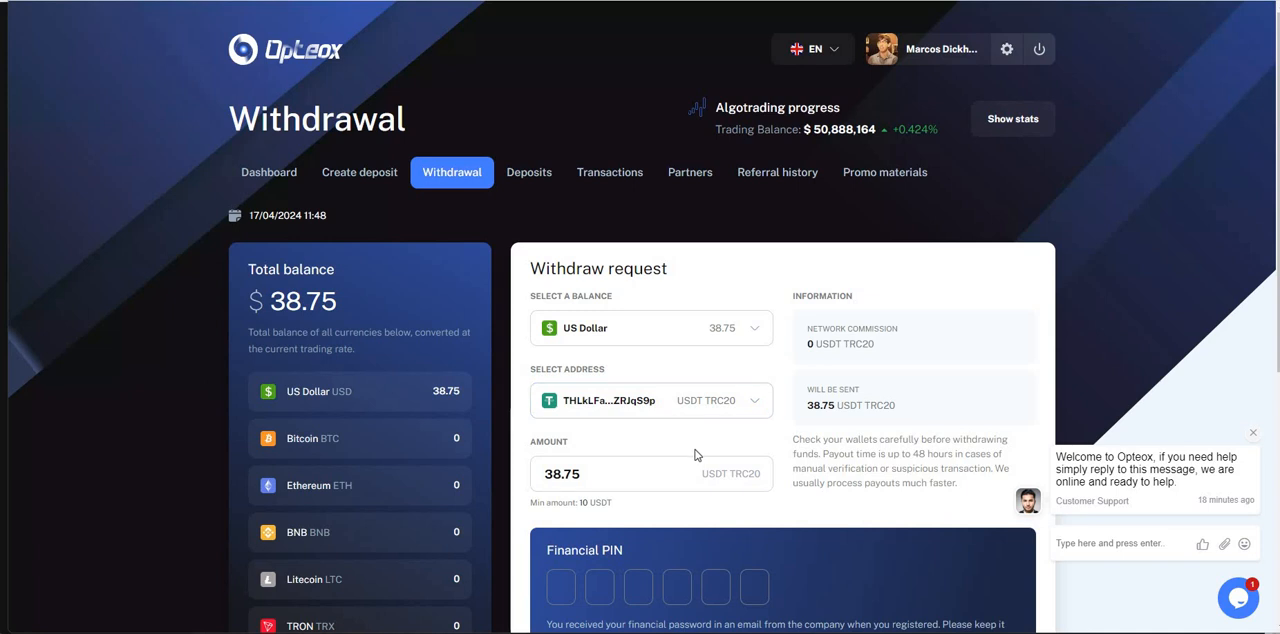
# Step: Enter the financial PIN and submit the 38.75 USD withdrawal to the USDT TRC20 address
pyautogui.scroll(-3)
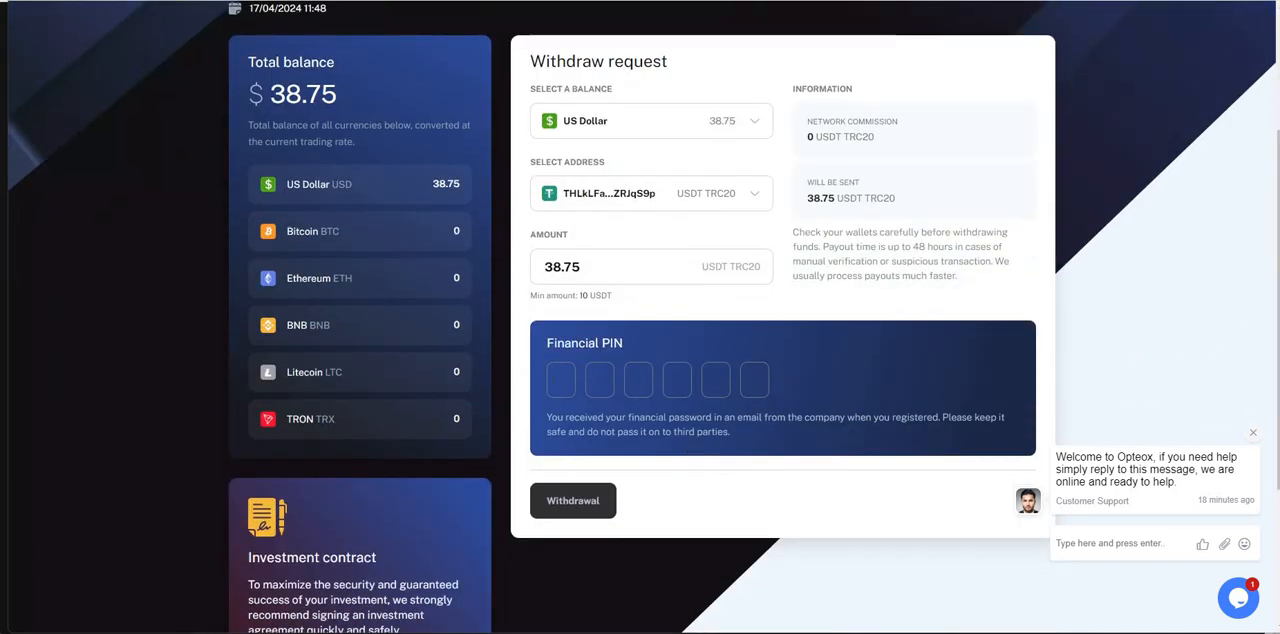
pyautogui.click(561, 379)
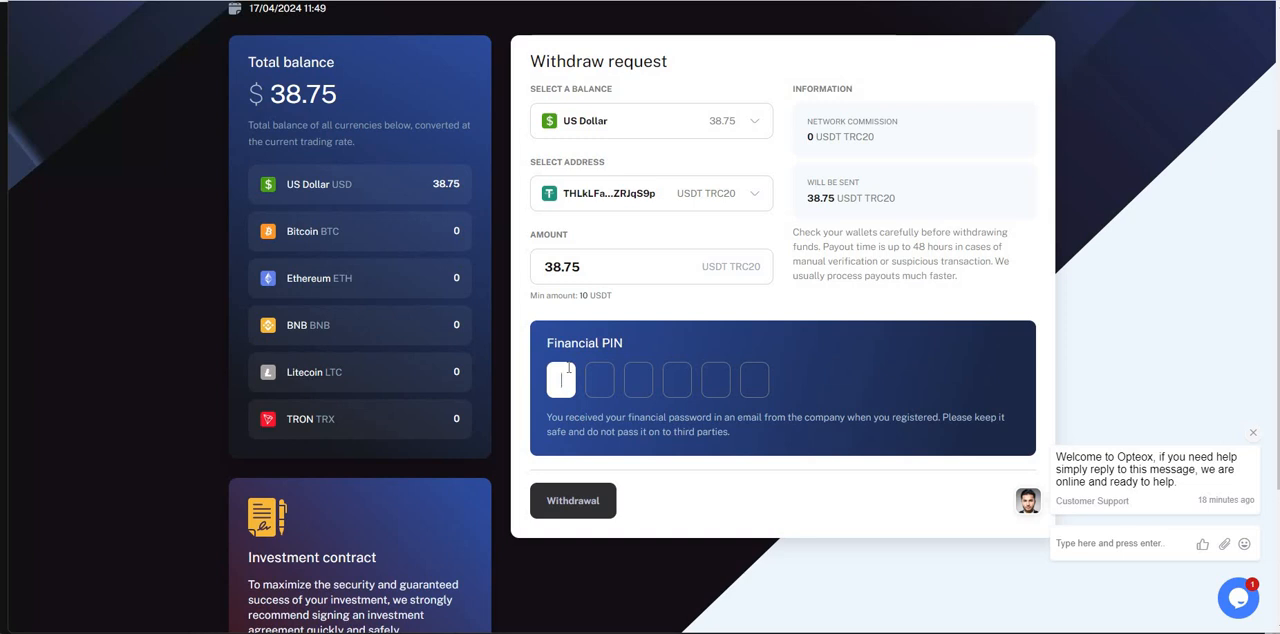
pyautogui.write('0')
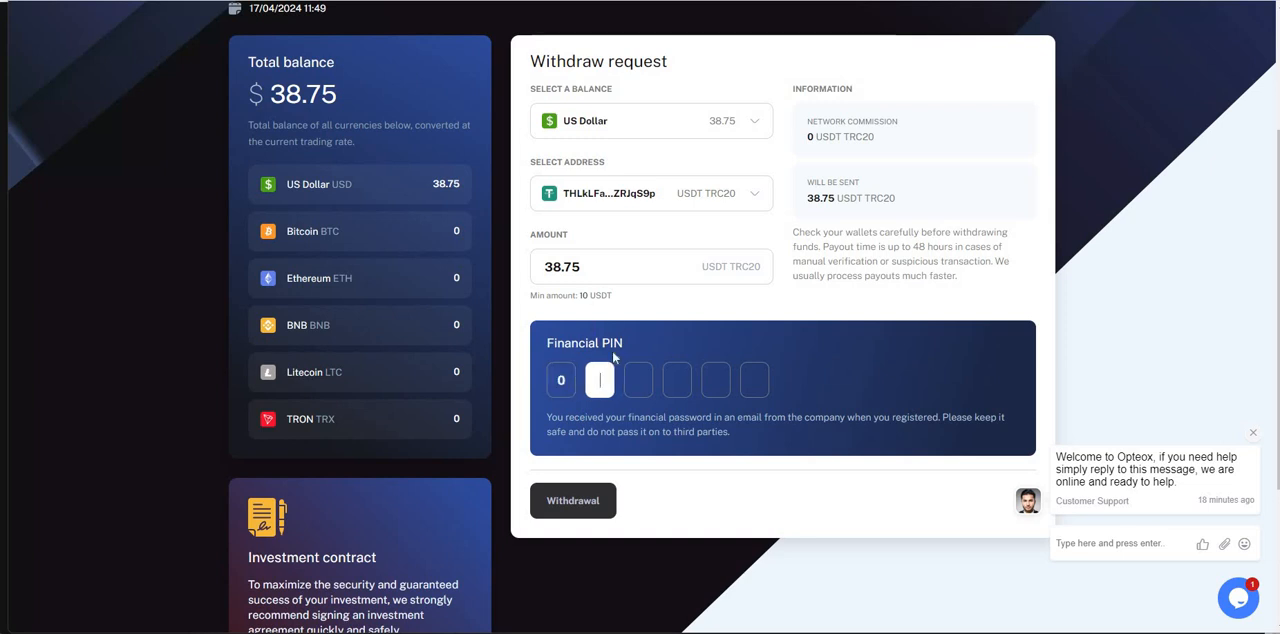
pyautogui.moveTo(340, 295)
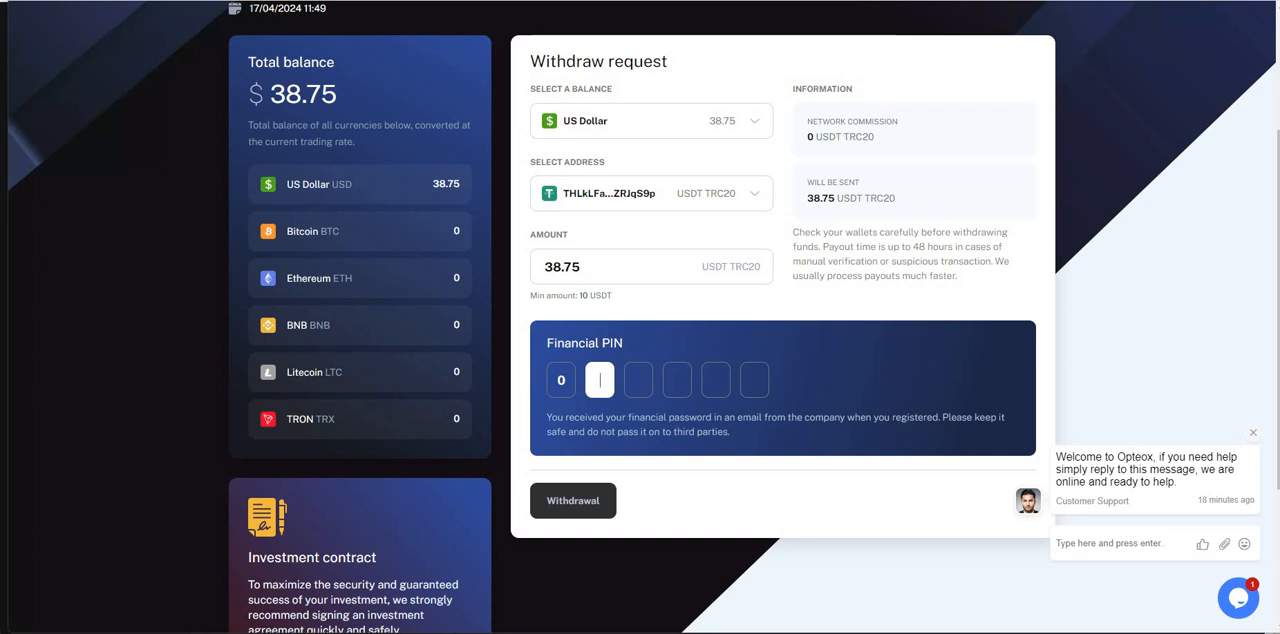
pyautogui.moveTo(1177, 181)
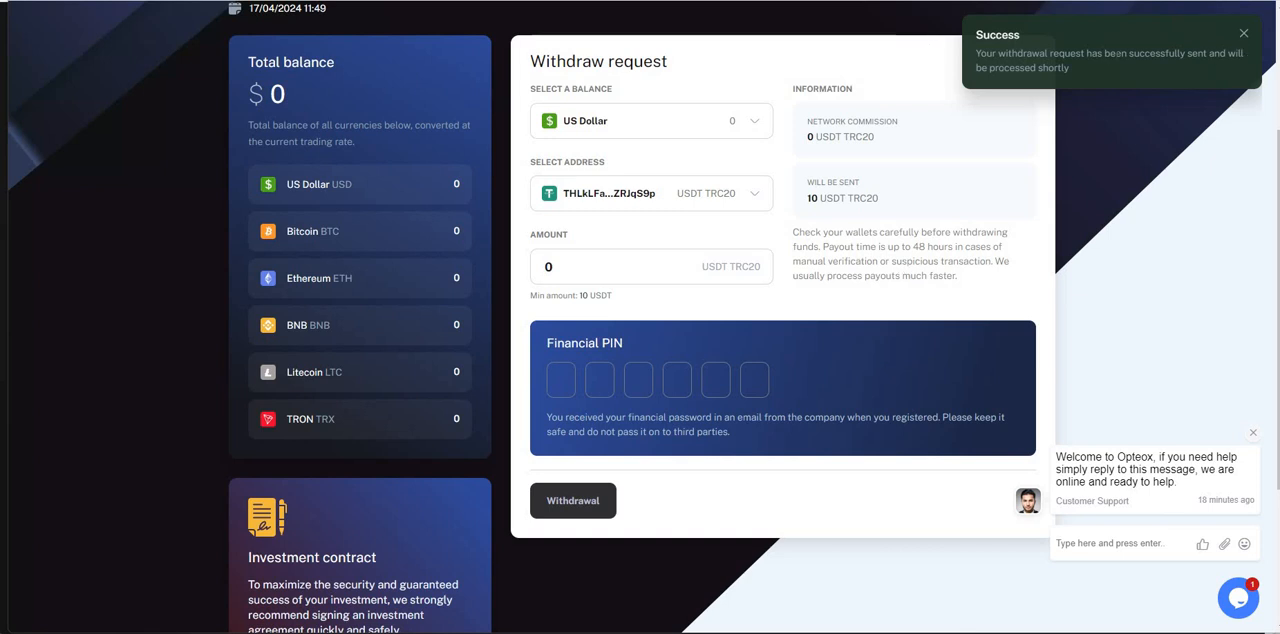
pyautogui.moveTo(1052, 92)
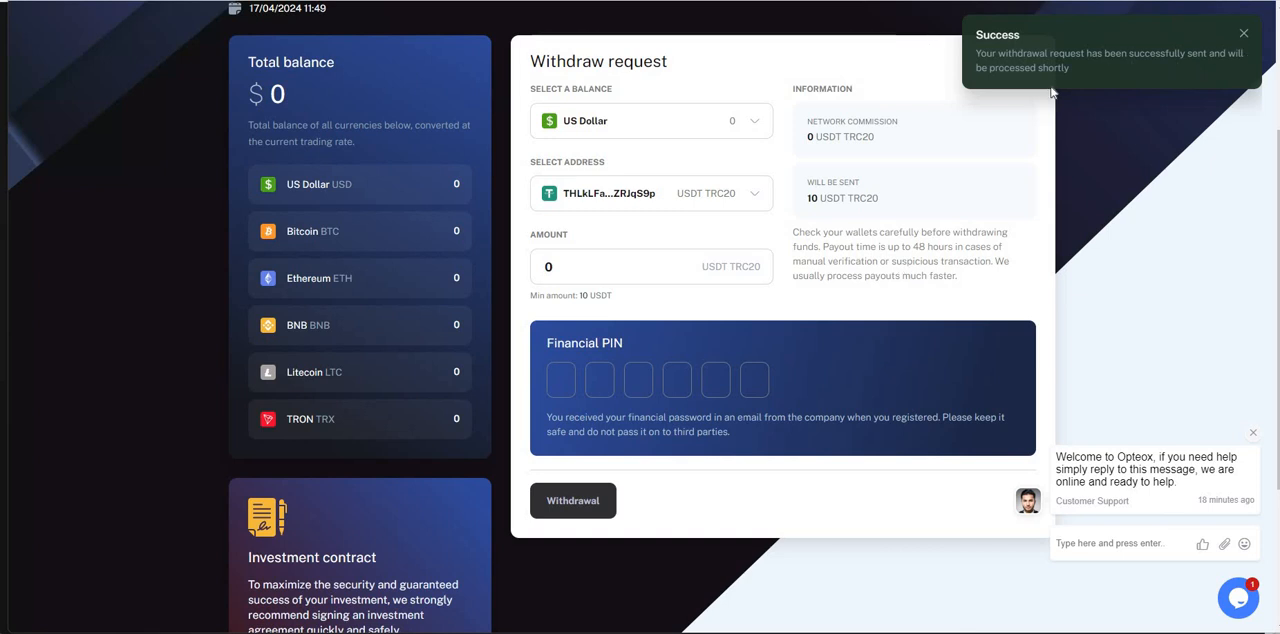
pyautogui.moveTo(865, 262)
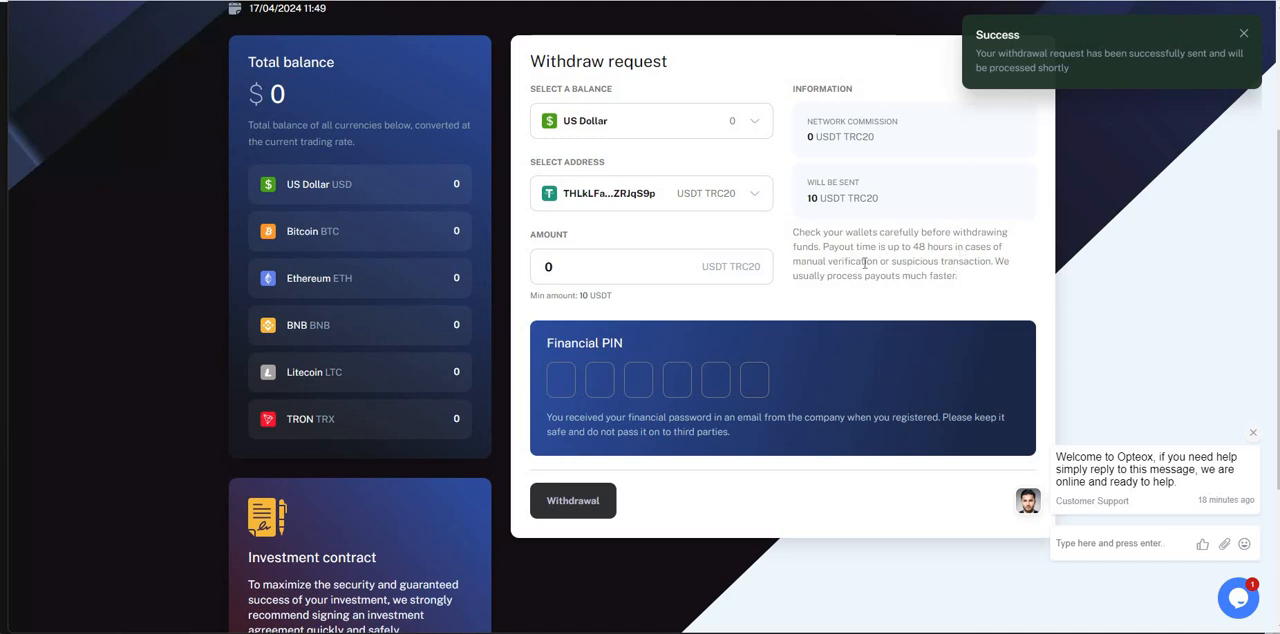
pyautogui.click(1244, 33)
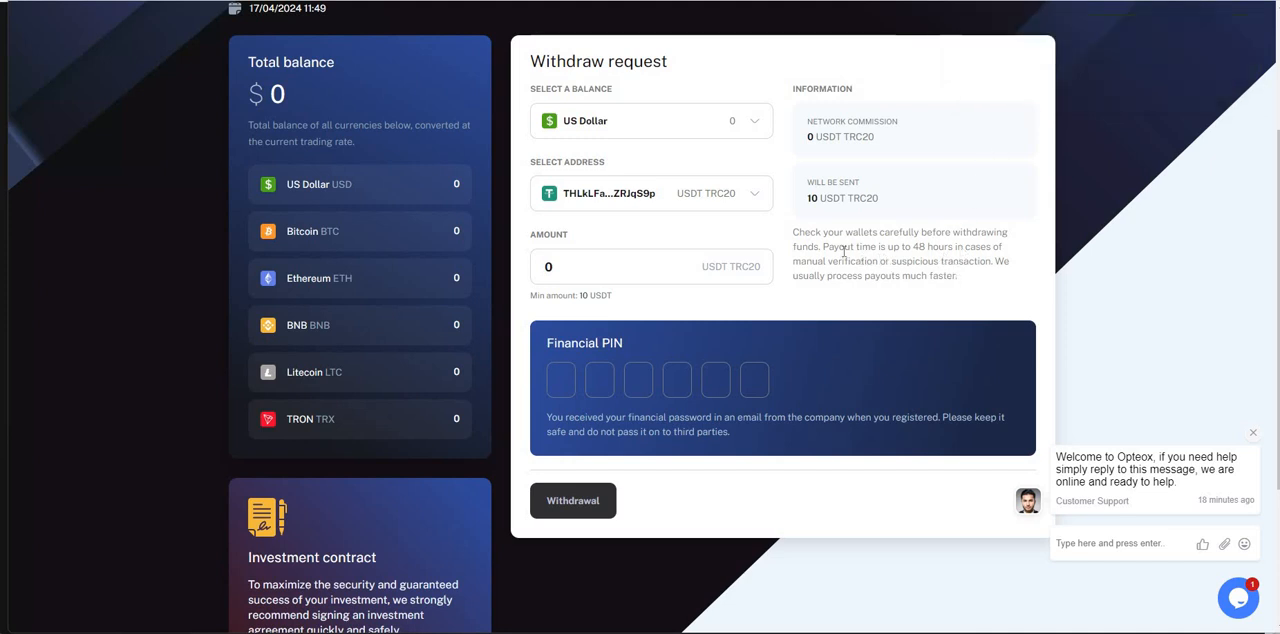
pyautogui.moveTo(888, 294)
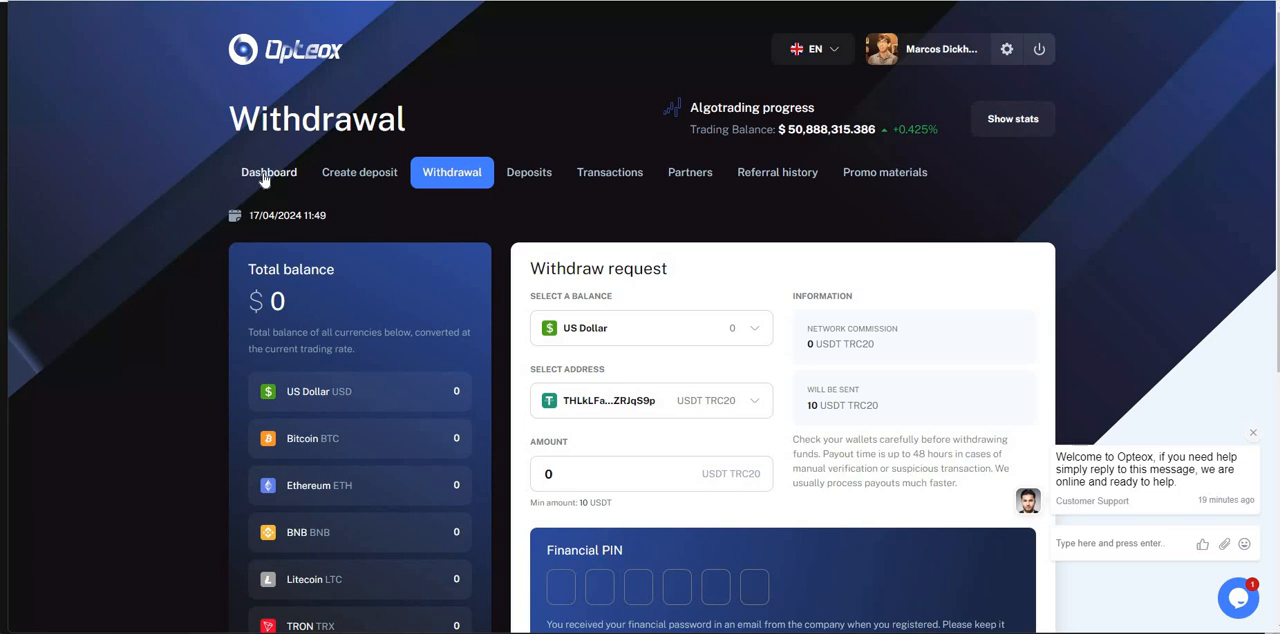
# Step: Go back to the dashboard showing $0 balance, $500 deposited and $62 withdrawn
pyautogui.click(268, 172)
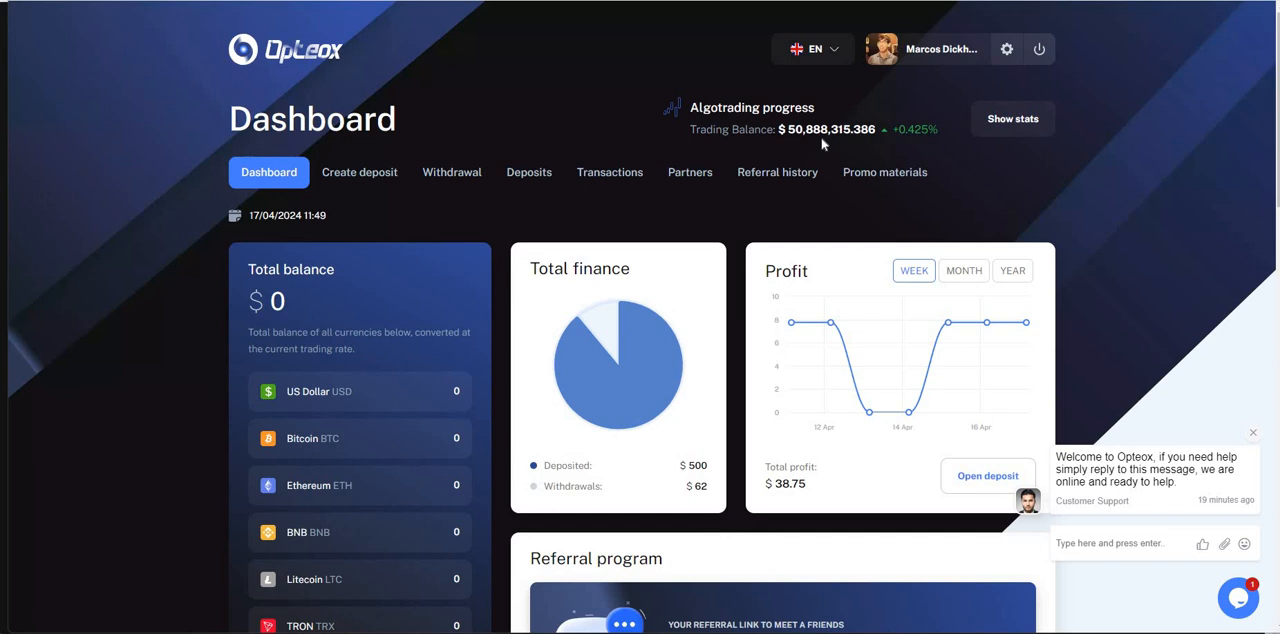
pyautogui.moveTo(811, 495)
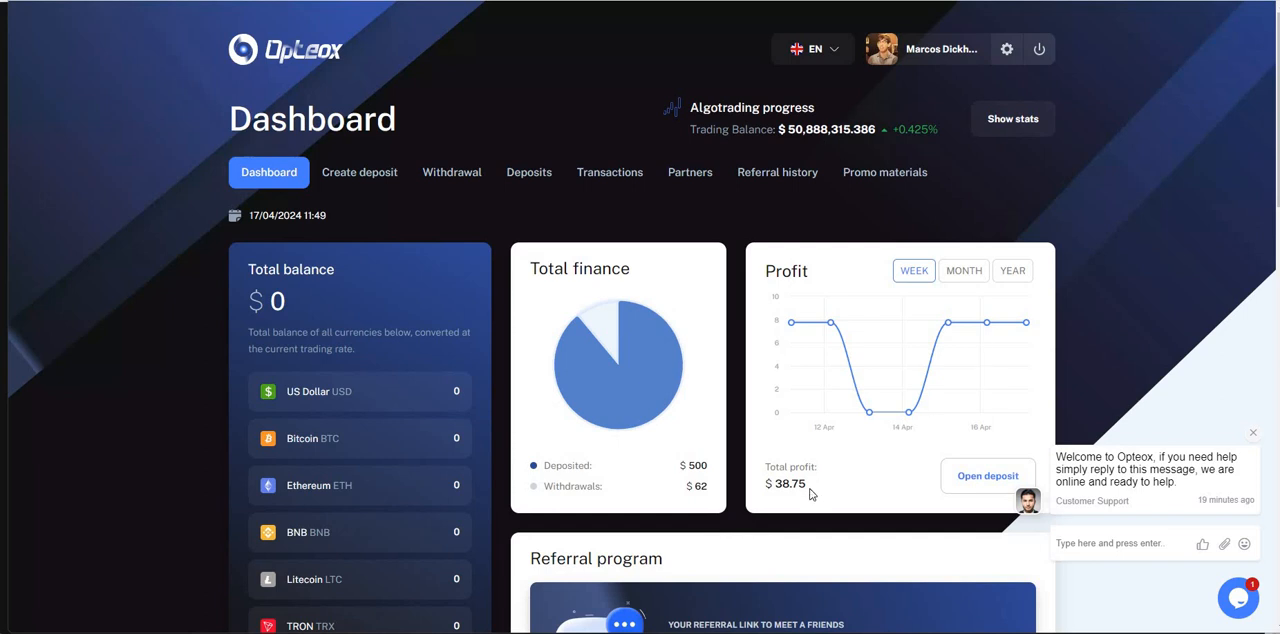
pyautogui.moveTo(987, 322)
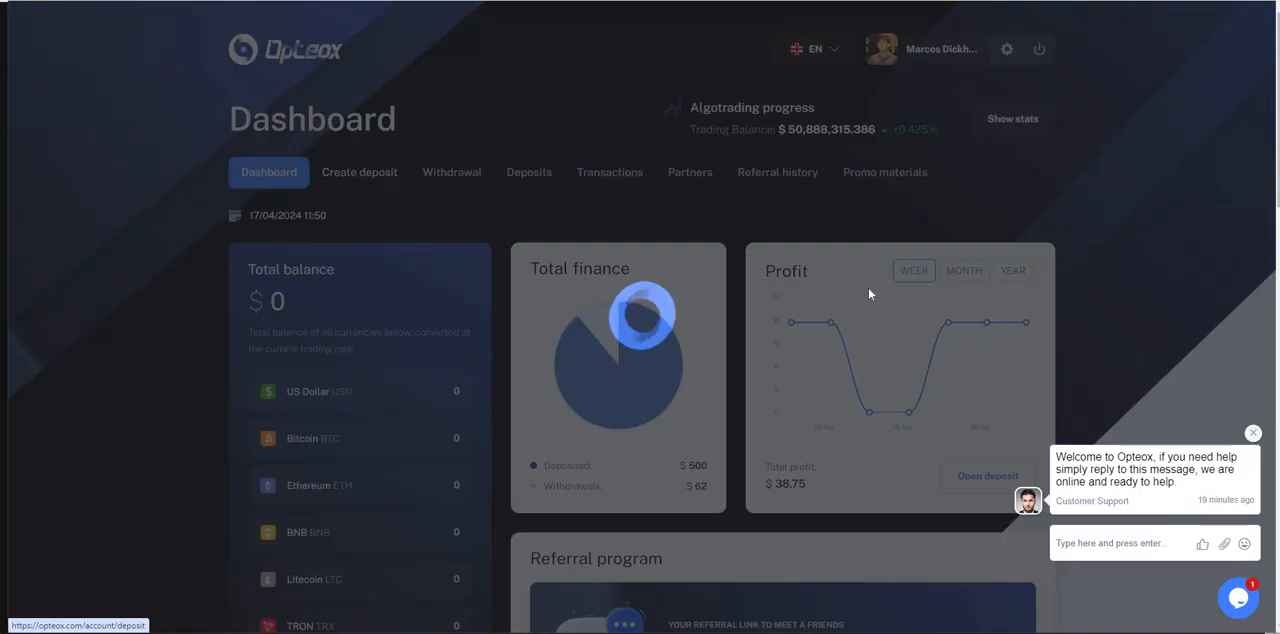
# Step: Start a deposit and choose the USD Optimal tariff for 500 USDT TRC20
pyautogui.click(359, 172)
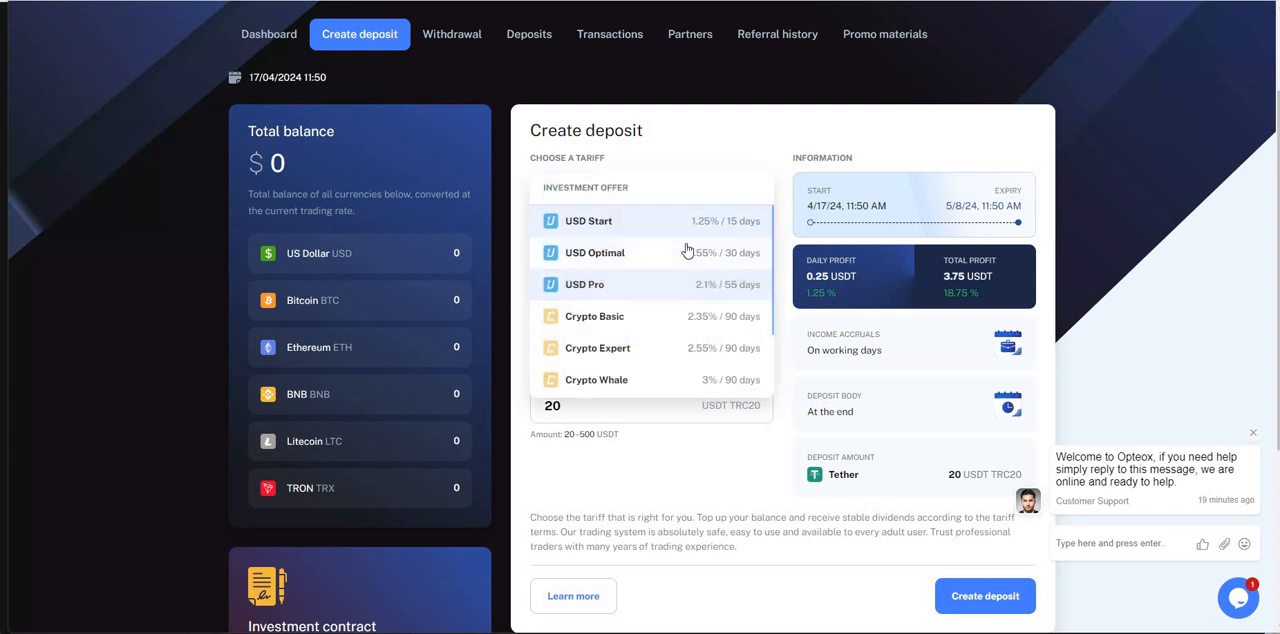
pyautogui.click(594, 252)
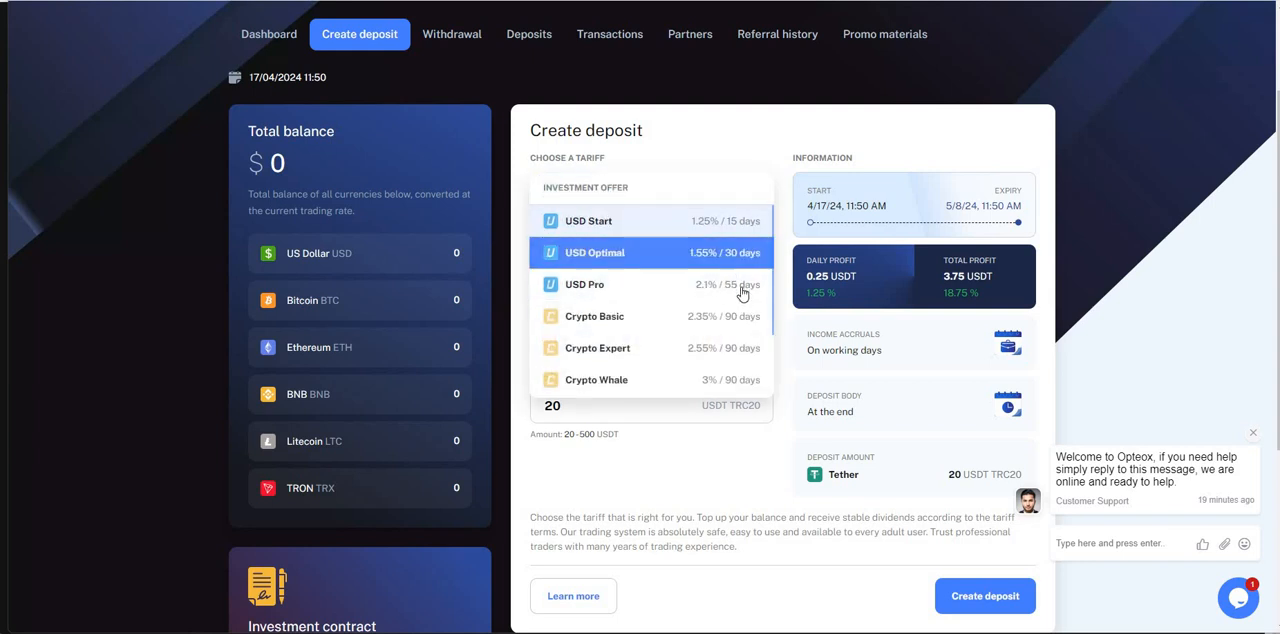
pyautogui.click(585, 284)
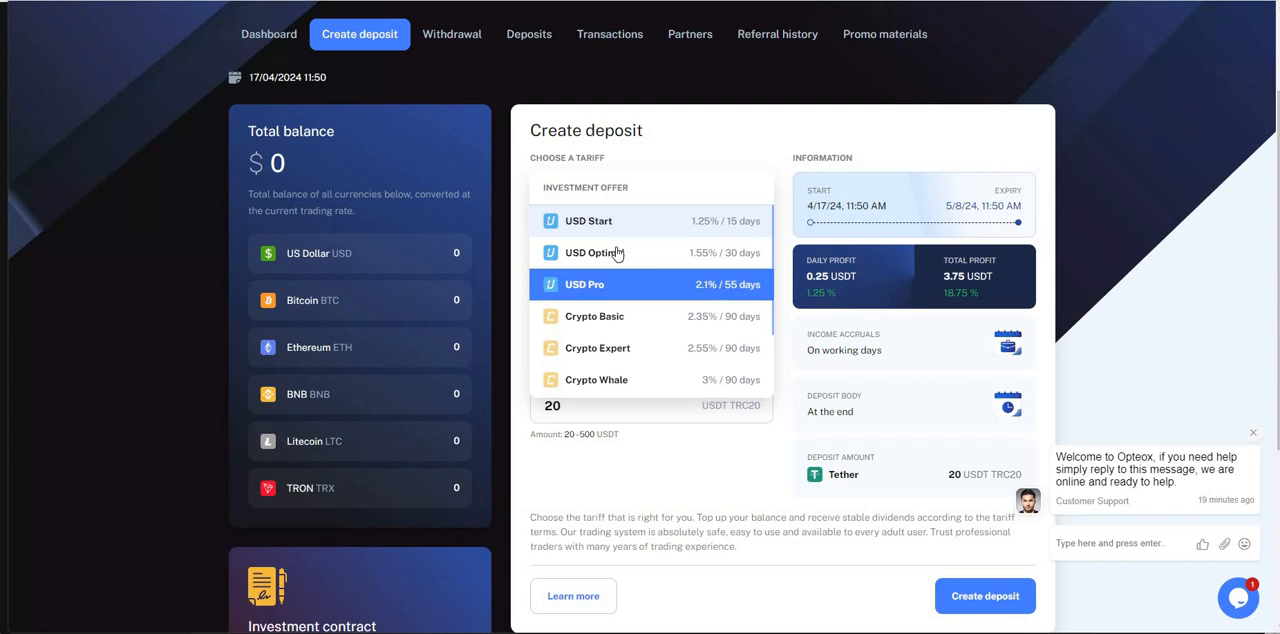
pyautogui.scroll(-3)
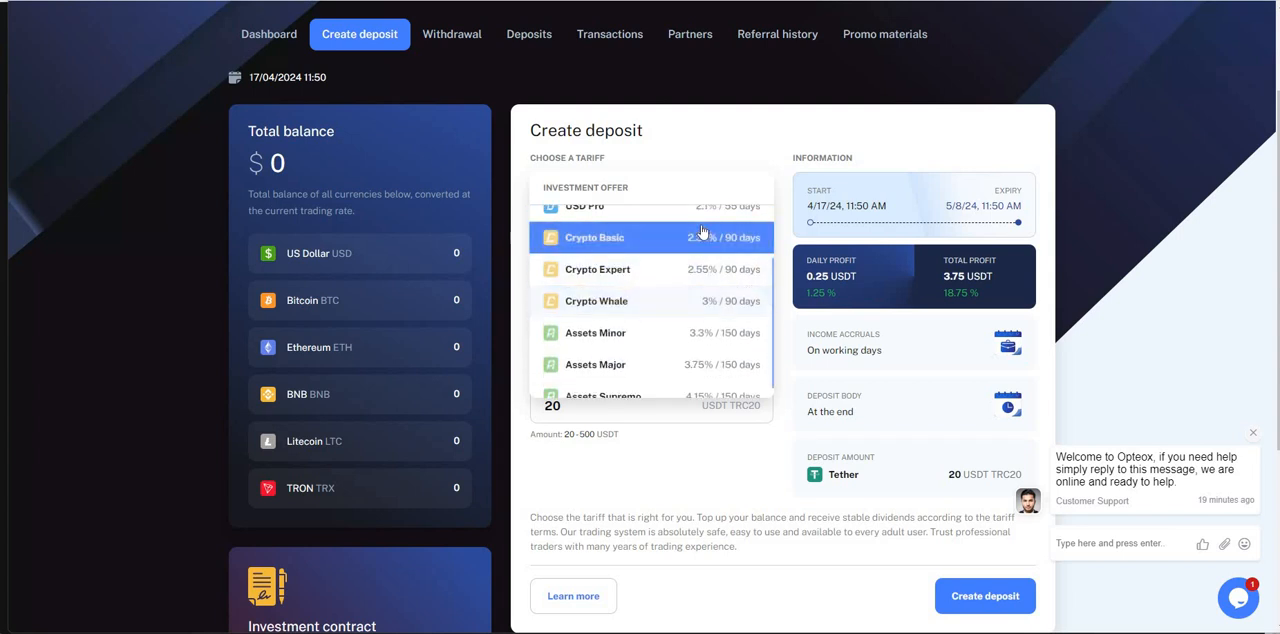
pyautogui.moveTo(723, 307)
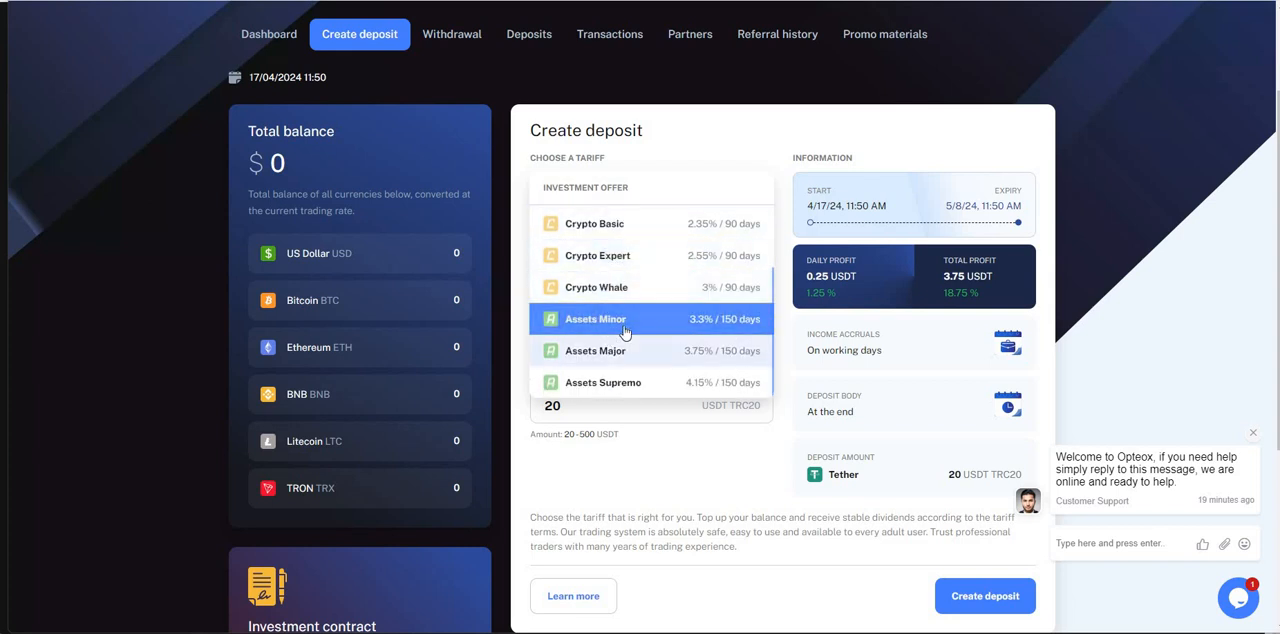
pyautogui.moveTo(703, 350)
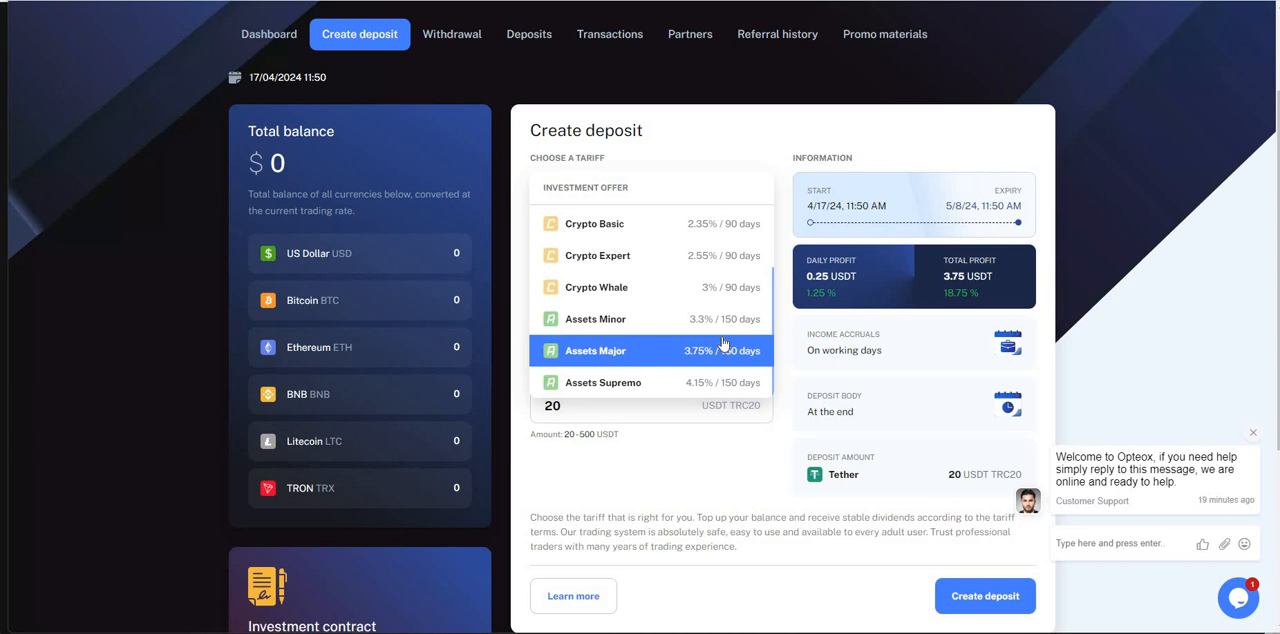
pyautogui.moveTo(728, 304)
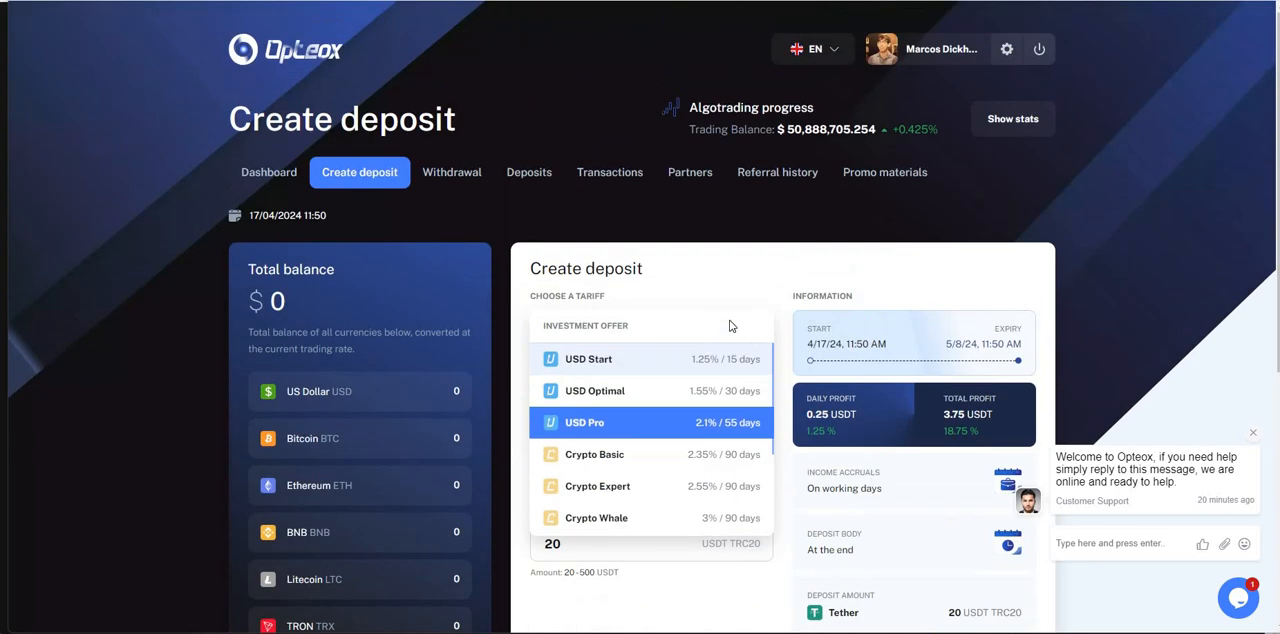
pyautogui.scroll(-3)
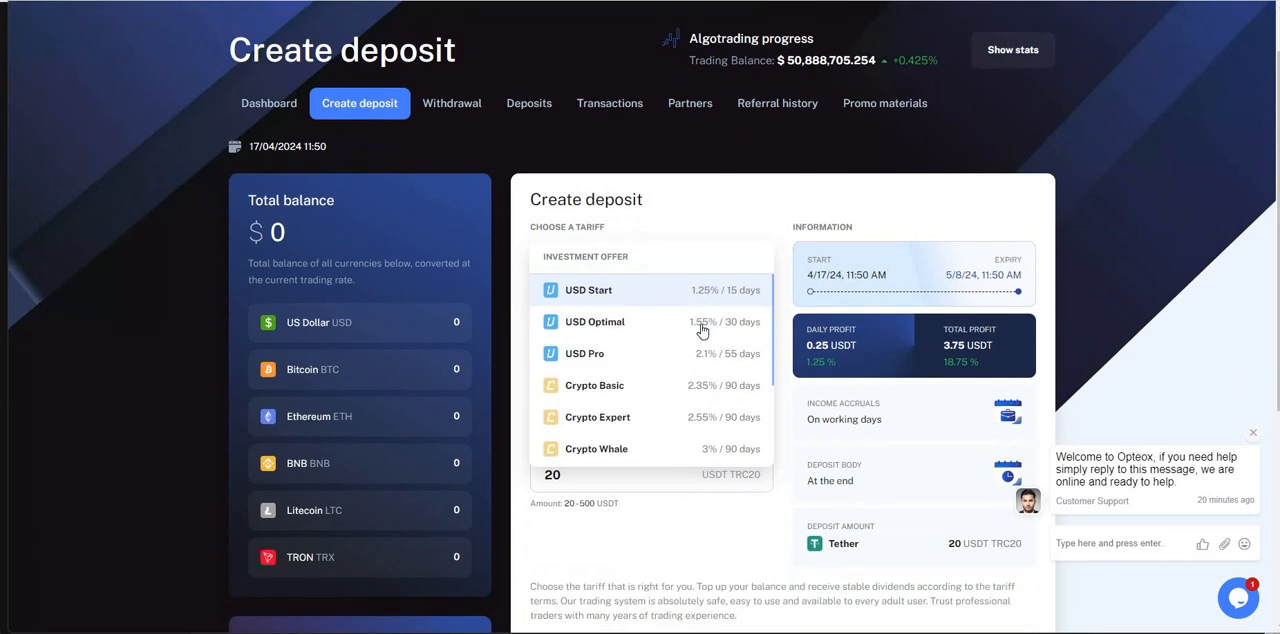
pyautogui.click(594, 321)
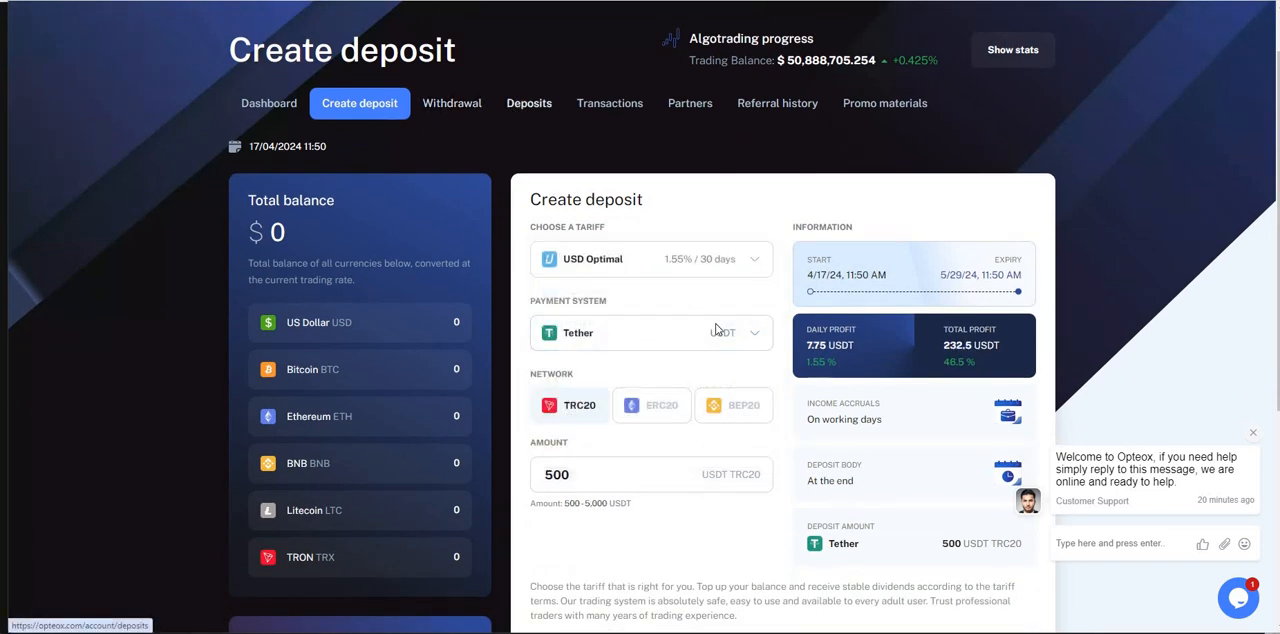
# Step: View the active deposits: 500 USD USD Optimal and 1,000 USD Demo Deposit
pyautogui.click(529, 103)
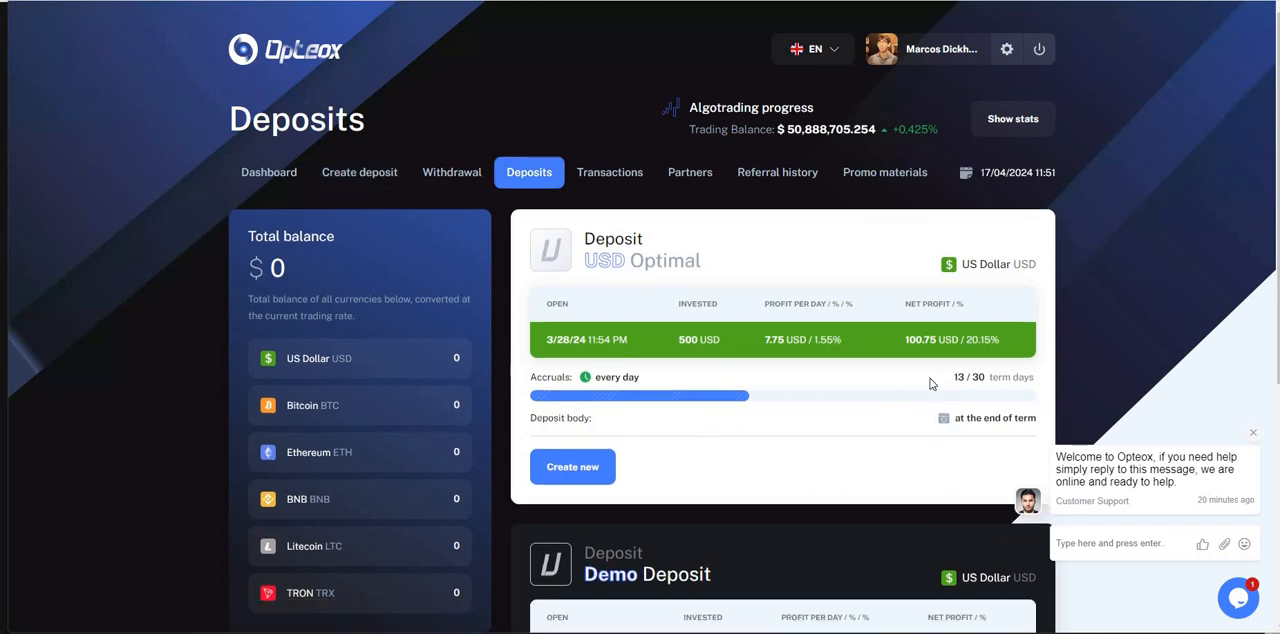
pyautogui.moveTo(808, 431)
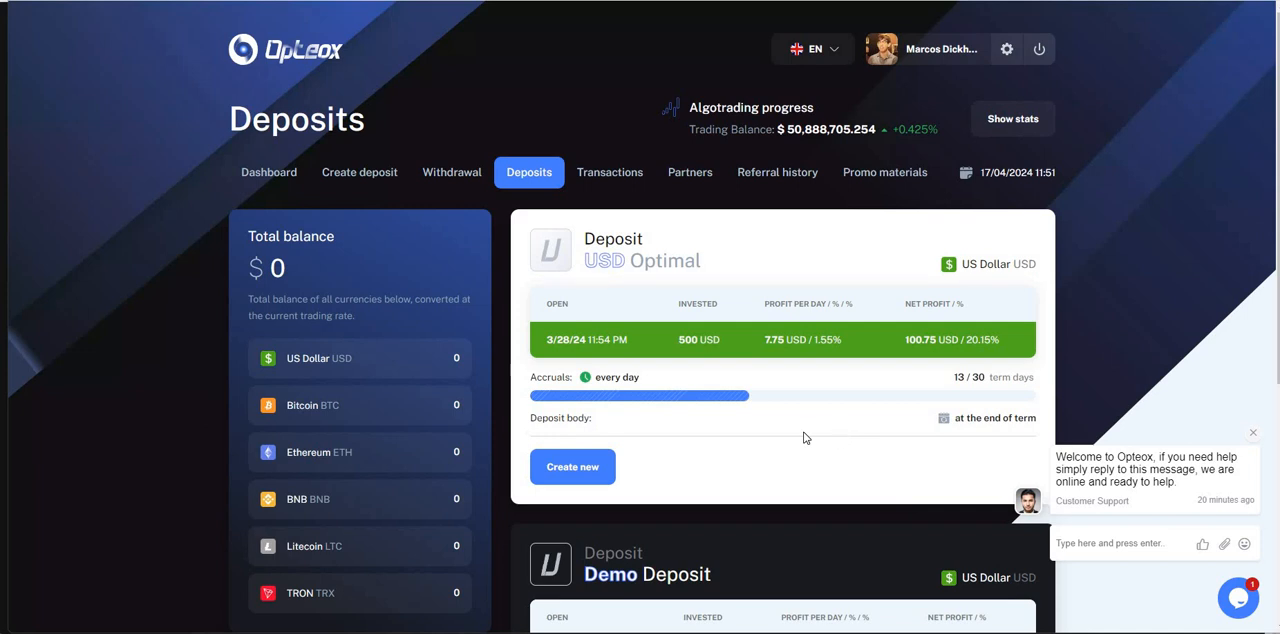
pyautogui.scroll(-3)
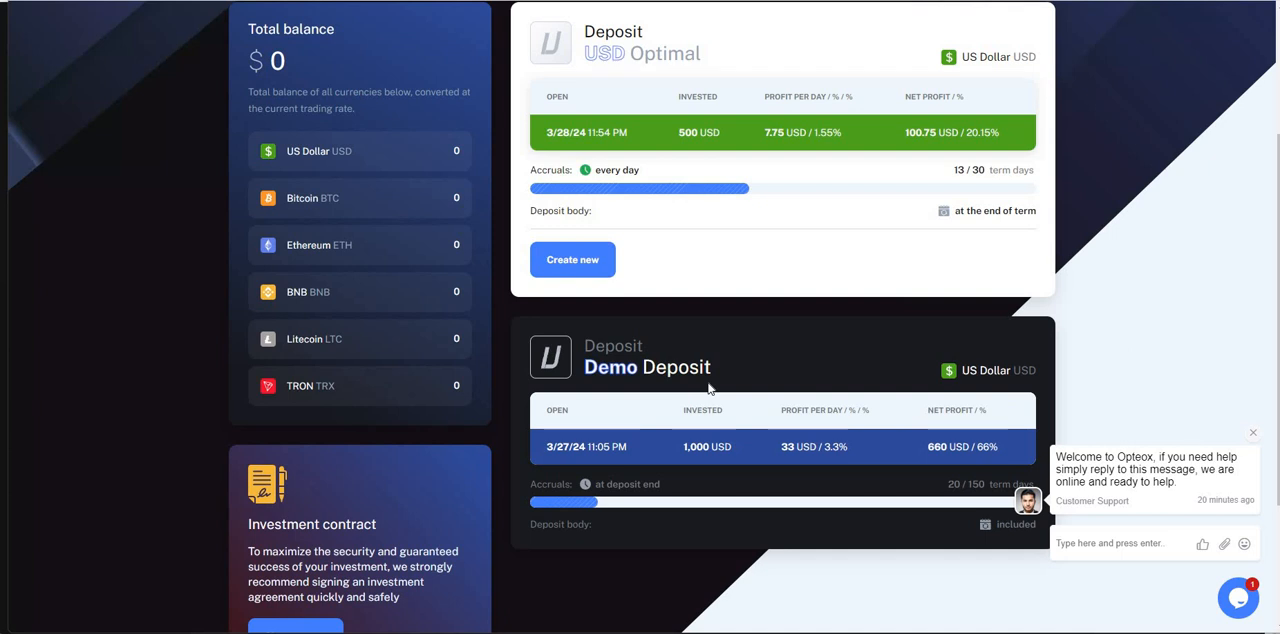
pyautogui.moveTo(710, 390)
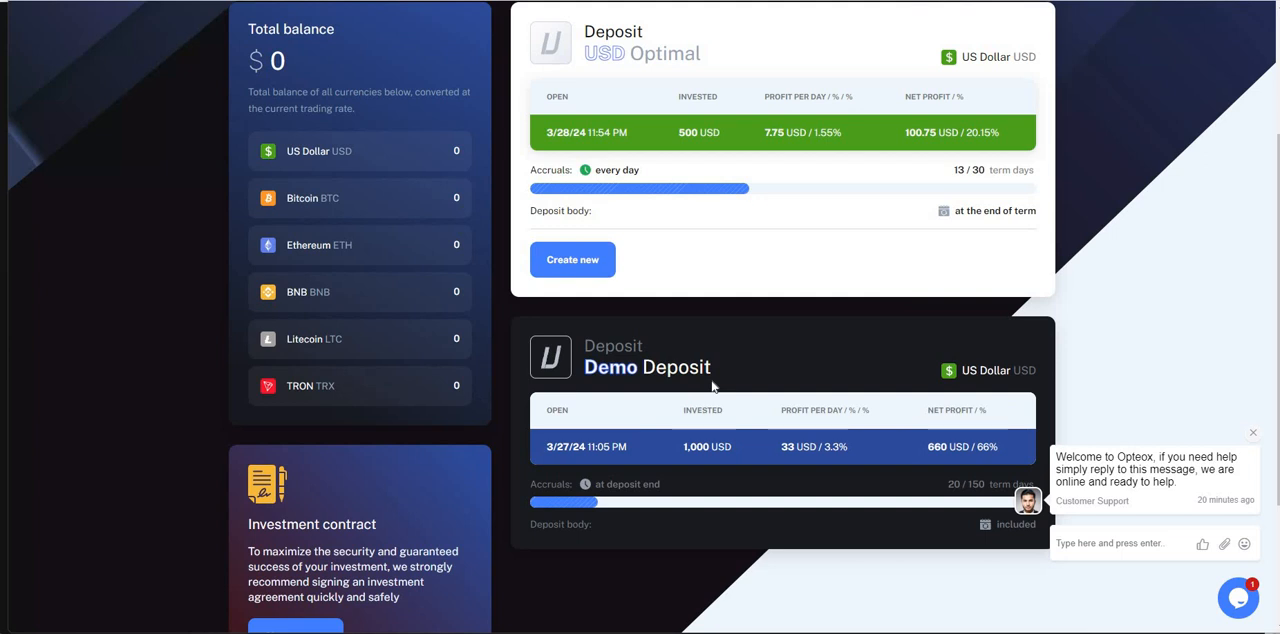
pyautogui.moveTo(712, 385)
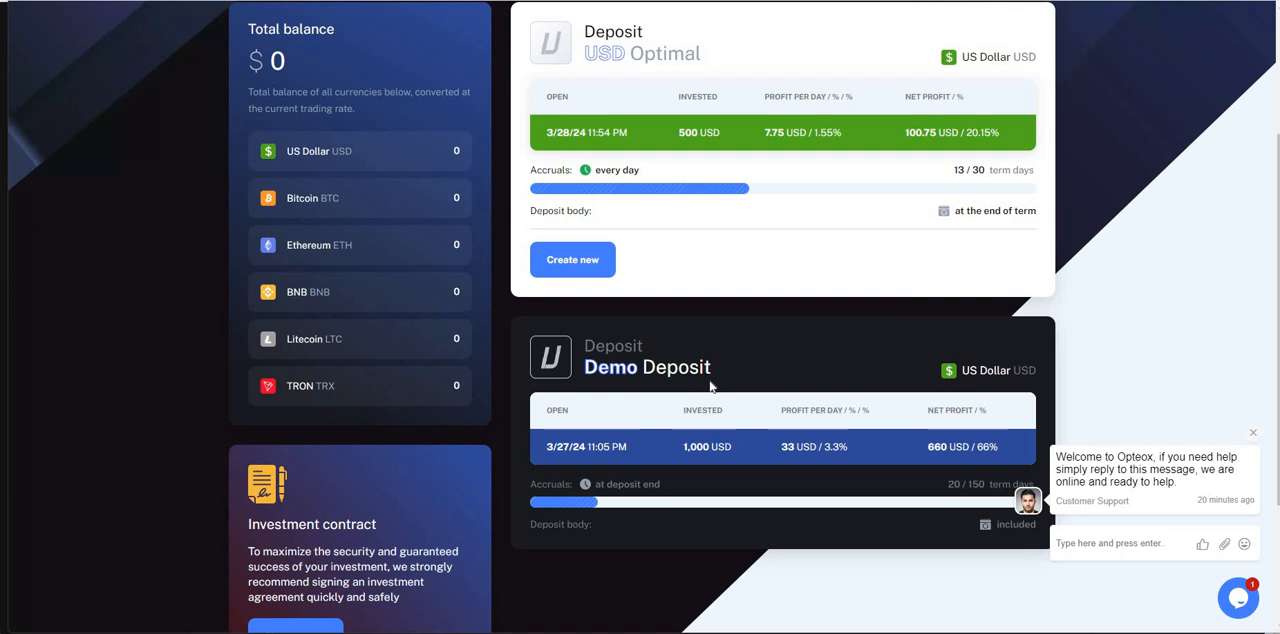
pyautogui.moveTo(677, 461)
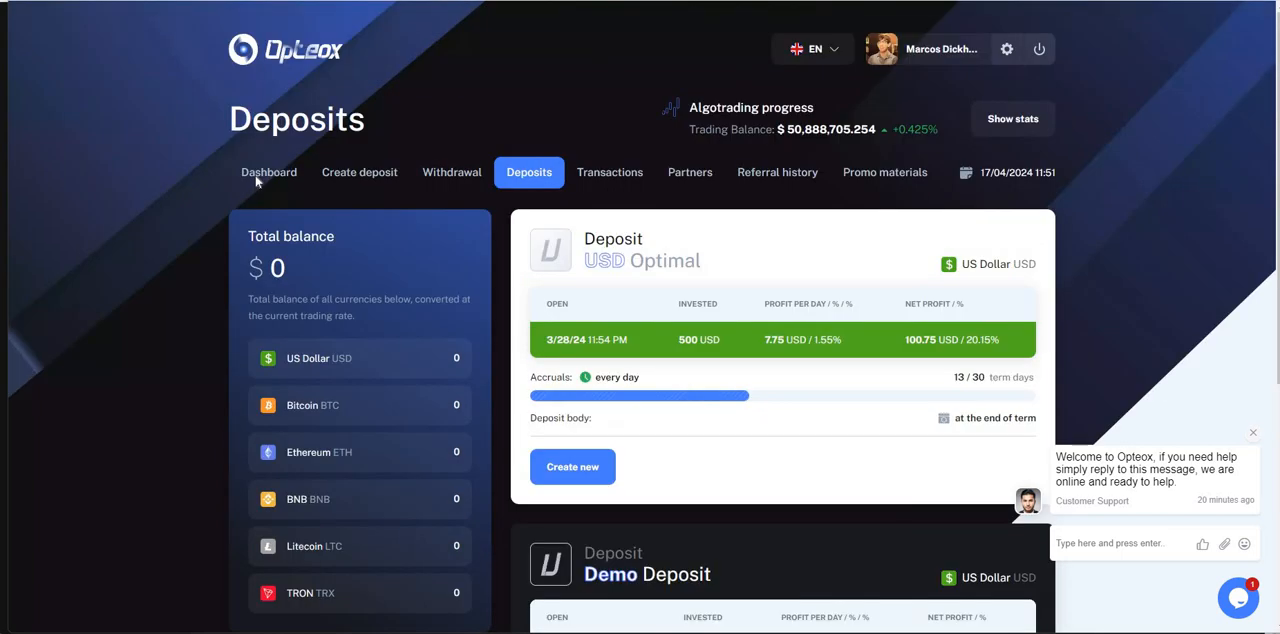
# Step: Reopen the dashboard showing $100.75 withdrawn and $38.75 total profit
pyautogui.click(268, 172)
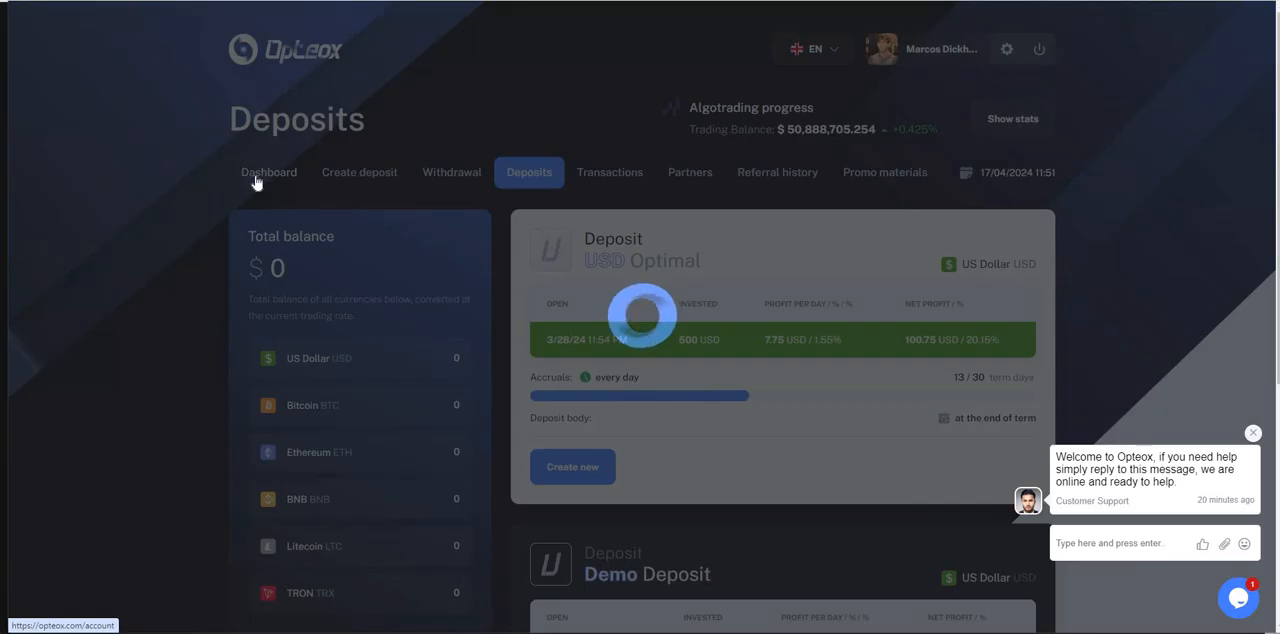
pyautogui.click(268, 172)
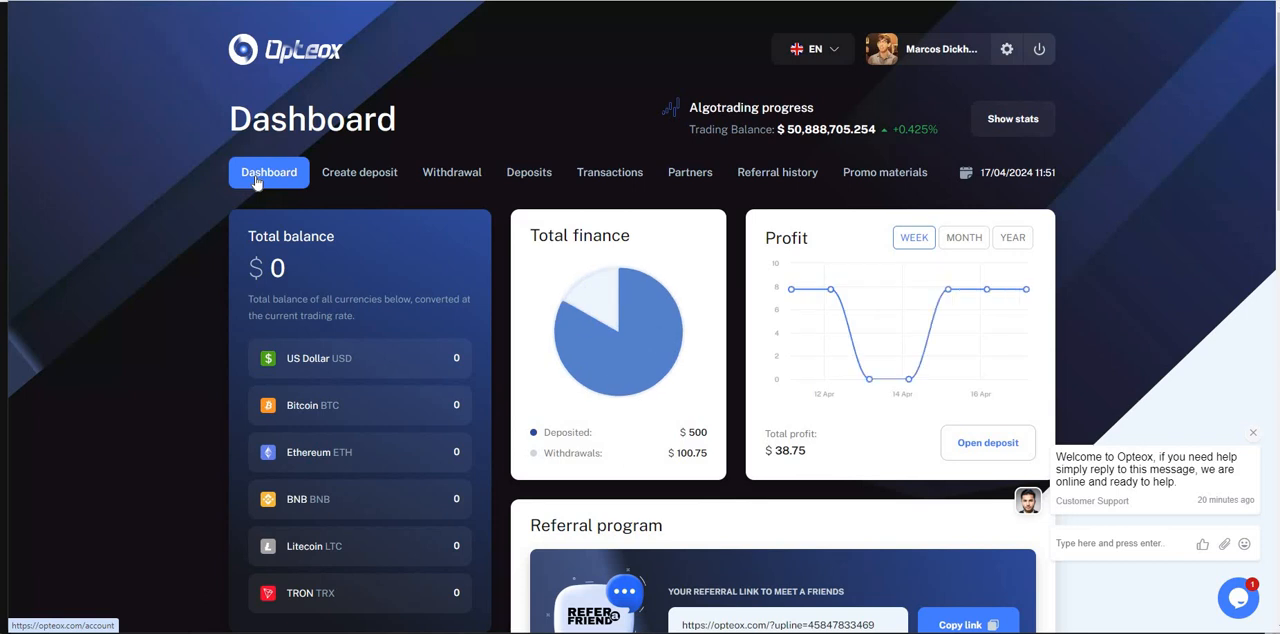
pyautogui.moveTo(789, 237)
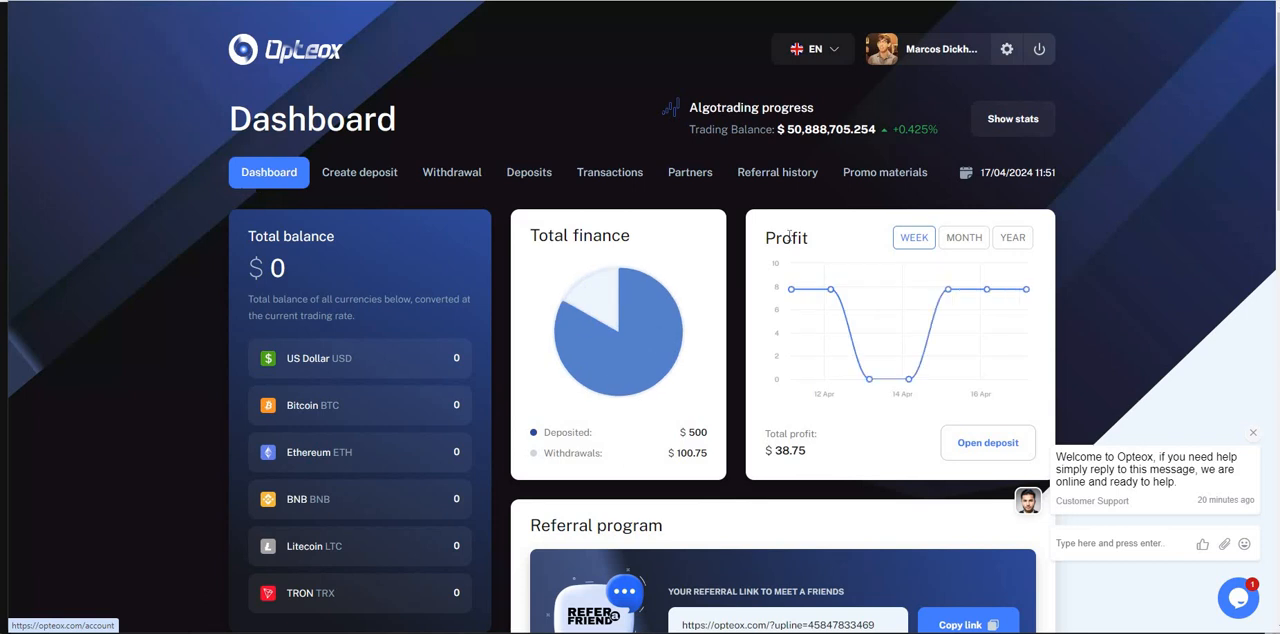
pyautogui.moveTo(557, 202)
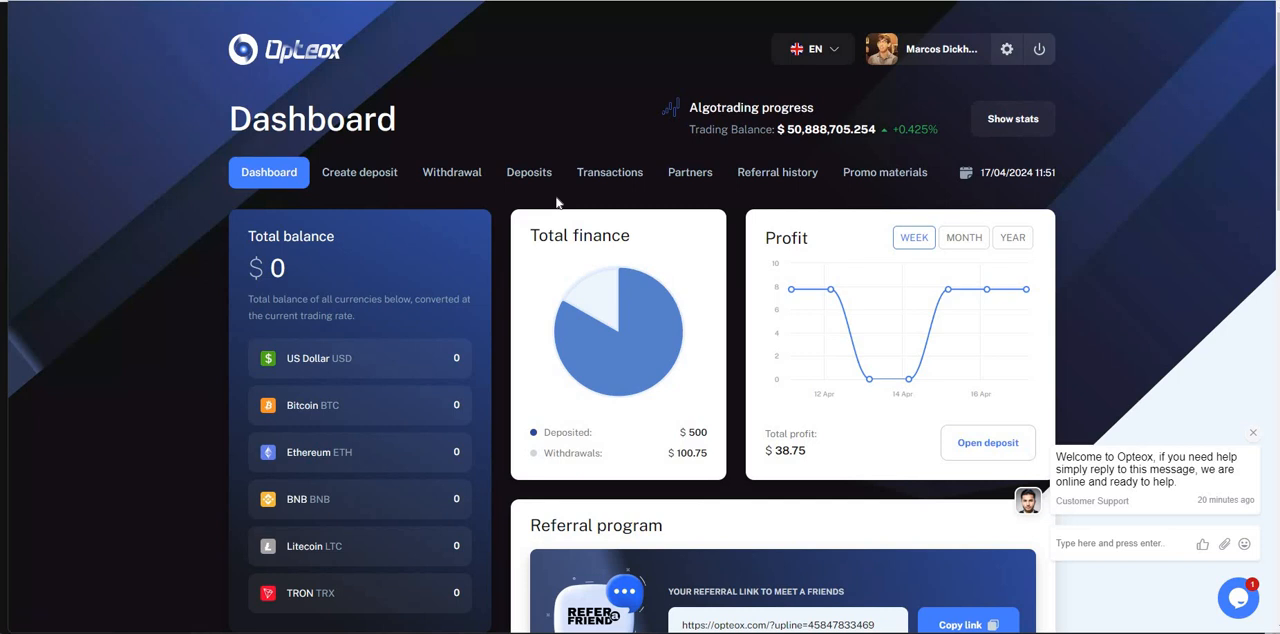
pyautogui.moveTo(612, 96)
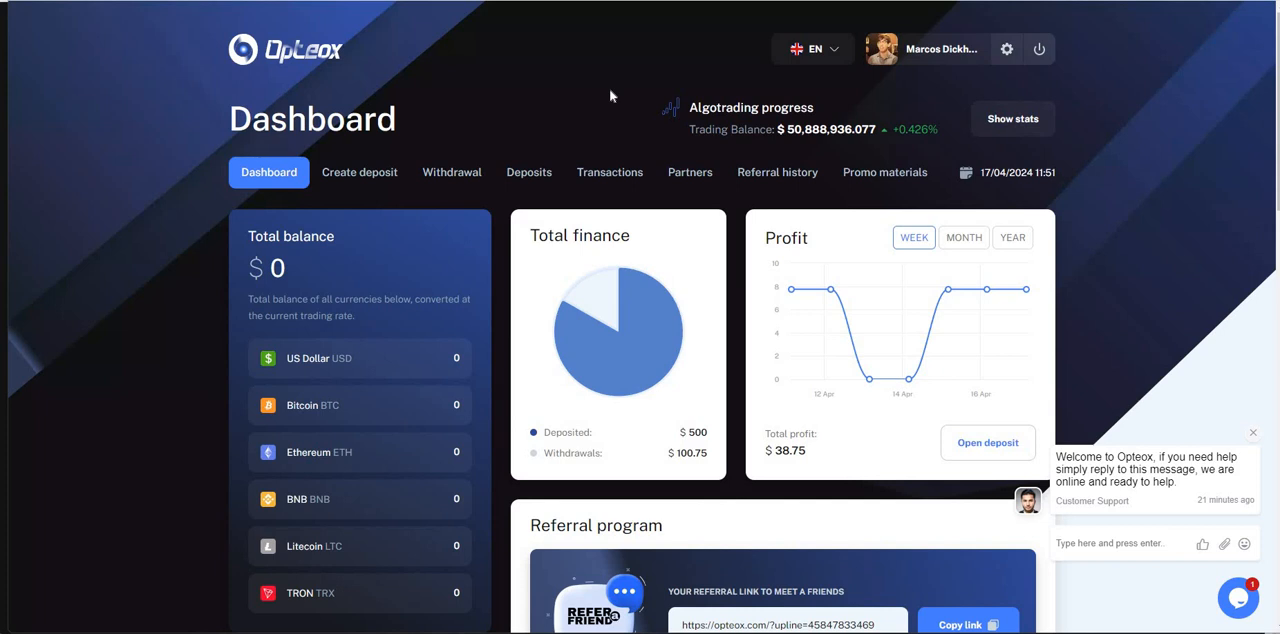
pyautogui.moveTo(558, 104)
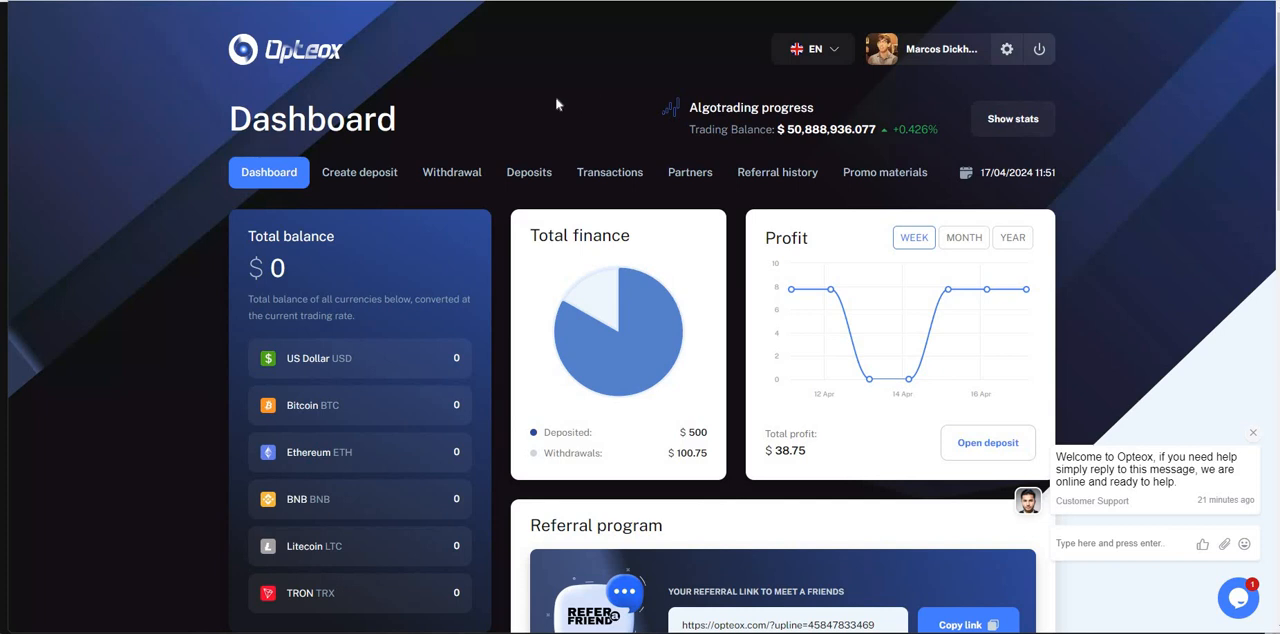
pyautogui.moveTo(550, 100)
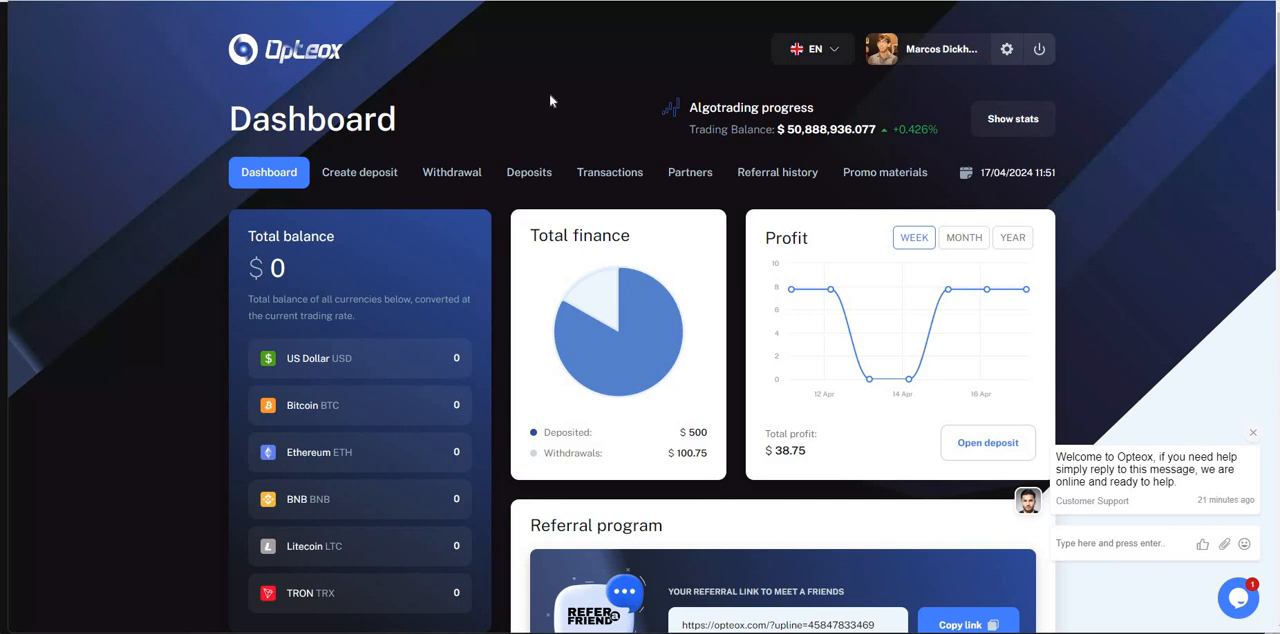
pyautogui.moveTo(300, 80)
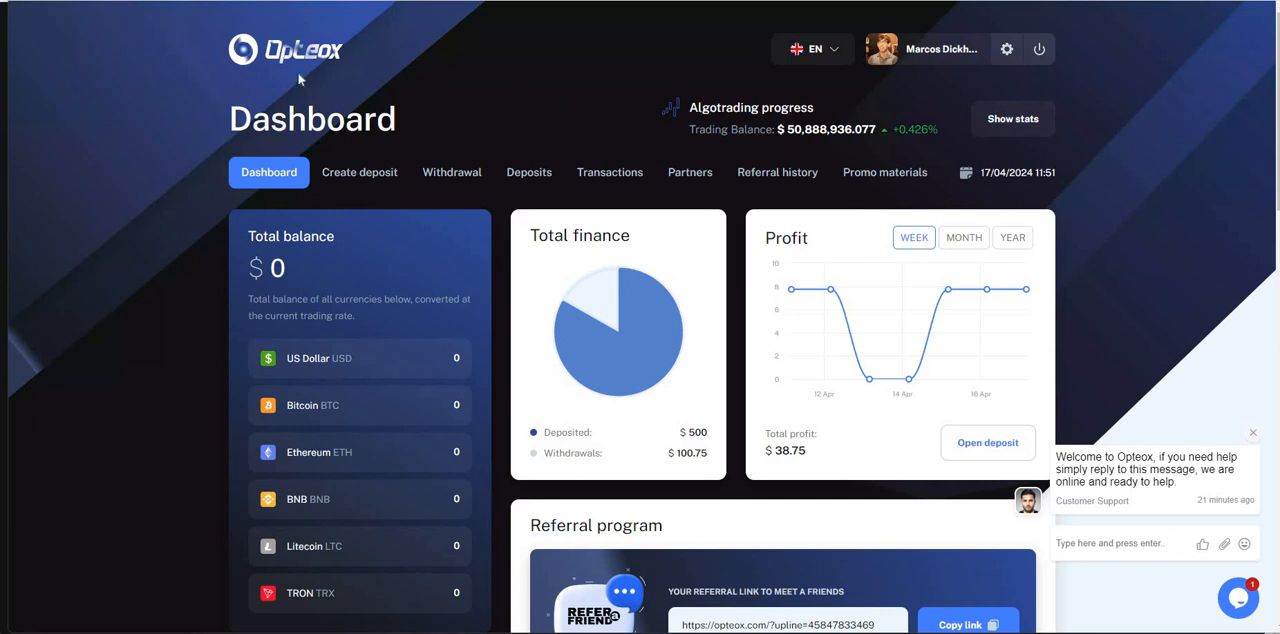